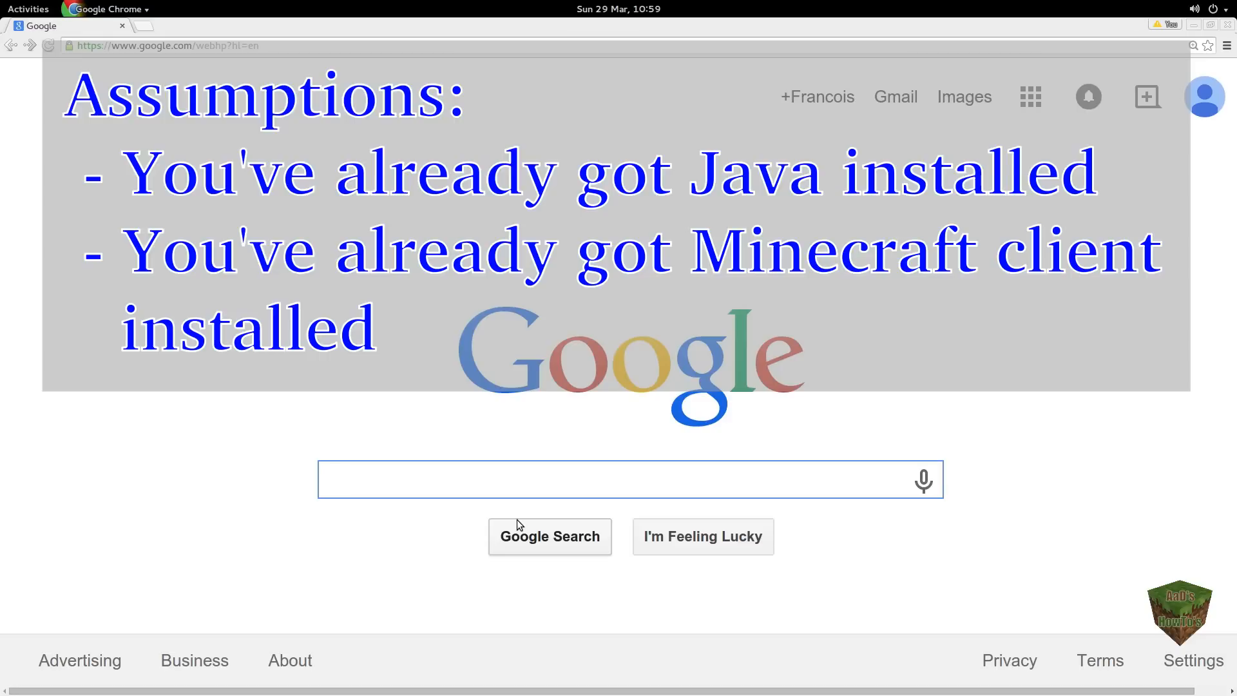
Step: Search Google for 'teramia' by typing 'teram' and picking the suggestion
{"action": "left_click", "coordinate": [553, 478]}
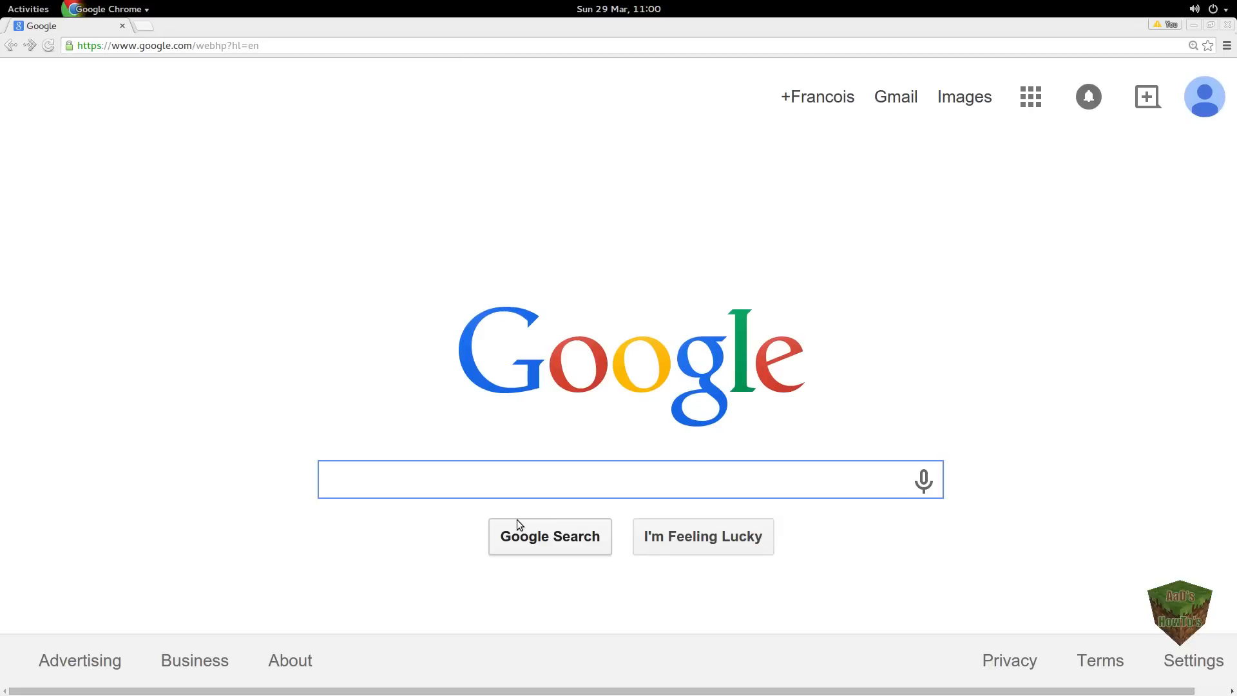
{"action": "type", "text": "teram"}
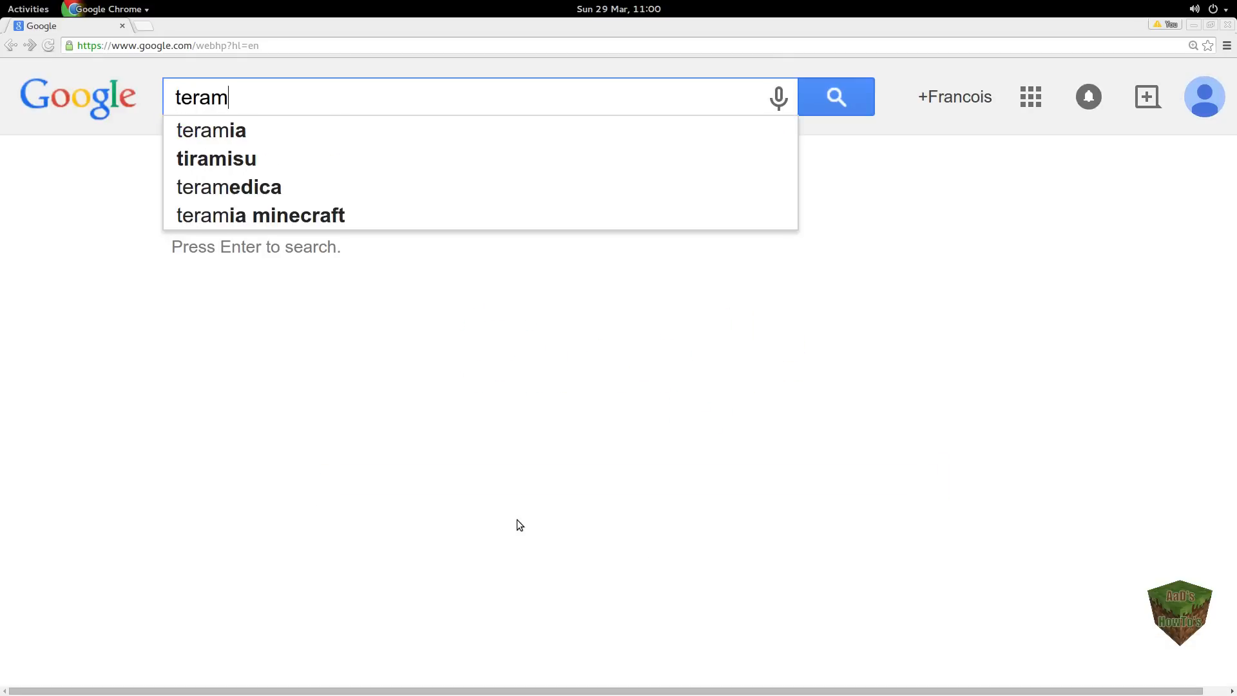
{"action": "left_click", "coordinate": [211, 130]}
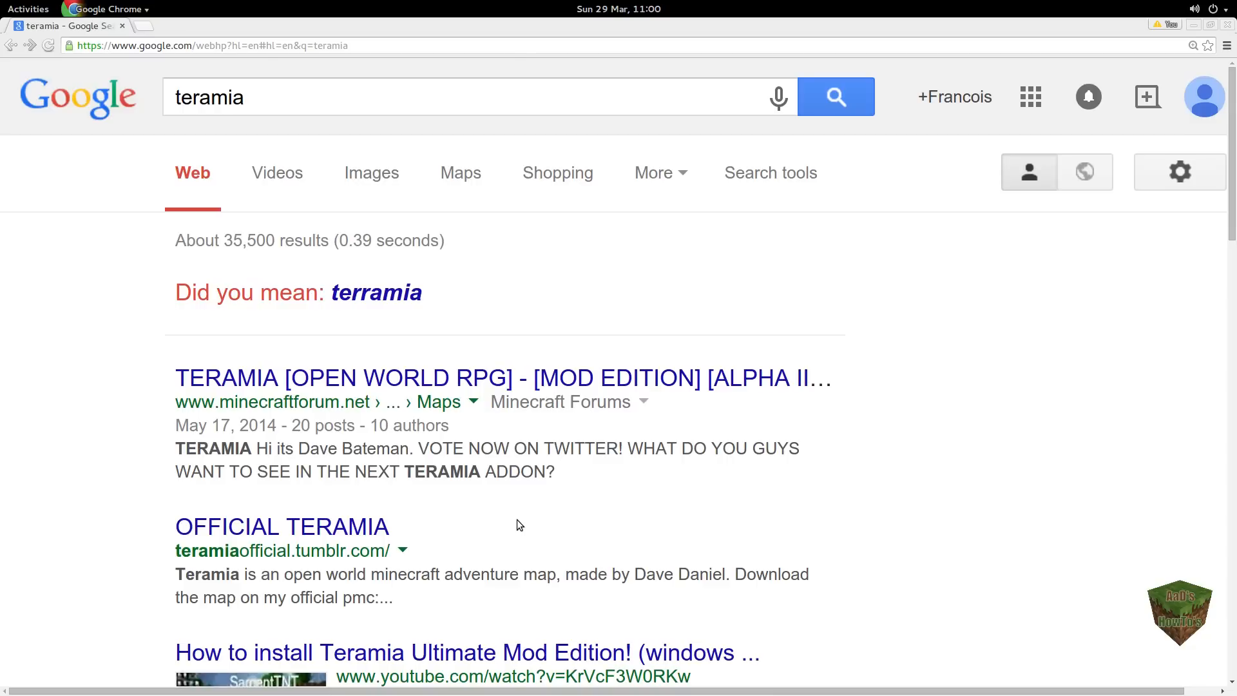
{"action": "mouse_move", "coordinate": [425, 377]}
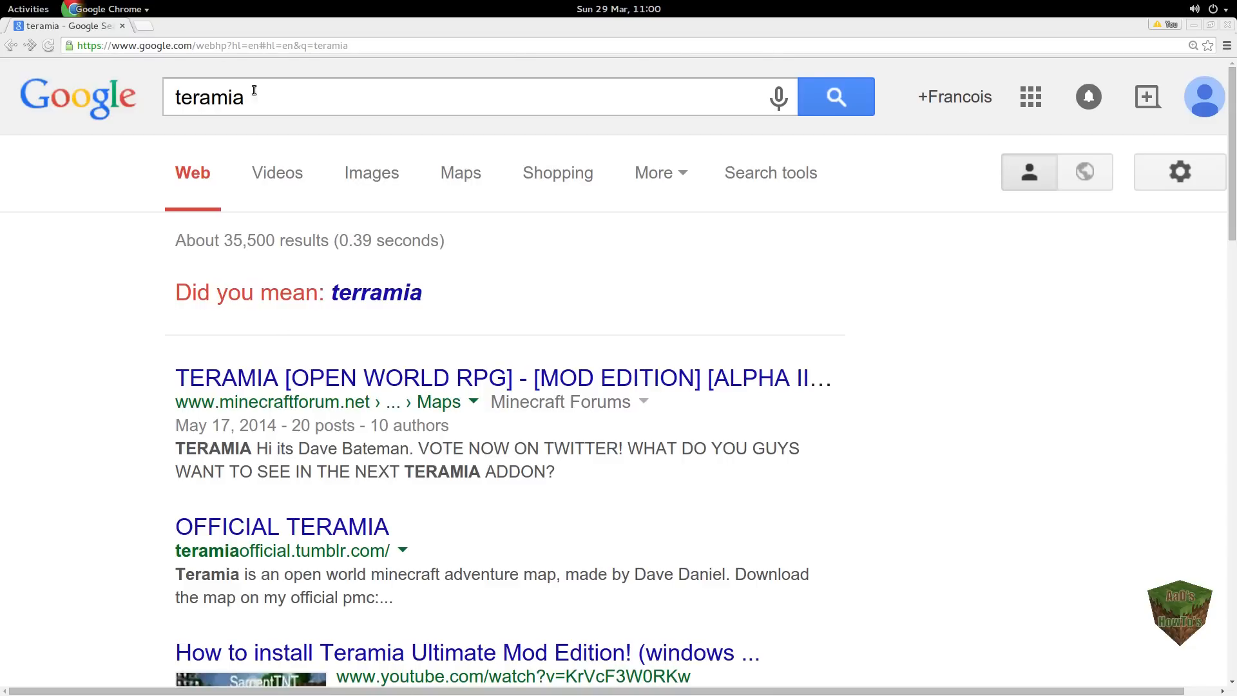
{"action": "mouse_move", "coordinate": [115, 224]}
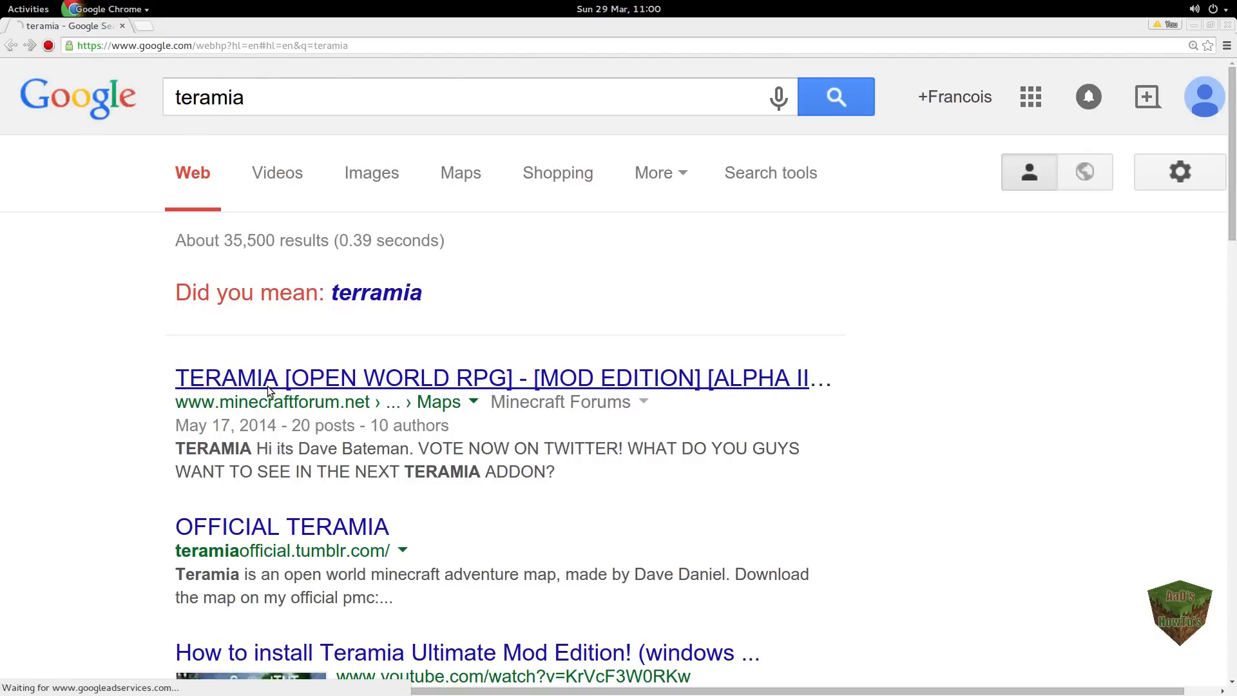
Step: Open the minecraftforum.net TERAMIA thread and its Mod Edition Alpha II link in a new tab
{"action": "left_click", "coordinate": [502, 377]}
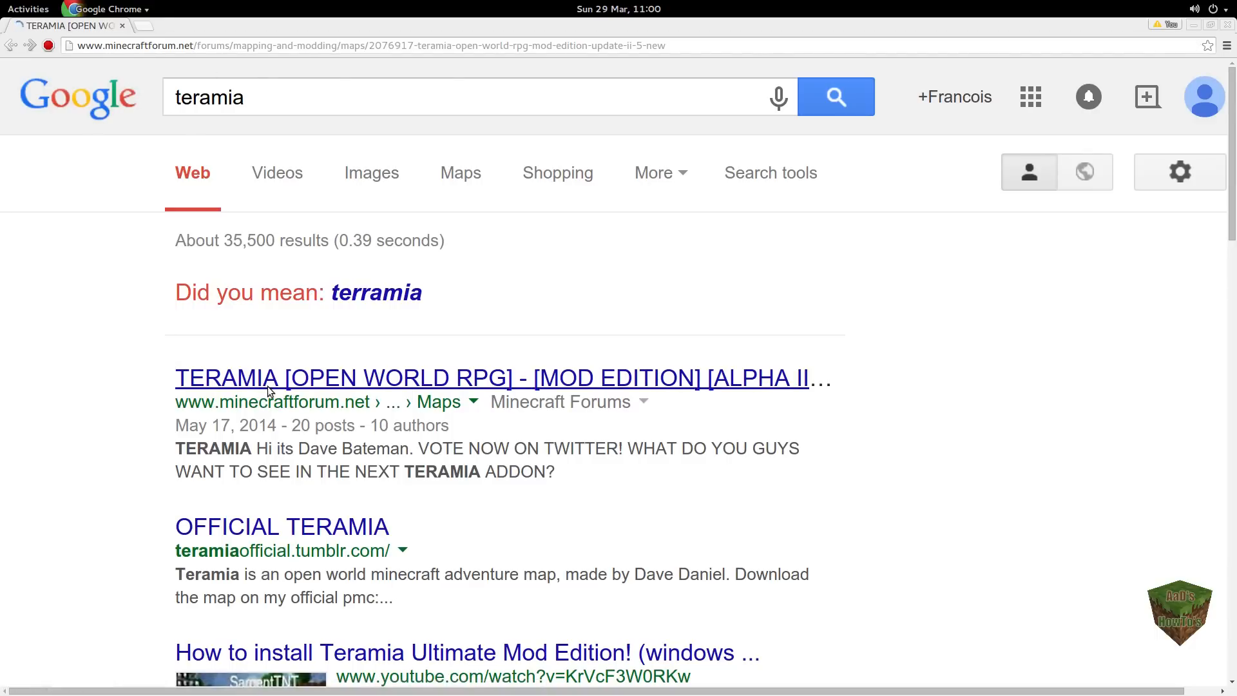
{"action": "left_click", "coordinate": [502, 377]}
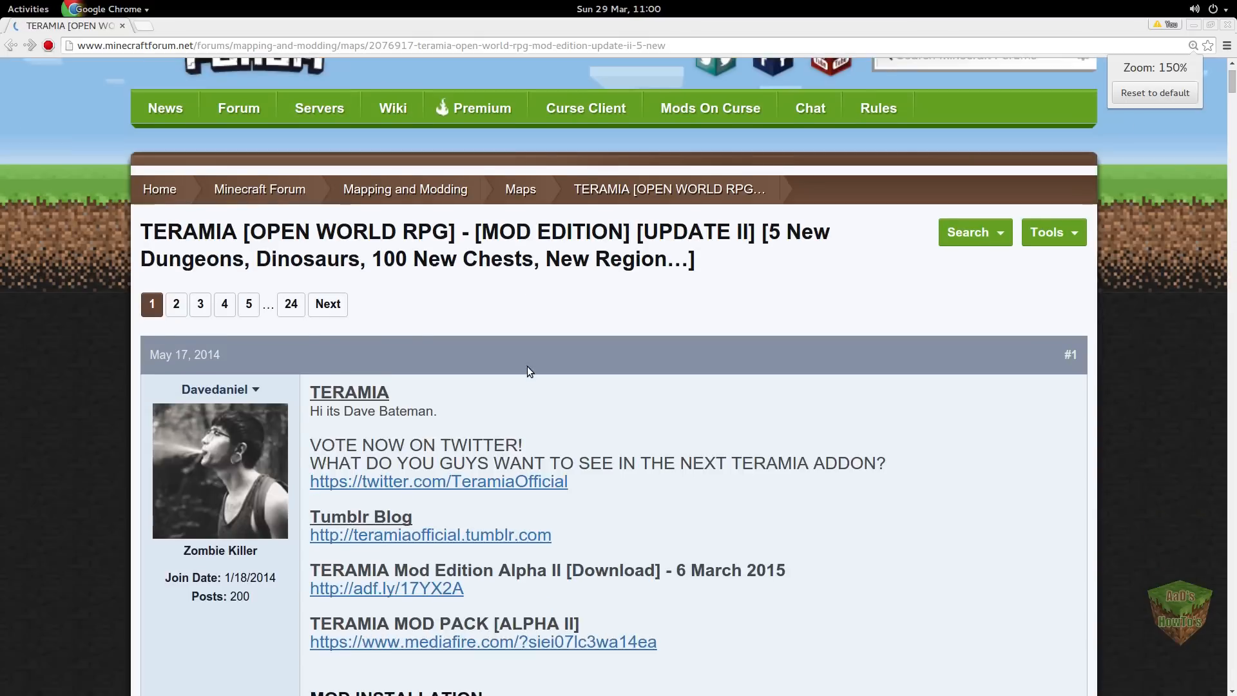
{"action": "scroll", "scroll_direction": "down", "scroll_amount": 3}
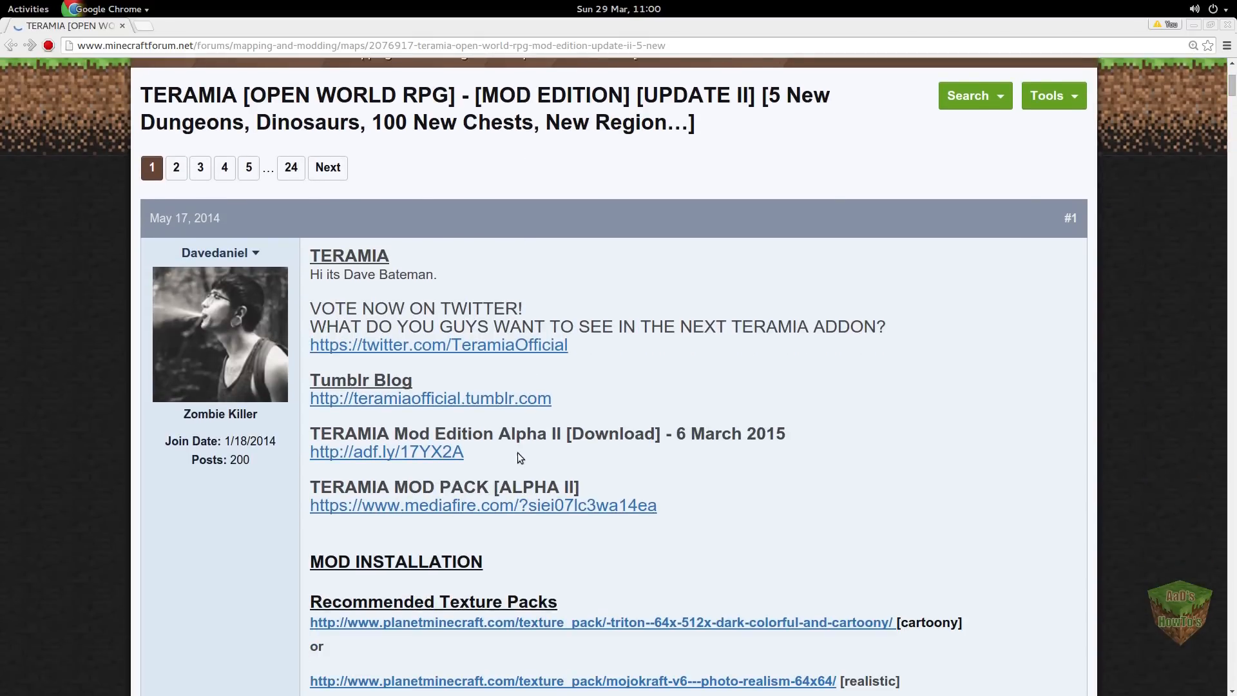
{"action": "scroll", "scroll_direction": "up", "scroll_amount": 3}
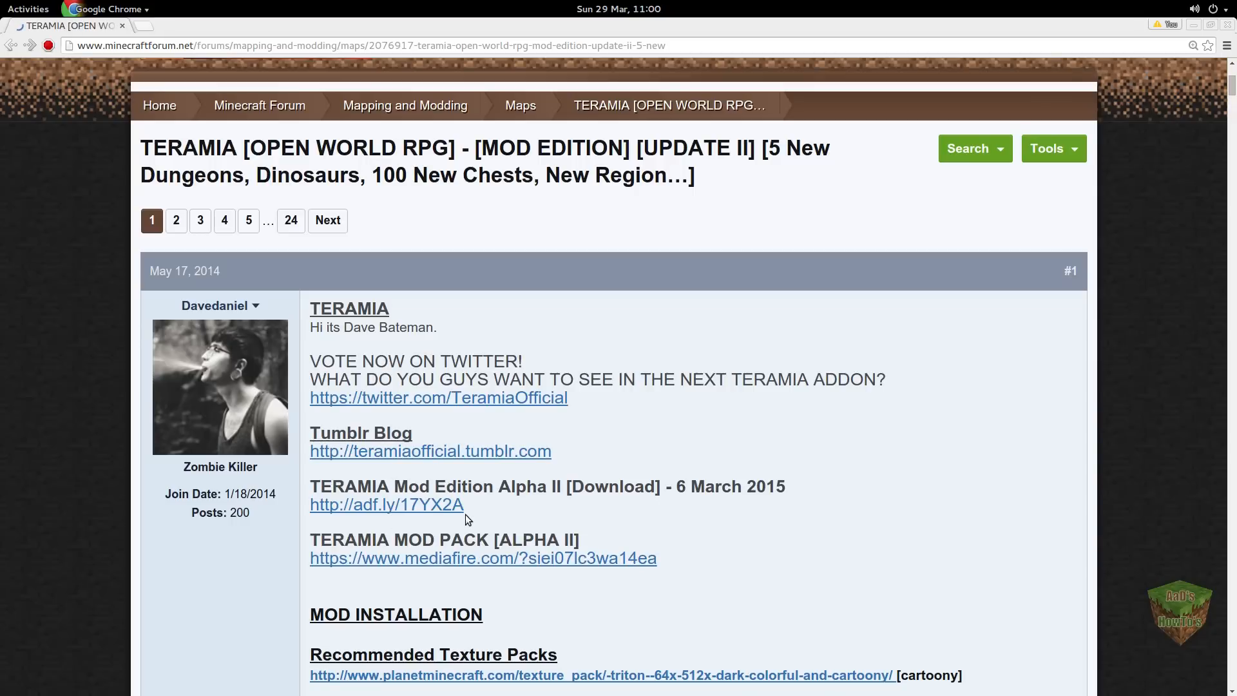
{"action": "mouse_move", "coordinate": [327, 479]}
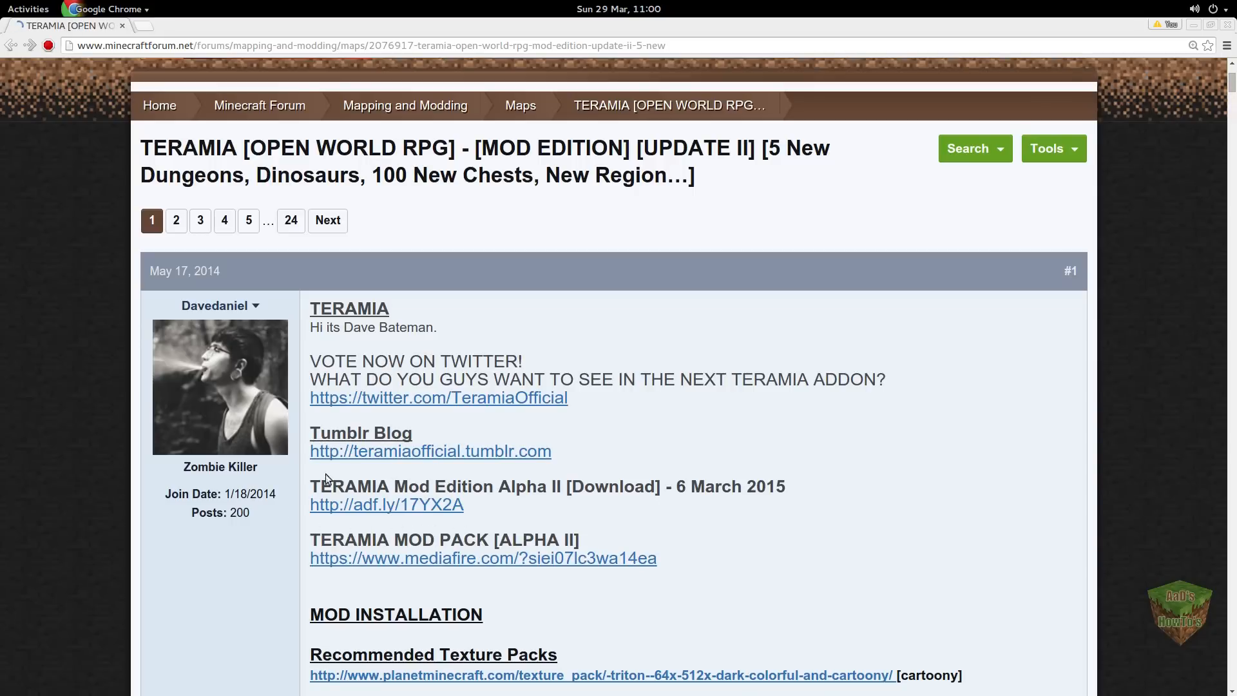
{"action": "mouse_move", "coordinate": [734, 551]}
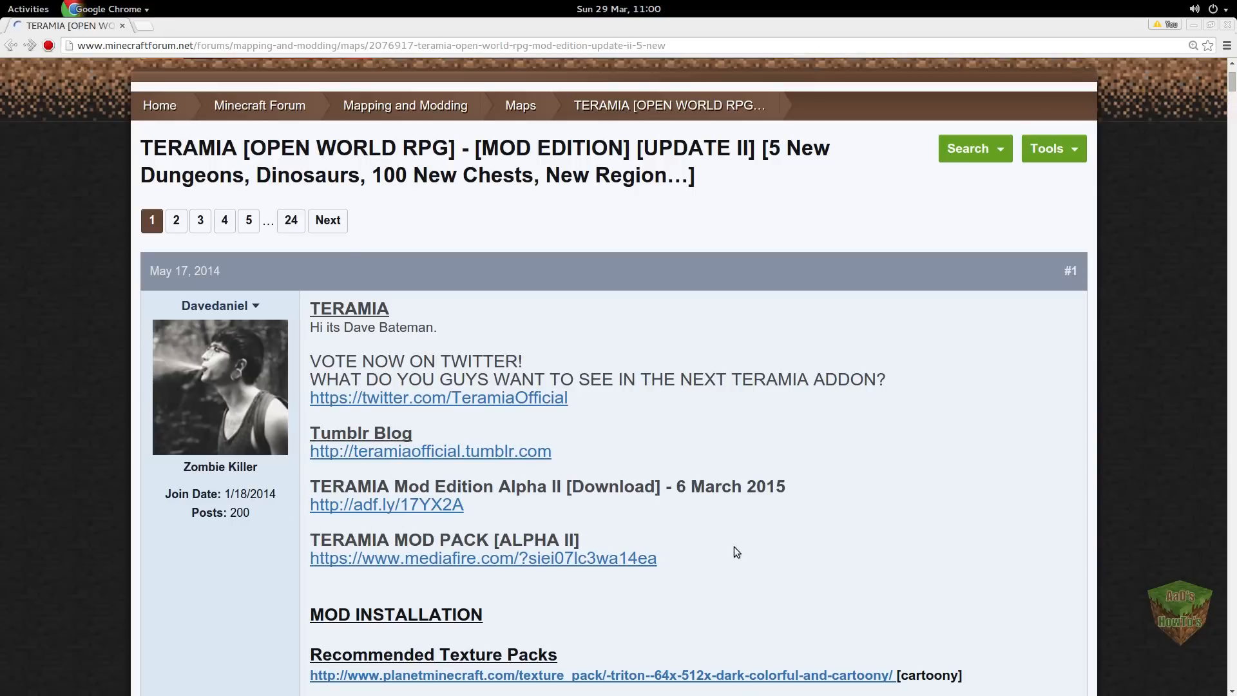
{"action": "mouse_move", "coordinate": [645, 470]}
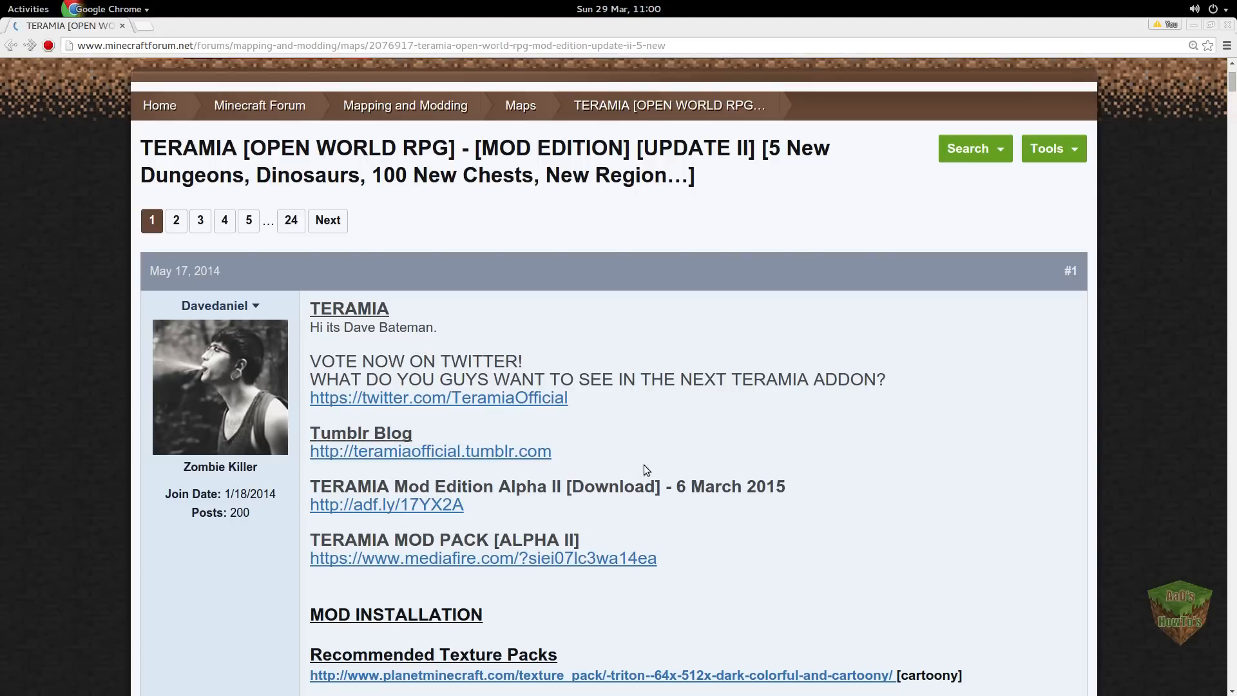
{"action": "right_click", "coordinate": [386, 504]}
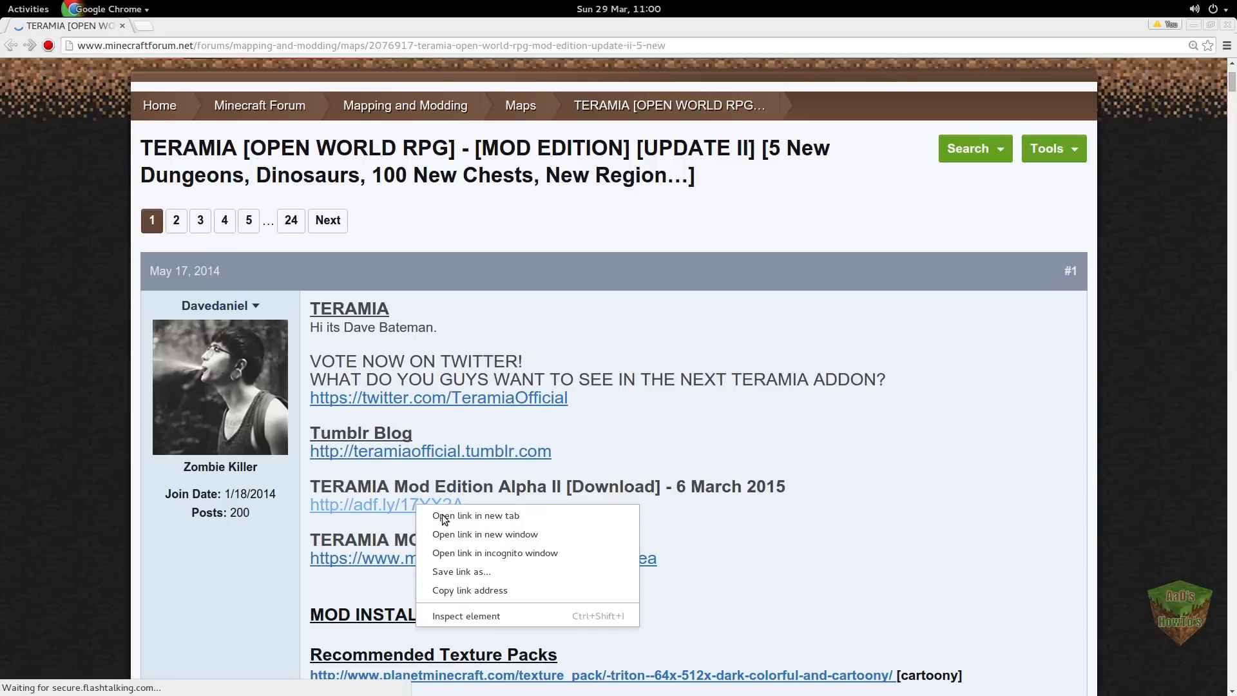
{"action": "left_click", "coordinate": [475, 515]}
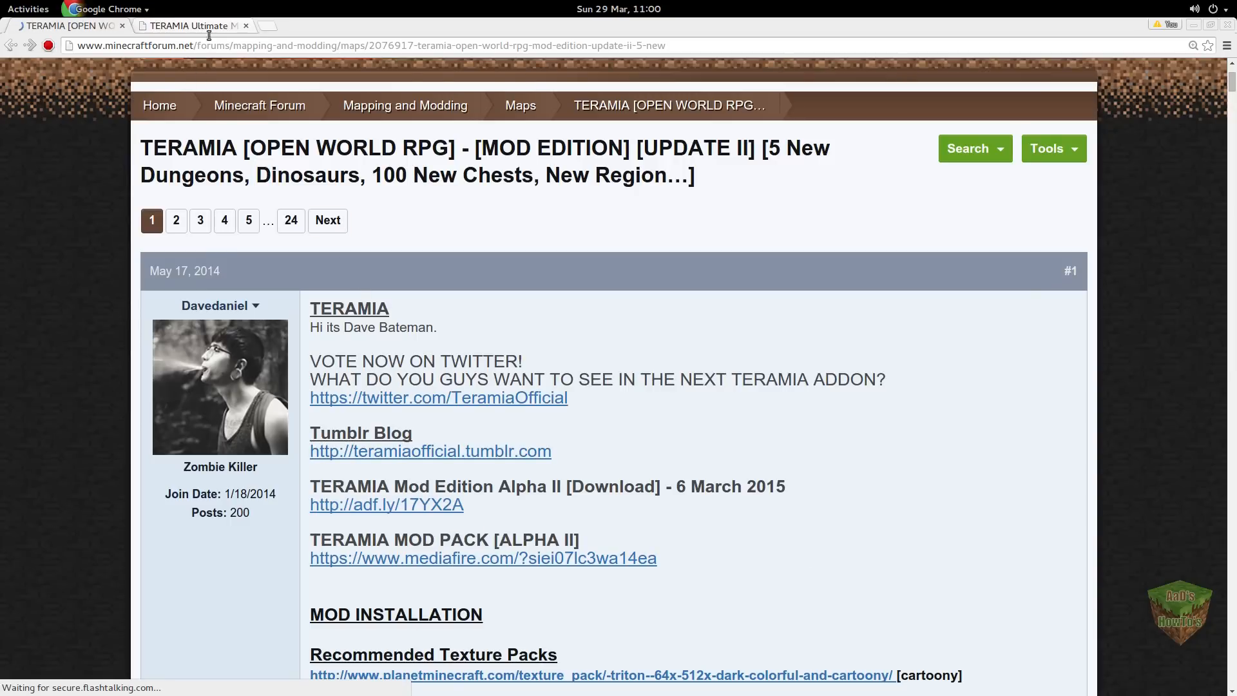
Step: Download the 39.11 MB TERAMIA Ultimate Mod Edition zip from MediaFire
{"action": "left_click", "coordinate": [386, 504]}
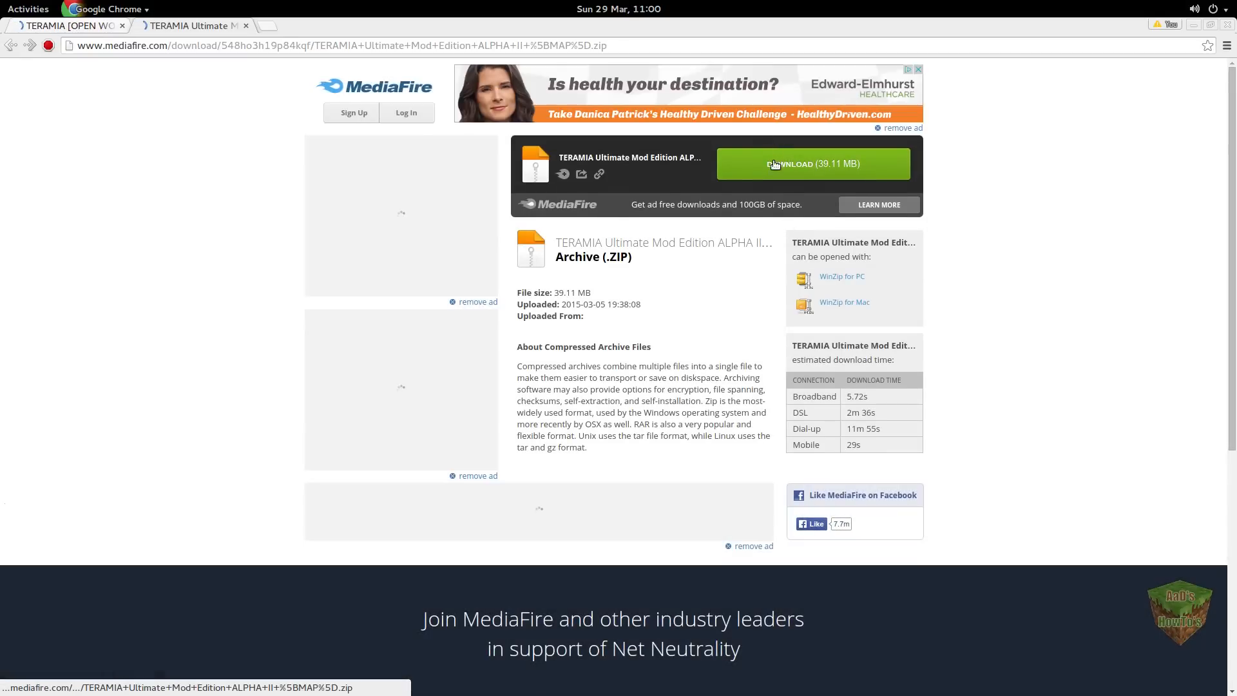
{"action": "left_click", "coordinate": [812, 163]}
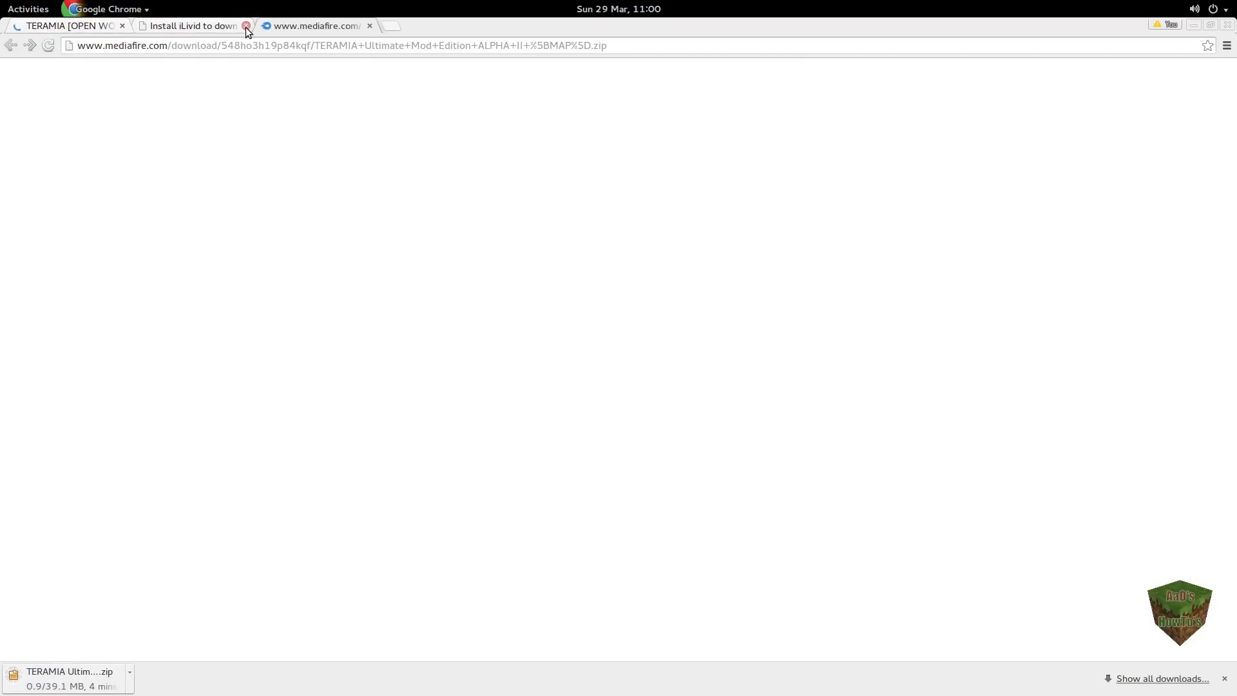
Step: Close the ad tabs and download the 71.31 MB TERAMIA Mod Pack Alpha II zip
{"action": "left_click", "coordinate": [246, 26]}
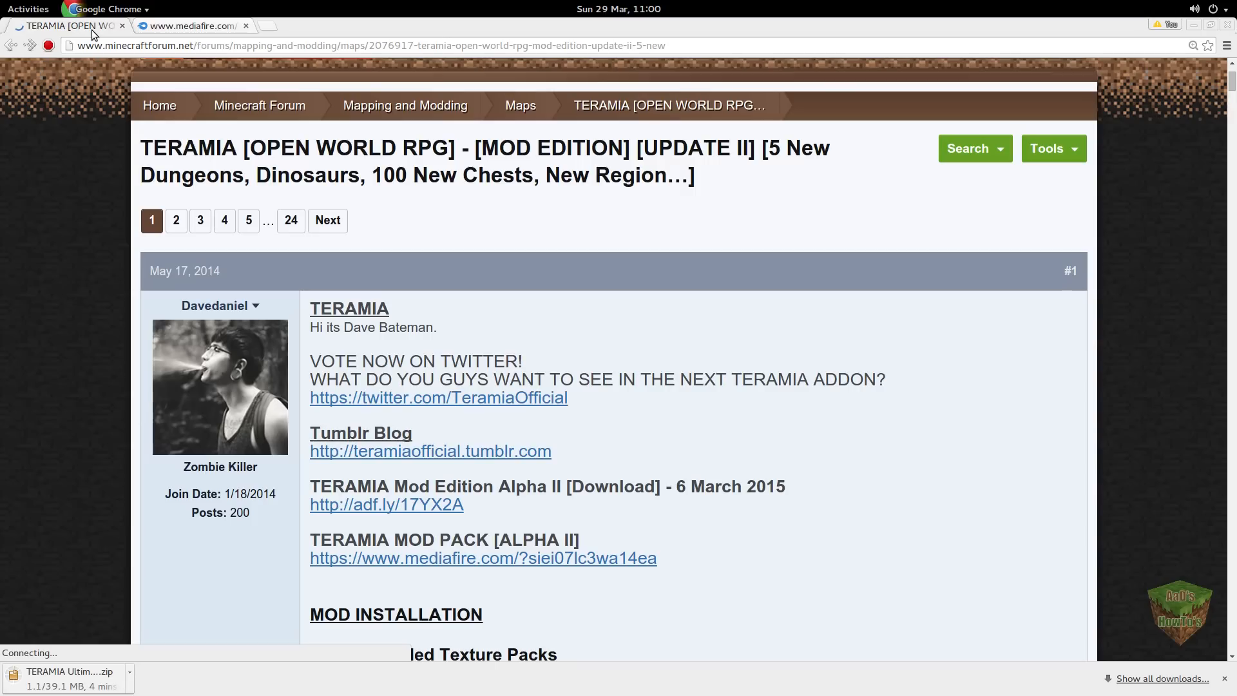
{"action": "mouse_move", "coordinate": [520, 427]}
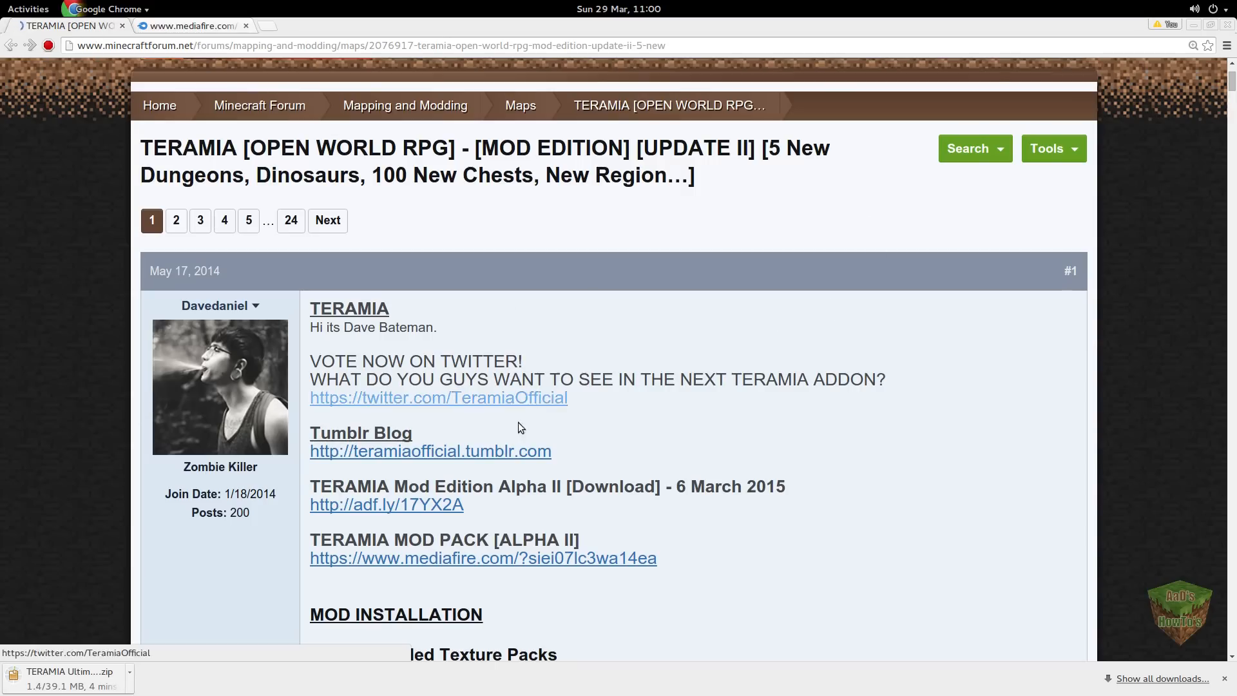
{"action": "scroll", "scroll_direction": "down", "scroll_amount": 3}
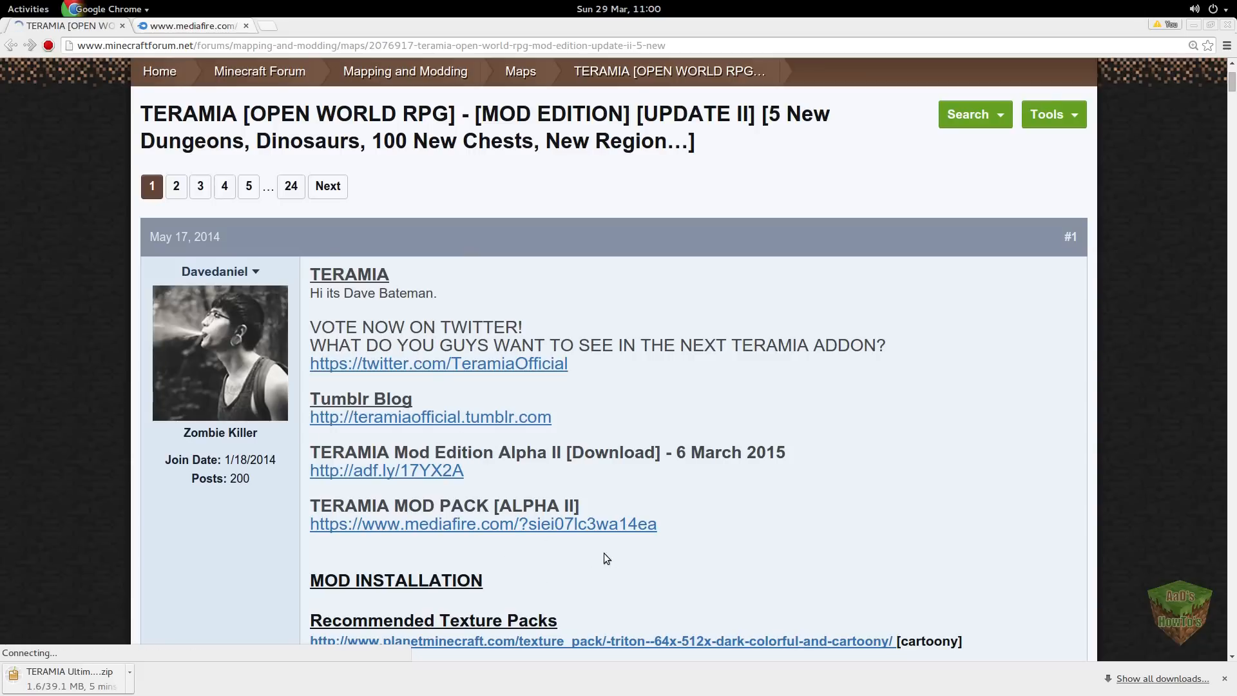
{"action": "mouse_move", "coordinate": [286, 516]}
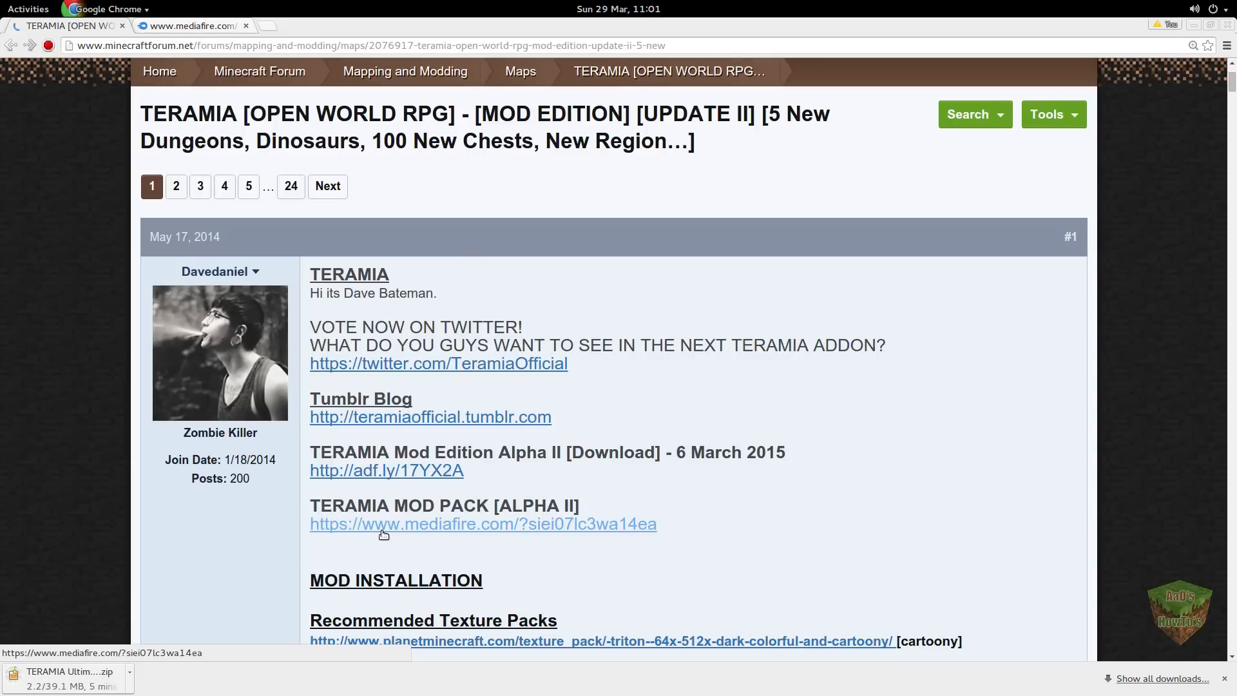
{"action": "left_click", "coordinate": [482, 524]}
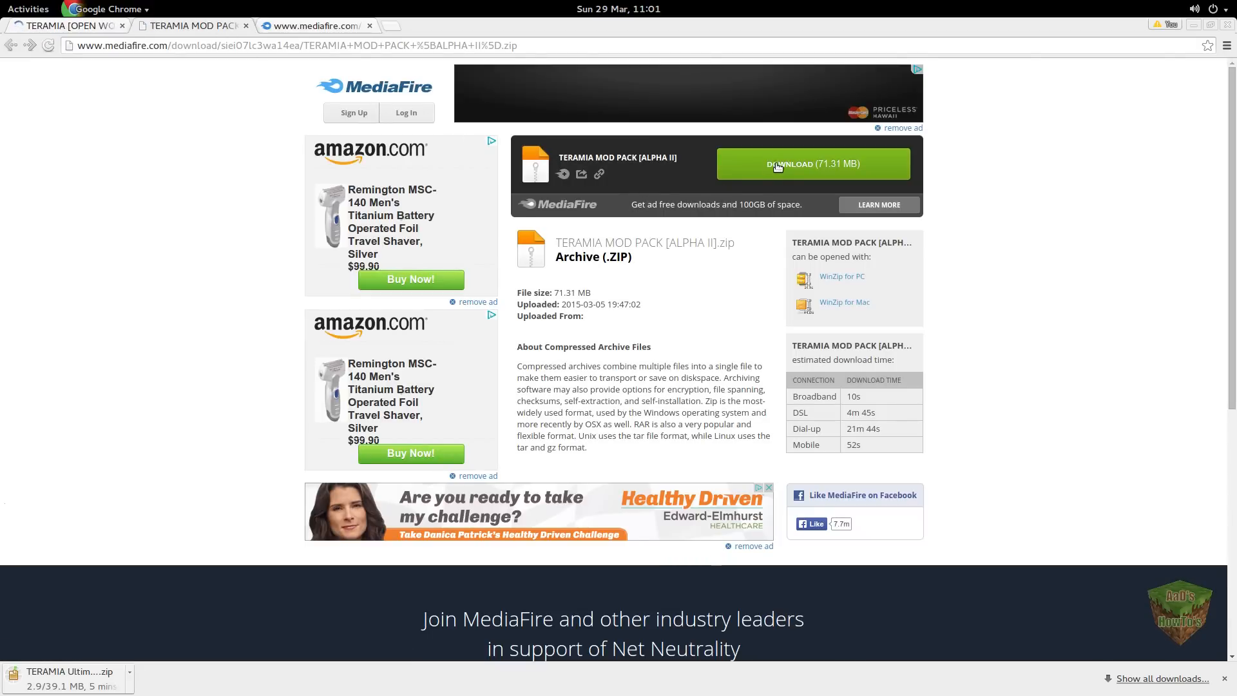
{"action": "left_click", "coordinate": [812, 163]}
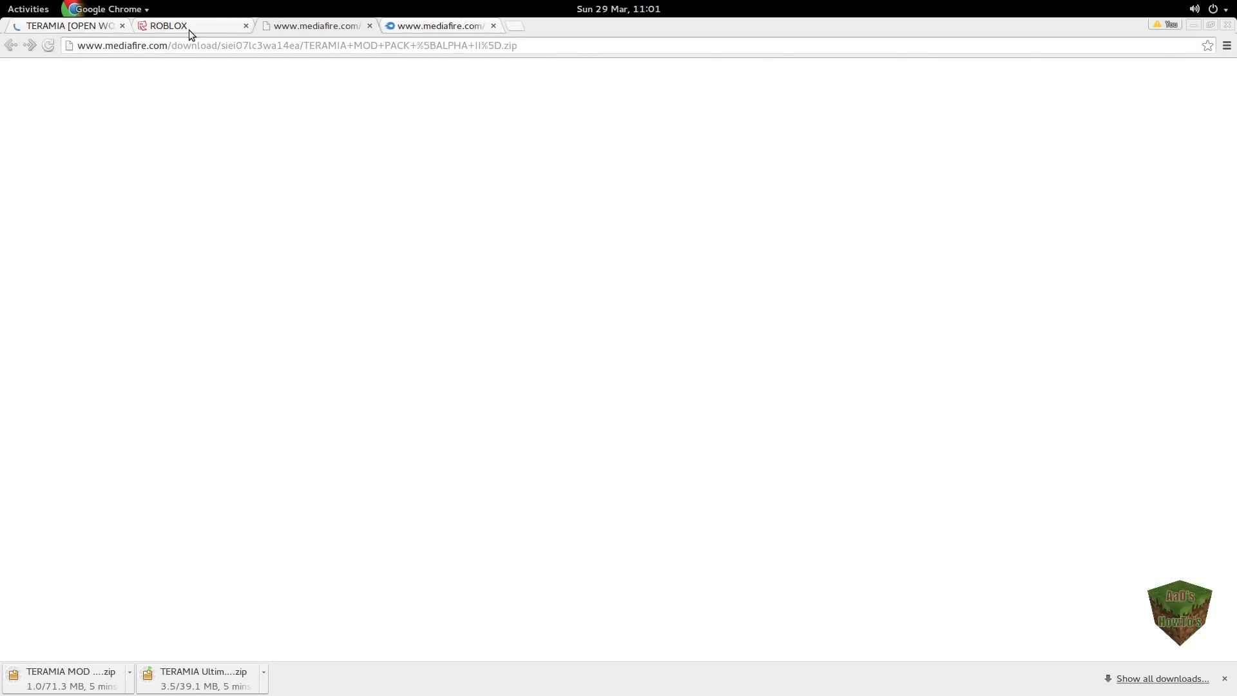
{"action": "left_click", "coordinate": [246, 26]}
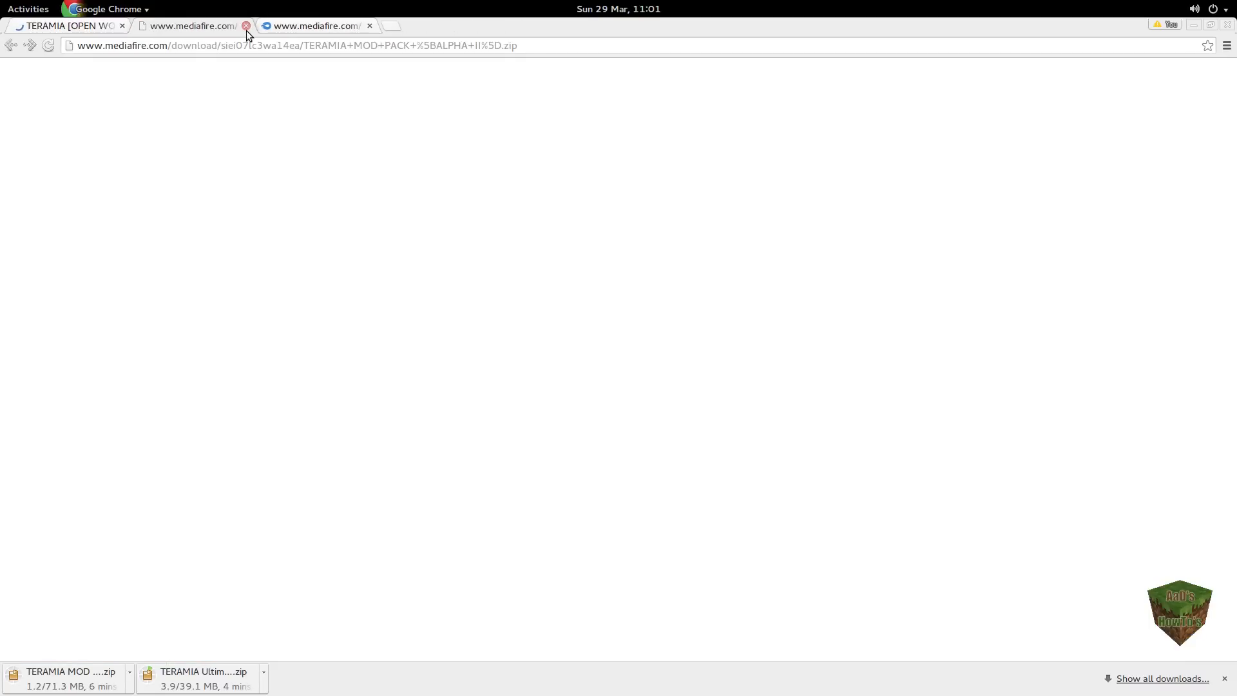
{"action": "mouse_move", "coordinate": [265, 679]}
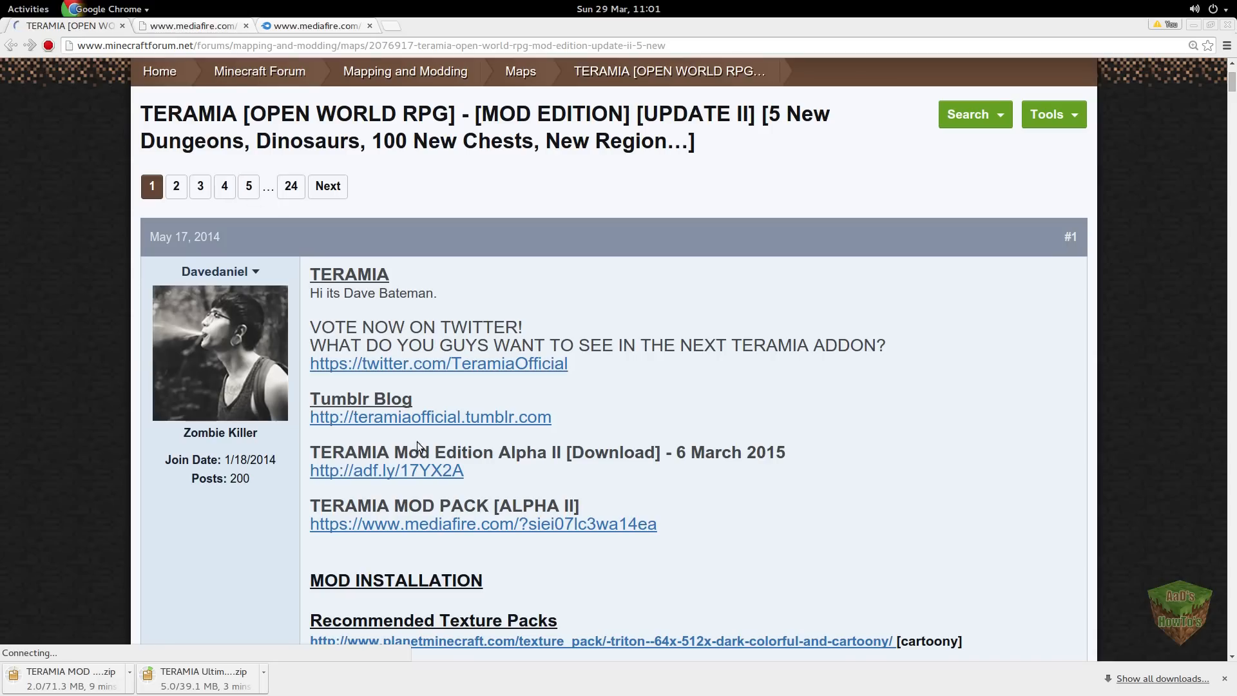
Step: Scroll the TERAMIA thread down toward the Recommended Texture Packs section
{"action": "scroll", "scroll_direction": "down", "scroll_amount": 3}
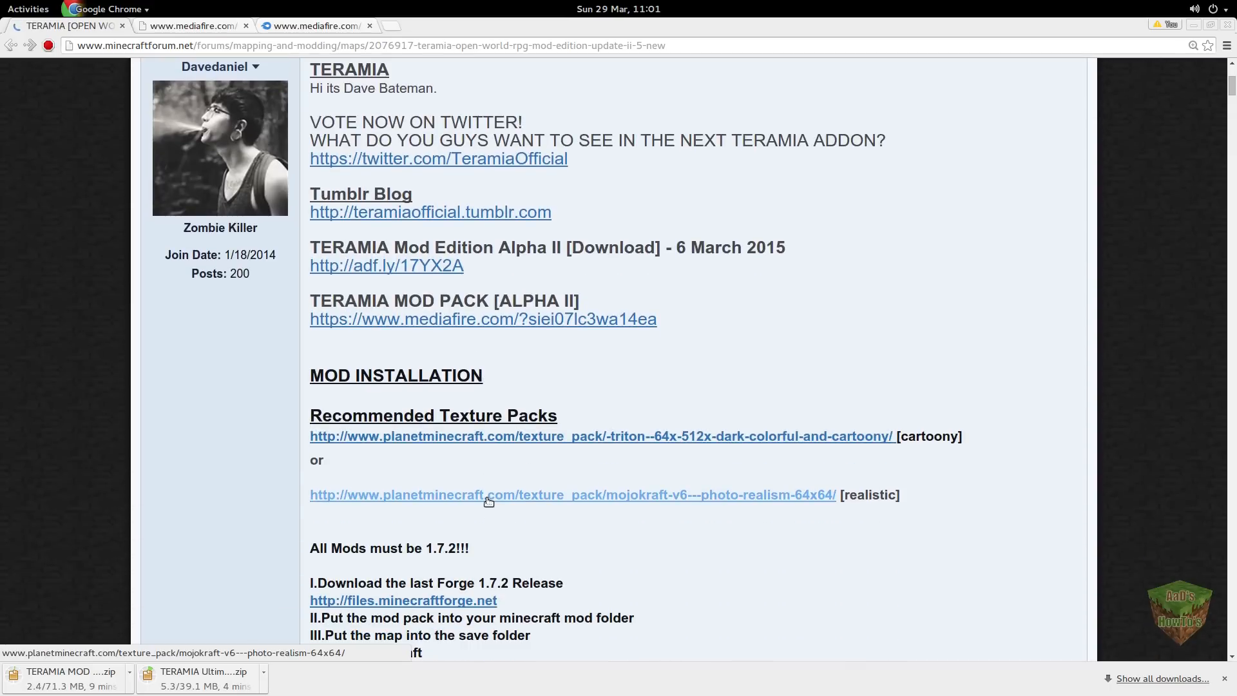
{"action": "scroll", "scroll_direction": "down", "scroll_amount": 3}
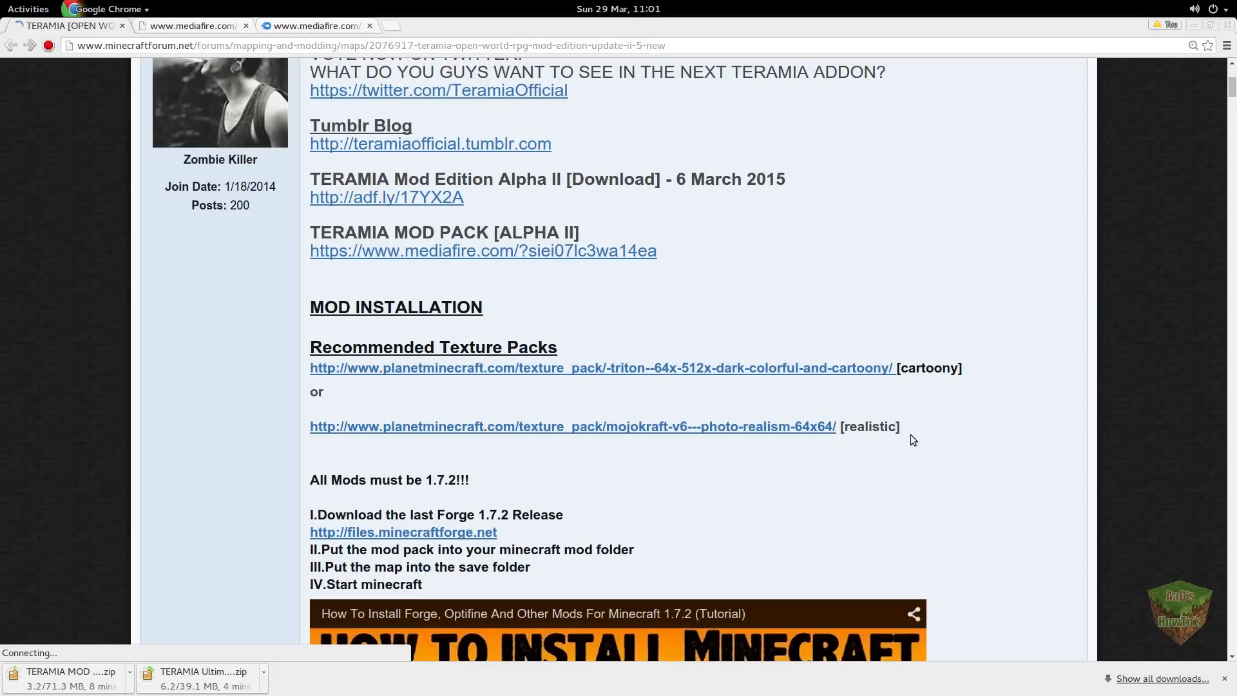
{"action": "mouse_move", "coordinate": [730, 426]}
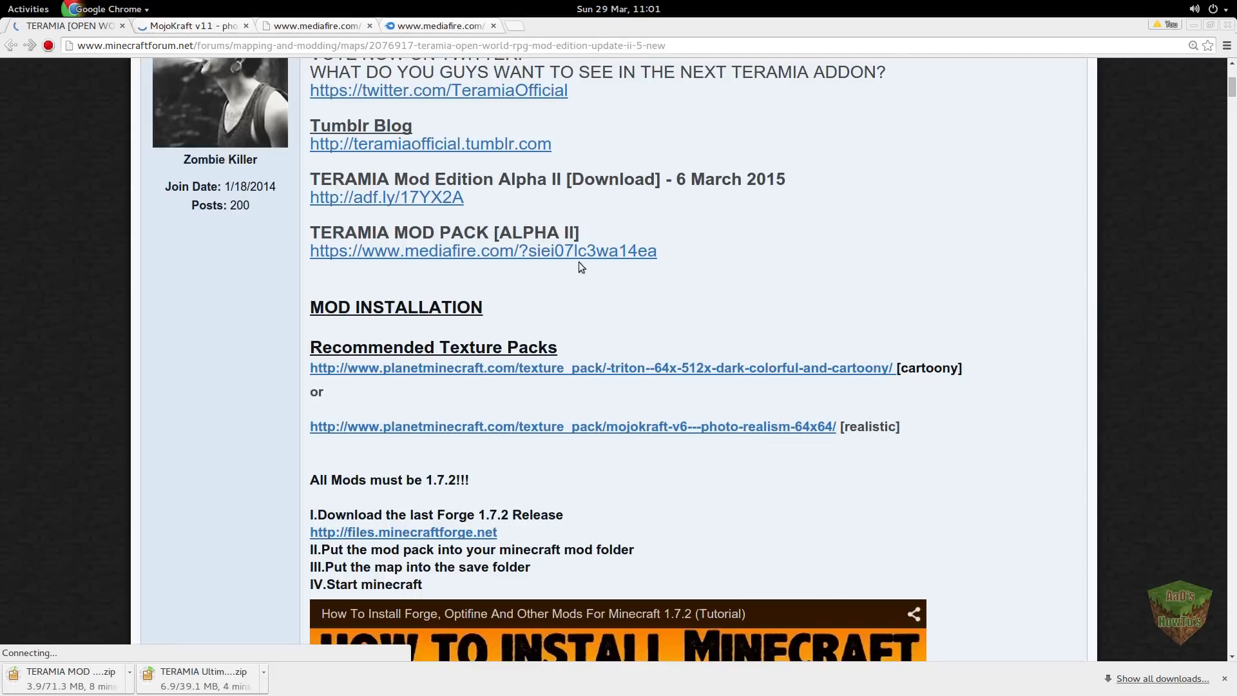
{"action": "mouse_move", "coordinate": [193, 26]}
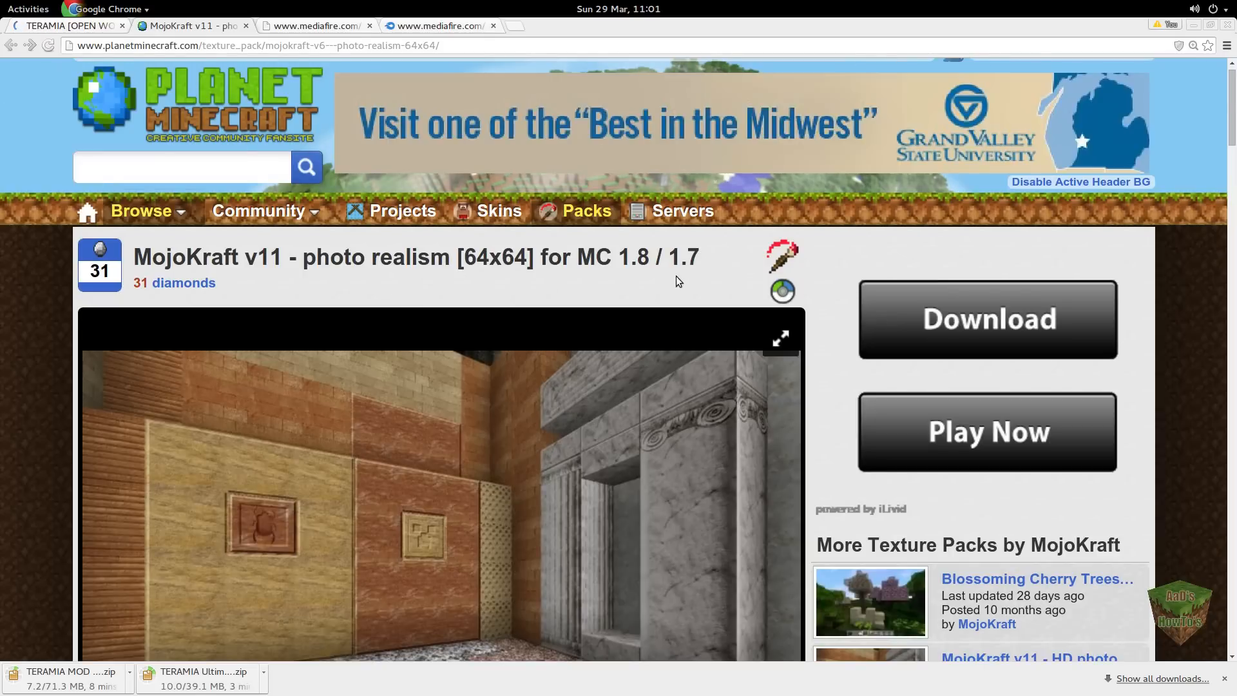
Step: Download the 64x MojoKraft v9 pack for Minecraft 1.7 and close the pop-up ad tab
{"action": "scroll", "scroll_direction": "down", "scroll_amount": 3}
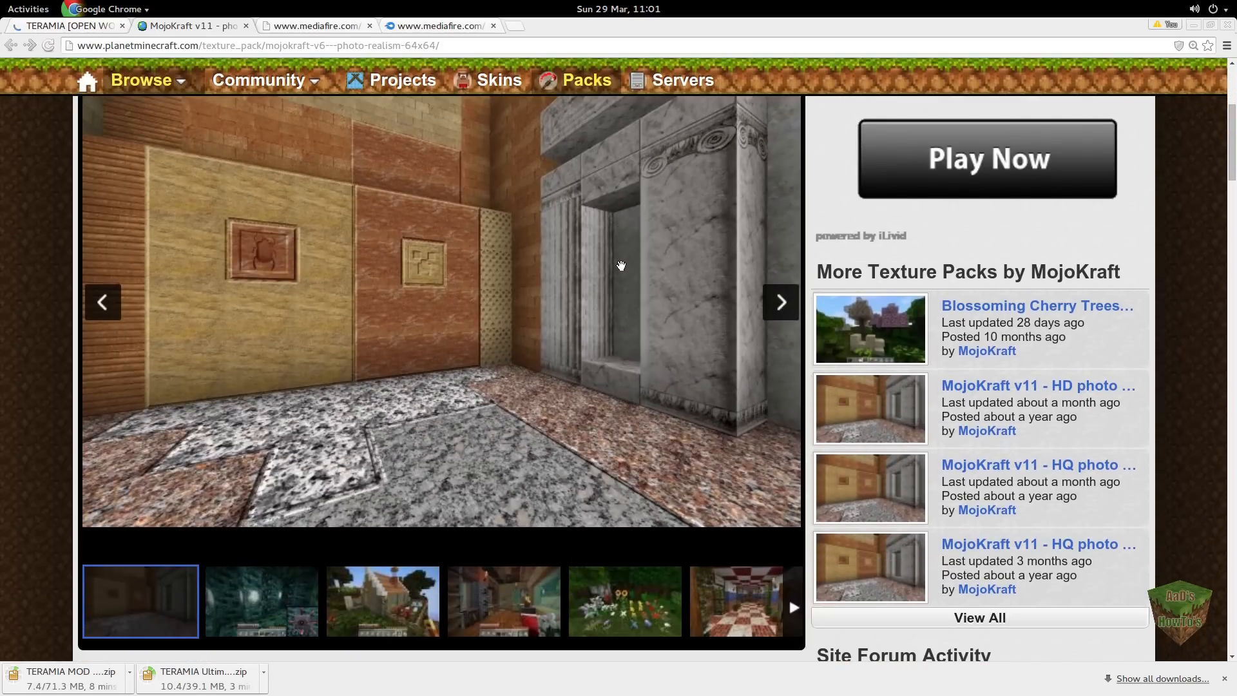
{"action": "scroll", "scroll_direction": "down", "scroll_amount": 3}
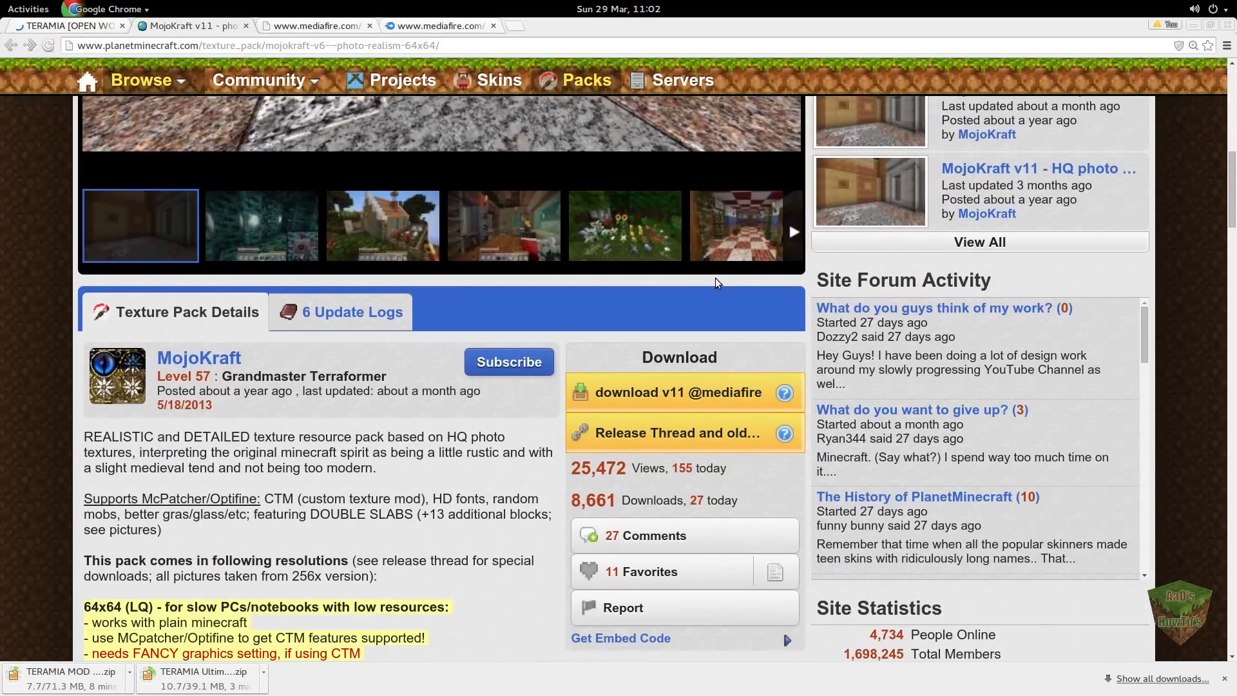
{"action": "scroll", "scroll_direction": "down", "scroll_amount": 3}
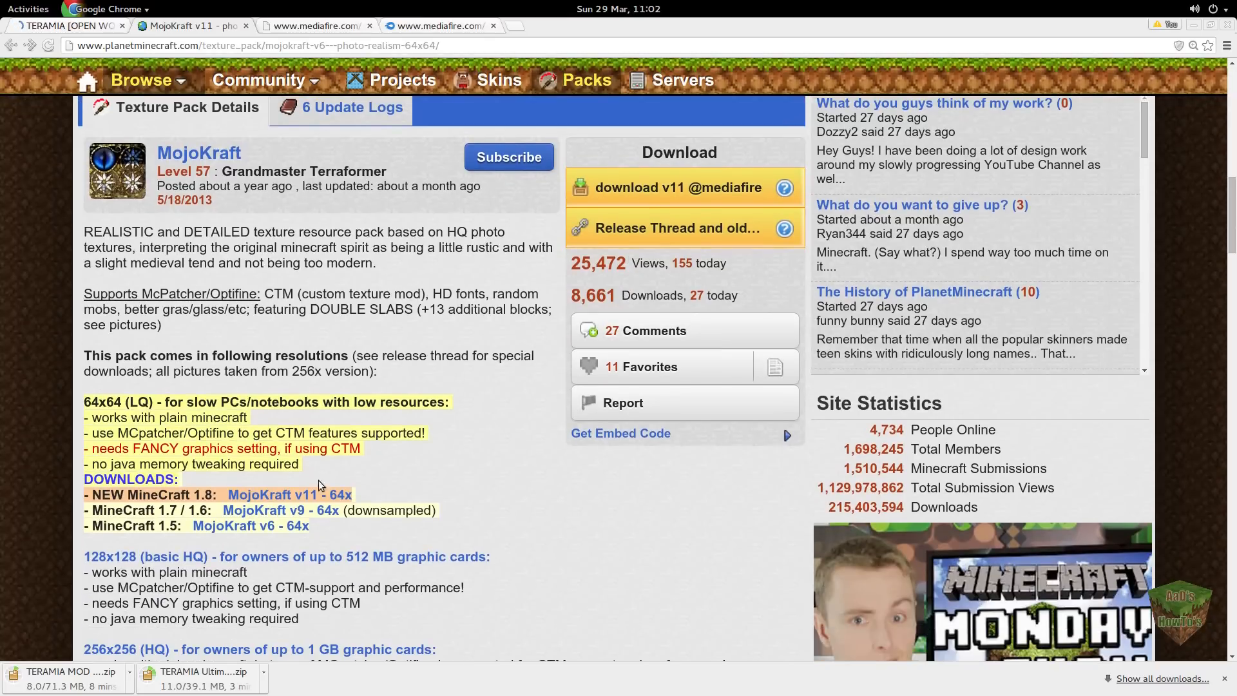
{"action": "mouse_move", "coordinate": [122, 550]}
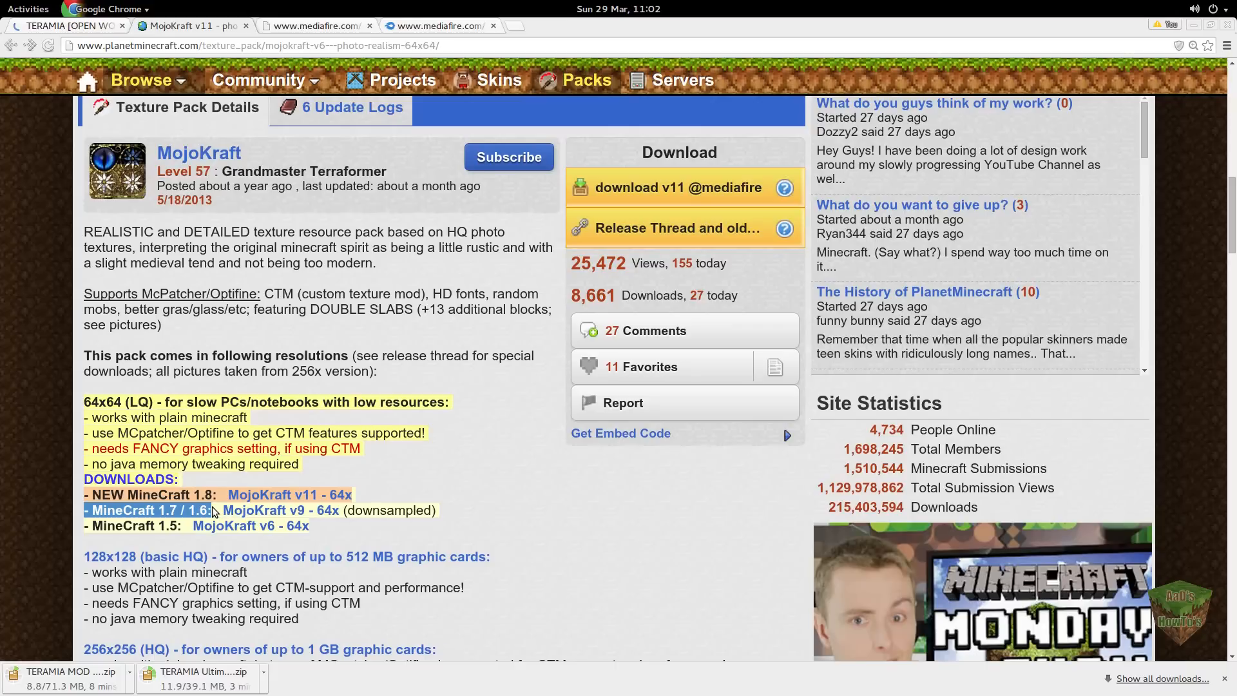
{"action": "mouse_move", "coordinate": [268, 510]}
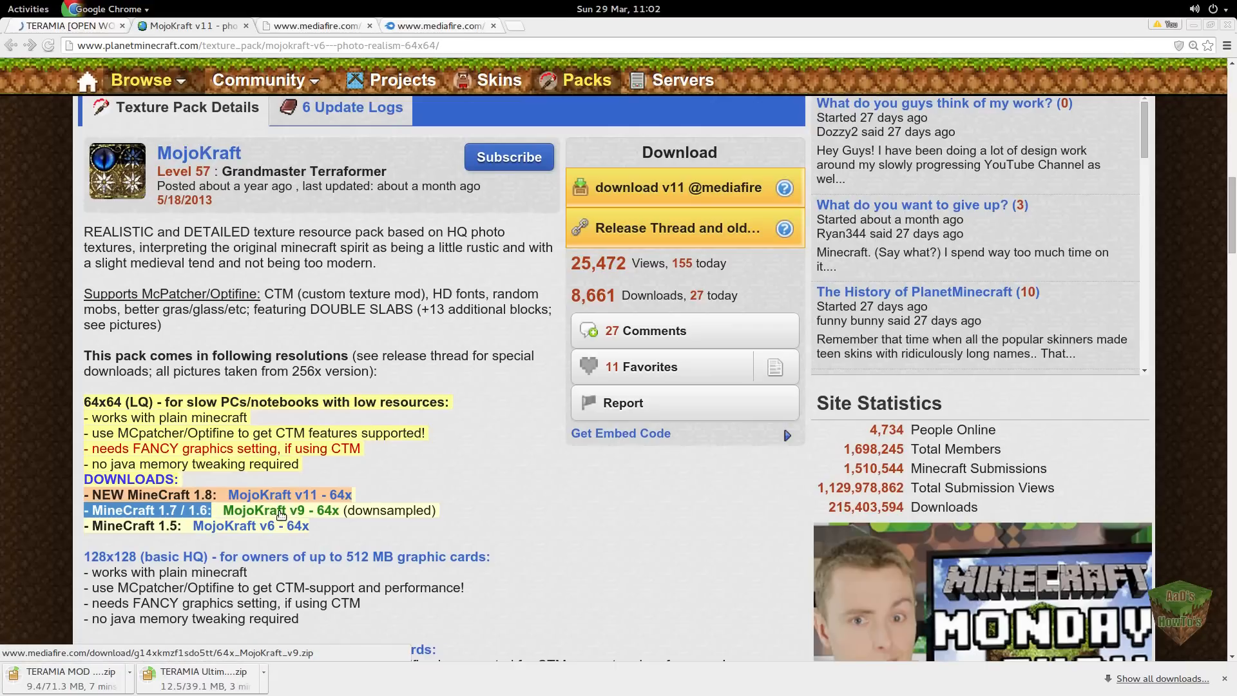
{"action": "left_click", "coordinate": [269, 510]}
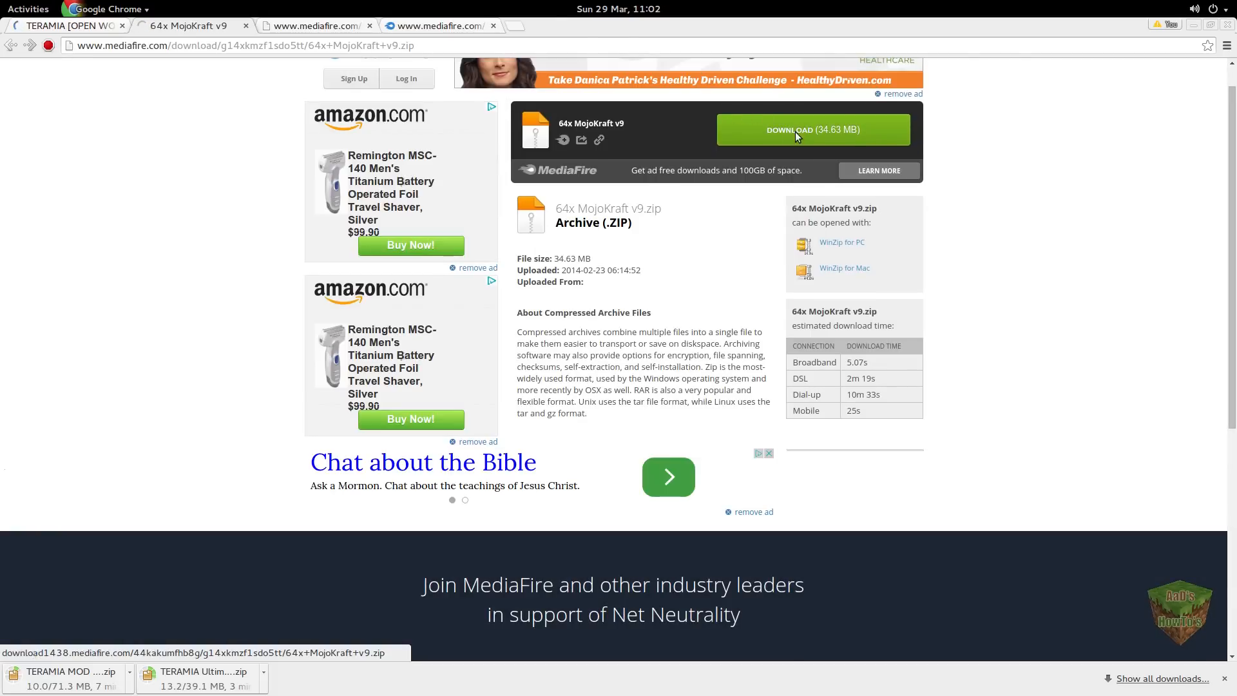
{"action": "left_click", "coordinate": [813, 130]}
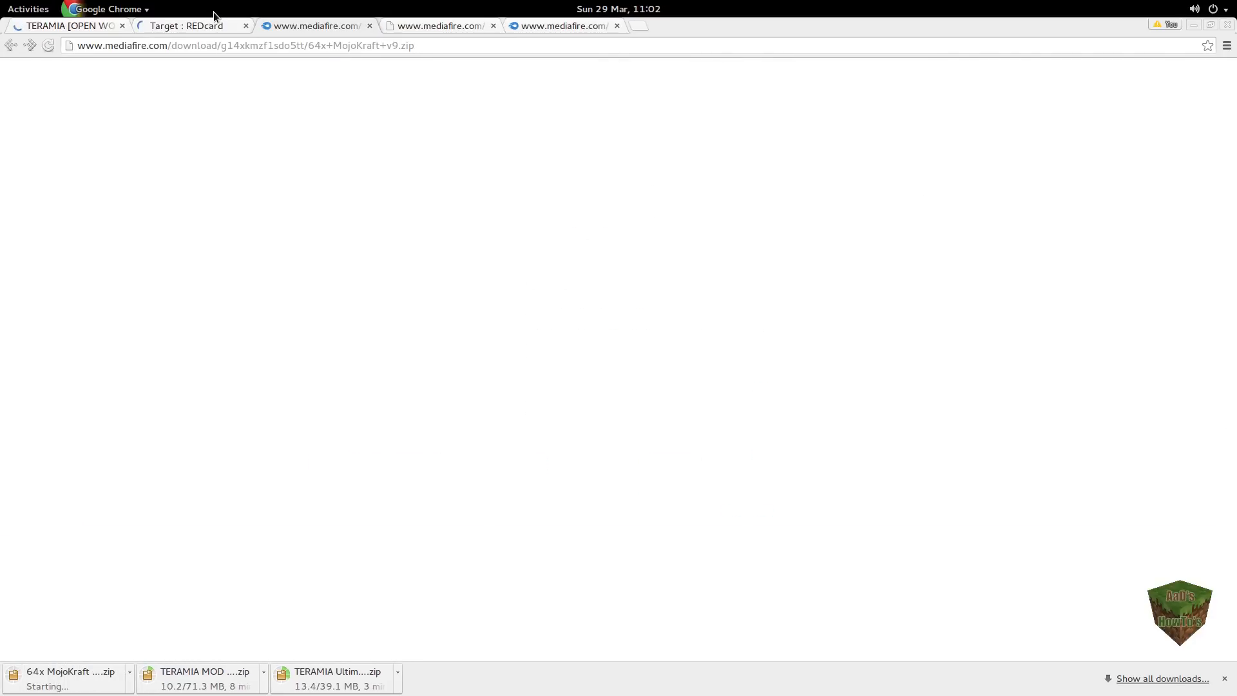
{"action": "left_click", "coordinate": [185, 25]}
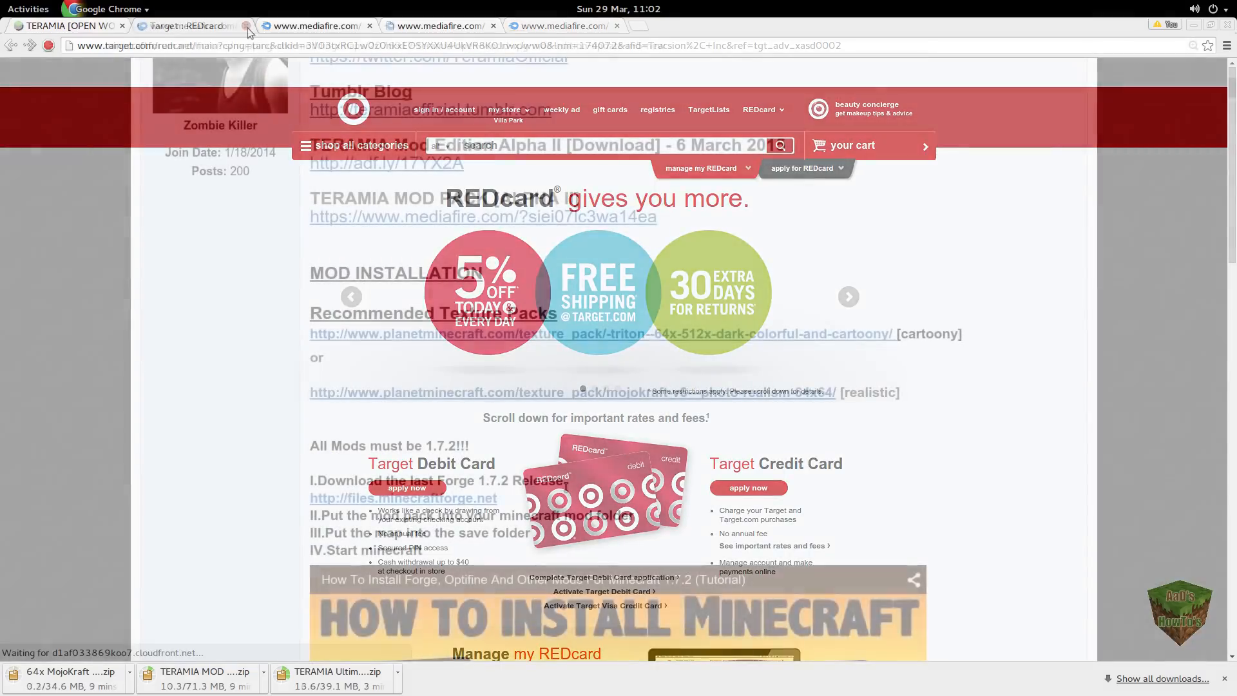
{"action": "left_click", "coordinate": [249, 26]}
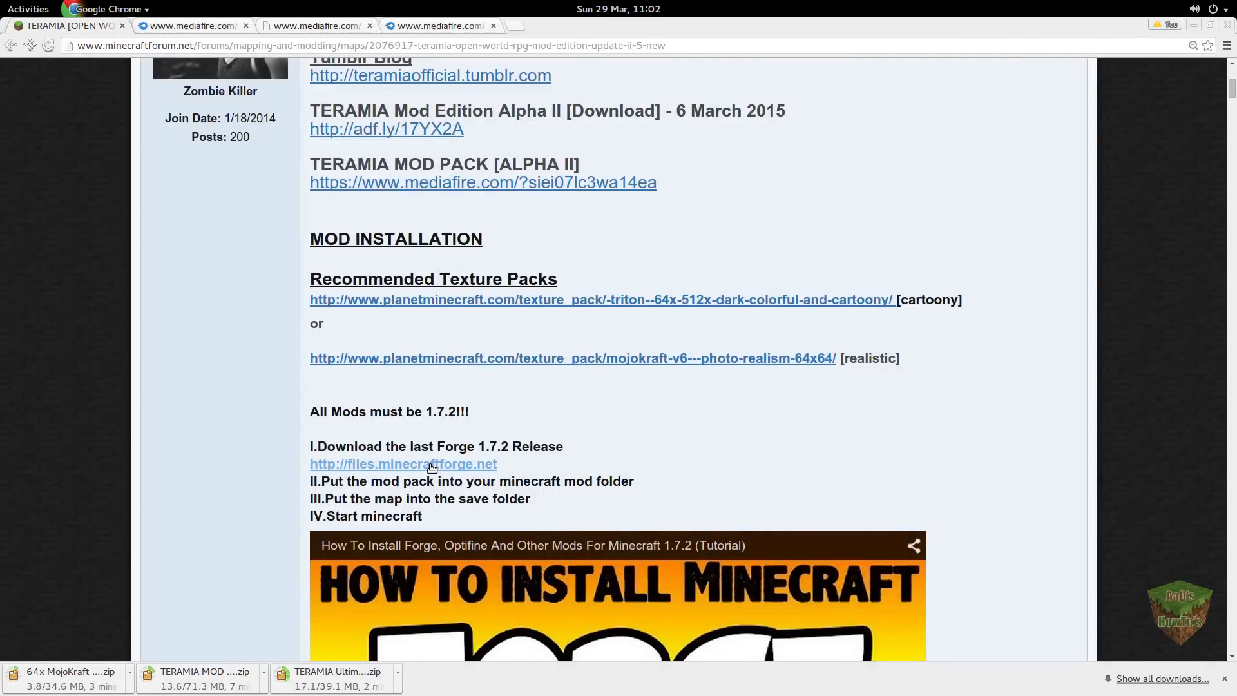
Step: Open the Minecraft Forge site and list builds for Minecraft 1.7.2
{"action": "left_click", "coordinate": [403, 464]}
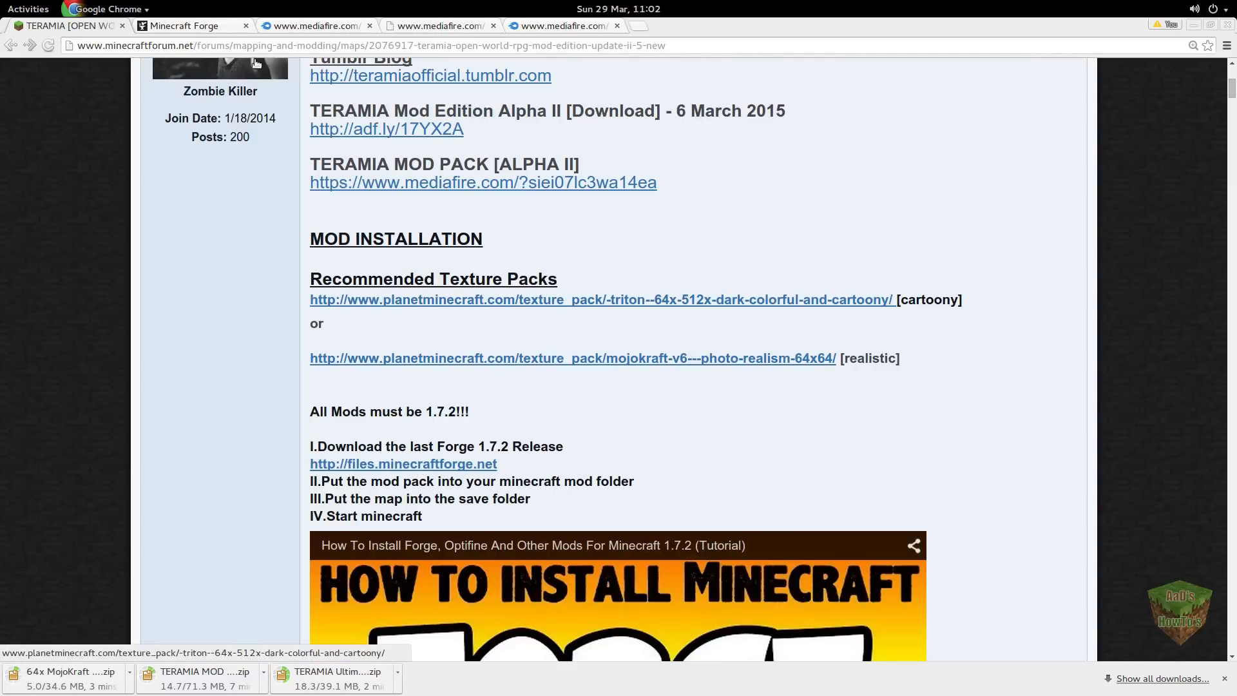
{"action": "left_click", "coordinate": [403, 464]}
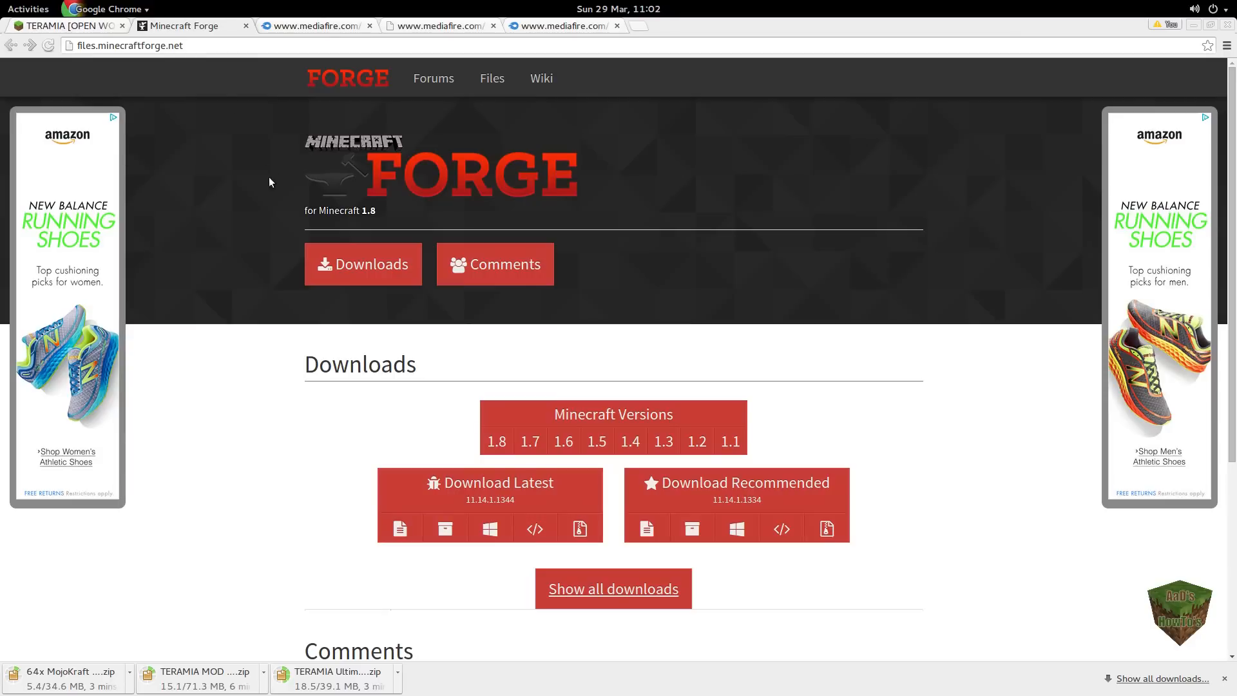
{"action": "mouse_move", "coordinate": [513, 470]}
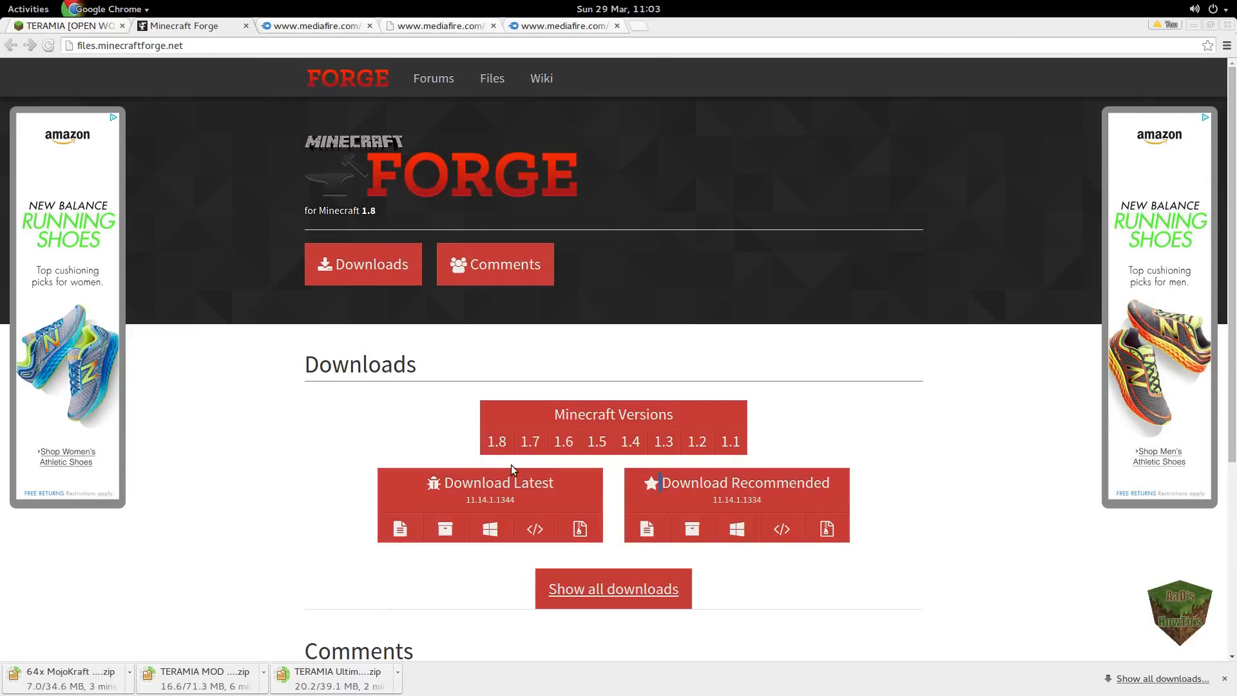
{"action": "left_click", "coordinate": [530, 440]}
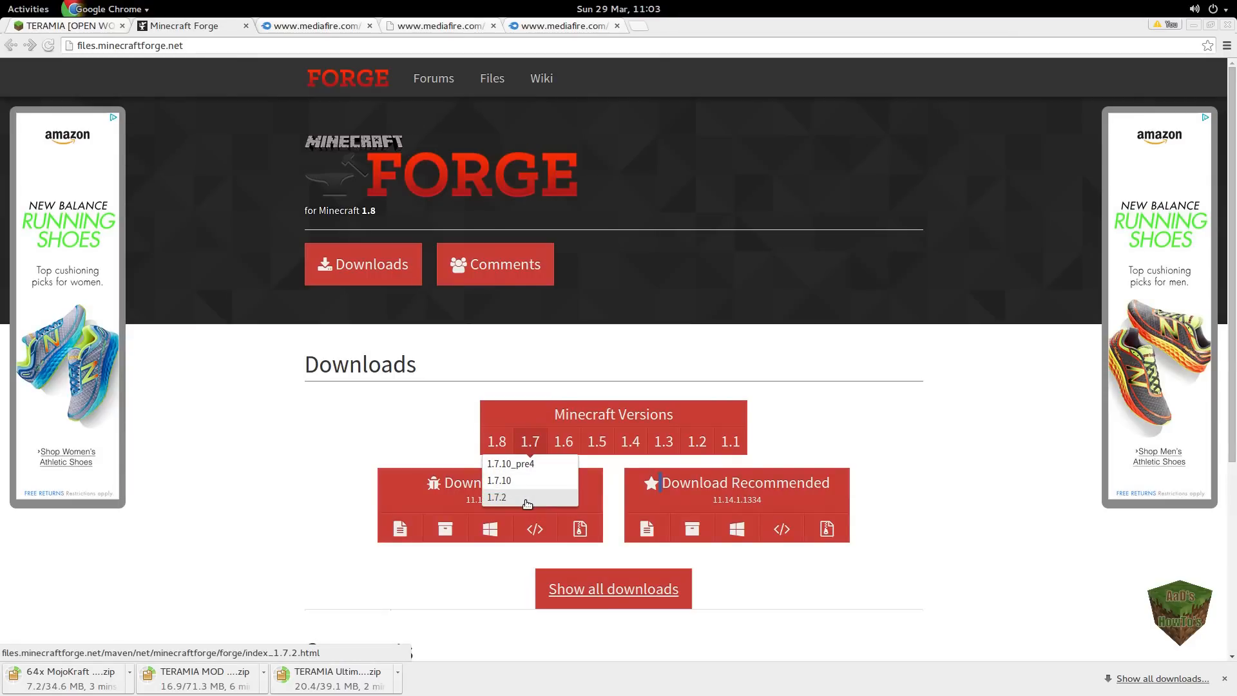
{"action": "left_click", "coordinate": [496, 497]}
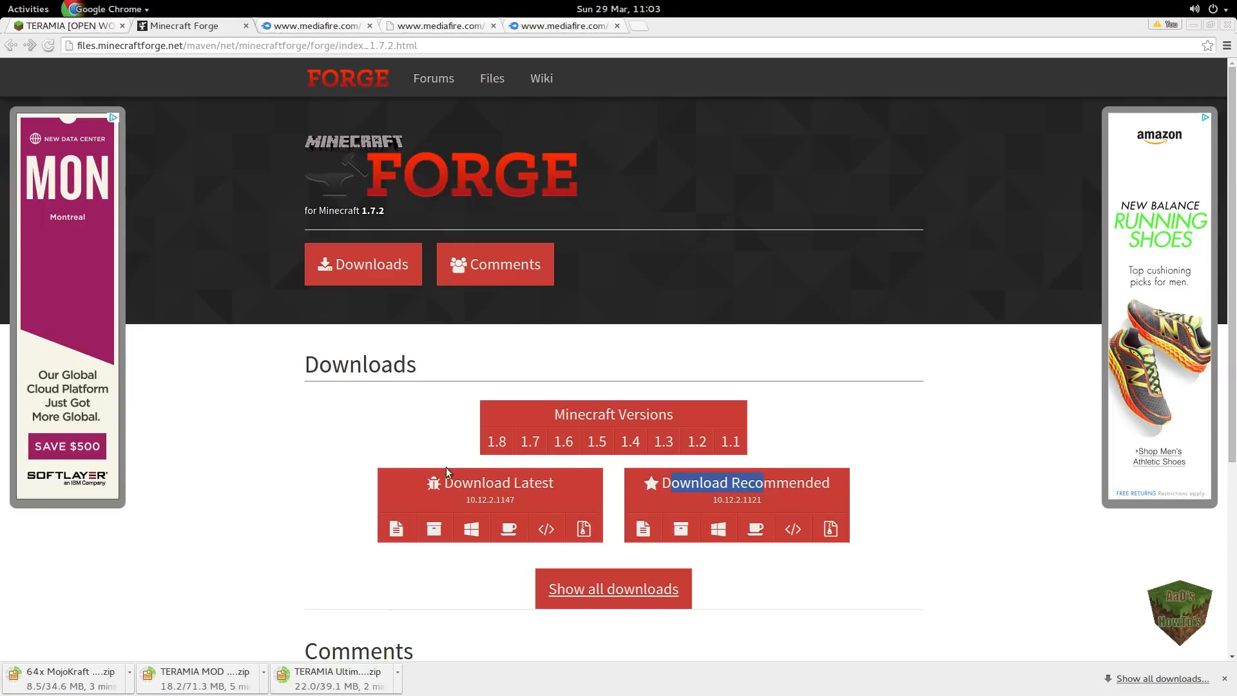
{"action": "mouse_move", "coordinate": [681, 528]}
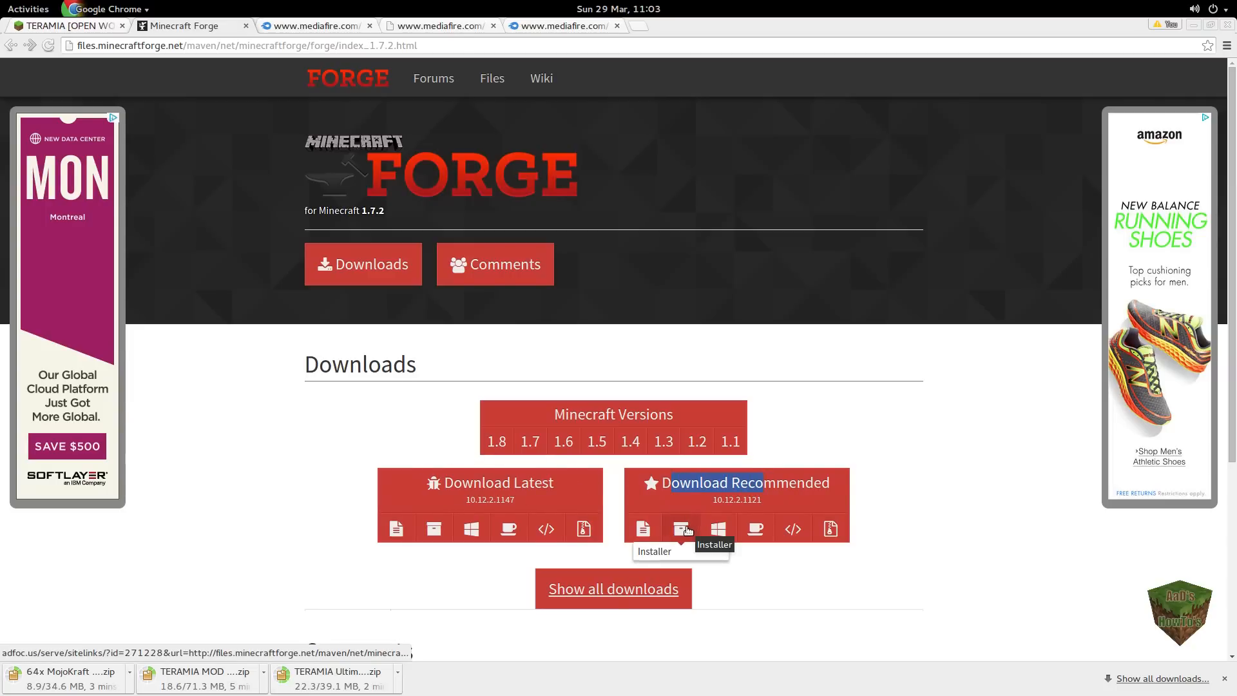
Step: Download the recommended 1.7.2 Forge installer, skipping the ad and keeping the flagged file
{"action": "left_click", "coordinate": [682, 529]}
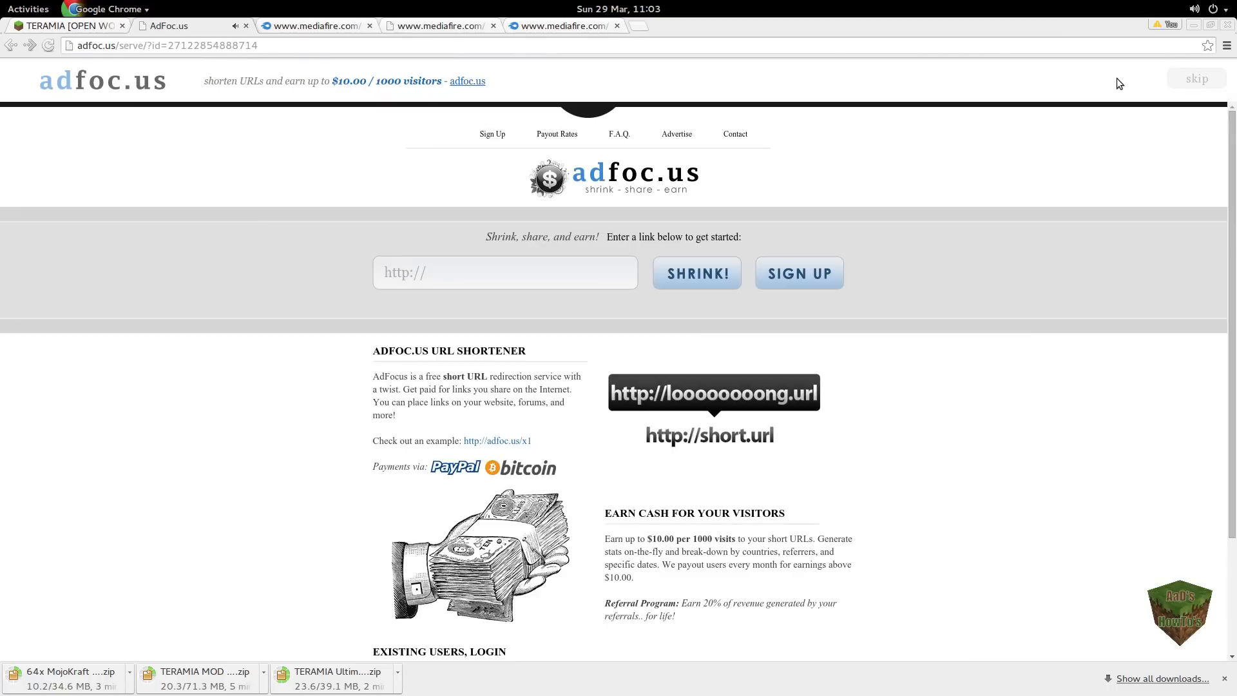
{"action": "mouse_move", "coordinate": [1156, 89]}
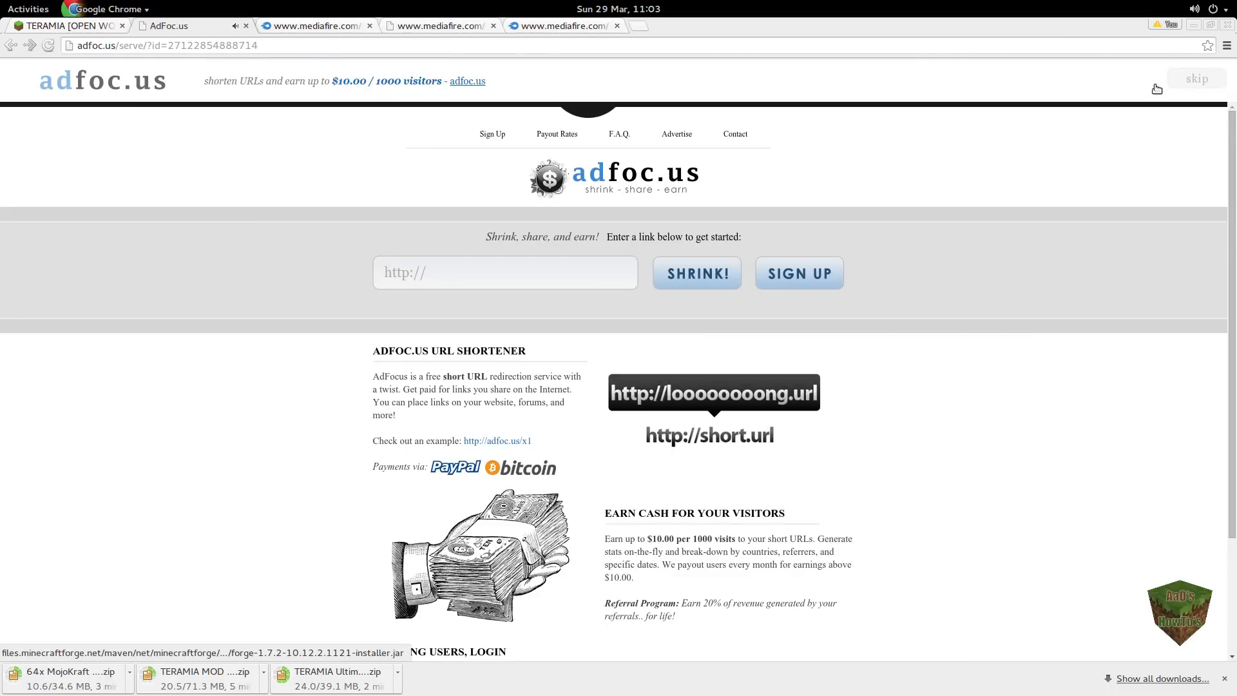
{"action": "left_click", "coordinate": [1197, 78]}
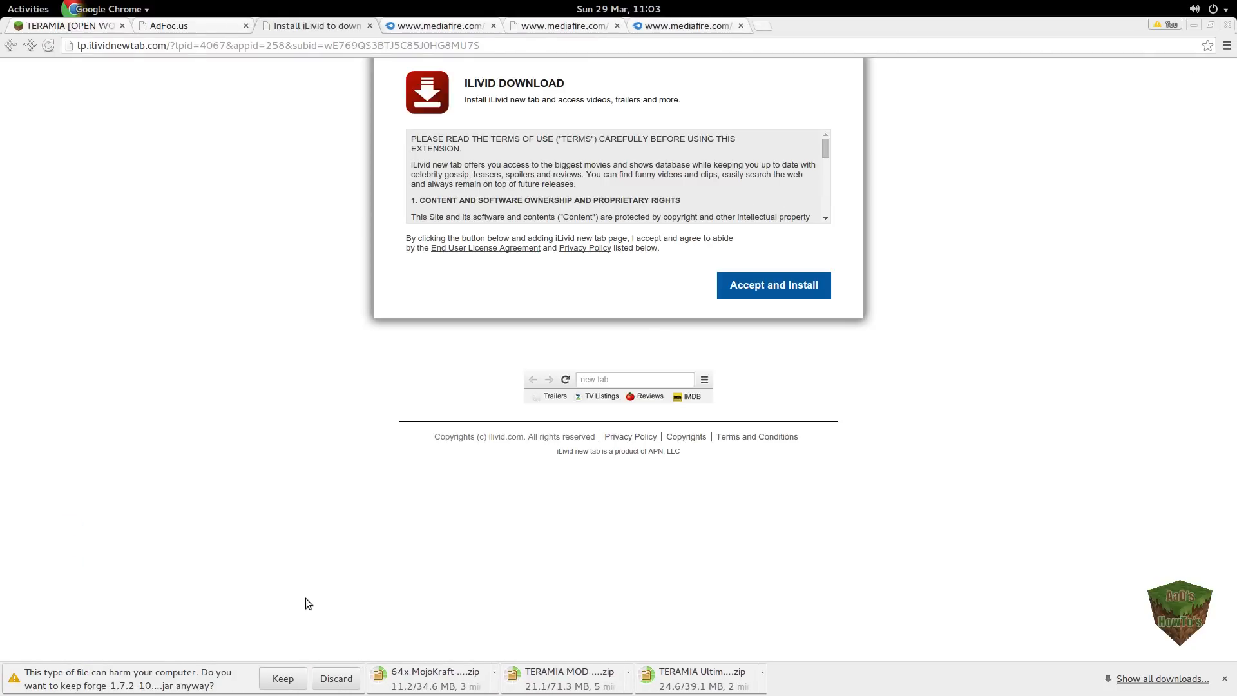
{"action": "left_click", "coordinate": [282, 678]}
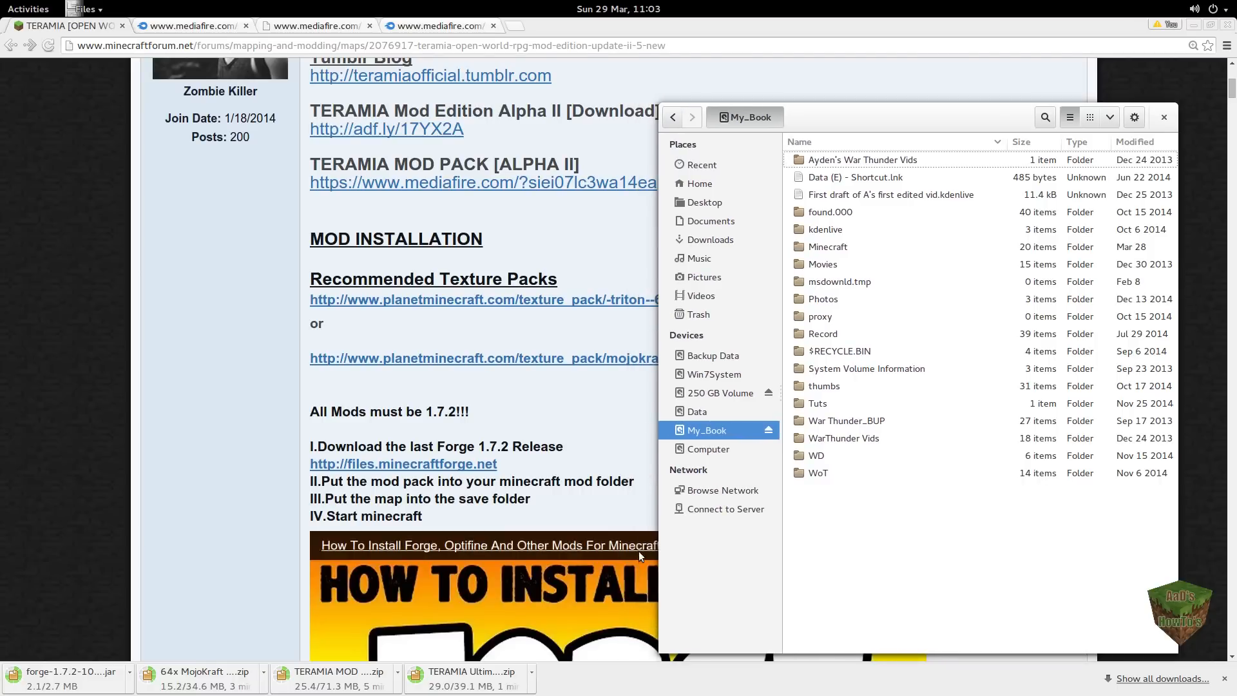
{"action": "mouse_move", "coordinate": [710, 148]}
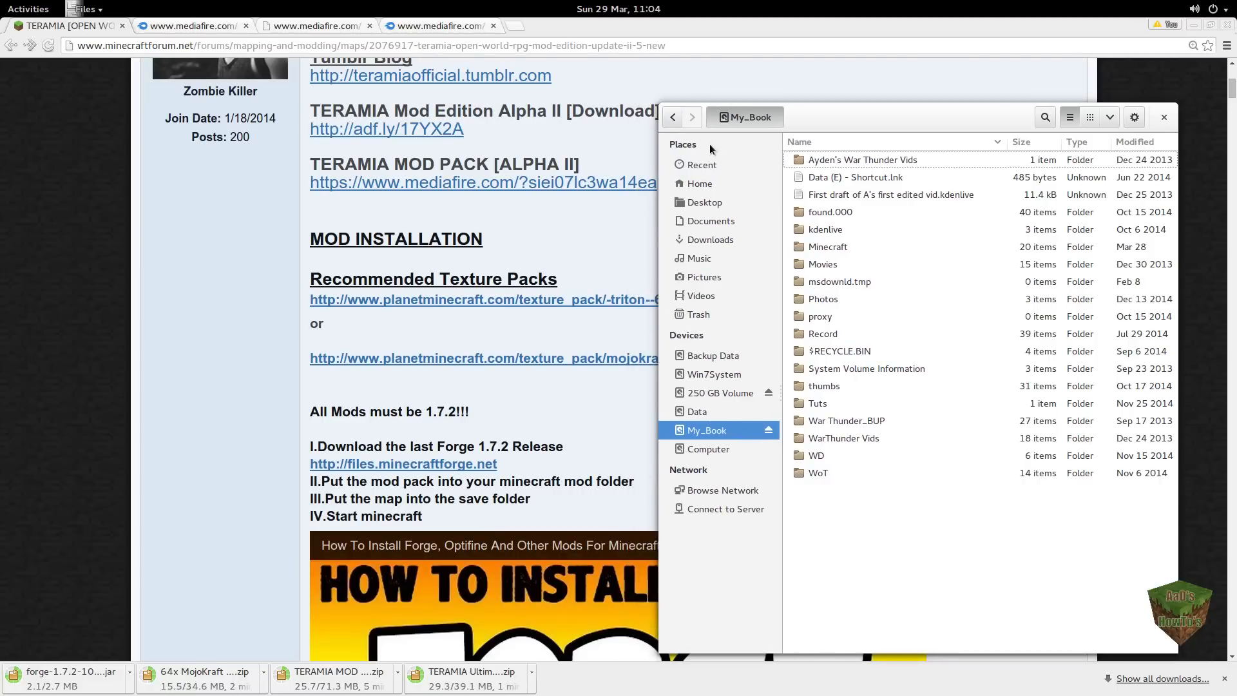
Step: Show the Downloads folder from the Places sidebar in Files
{"action": "left_click", "coordinate": [709, 239]}
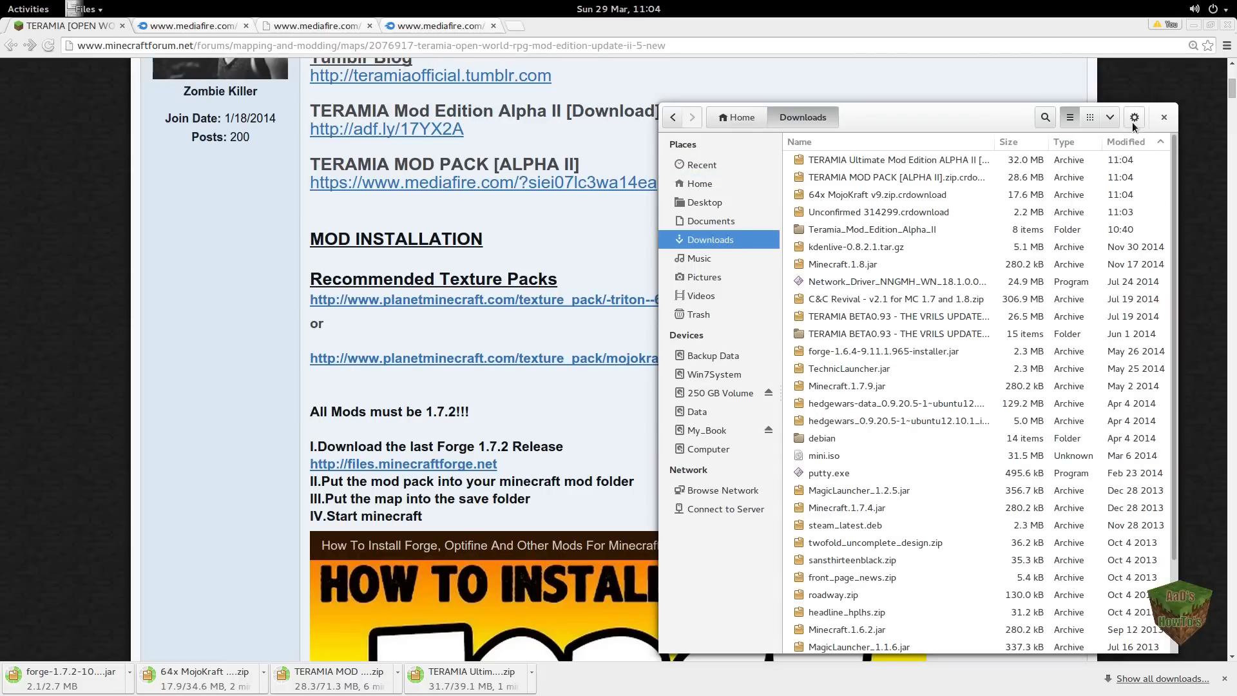
Step: Add a new folder named 'Teramia' to Downloads via the gear menu
{"action": "left_click", "coordinate": [1135, 116]}
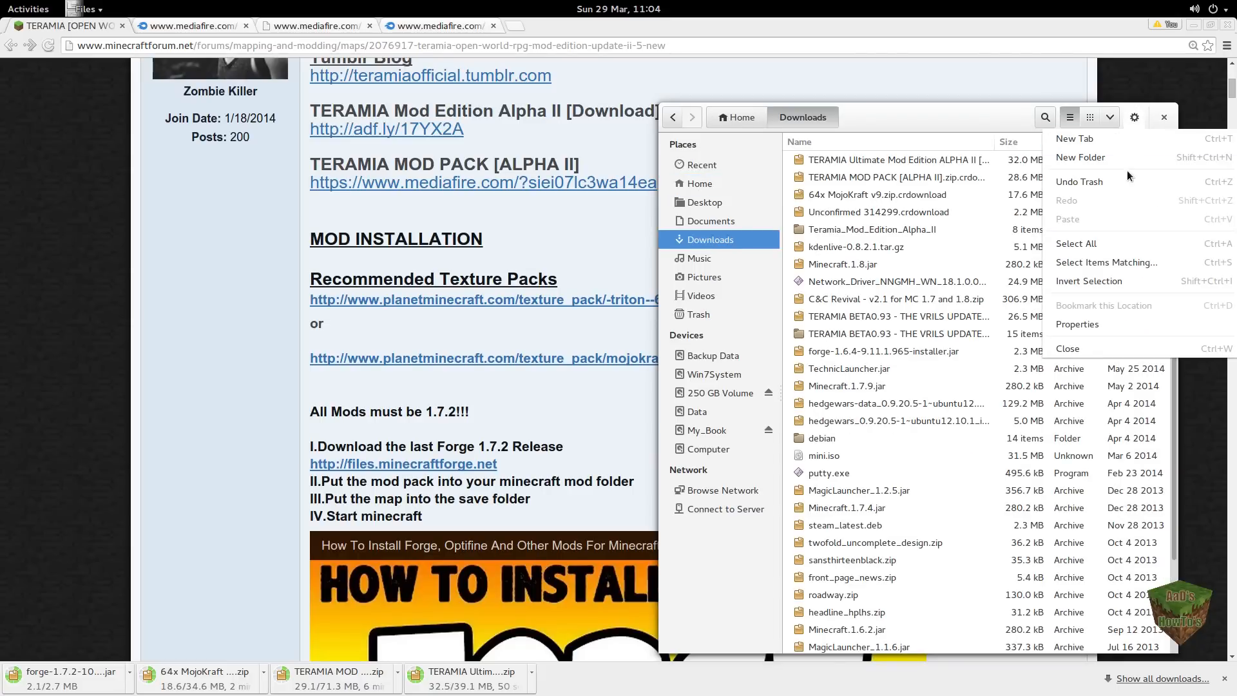
{"action": "left_click", "coordinate": [1081, 157]}
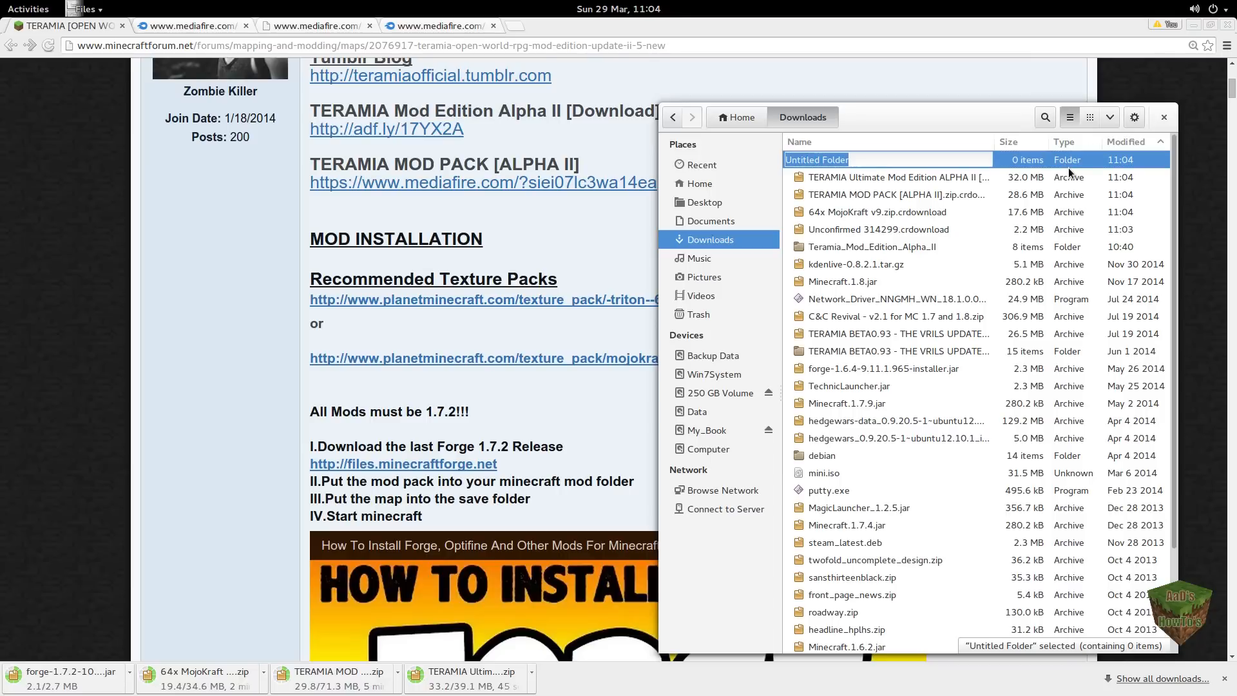
{"action": "type", "text": "Tera"}
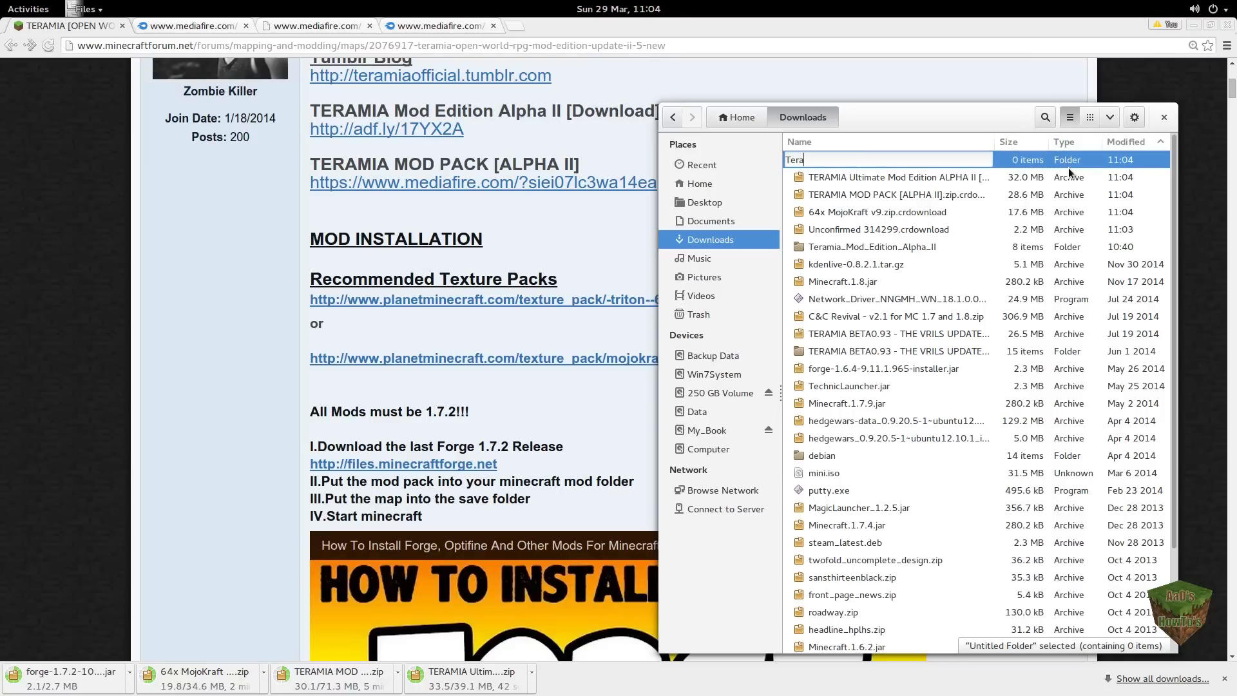
{"action": "type", "text": "mia"}
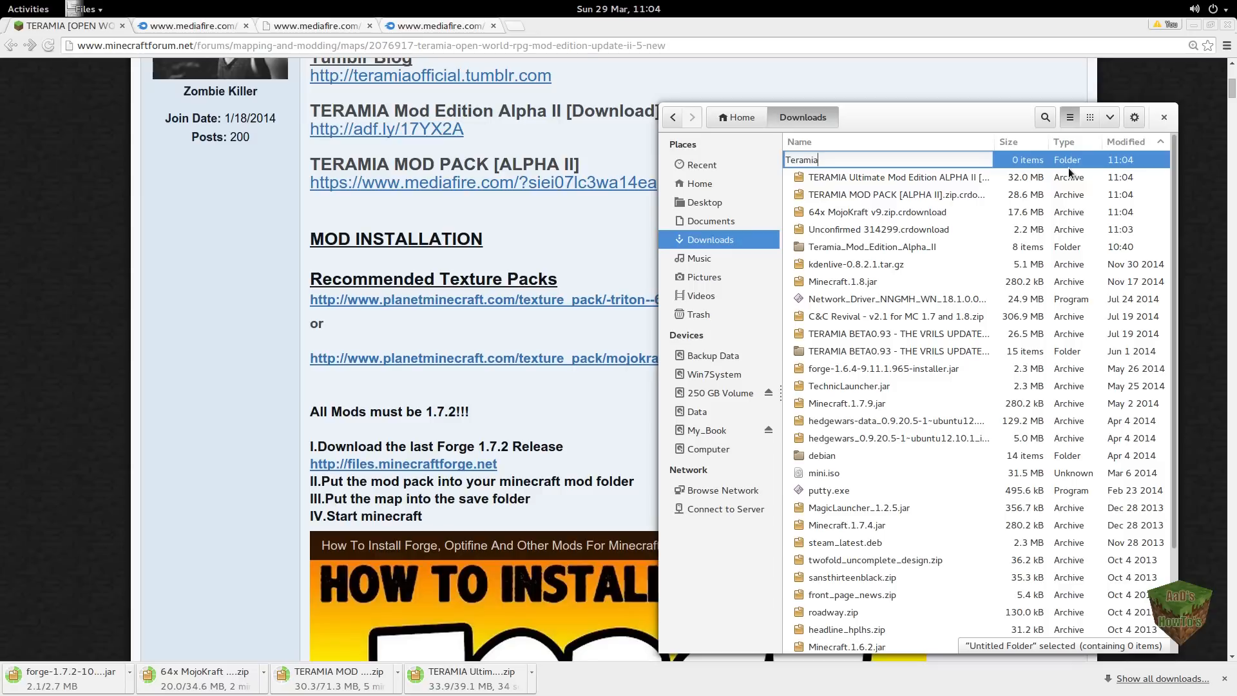
{"action": "key", "text": "Return"}
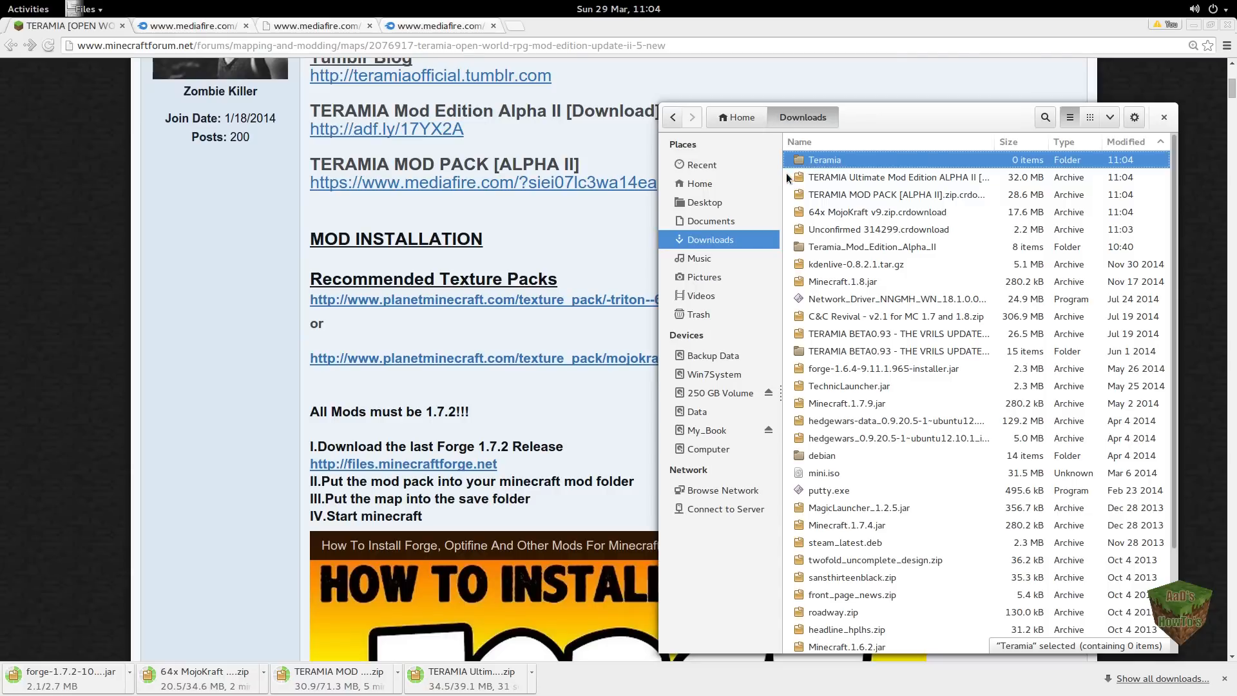
Step: Select the TERAMIA Ultimate map archive beside the Teramia folder in Downloads
{"action": "left_click", "coordinate": [899, 177]}
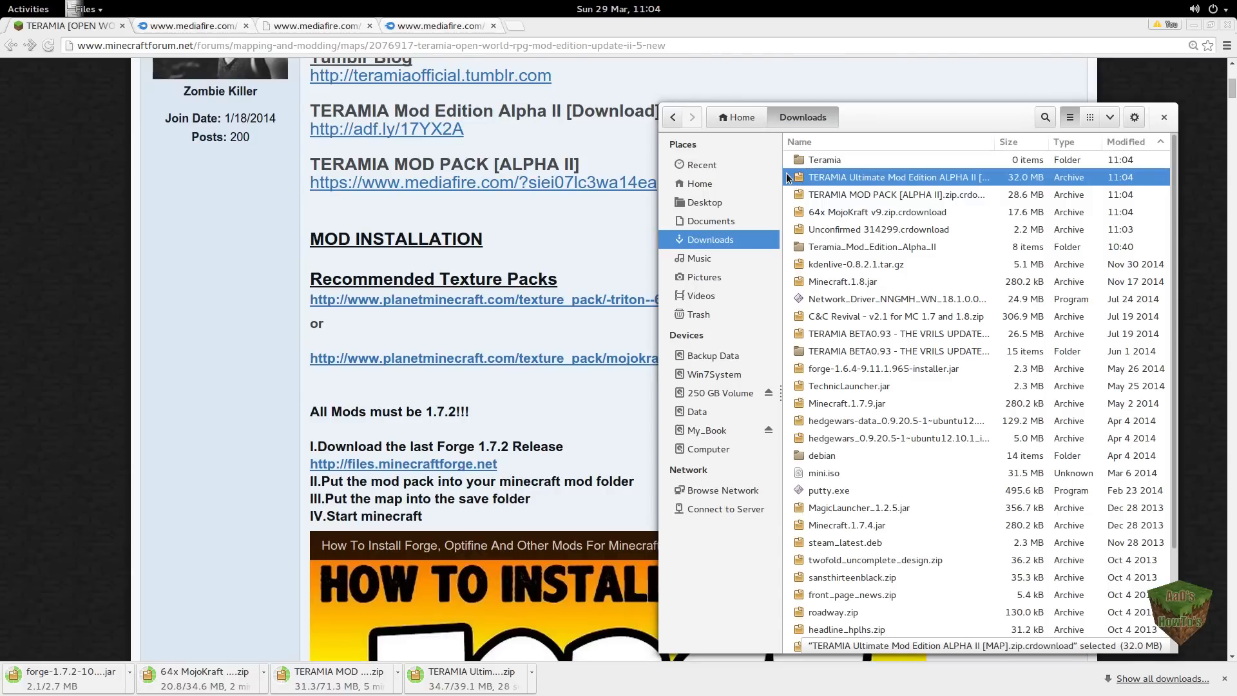
{"action": "mouse_move", "coordinate": [742, 183]}
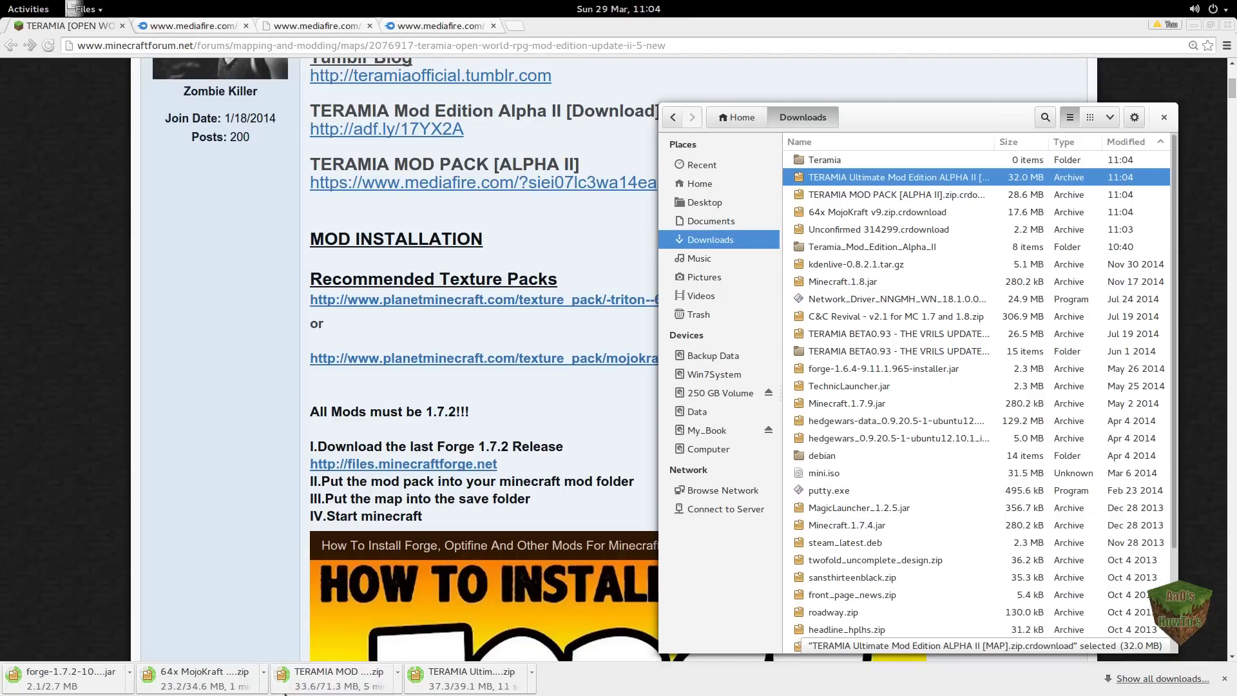
{"action": "mouse_move", "coordinate": [332, 676]}
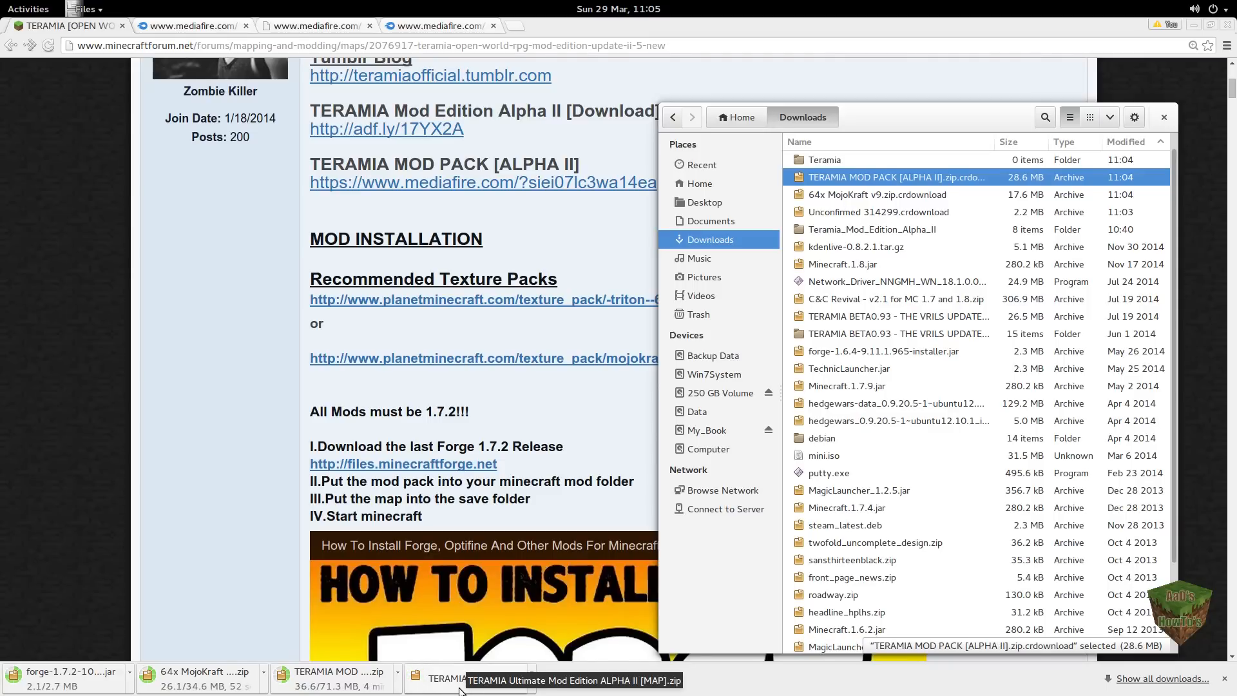
{"action": "mouse_move", "coordinate": [833, 265]}
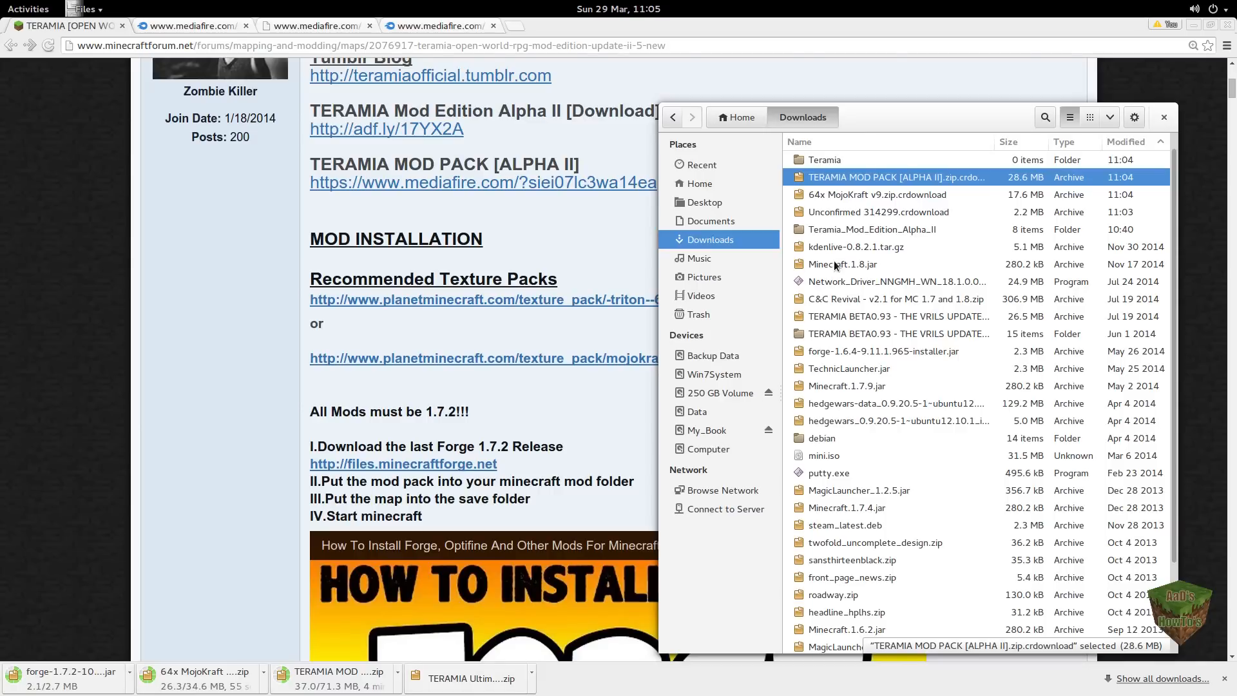
{"action": "mouse_move", "coordinate": [888, 228]}
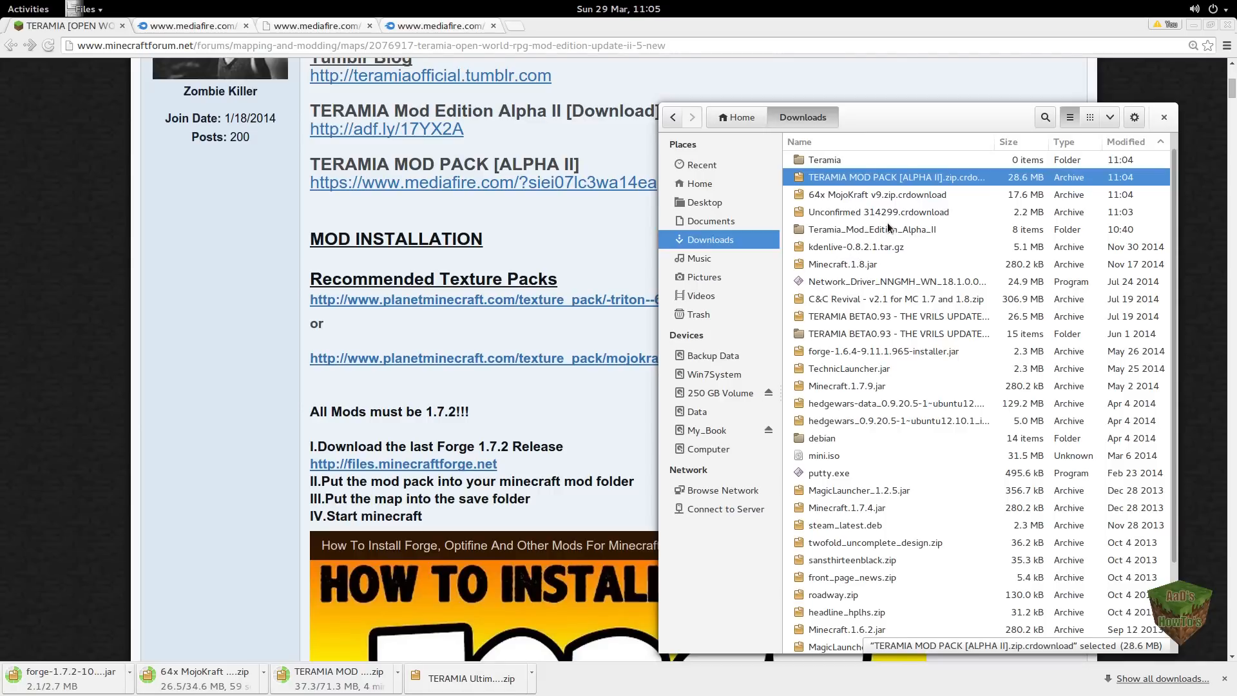
{"action": "mouse_move", "coordinate": [934, 191]}
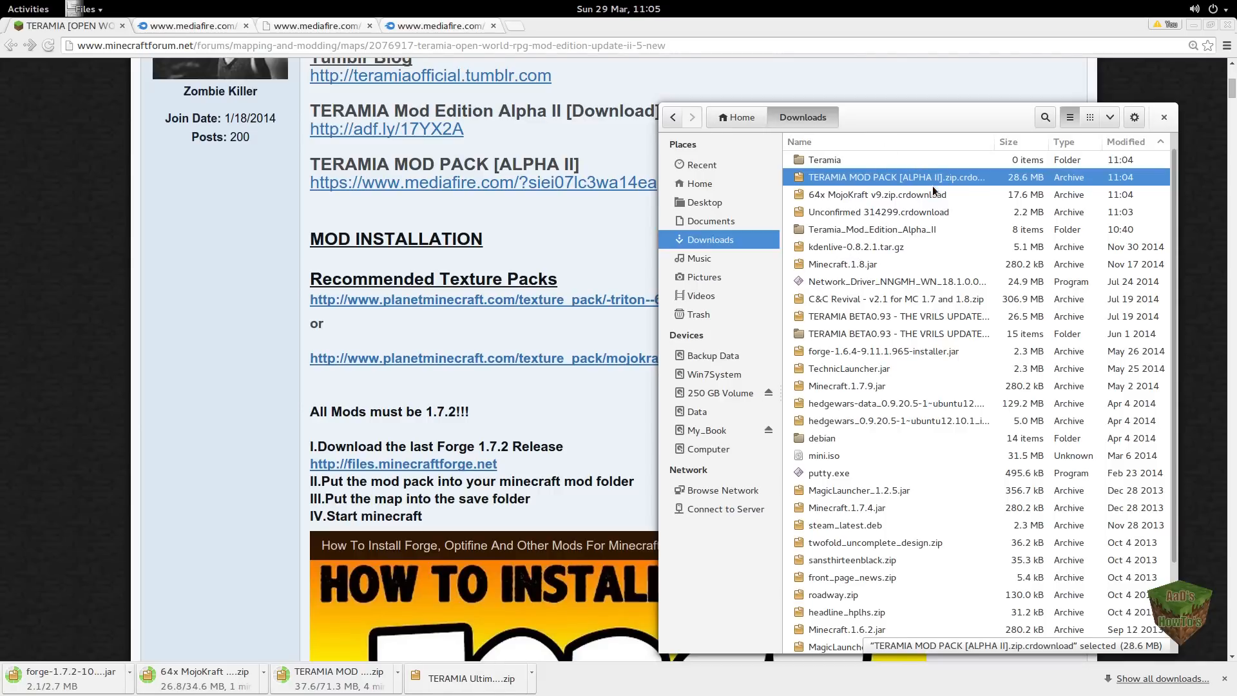
{"action": "mouse_move", "coordinate": [910, 233]}
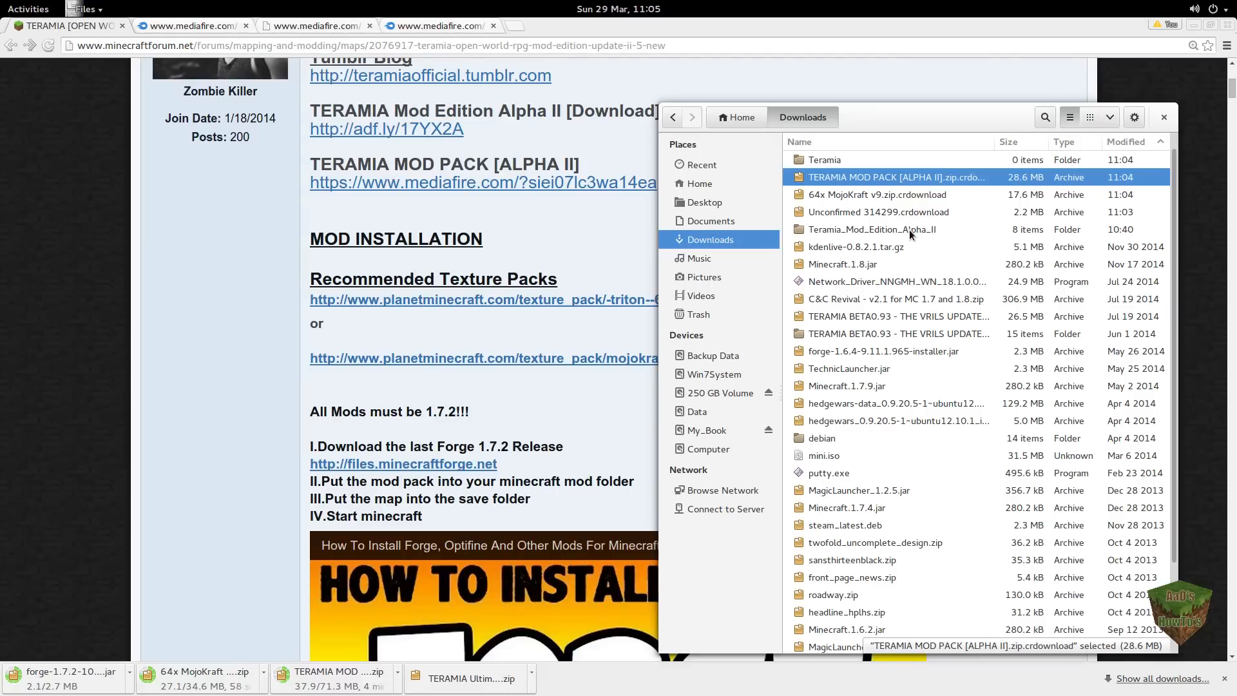
{"action": "mouse_move", "coordinate": [941, 208]}
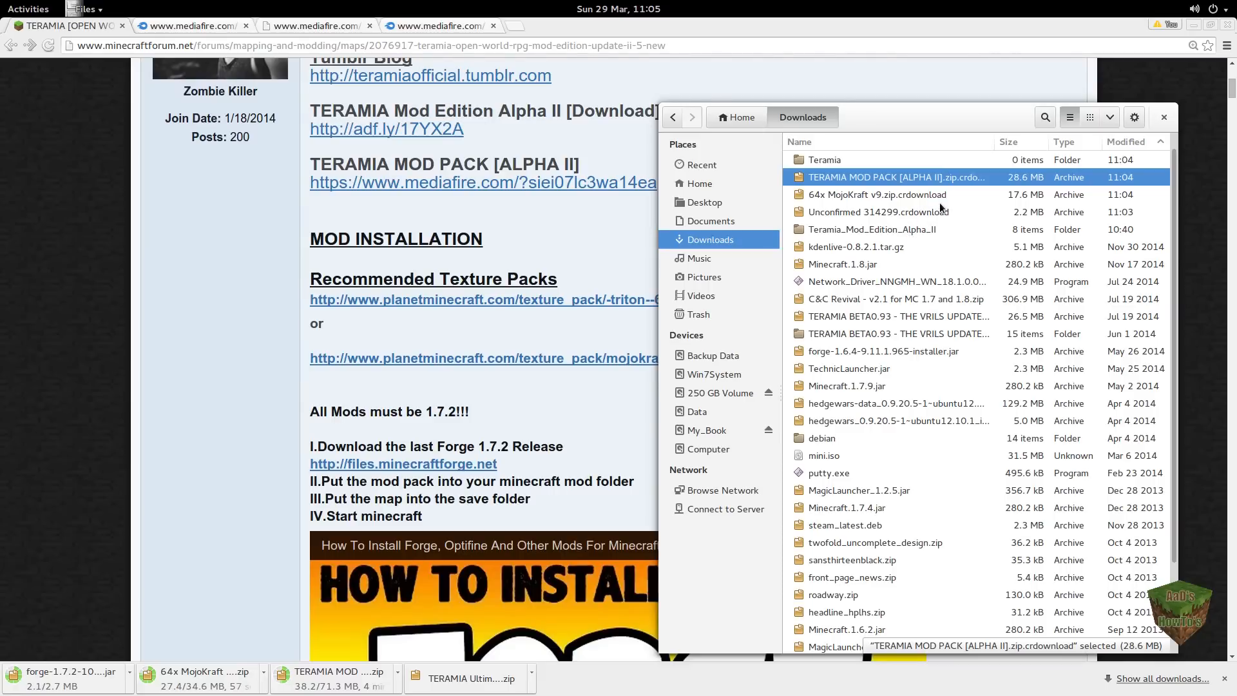
{"action": "mouse_move", "coordinate": [983, 221]}
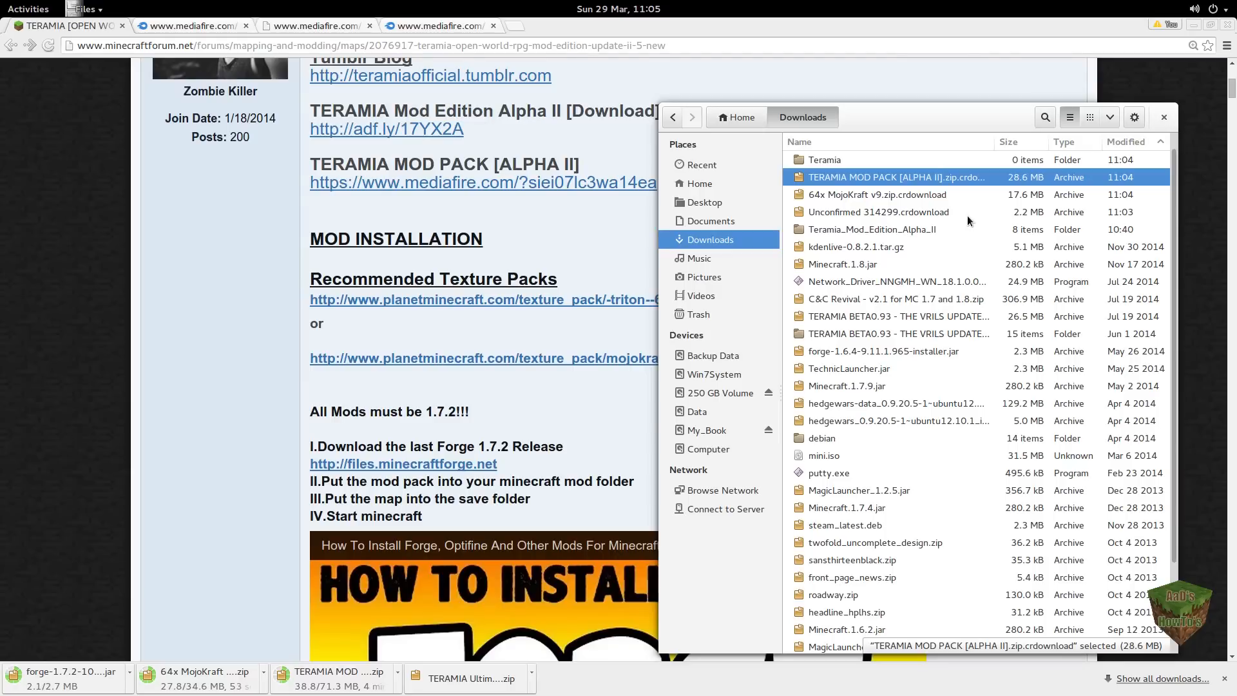
{"action": "mouse_move", "coordinate": [992, 277]}
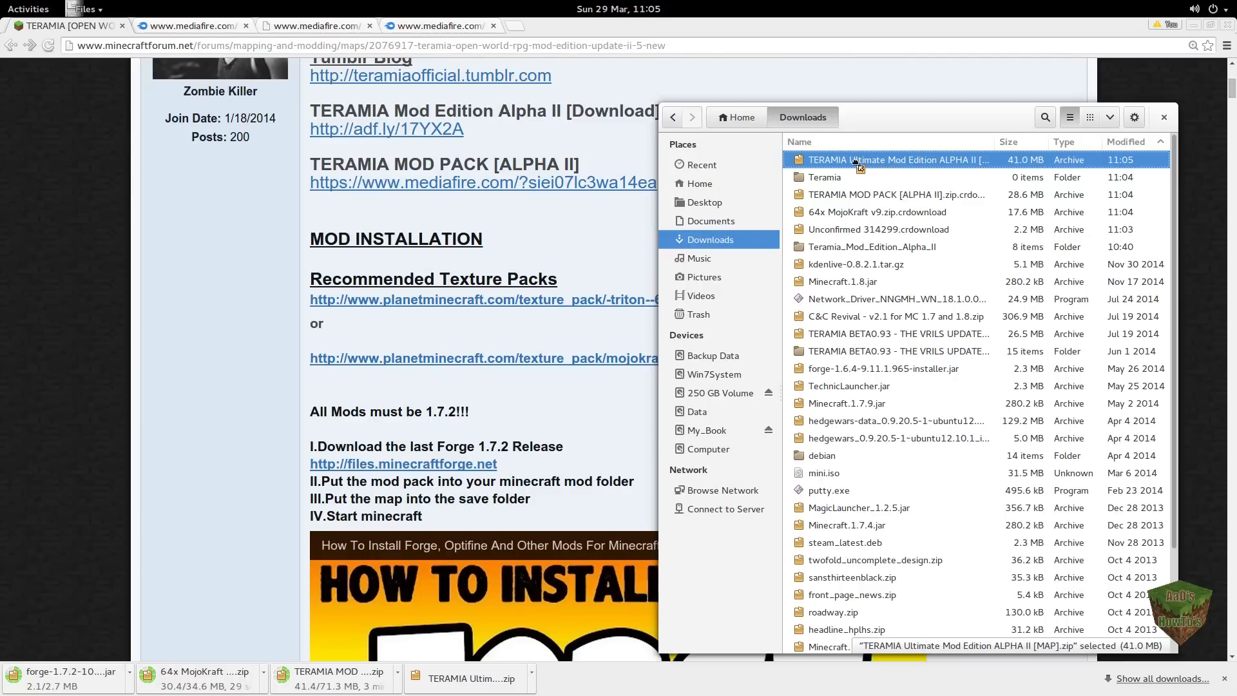
Step: Move the map archive, MojoKraft pack and mod pack into Teramia, then open Teramia
{"action": "double_click", "coordinate": [823, 176]}
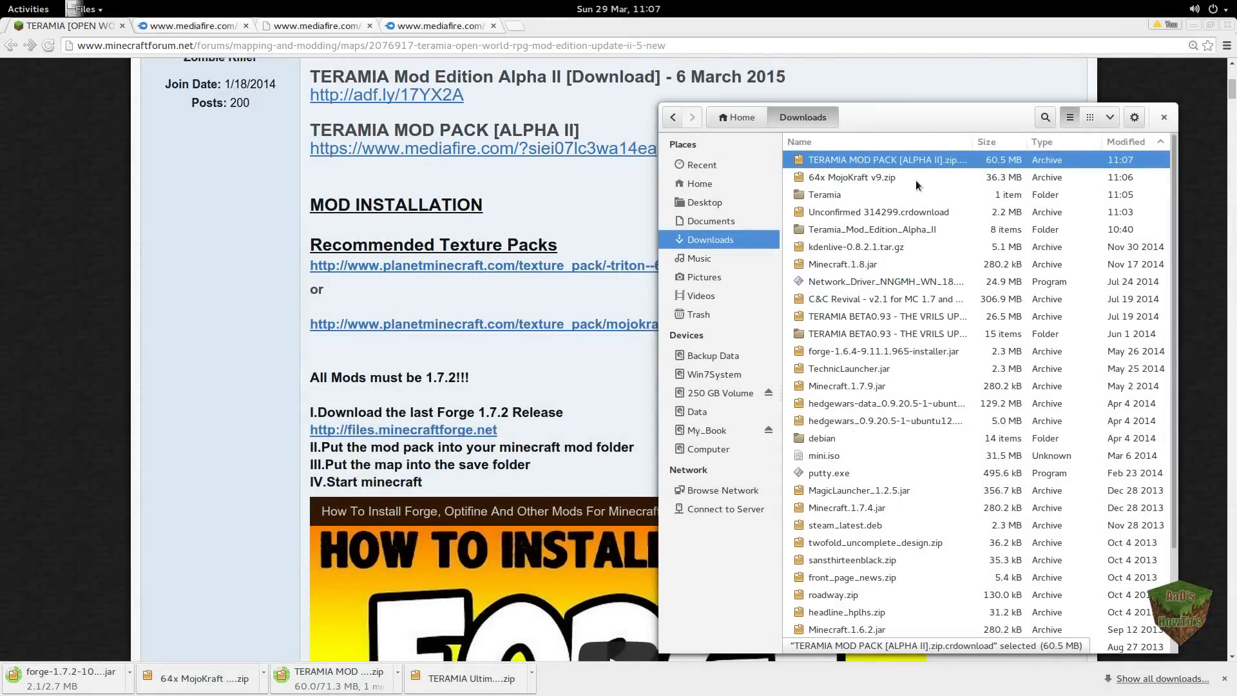
{"action": "left_click", "coordinate": [852, 177]}
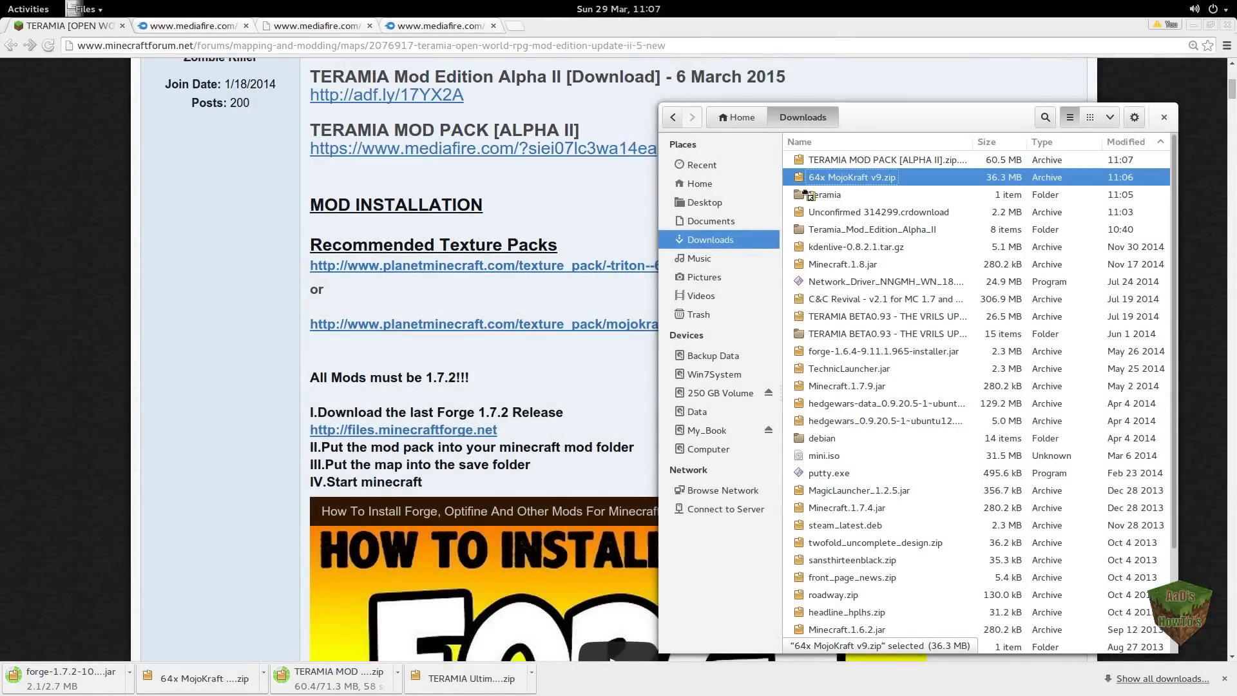
{"action": "double_click", "coordinate": [825, 194]}
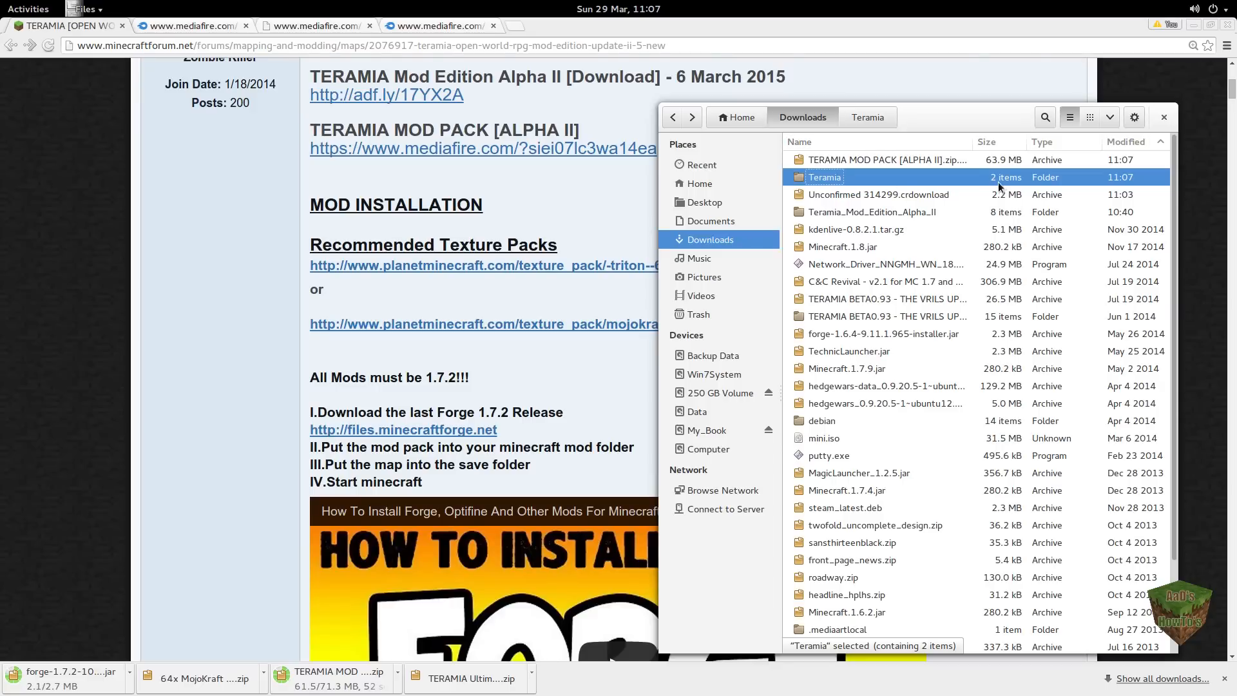
{"action": "mouse_move", "coordinate": [935, 197]}
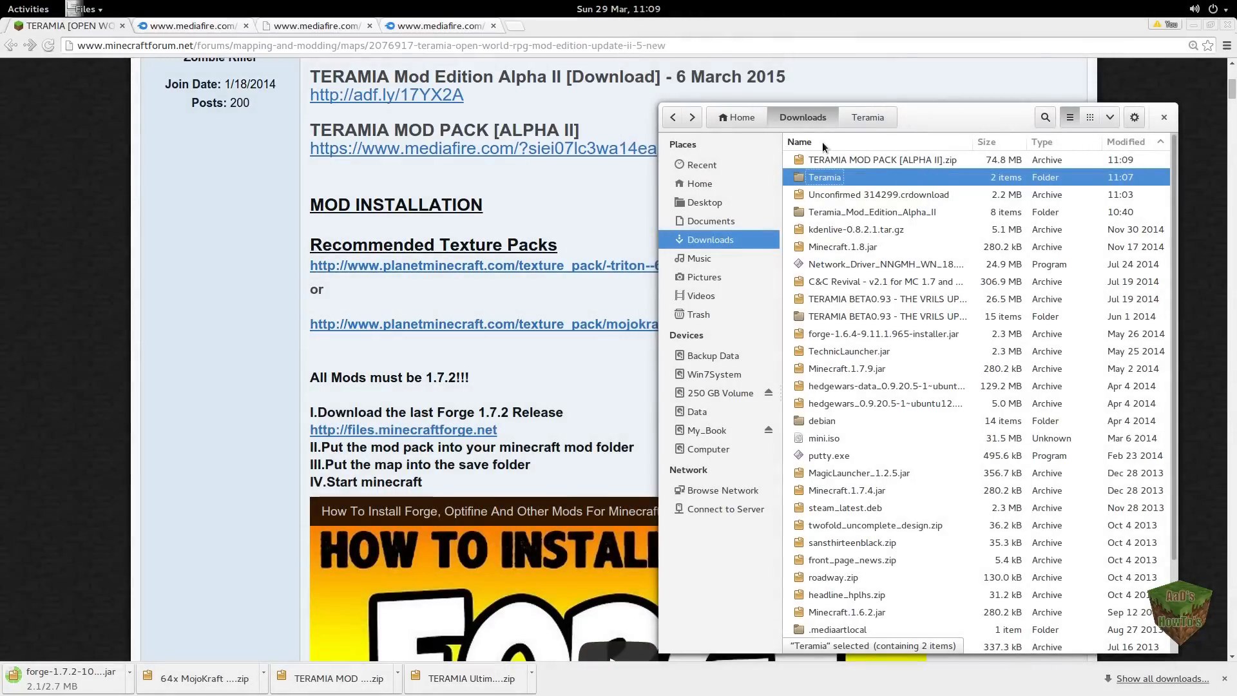
{"action": "left_click", "coordinate": [882, 159]}
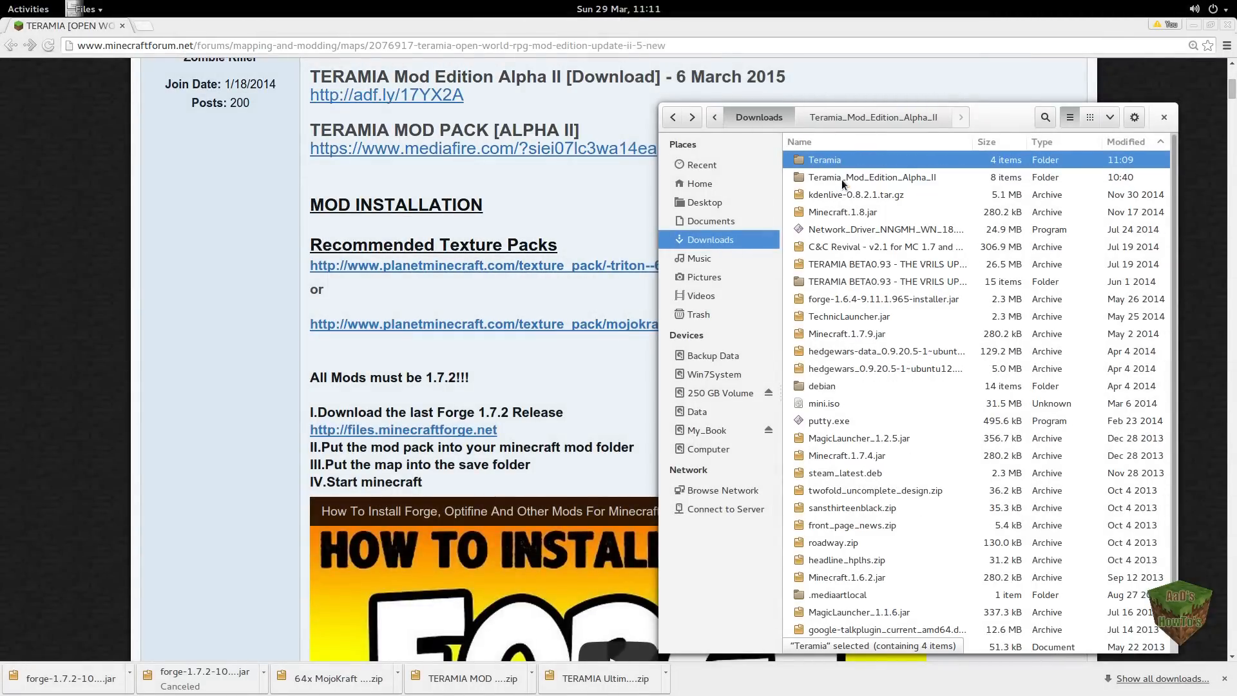
{"action": "double_click", "coordinate": [825, 159]}
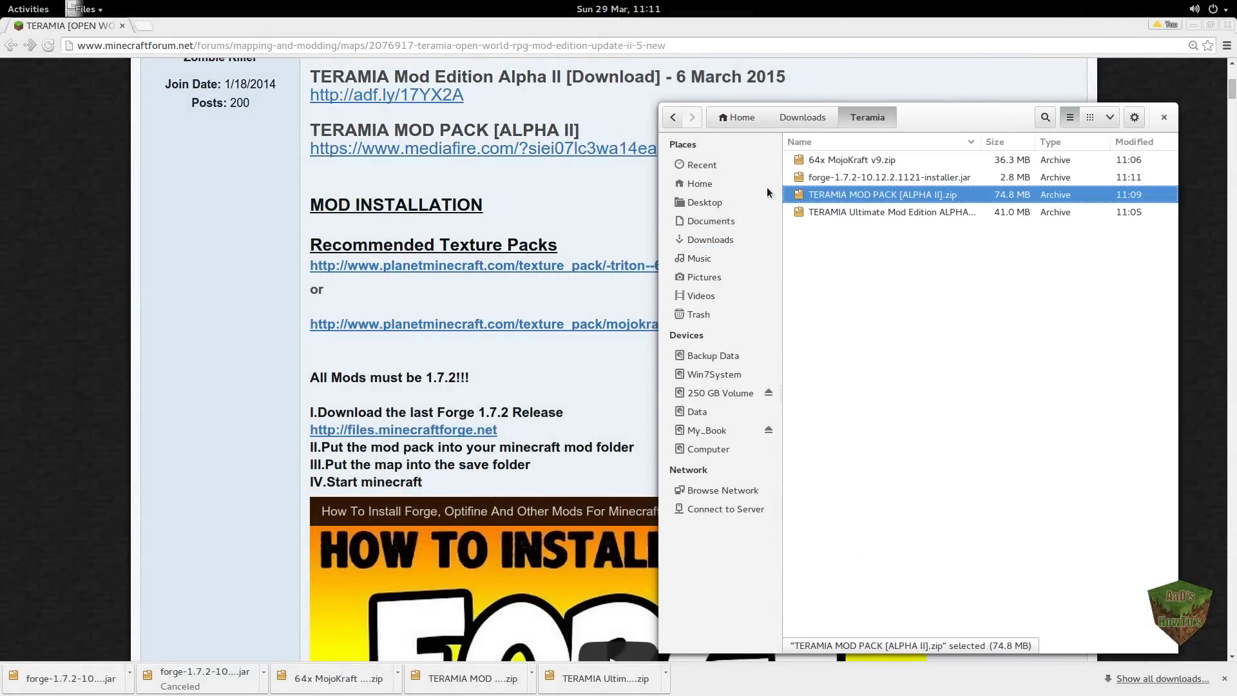
{"action": "mouse_move", "coordinate": [936, 265]}
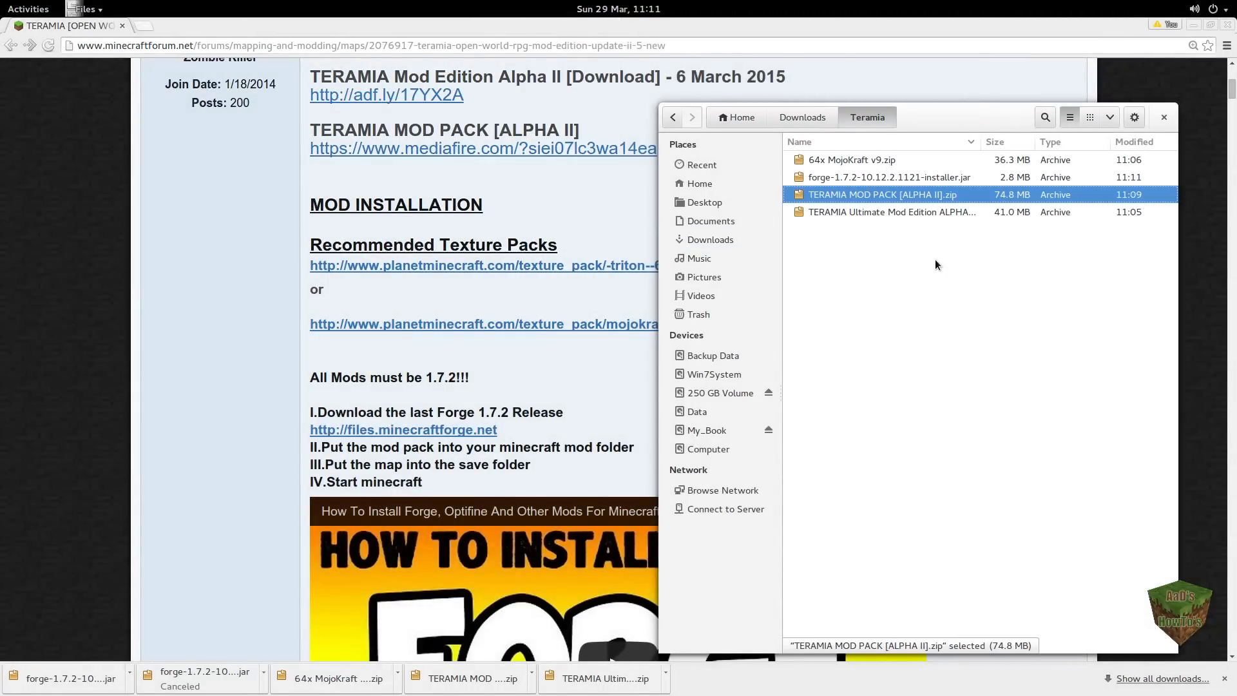
{"action": "mouse_move", "coordinate": [872, 264]}
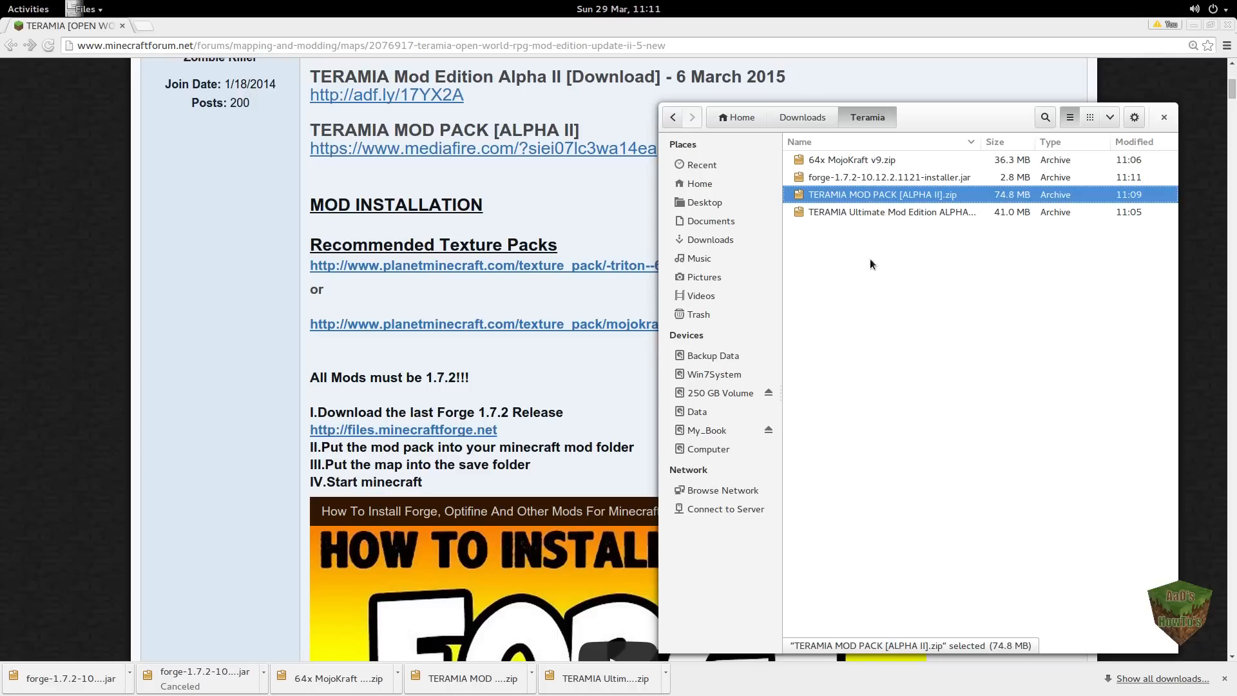
{"action": "mouse_move", "coordinate": [864, 286]}
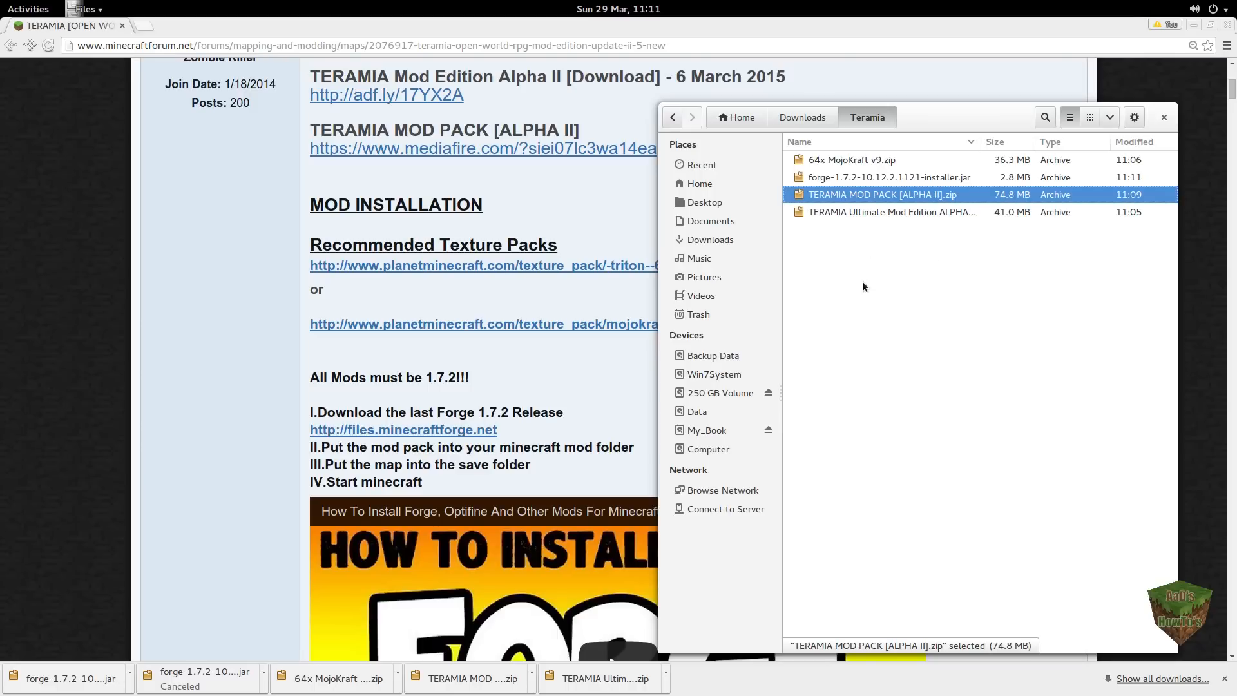
{"action": "mouse_move", "coordinate": [693, 228]}
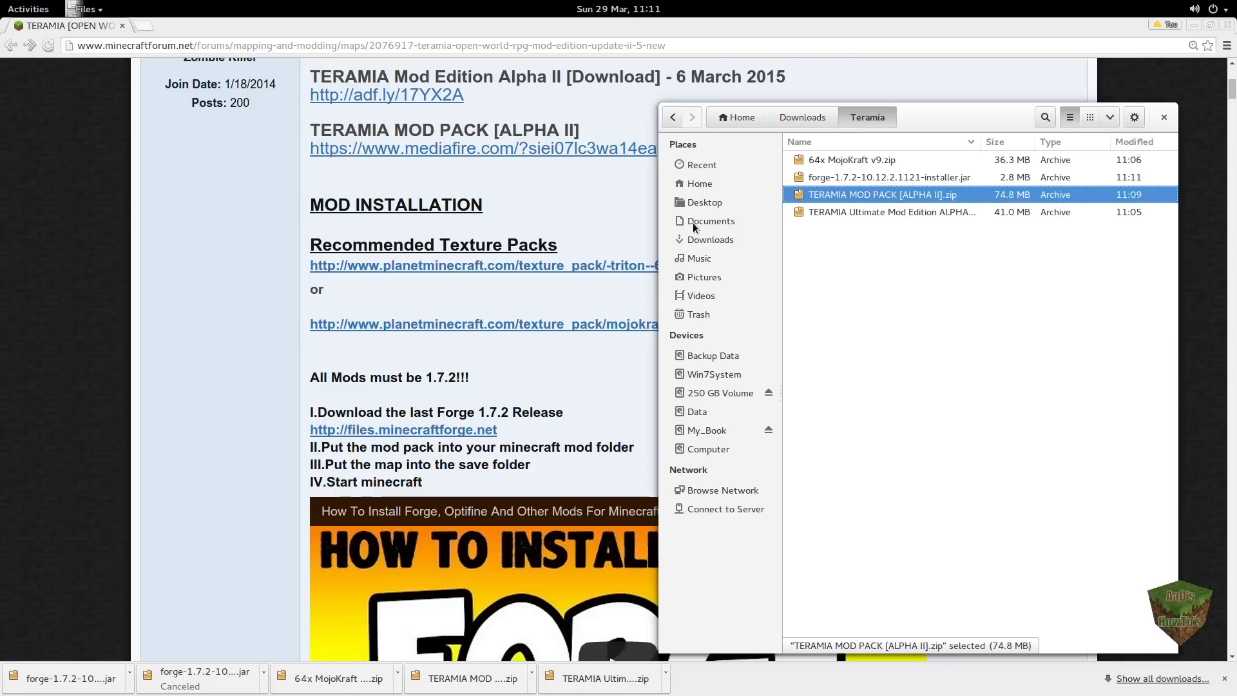
{"action": "mouse_move", "coordinate": [696, 197]}
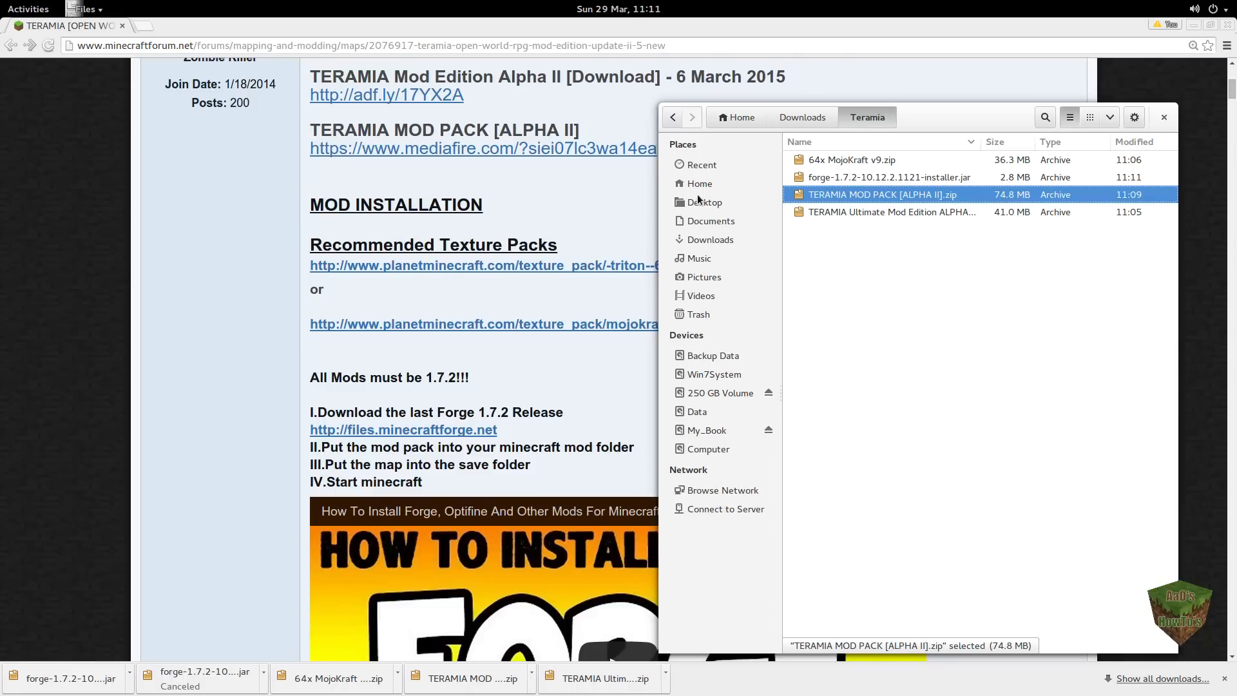
Step: Open Home in a new tab, show hidden files, and enter the .minecraft folder
{"action": "right_click", "coordinate": [697, 183]}
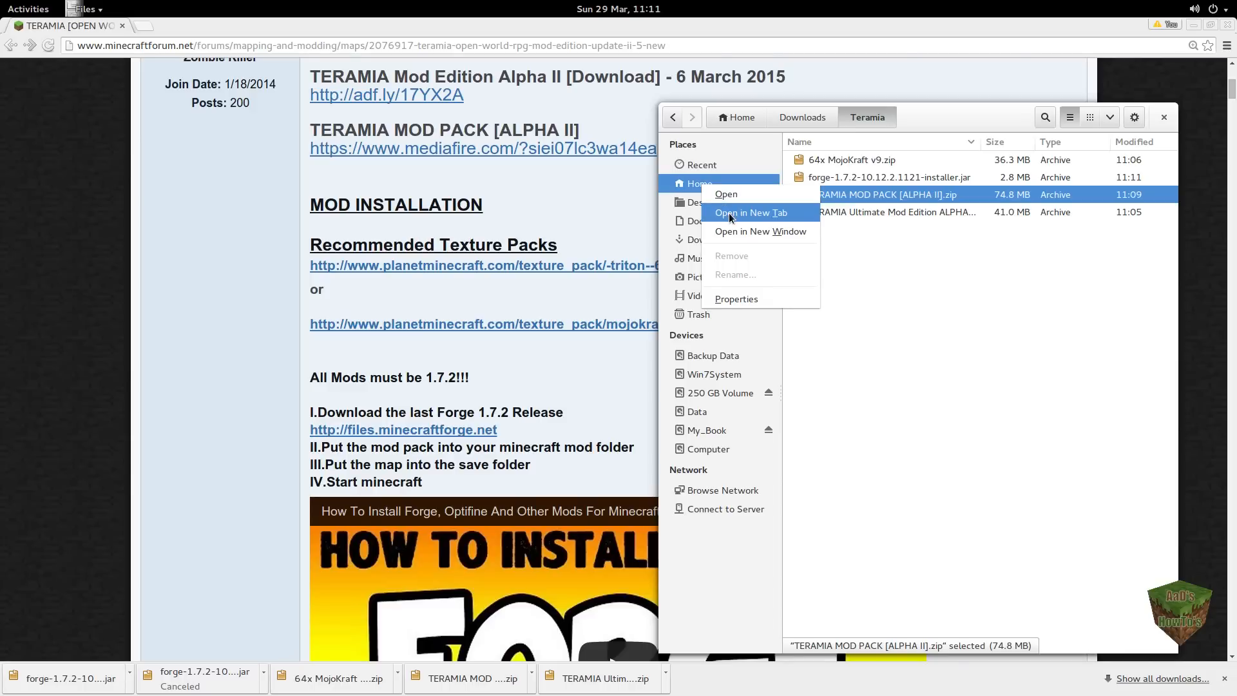
{"action": "left_click", "coordinate": [750, 212]}
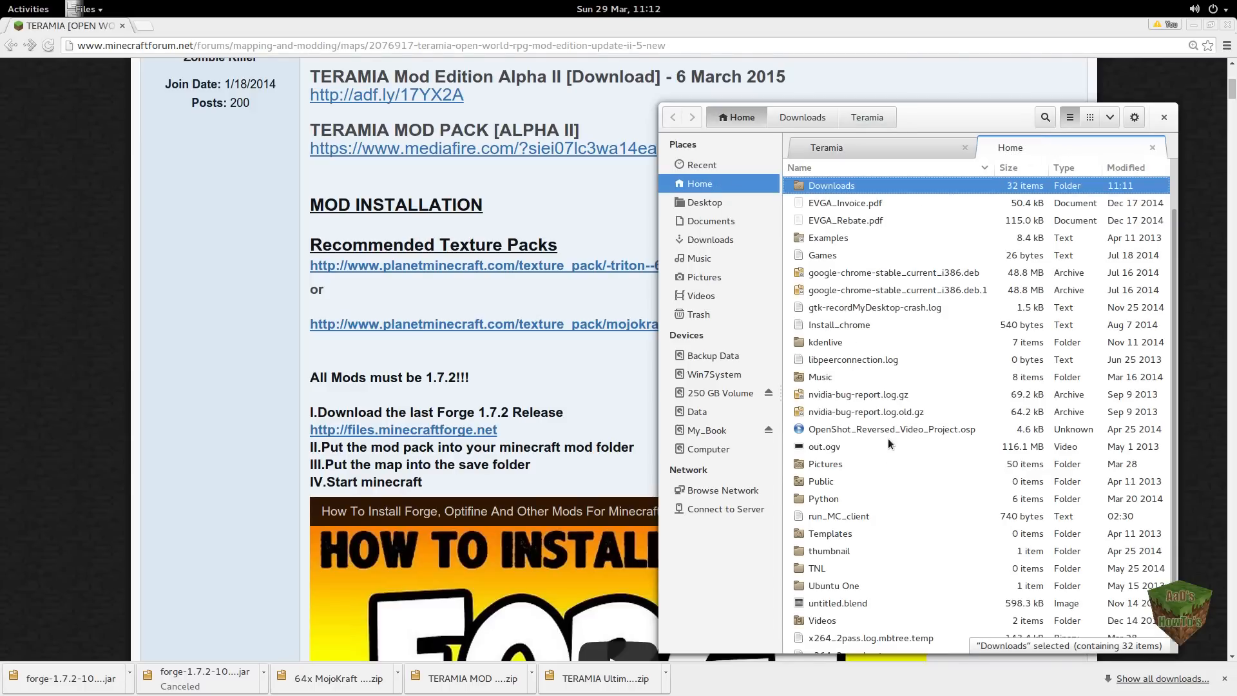
{"action": "scroll", "scroll_direction": "down", "scroll_amount": 3}
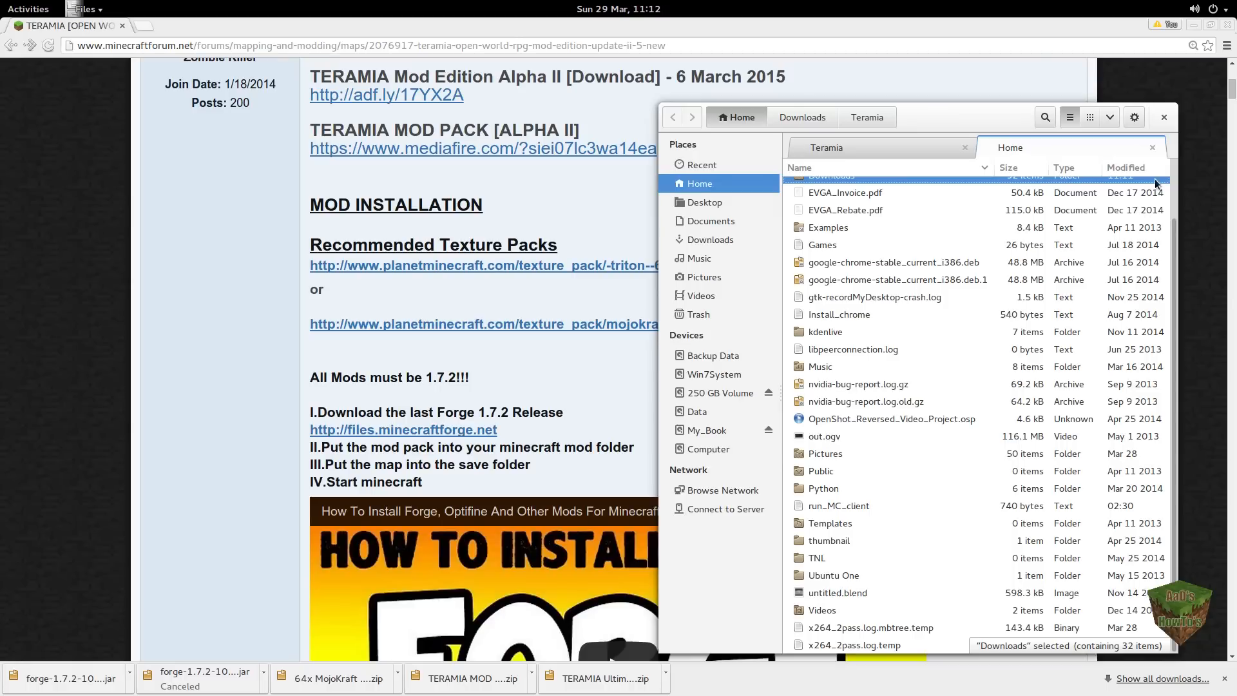
{"action": "left_click", "coordinate": [1110, 117]}
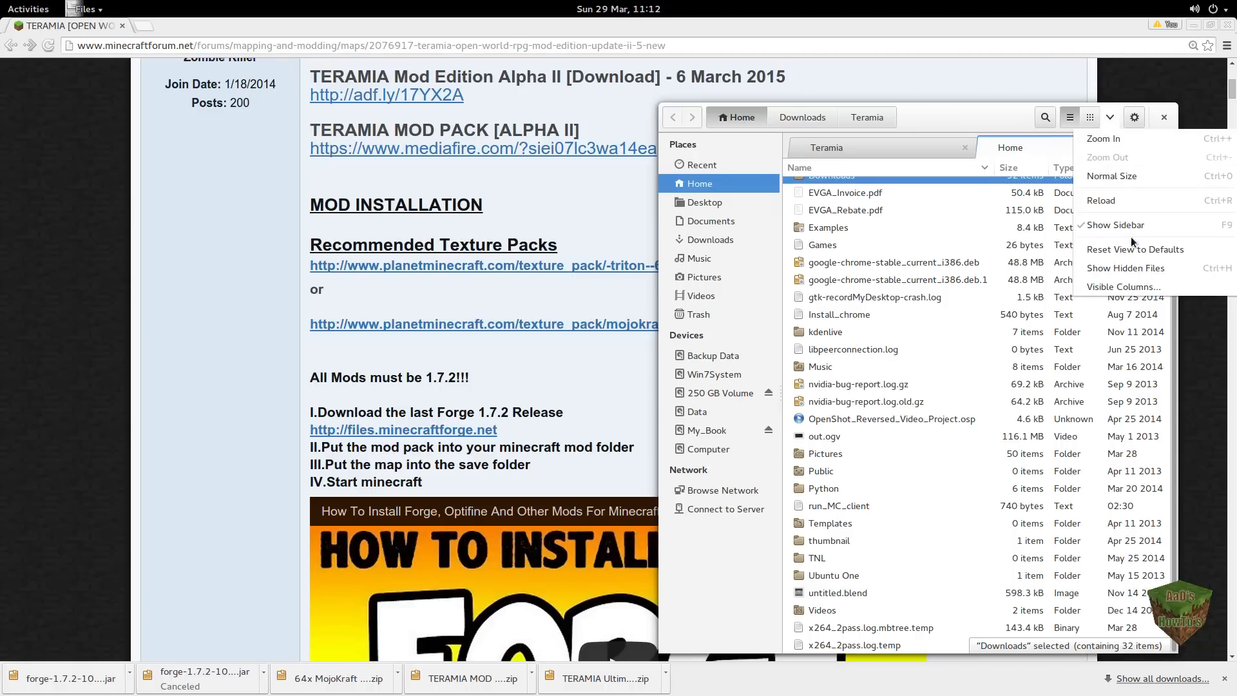
{"action": "left_click", "coordinate": [1126, 268]}
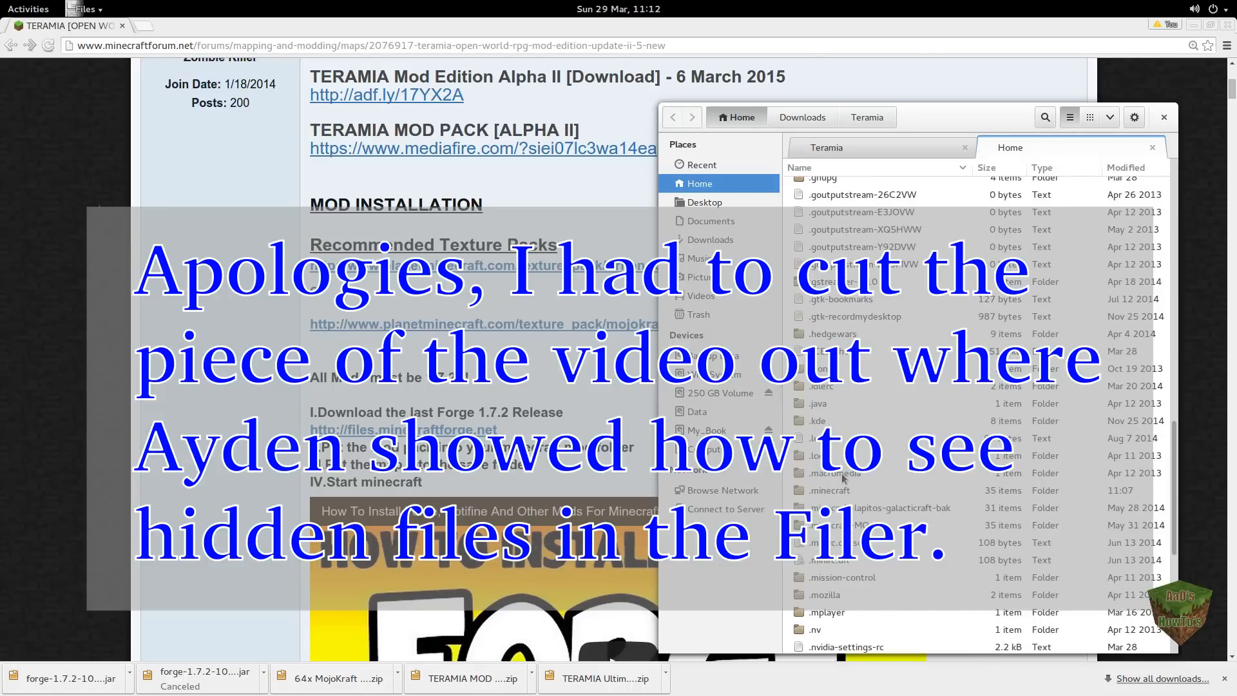
{"action": "double_click", "coordinate": [829, 490]}
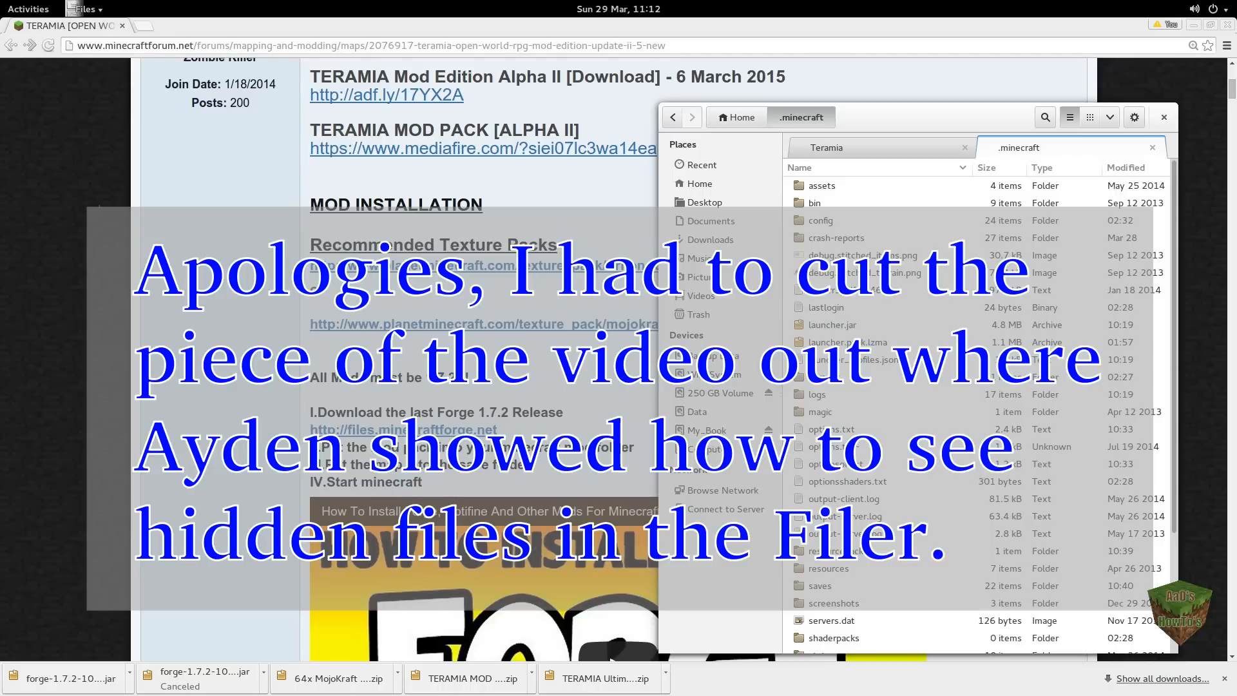
{"action": "mouse_move", "coordinate": [477, 419]}
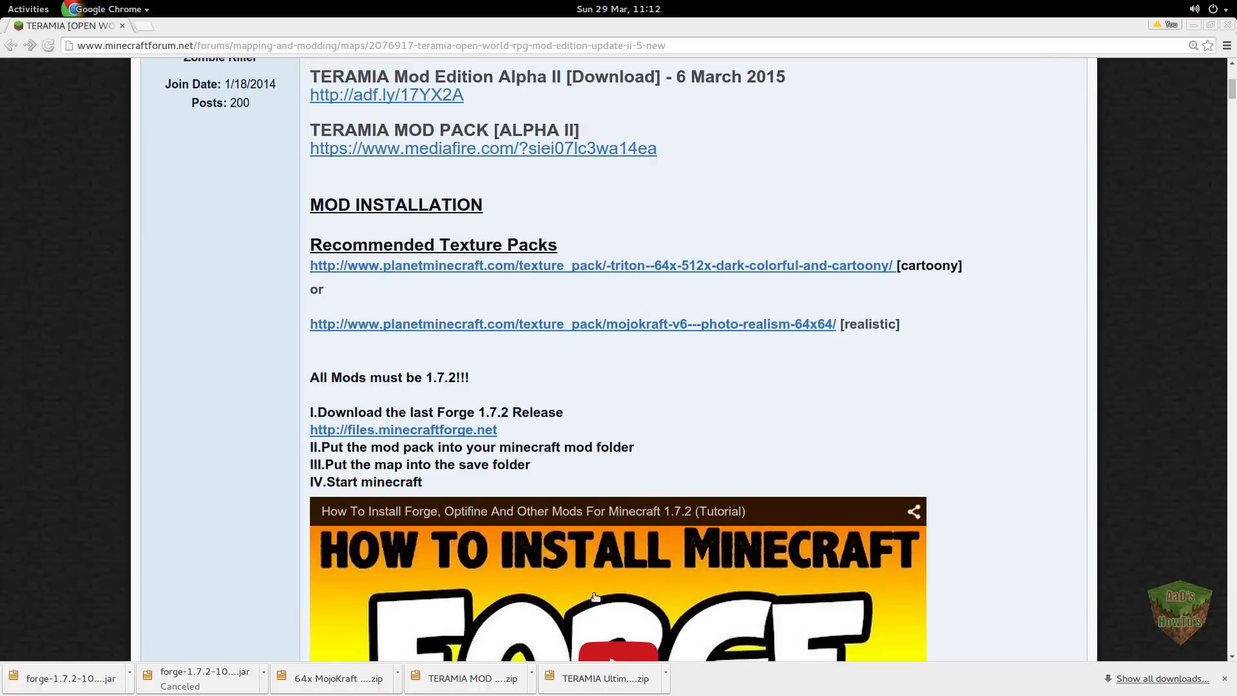
Step: Scroll the TERAMIA thread down to the Forge 1.7.2 video and install steps
{"action": "scroll", "scroll_direction": "down", "scroll_amount": 3}
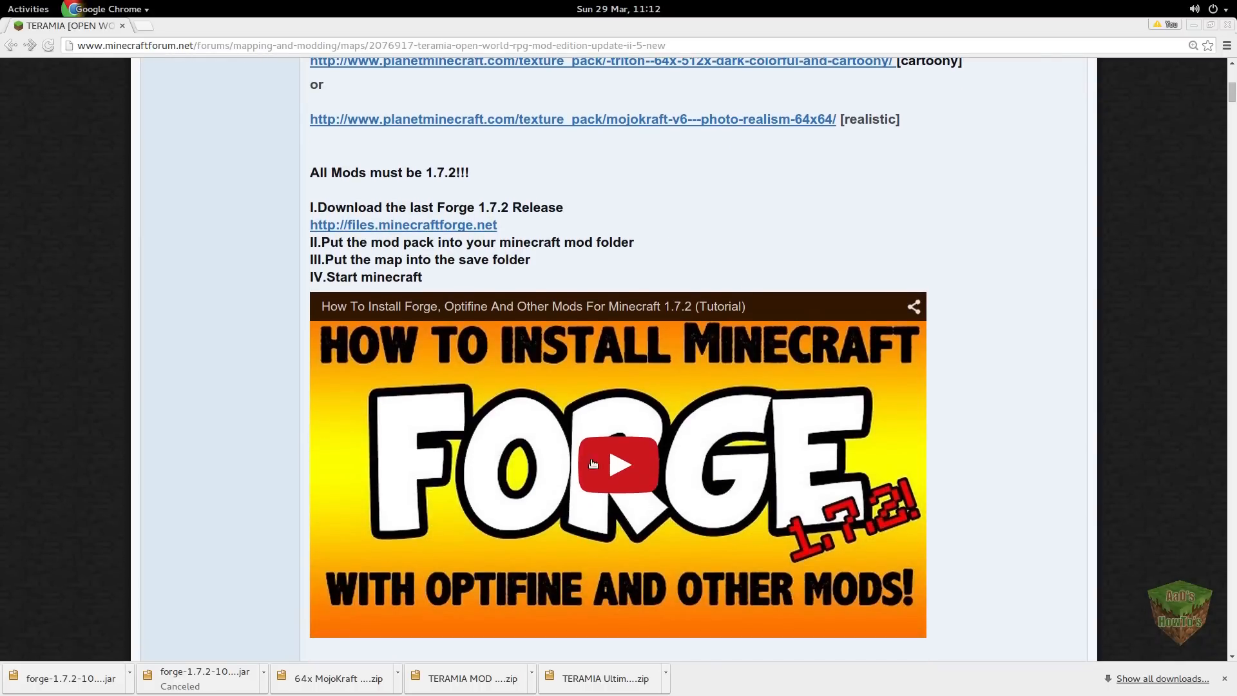
{"action": "mouse_move", "coordinate": [707, 470]}
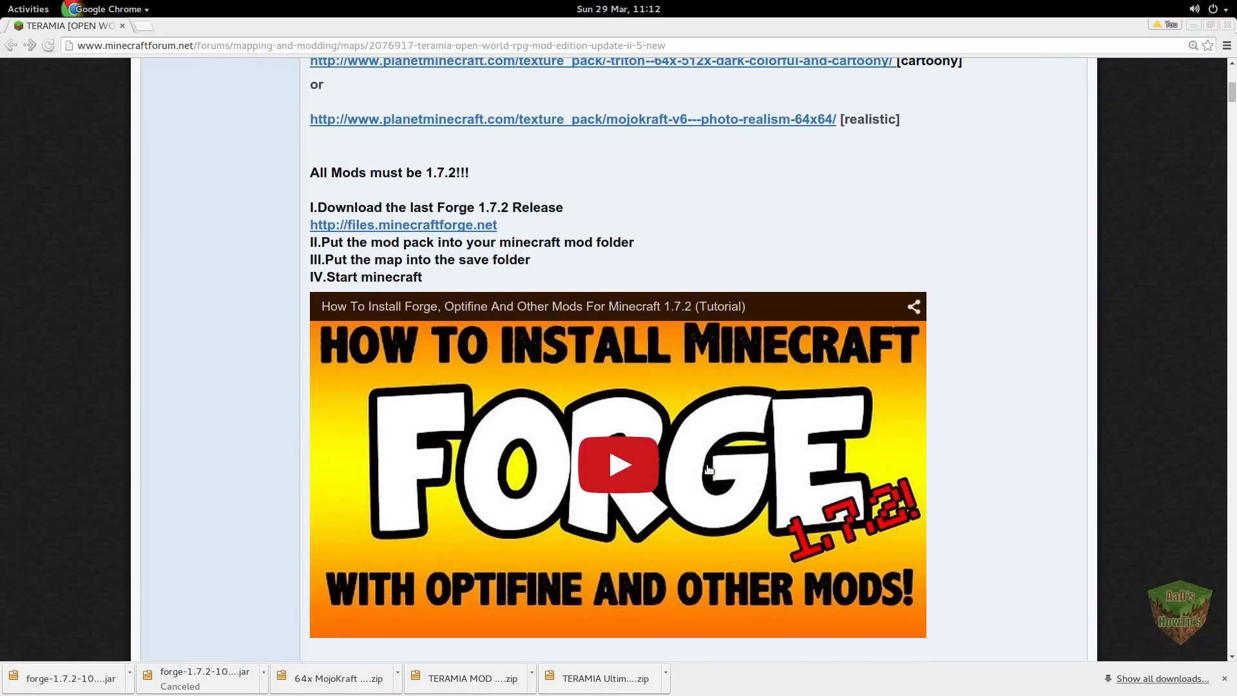
{"action": "mouse_move", "coordinate": [491, 424]}
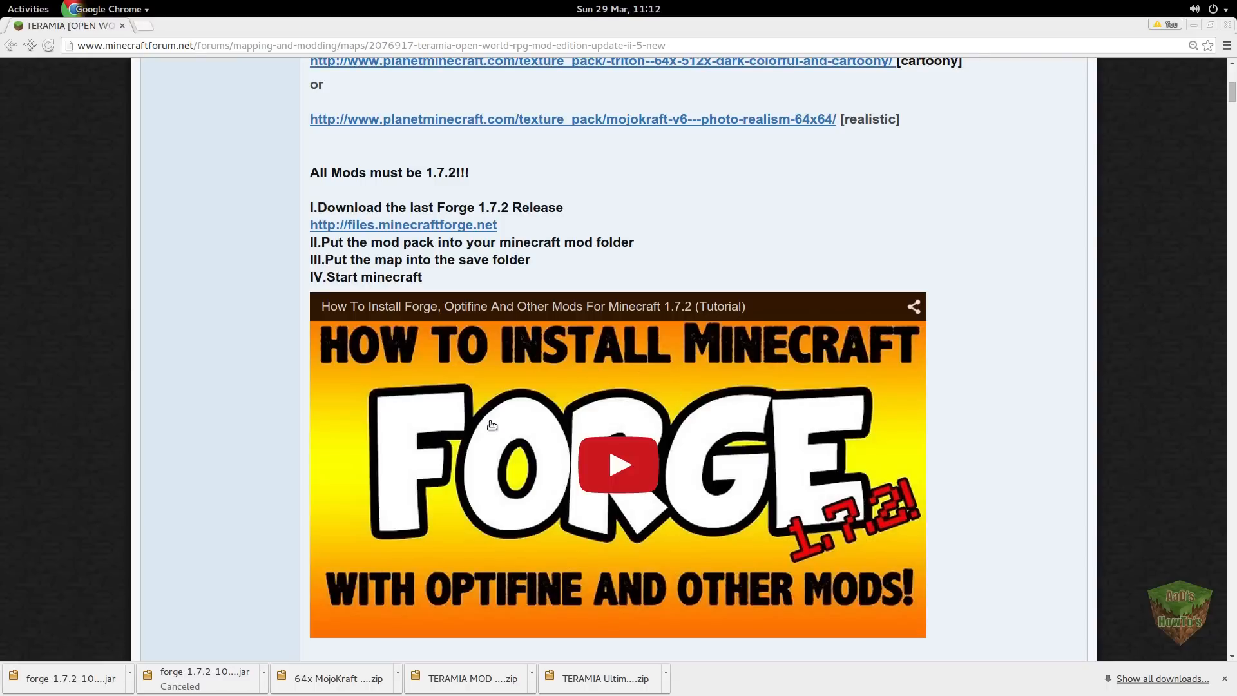
{"action": "mouse_move", "coordinate": [621, 464]}
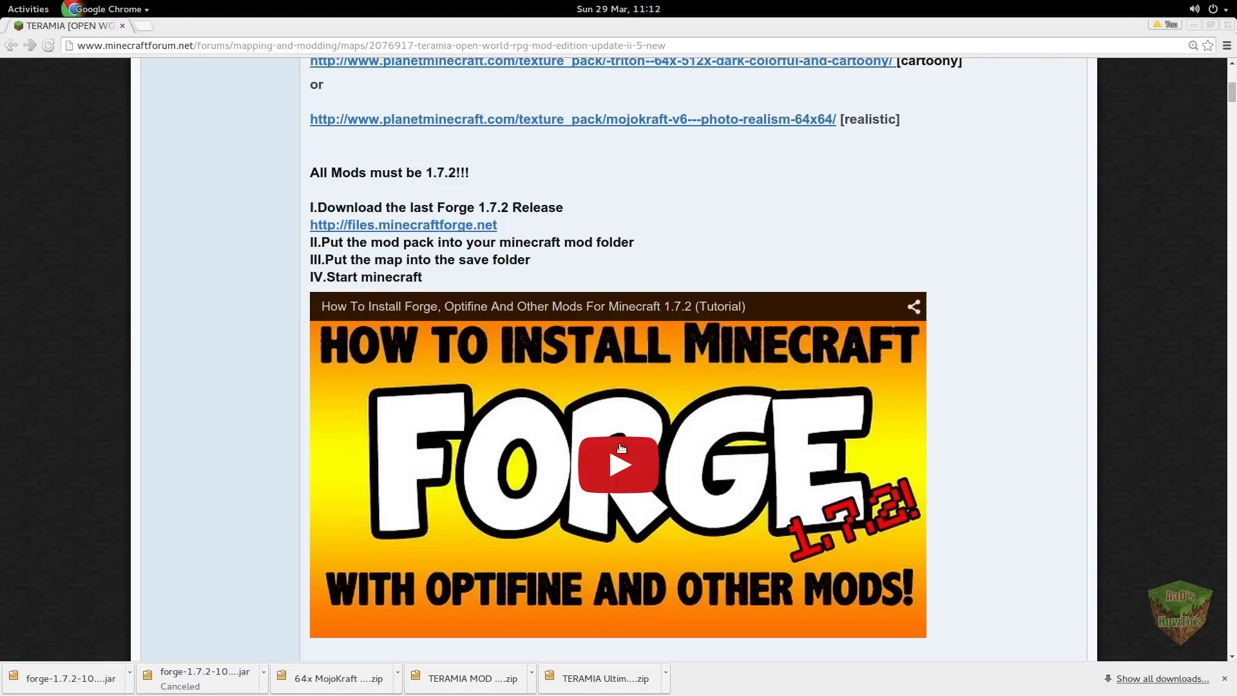
{"action": "mouse_move", "coordinate": [600, 377]}
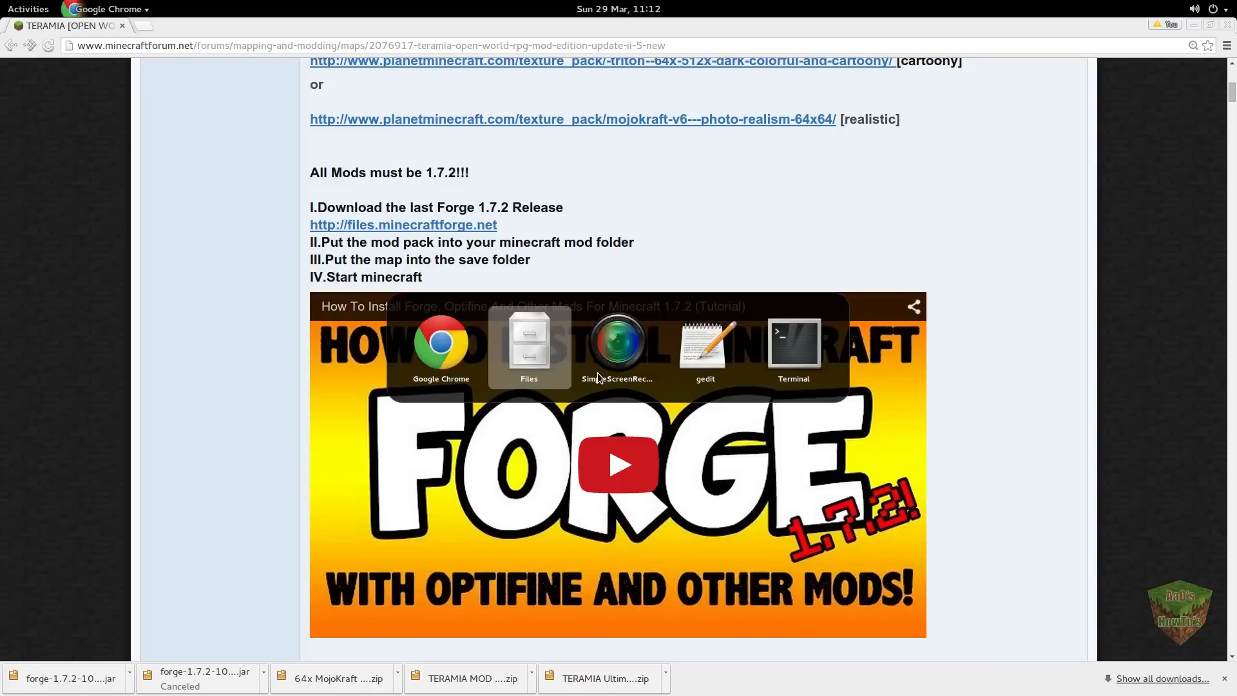
Step: In the terminal, change directory to Downloads/Teramia
{"action": "left_click", "coordinate": [528, 344]}
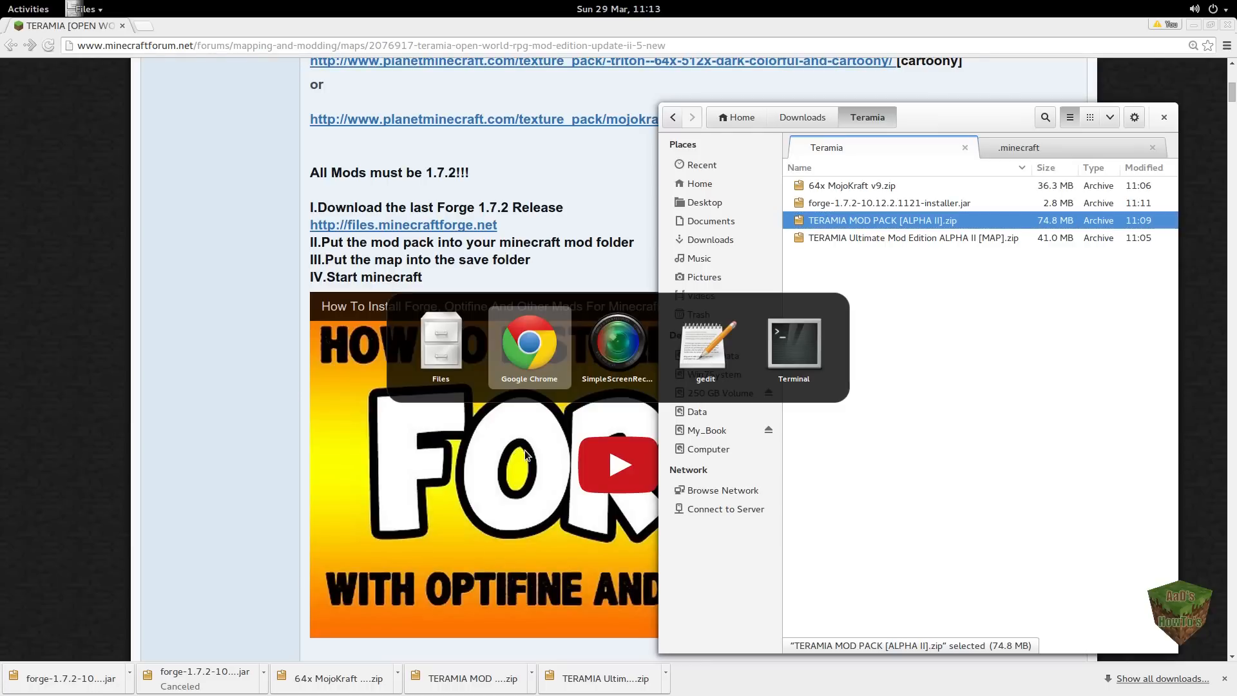
{"action": "left_click", "coordinate": [792, 341]}
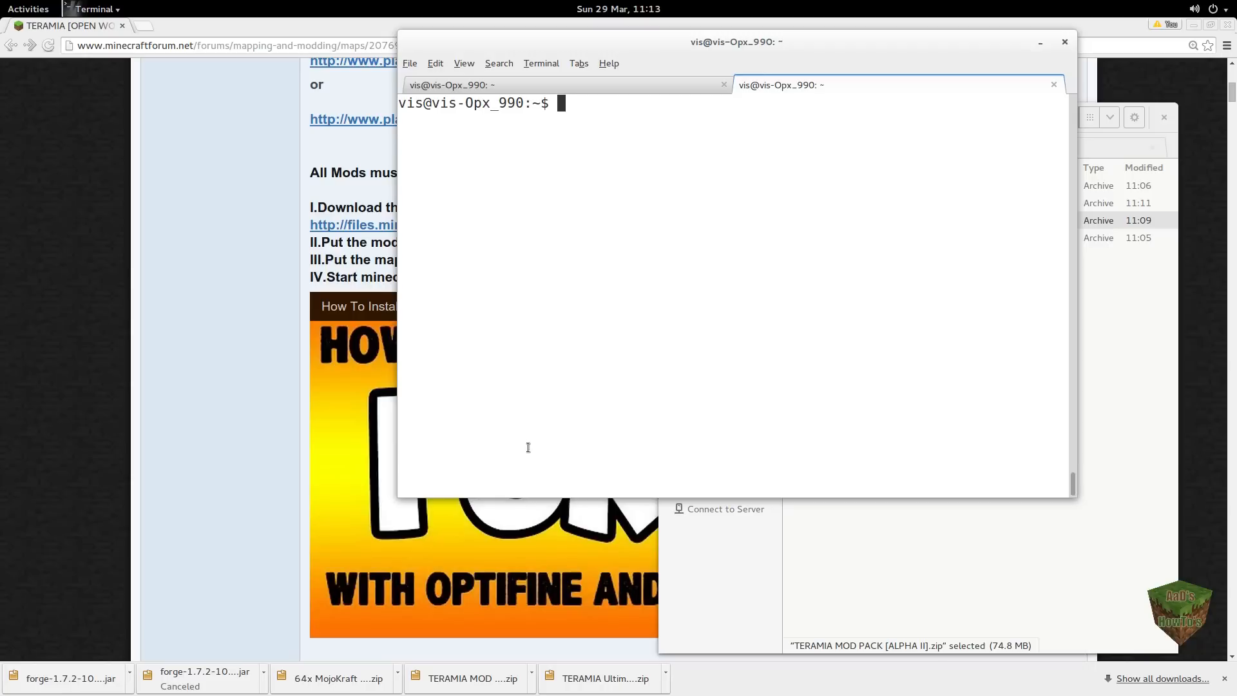
{"action": "mouse_move", "coordinate": [523, 444]}
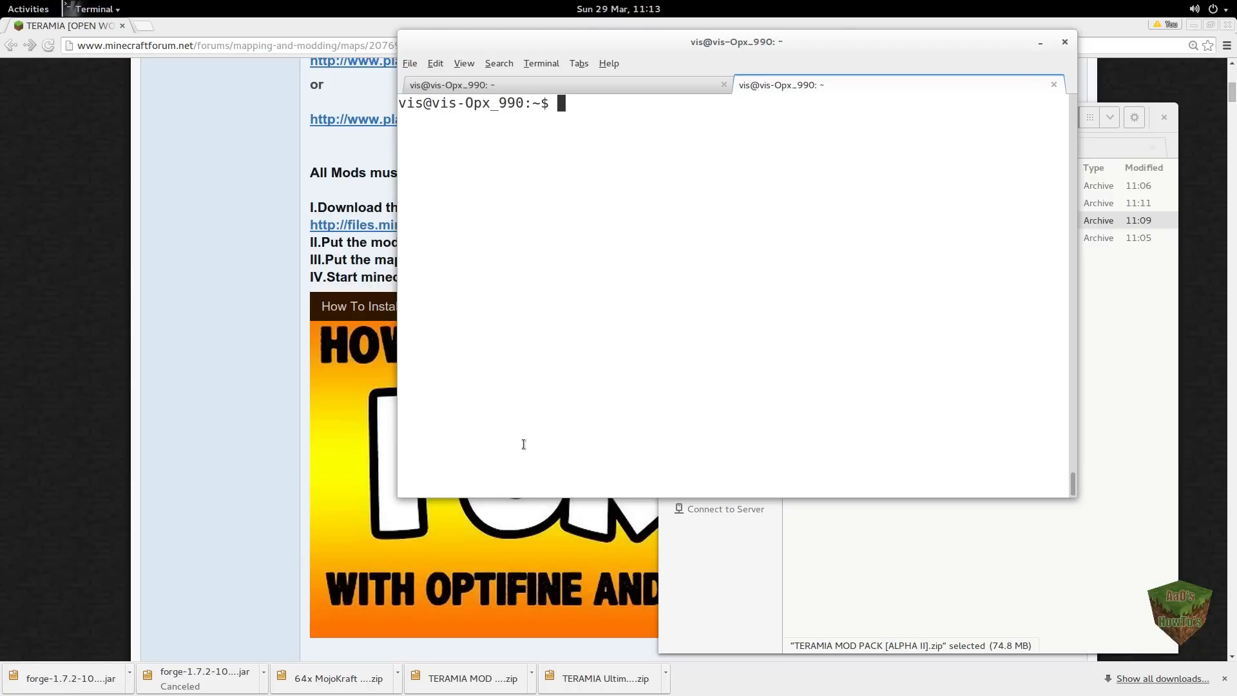
{"action": "mouse_move", "coordinate": [598, 7]}
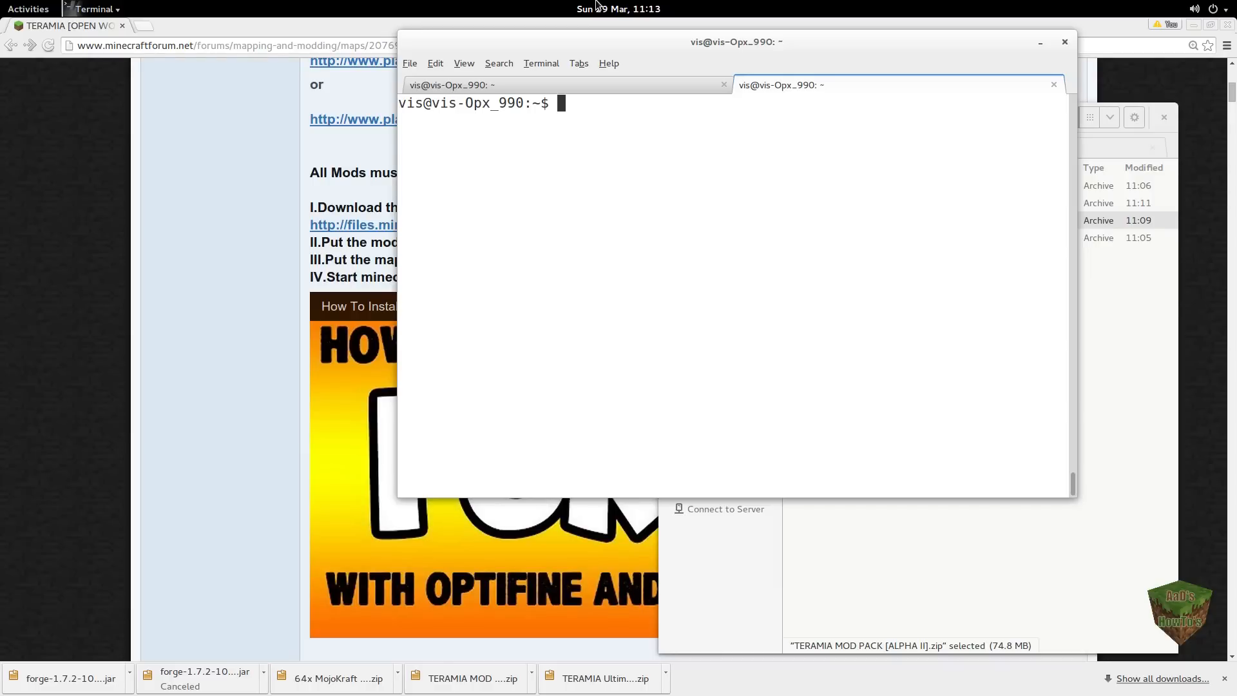
{"action": "type", "text": "cd"}
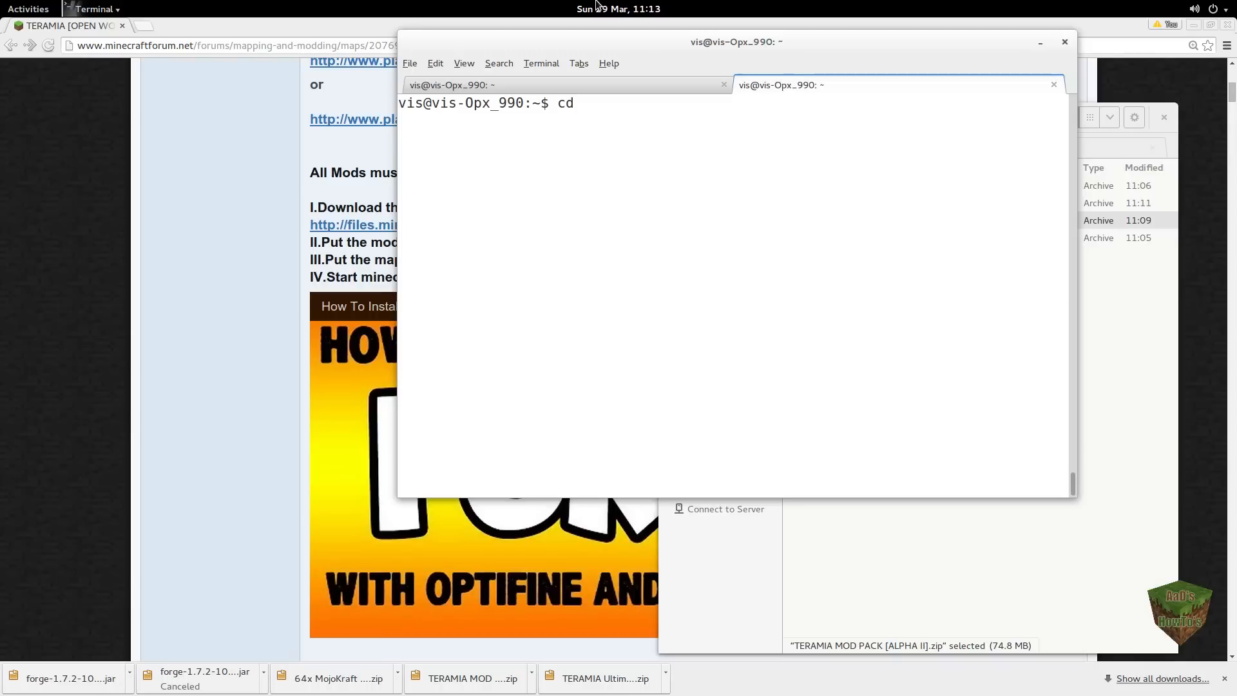
{"action": "type", "text": "Dow"}
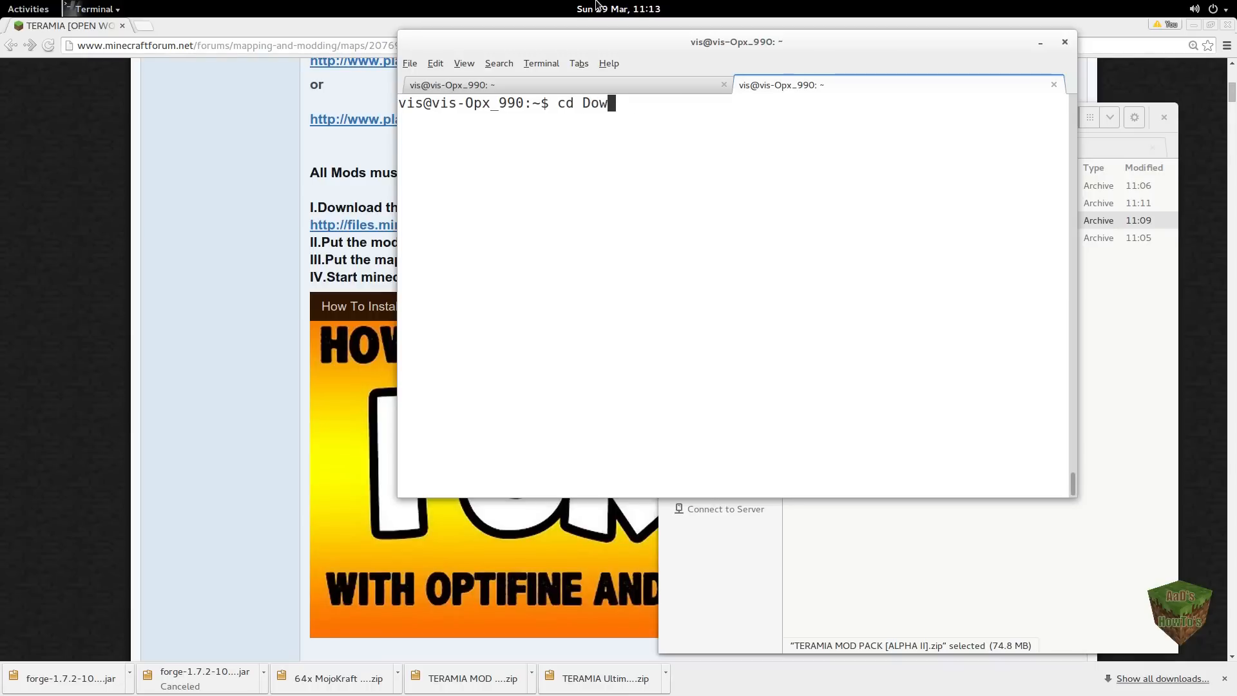
{"action": "type", "text": "nloads/T"}
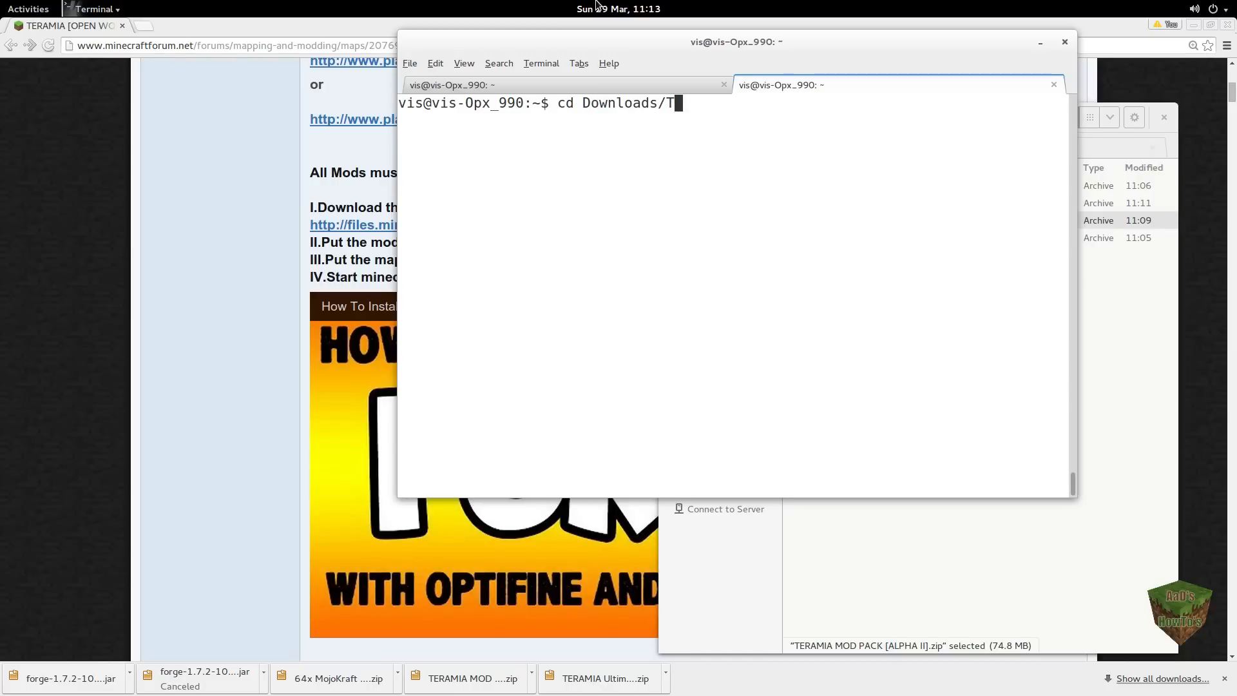
{"action": "key", "text": "Return"}
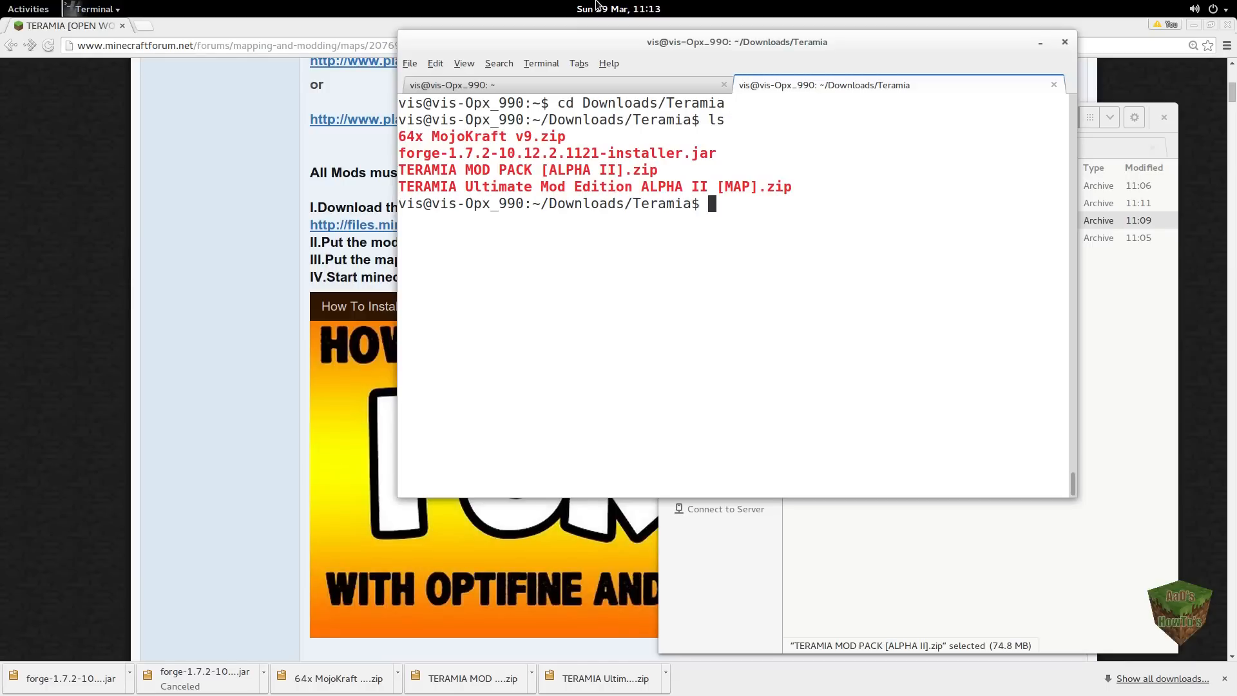
Step: Run java -jar forge-1.7.2-10.12.2.1121-installer.jar
{"action": "type", "text": "java"}
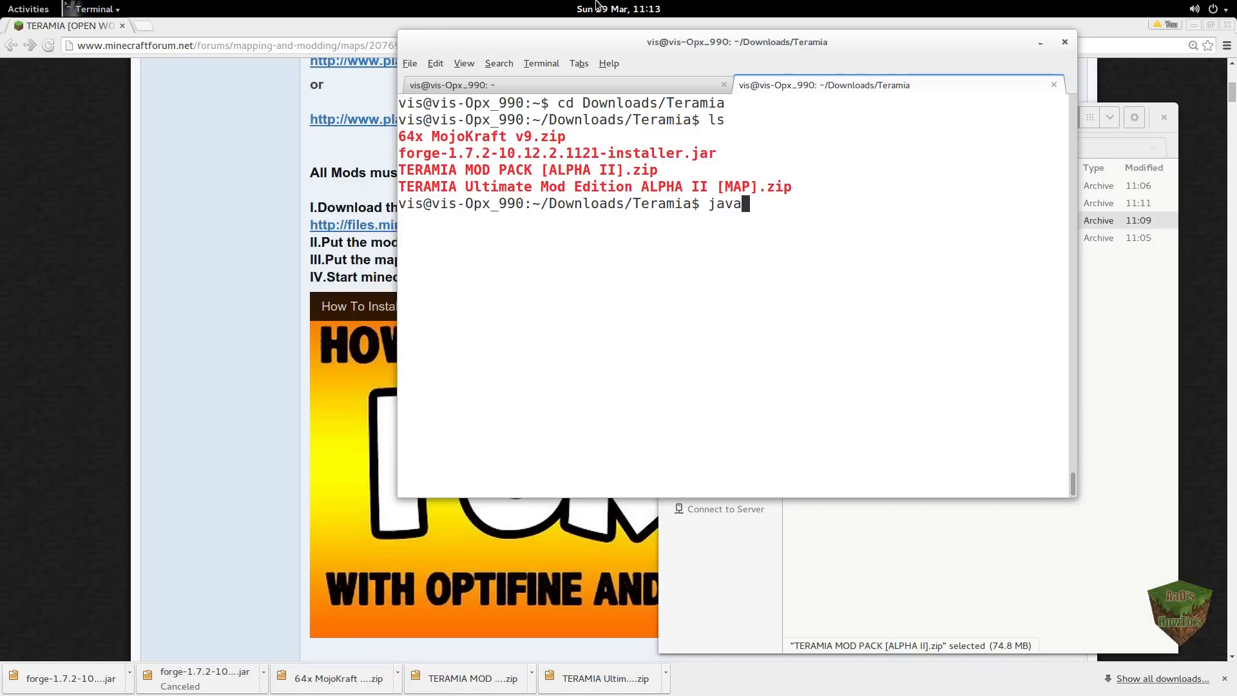
{"action": "type", "text": "-j"}
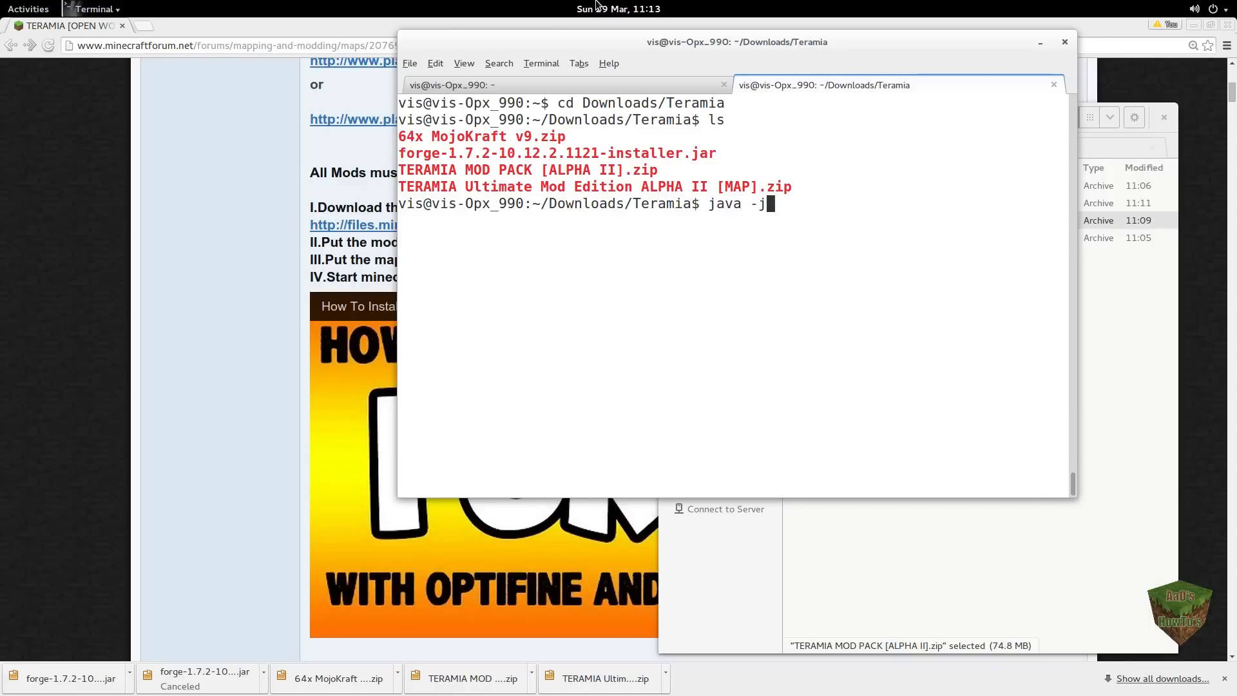
{"action": "type", "text": "ar"}
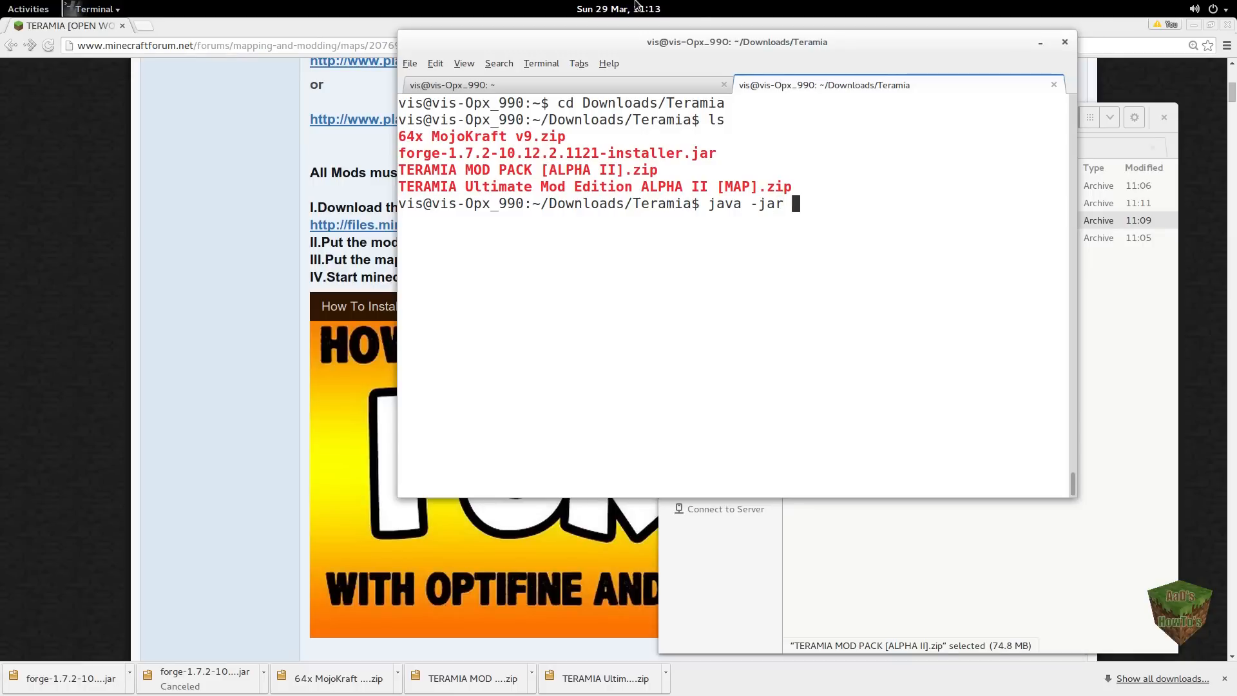
{"action": "type", "text": "forge-1.7.2-10.12.2.1121-installer.jar"}
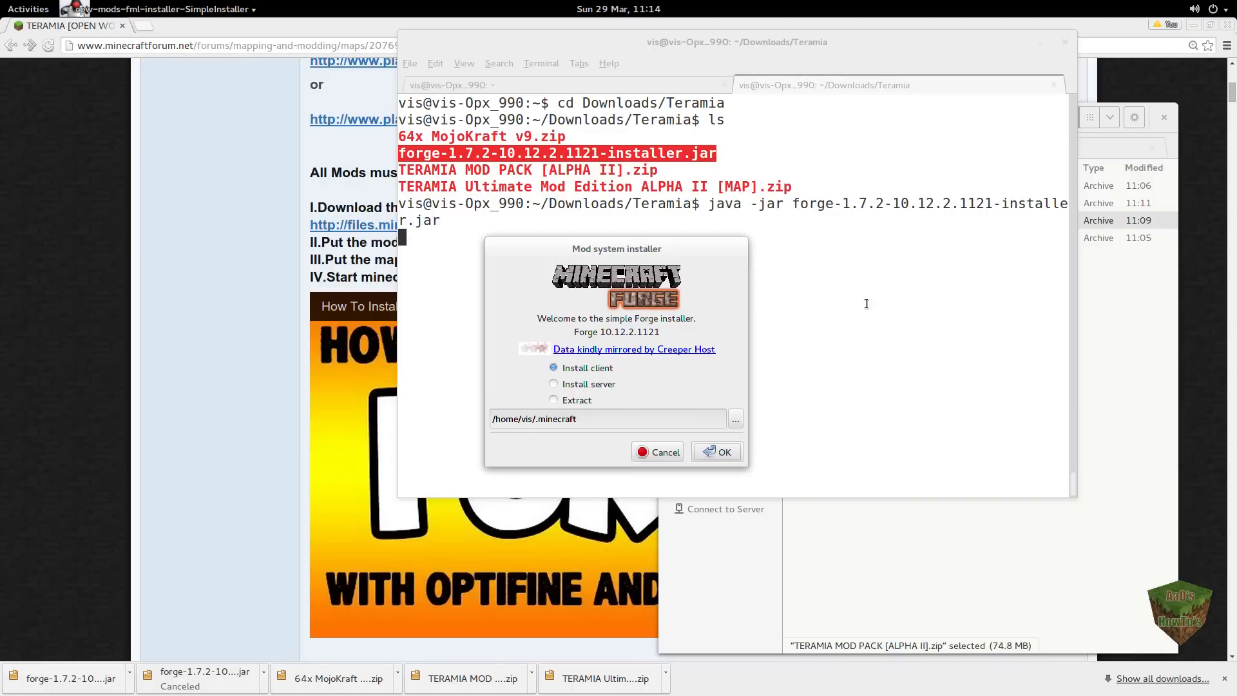
{"action": "mouse_move", "coordinate": [608, 372]}
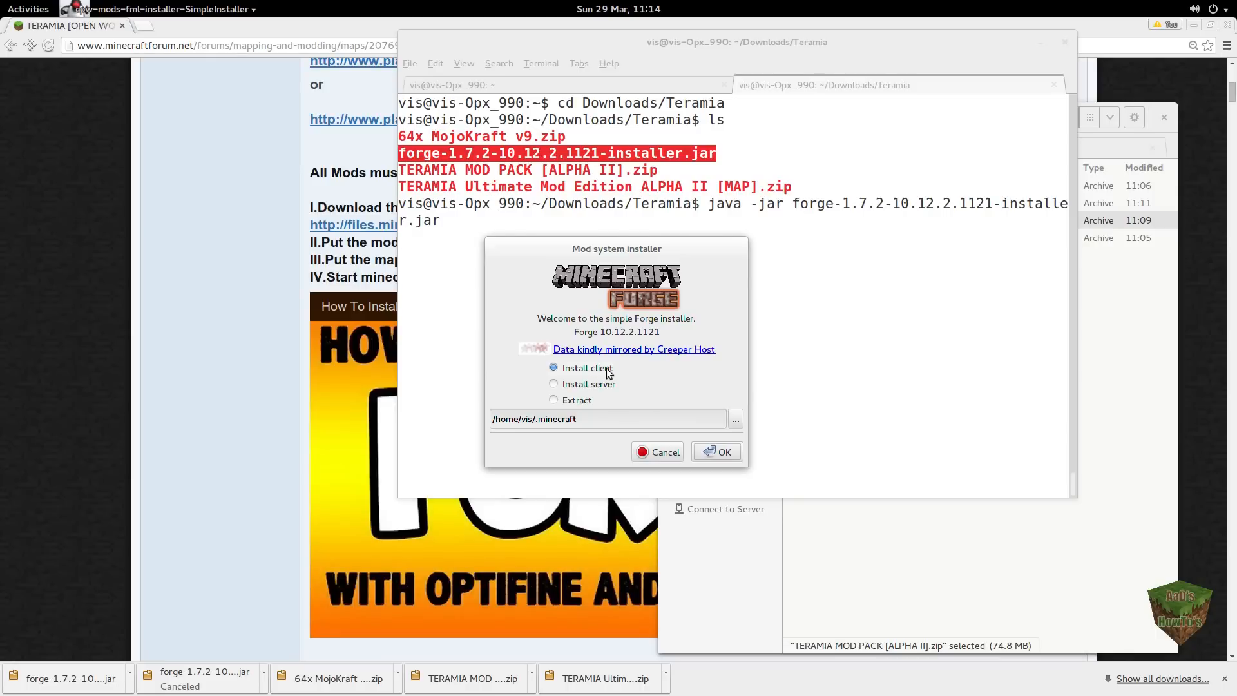
{"action": "mouse_move", "coordinate": [586, 368]}
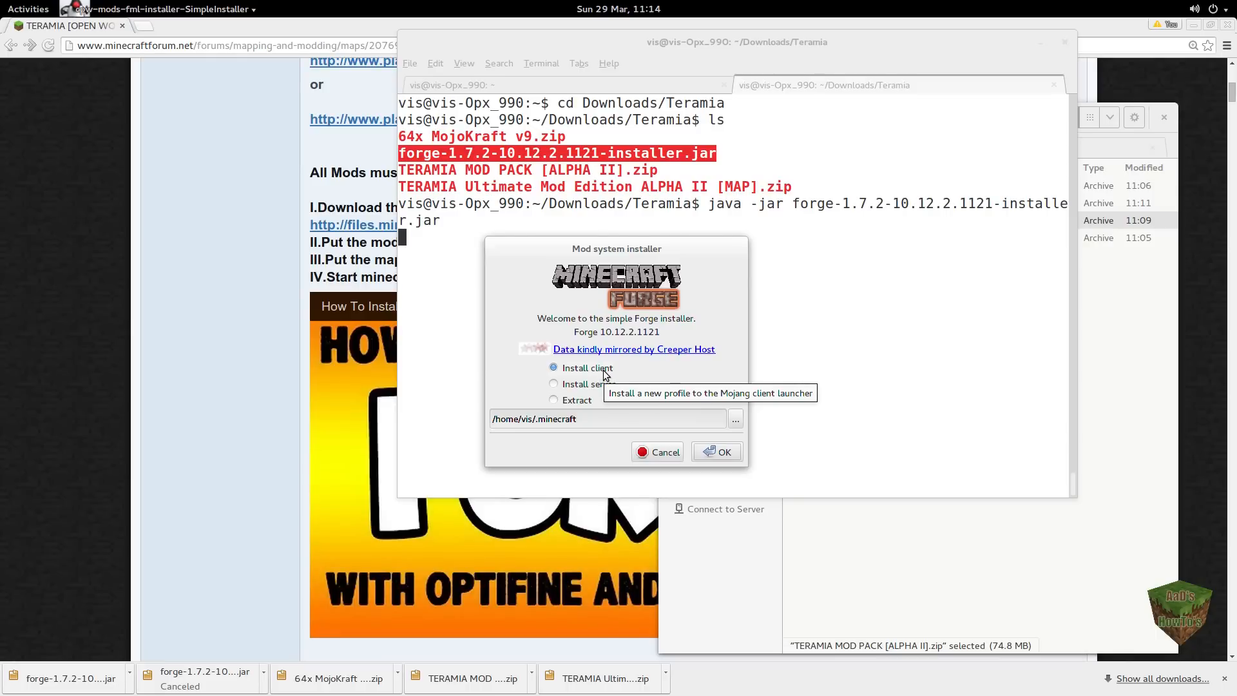
{"action": "mouse_move", "coordinate": [598, 388]}
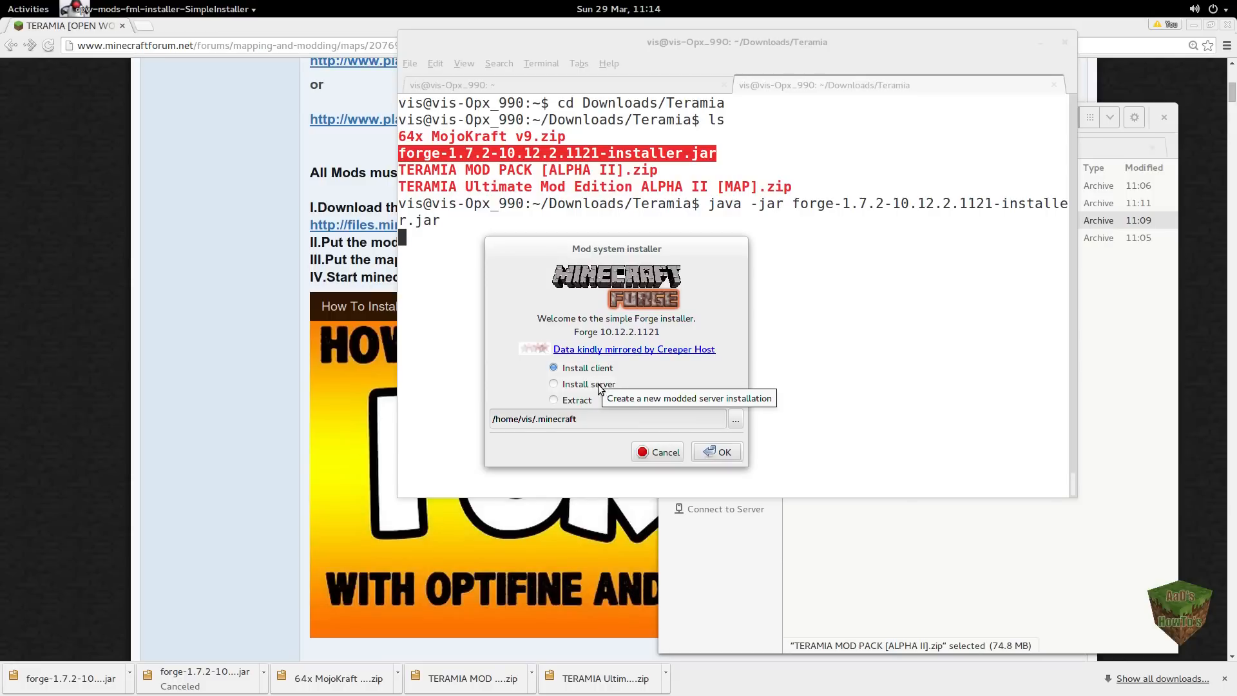
{"action": "mouse_move", "coordinate": [572, 393]}
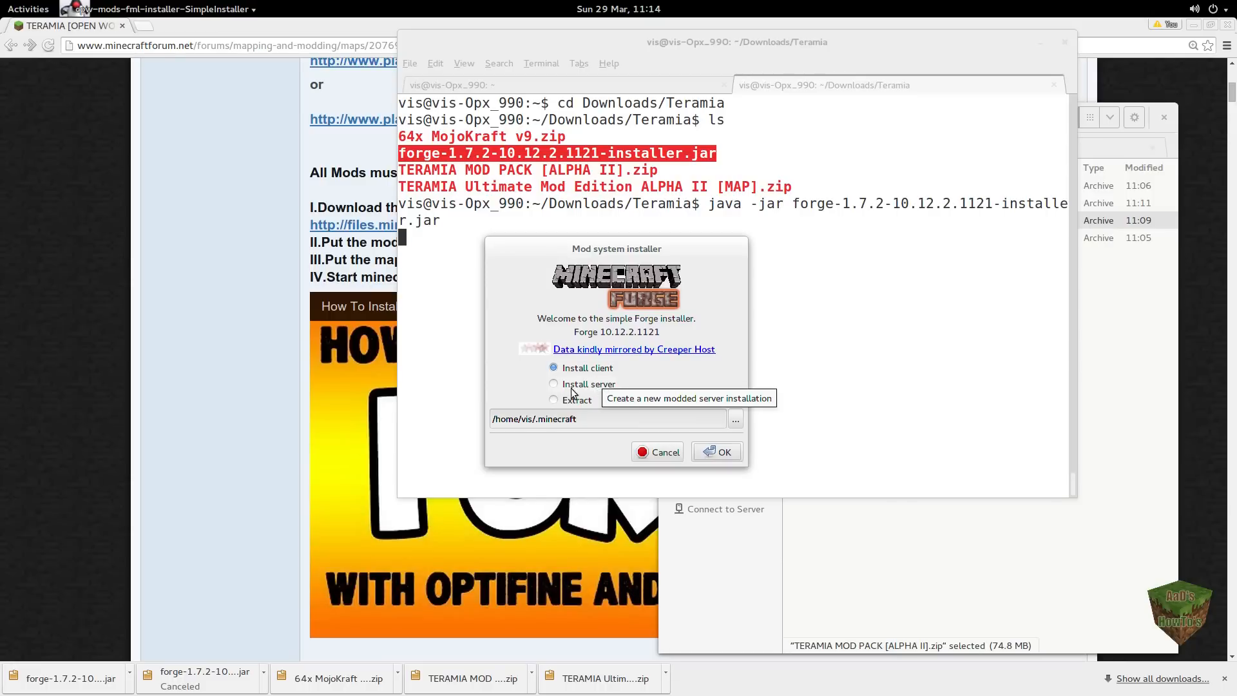
{"action": "mouse_move", "coordinate": [580, 382]}
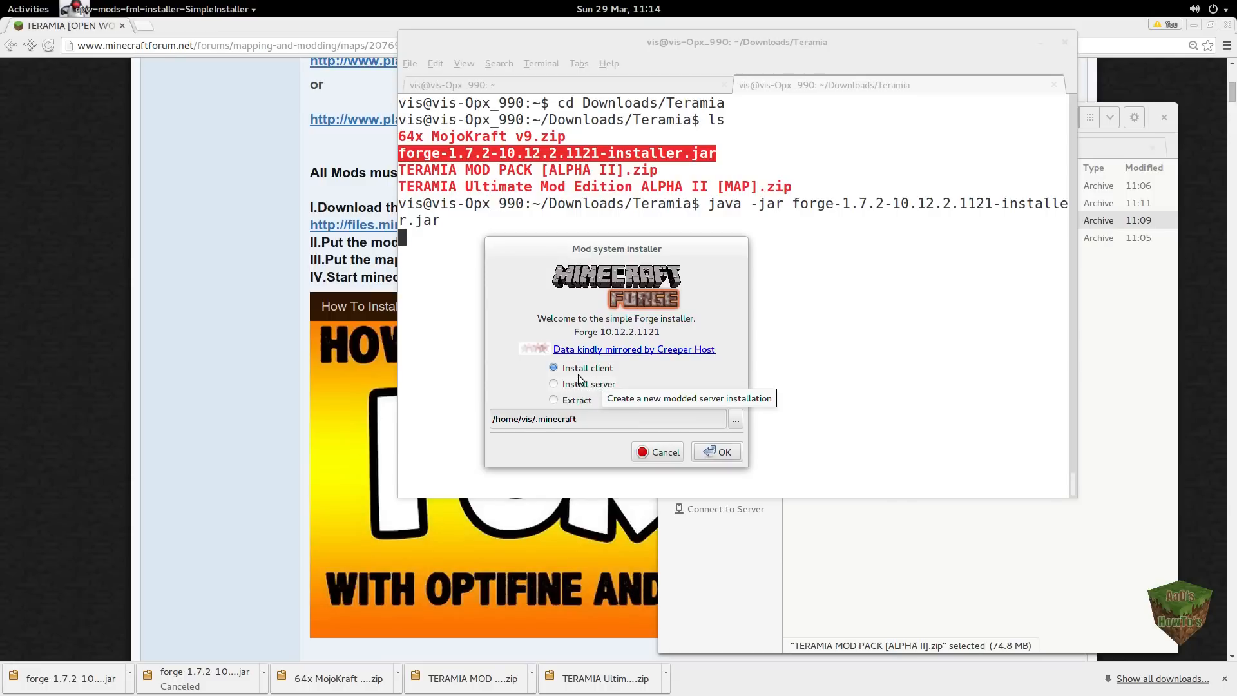
{"action": "mouse_move", "coordinate": [583, 419]}
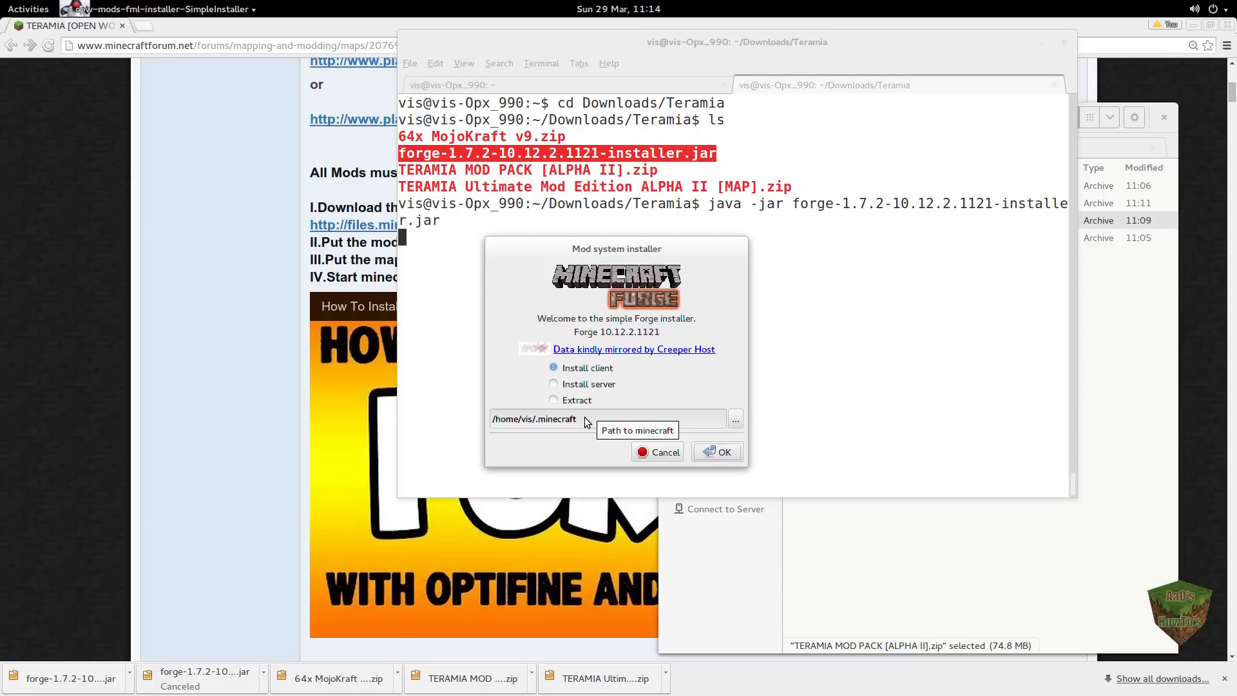
{"action": "mouse_move", "coordinate": [519, 429]}
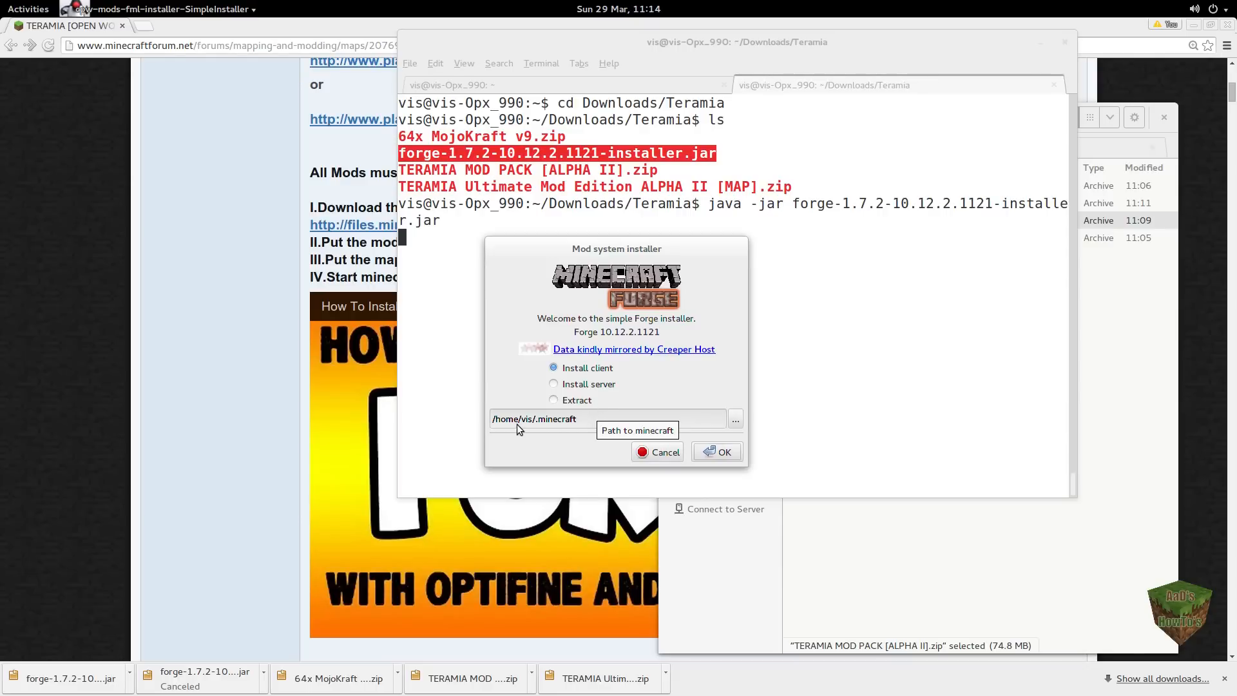
{"action": "mouse_move", "coordinate": [781, 338]}
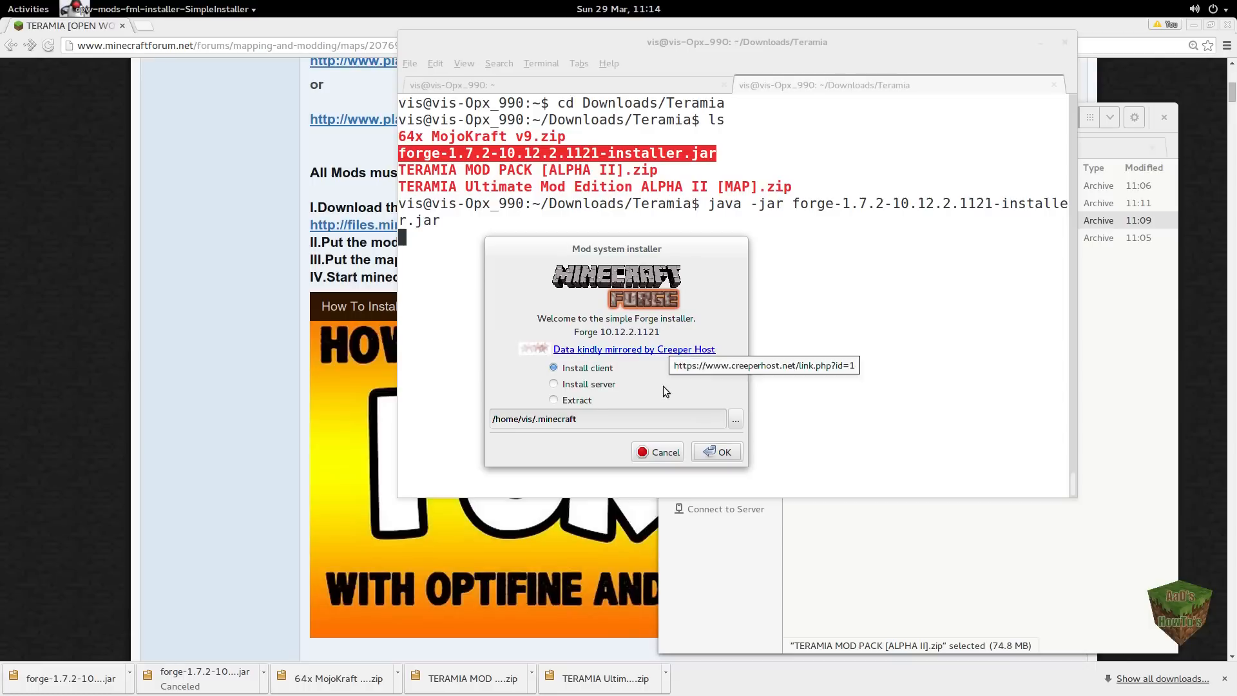
{"action": "mouse_move", "coordinate": [527, 439]}
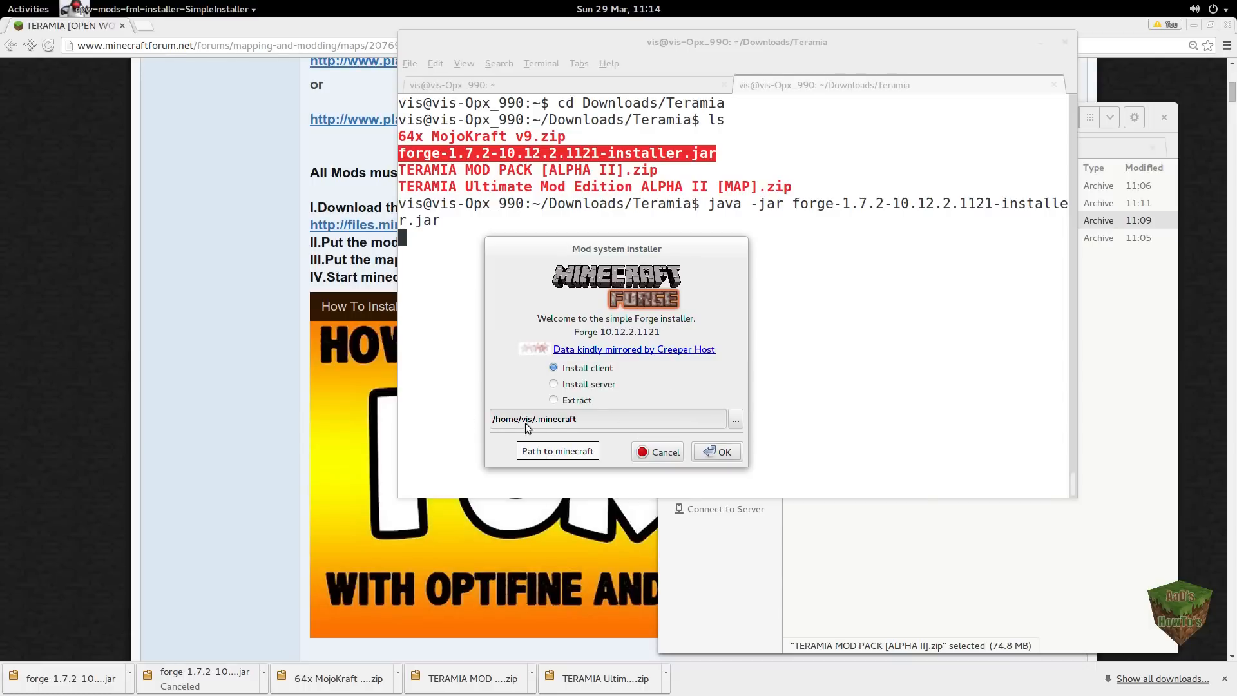
{"action": "mouse_move", "coordinate": [567, 429]}
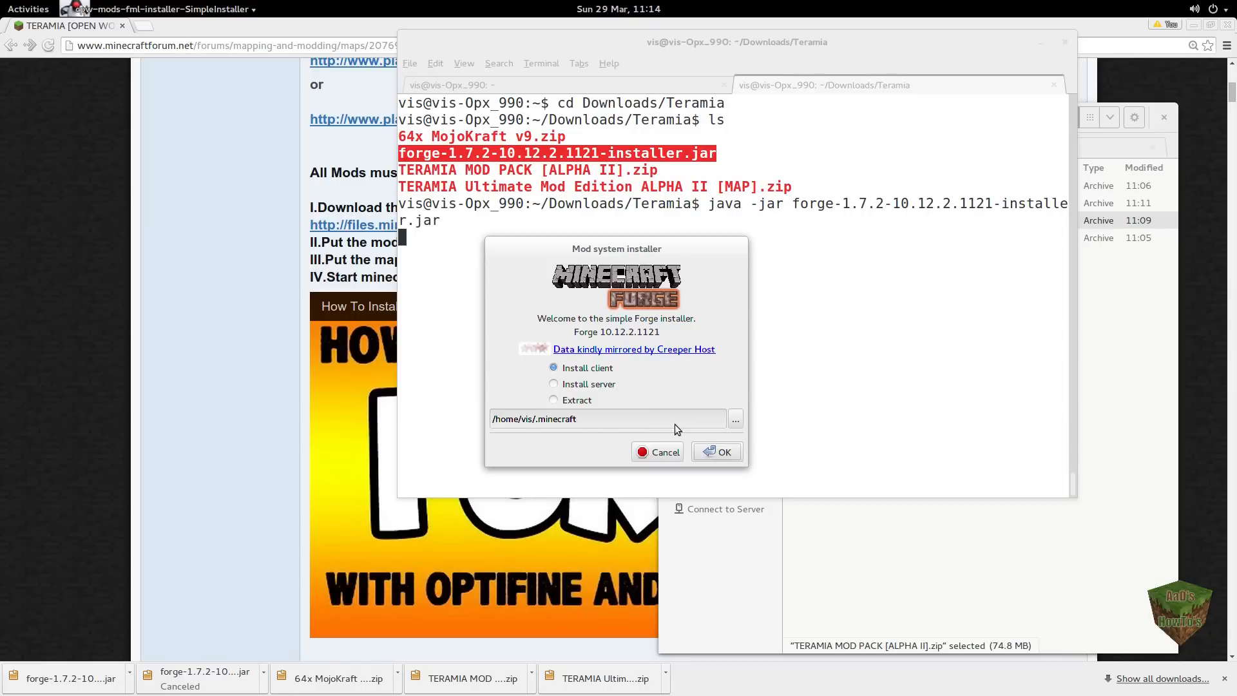
{"action": "mouse_move", "coordinate": [724, 451]}
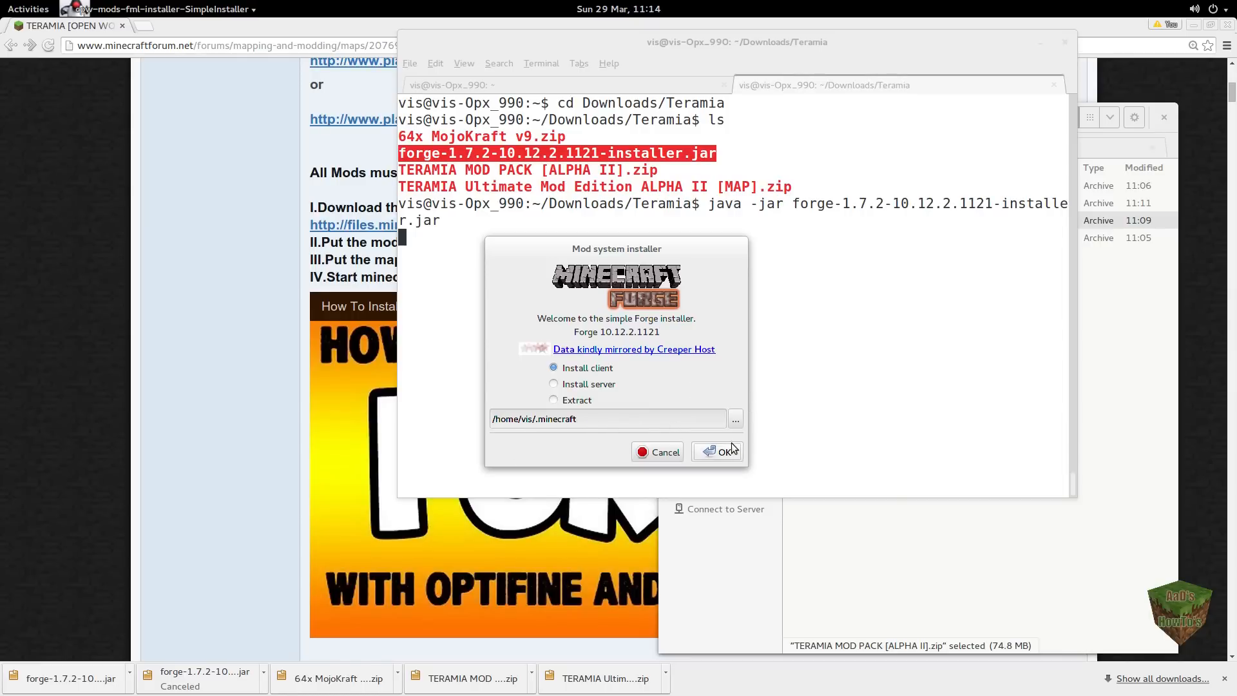
{"action": "mouse_move", "coordinate": [533, 426]}
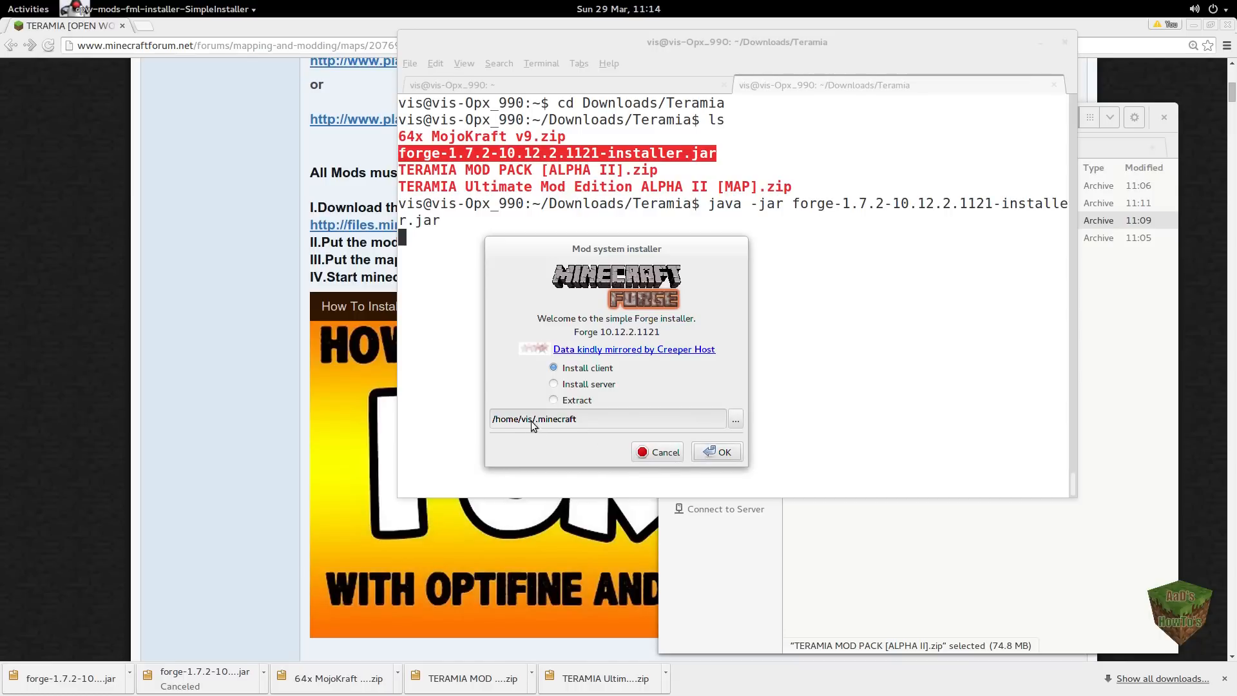
{"action": "mouse_move", "coordinate": [583, 419]}
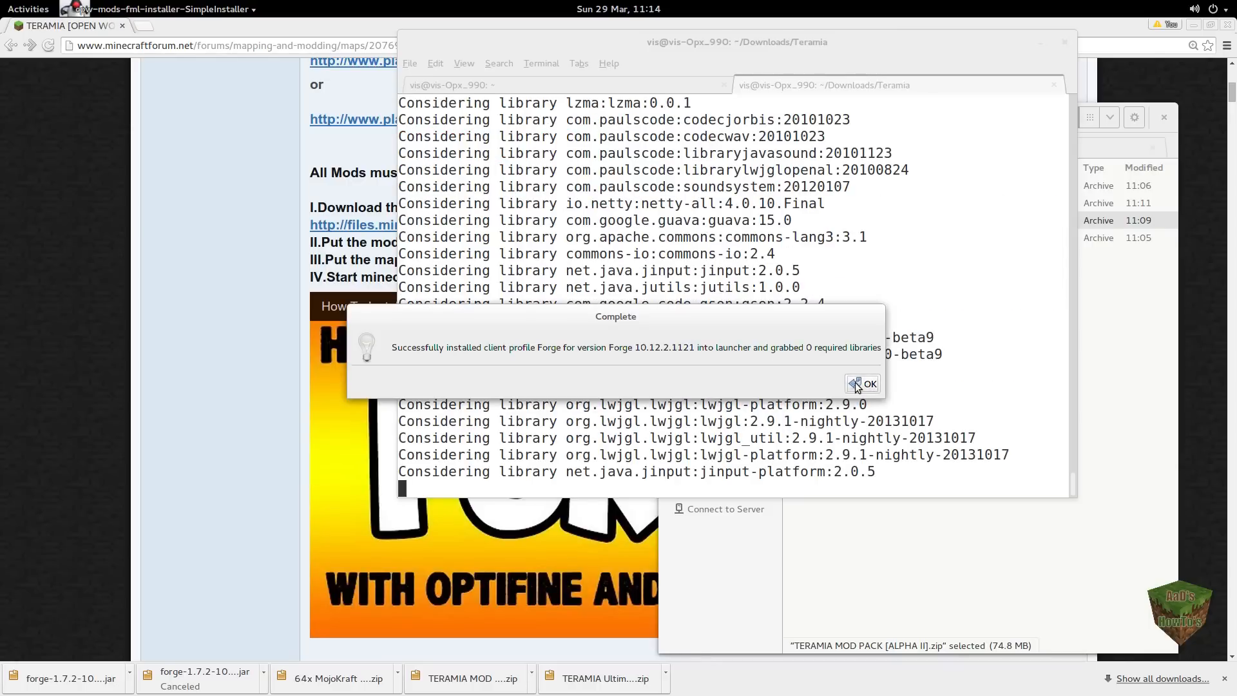
Step: Dismiss the Forge 10.12.2.1121 successful-installation message
{"action": "left_click", "coordinate": [866, 384]}
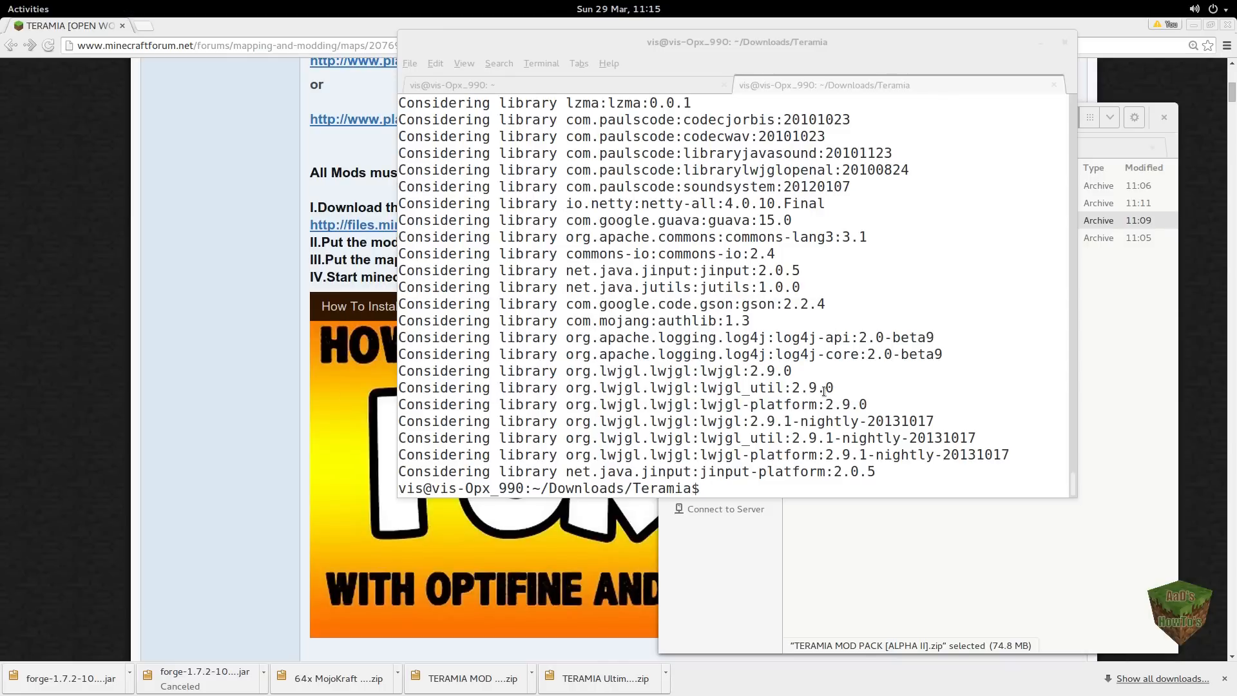
{"action": "mouse_move", "coordinate": [1048, 549]}
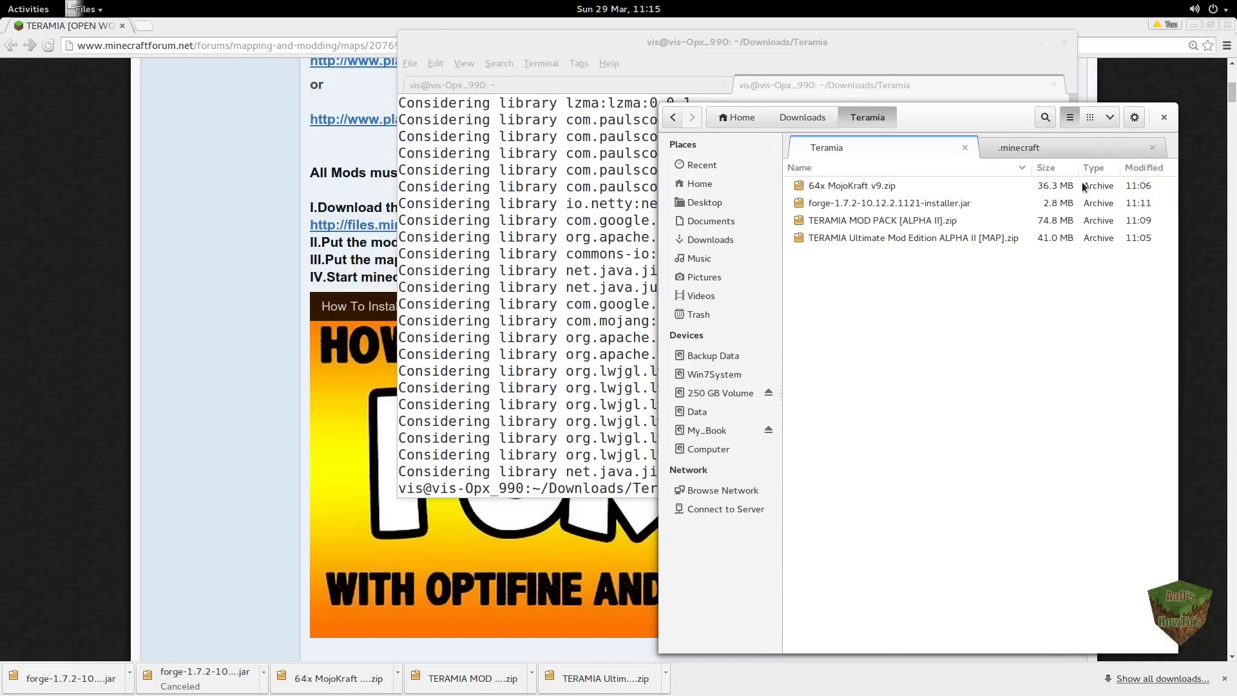
Step: Open .minecraft's versions folder showing the new 1.7.2-Forge10.12.2.1121 entry
{"action": "left_click", "coordinate": [1018, 148]}
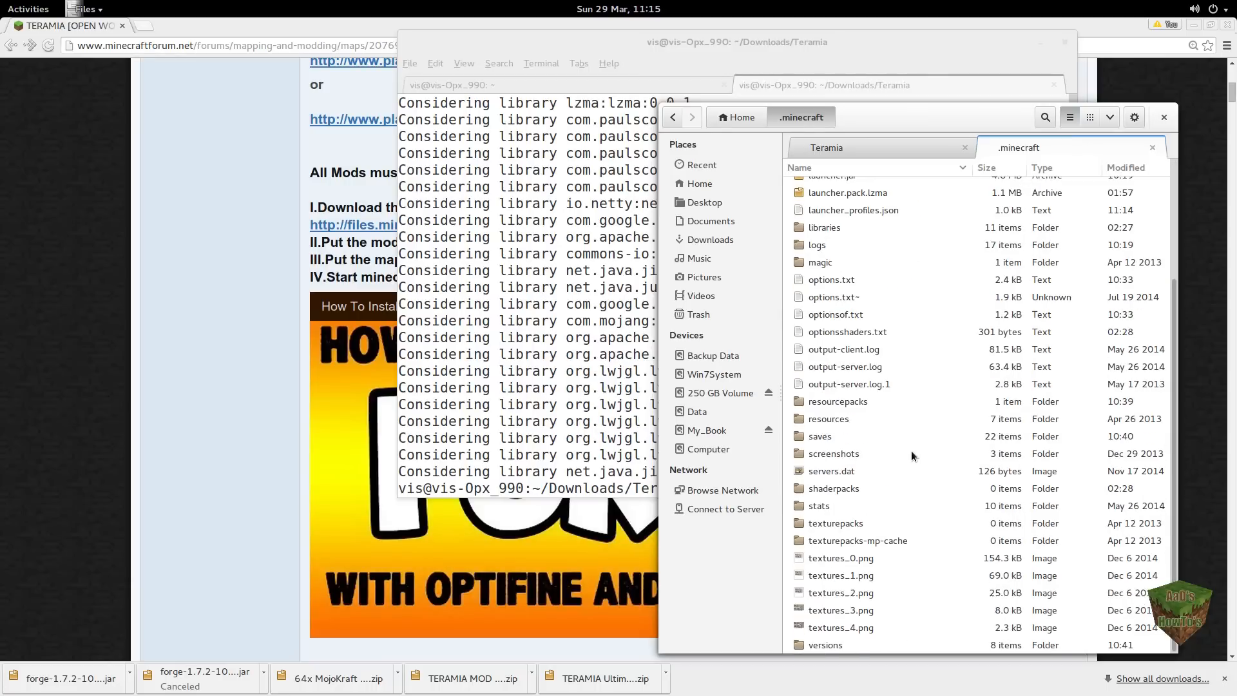
{"action": "double_click", "coordinate": [825, 644]}
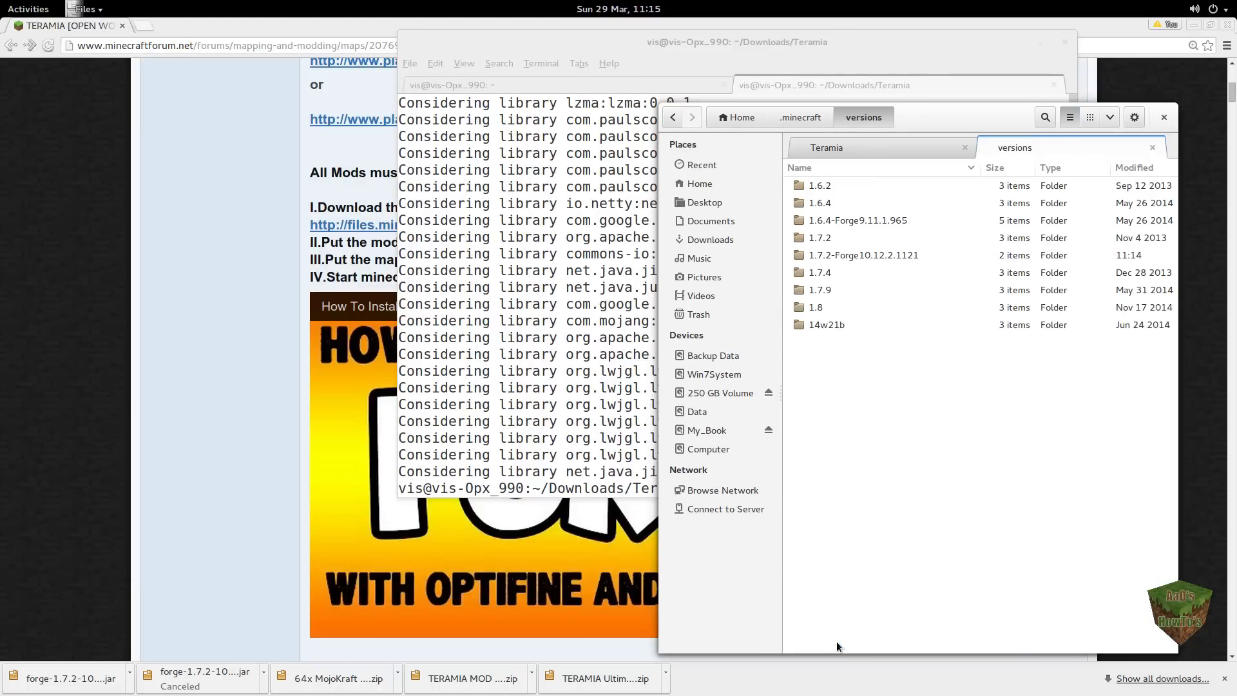
{"action": "mouse_move", "coordinate": [823, 266]}
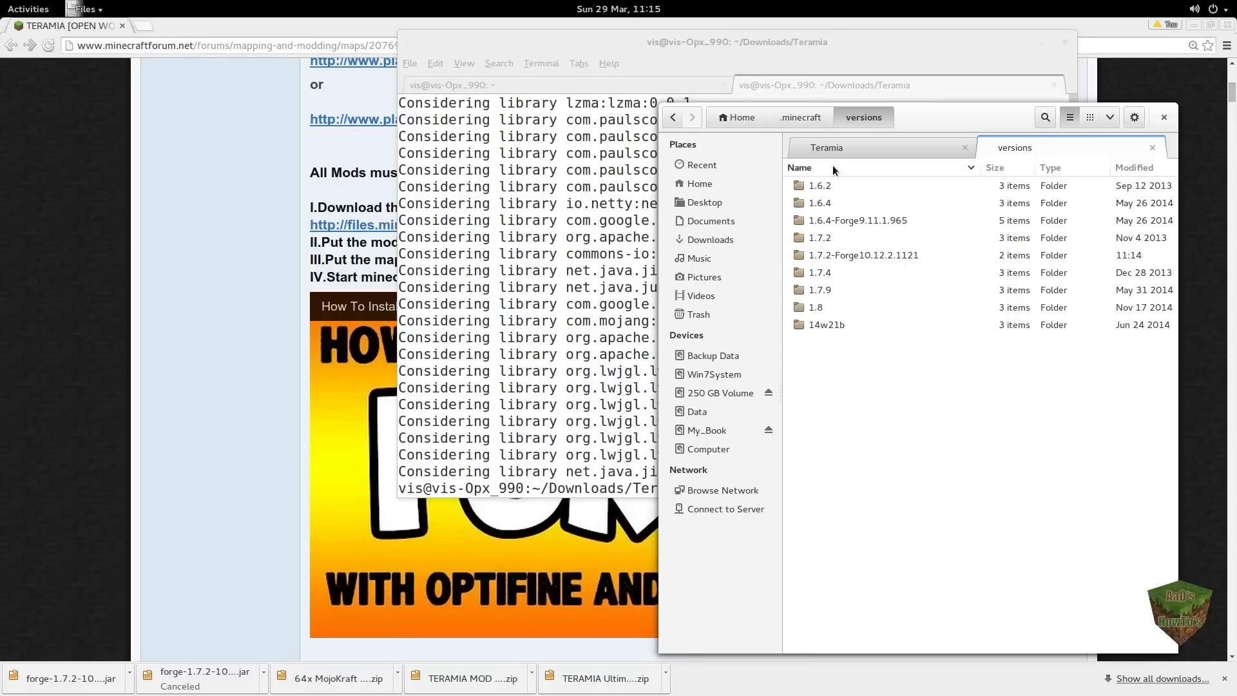
{"action": "mouse_move", "coordinate": [801, 117]}
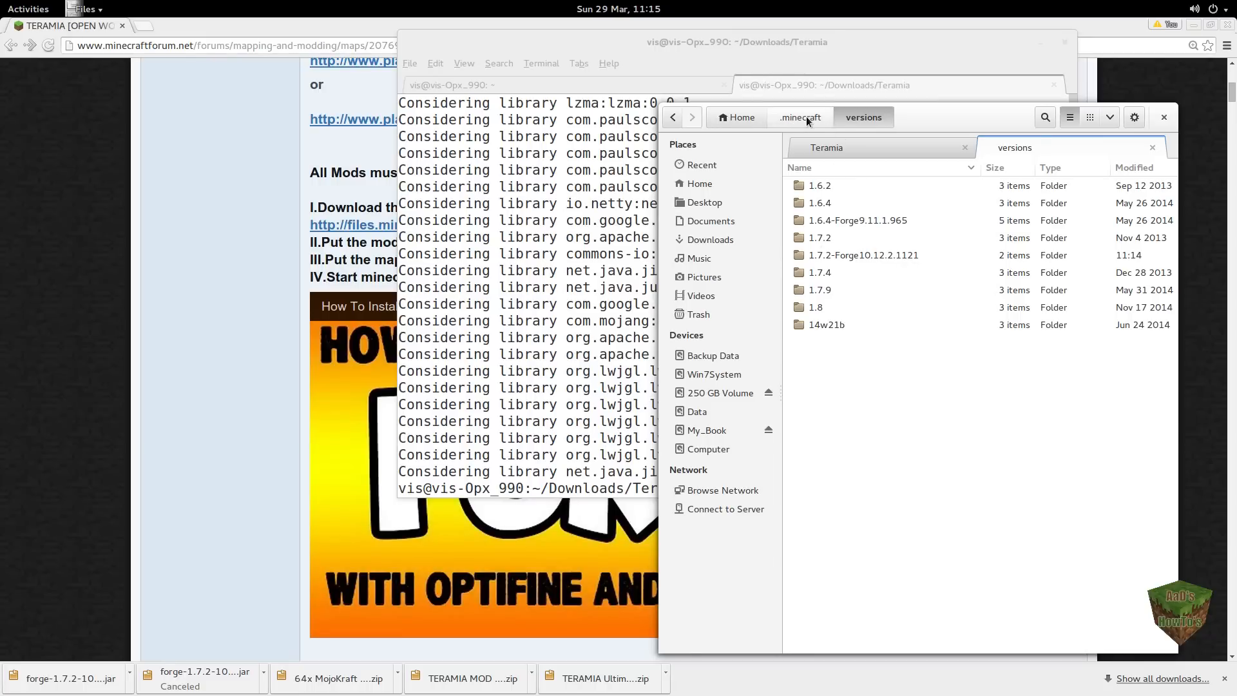
{"action": "mouse_move", "coordinate": [860, 265]}
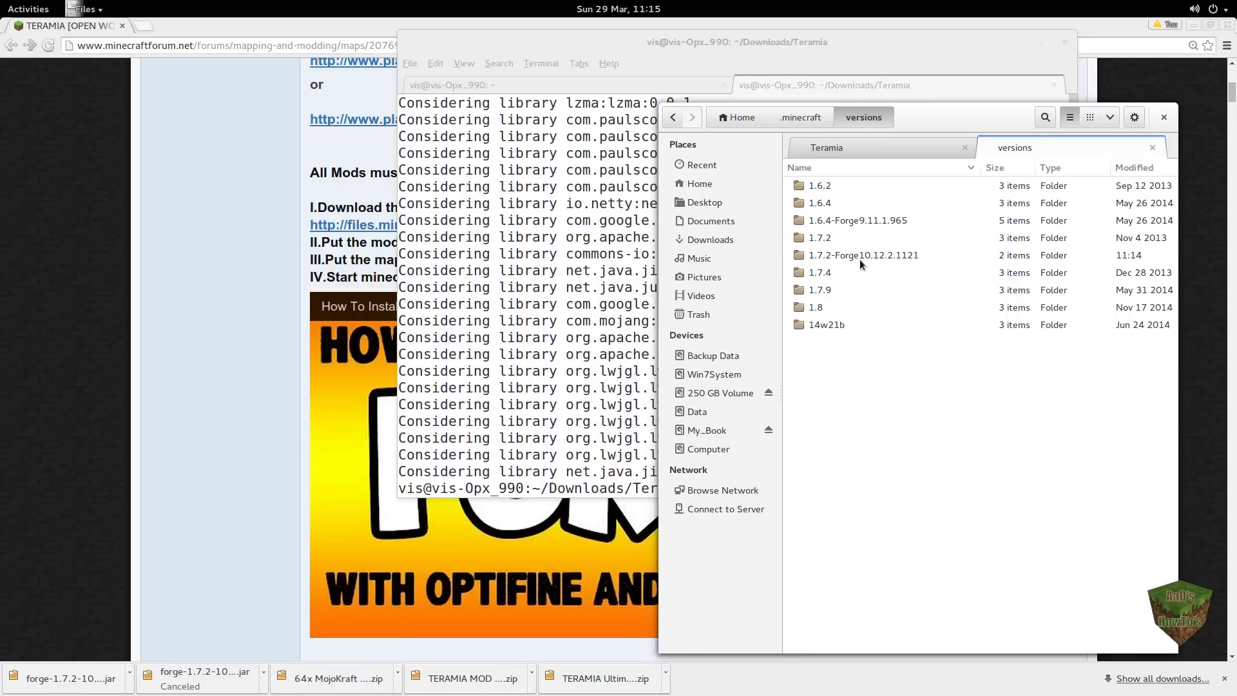
{"action": "mouse_move", "coordinate": [876, 261]}
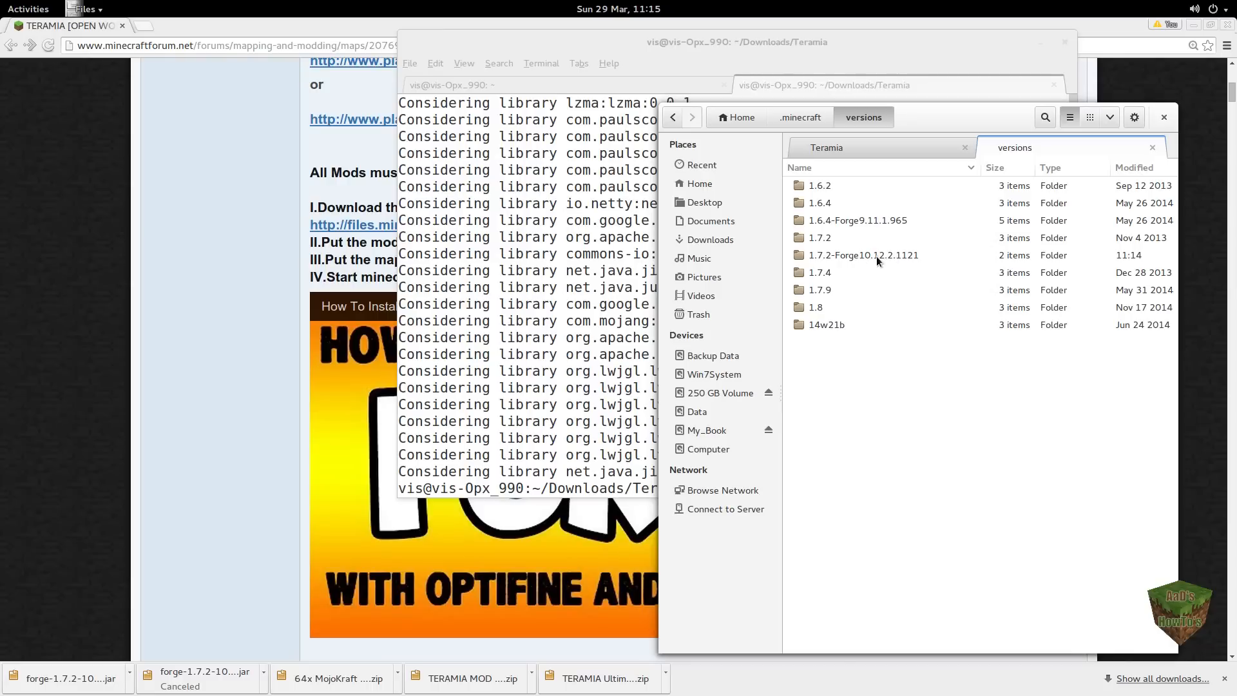
{"action": "mouse_move", "coordinate": [575, 402]}
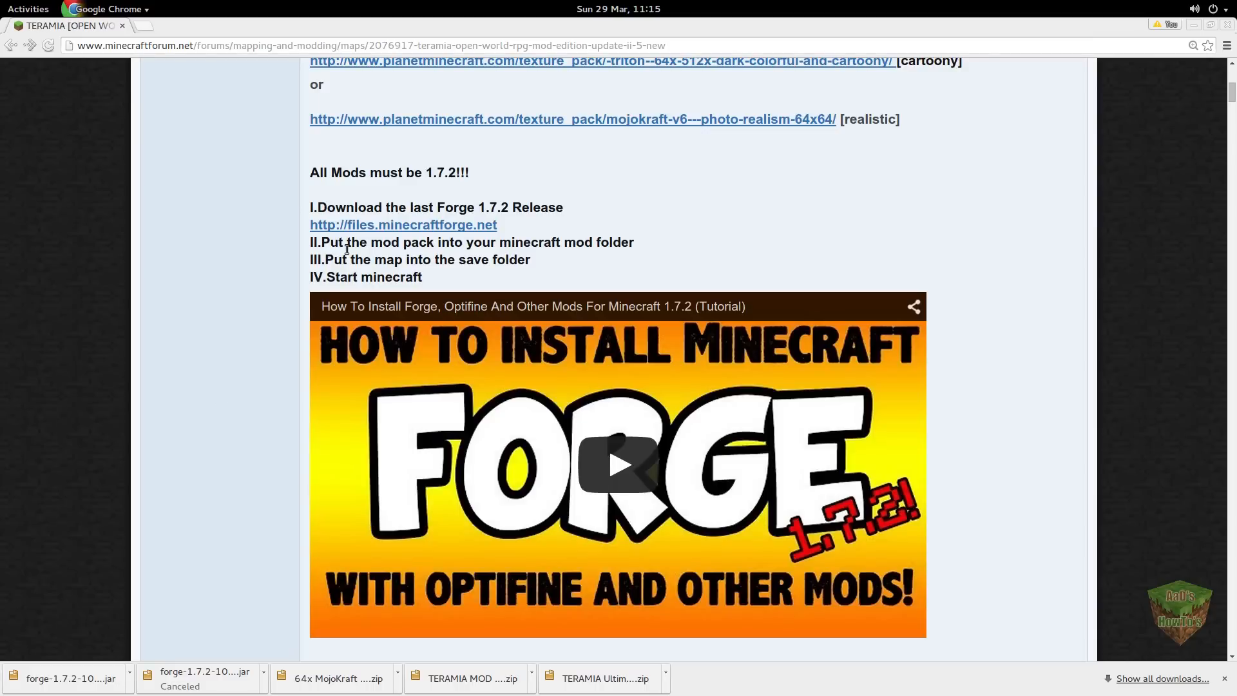
{"action": "mouse_move", "coordinate": [614, 249]}
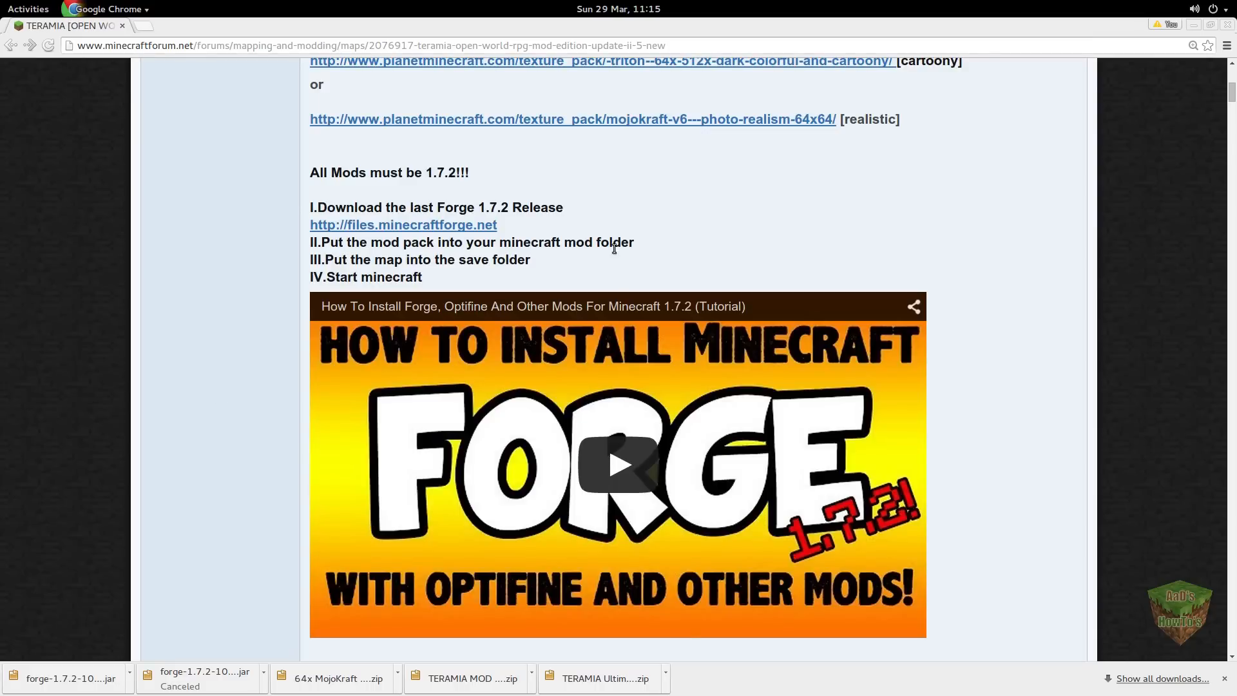
{"action": "mouse_move", "coordinate": [397, 239]}
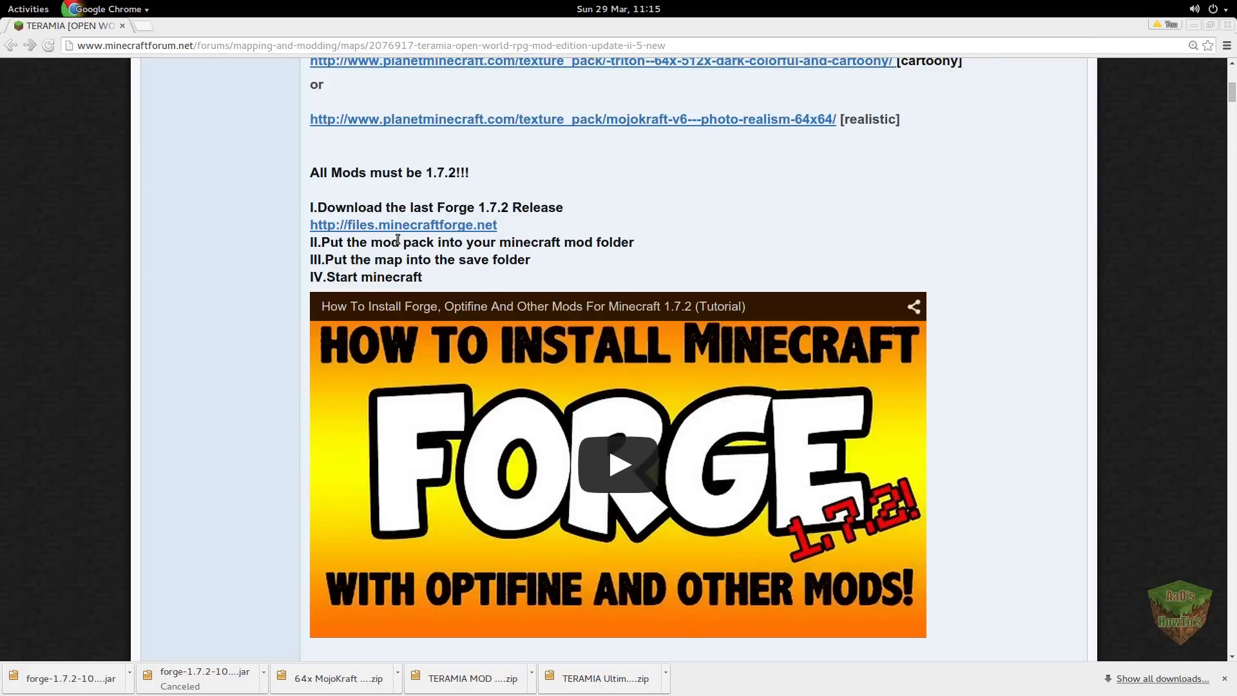
{"action": "mouse_move", "coordinate": [330, 202]}
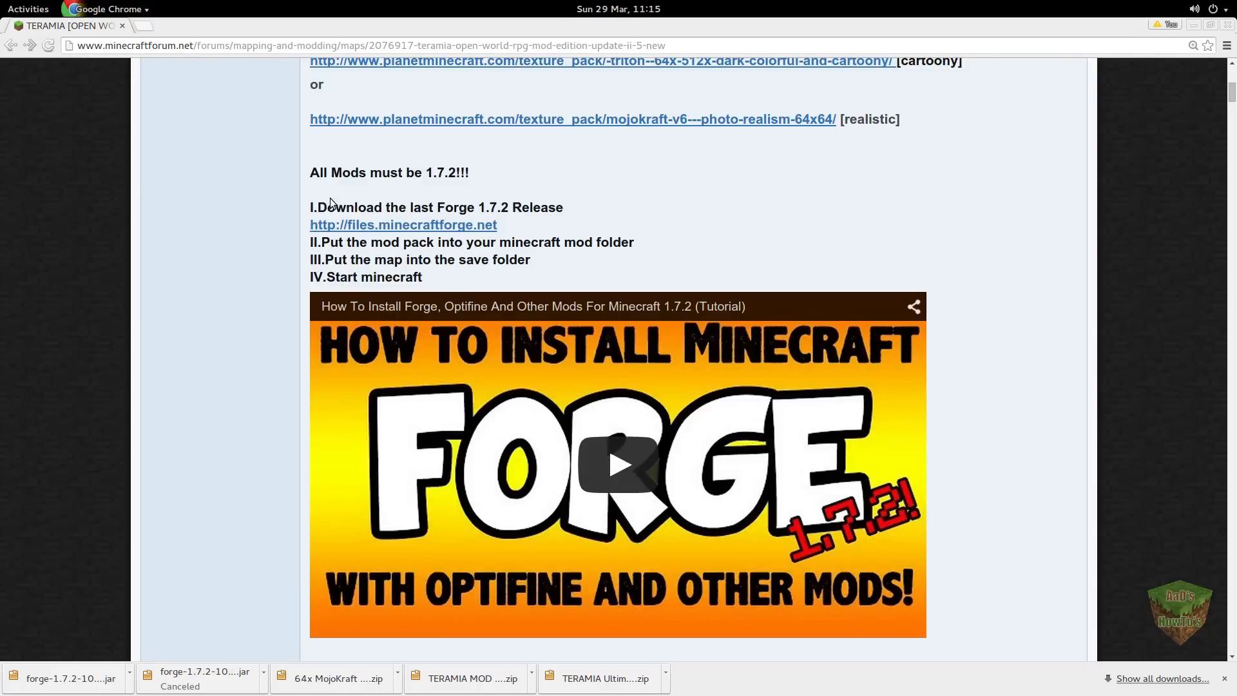
{"action": "mouse_move", "coordinate": [595, 273]}
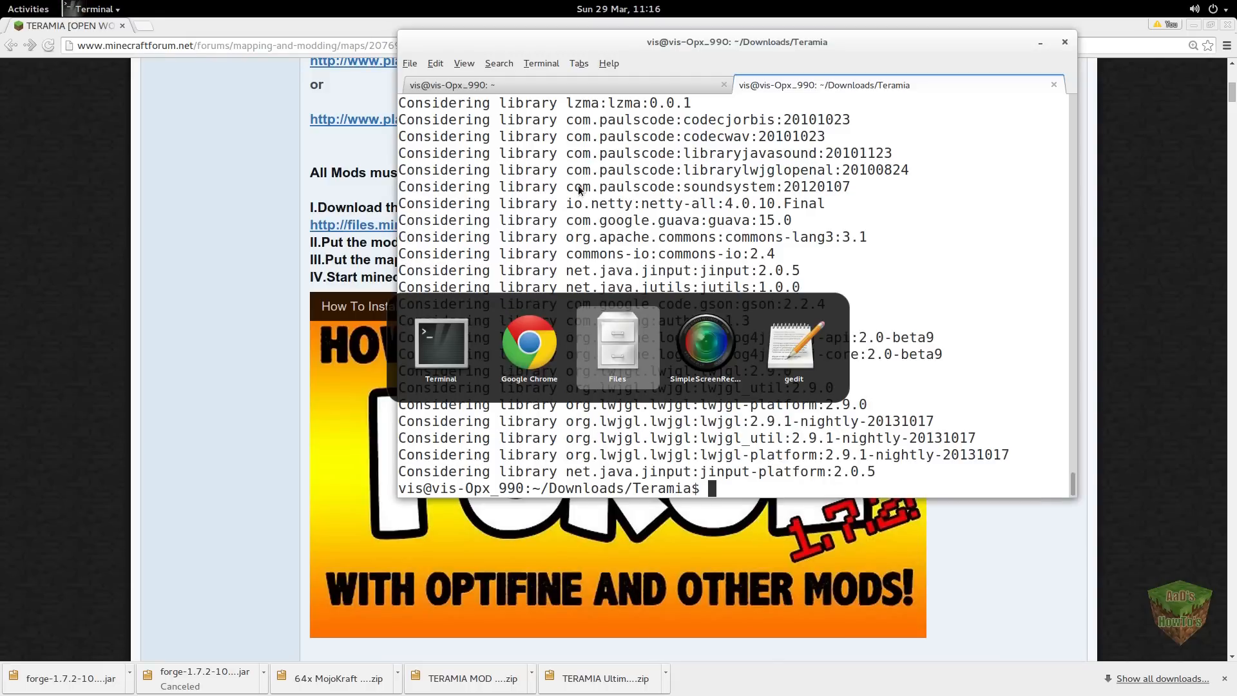
Step: Return from the forum install steps to the Teramia folder in Files
{"action": "left_click", "coordinate": [616, 344]}
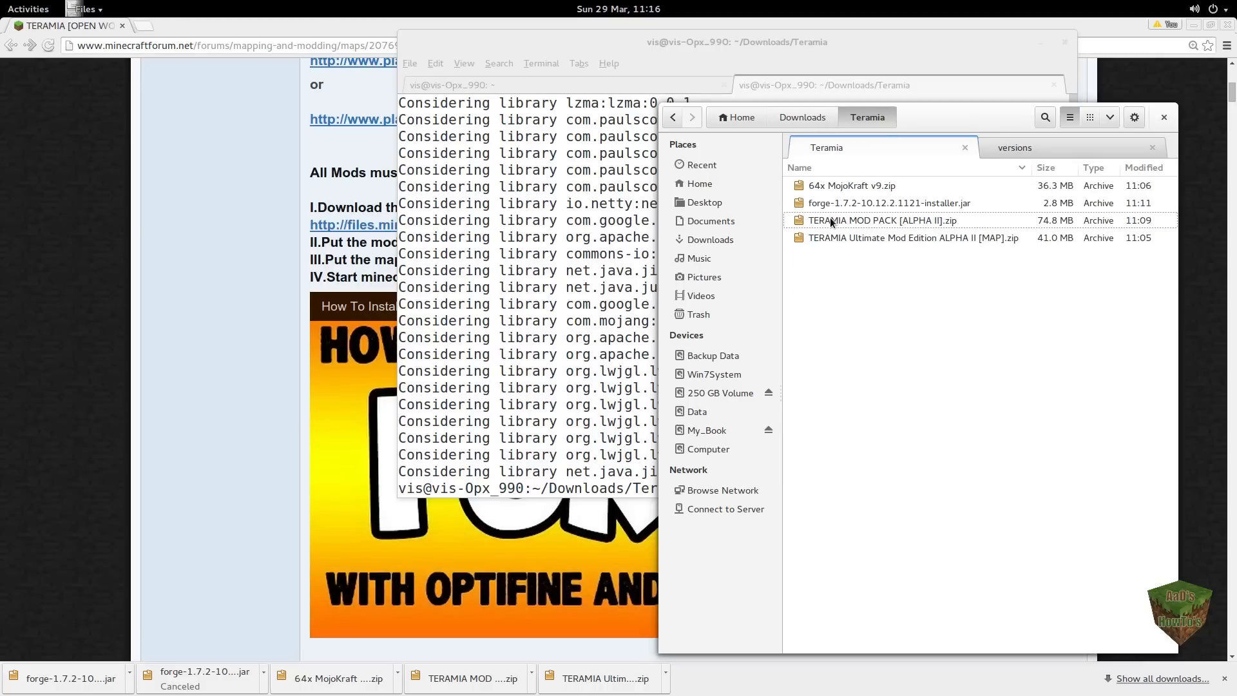
Step: Open TERAMIA MOD PACK [ALPHA II].zip in Archive Manager
{"action": "left_click", "coordinate": [883, 220]}
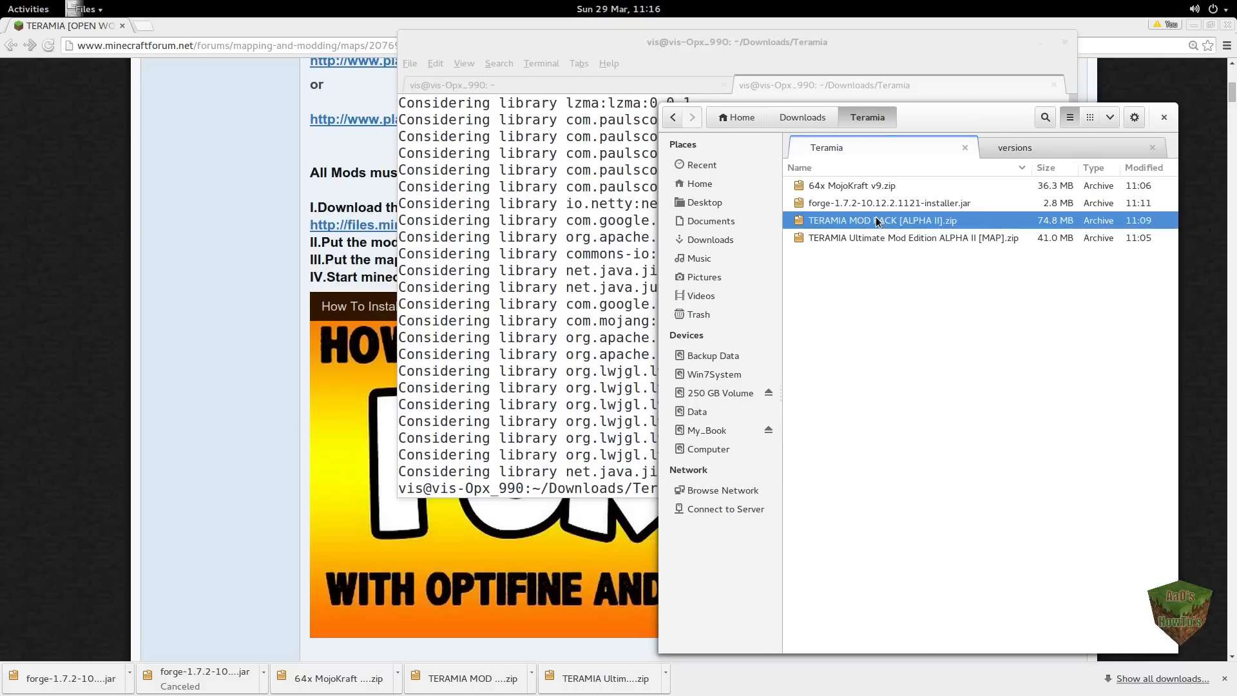
{"action": "right_click", "coordinate": [875, 220]}
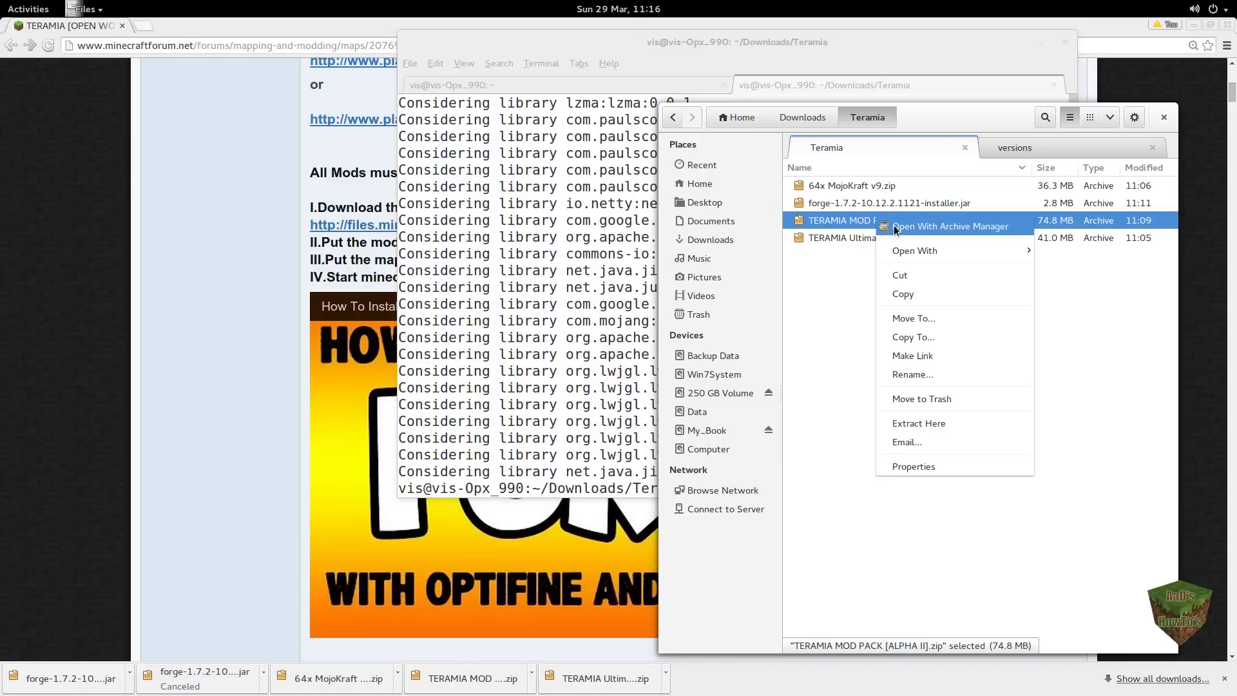
{"action": "mouse_move", "coordinate": [906, 230]}
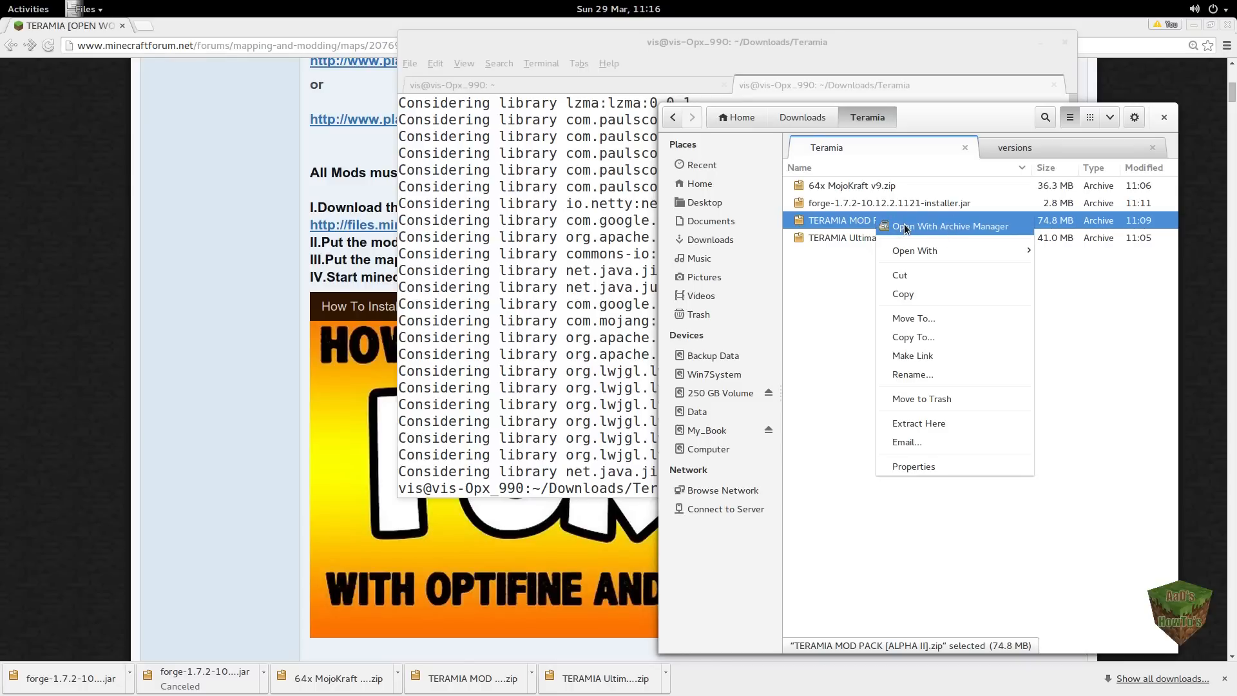
{"action": "mouse_move", "coordinate": [956, 231]}
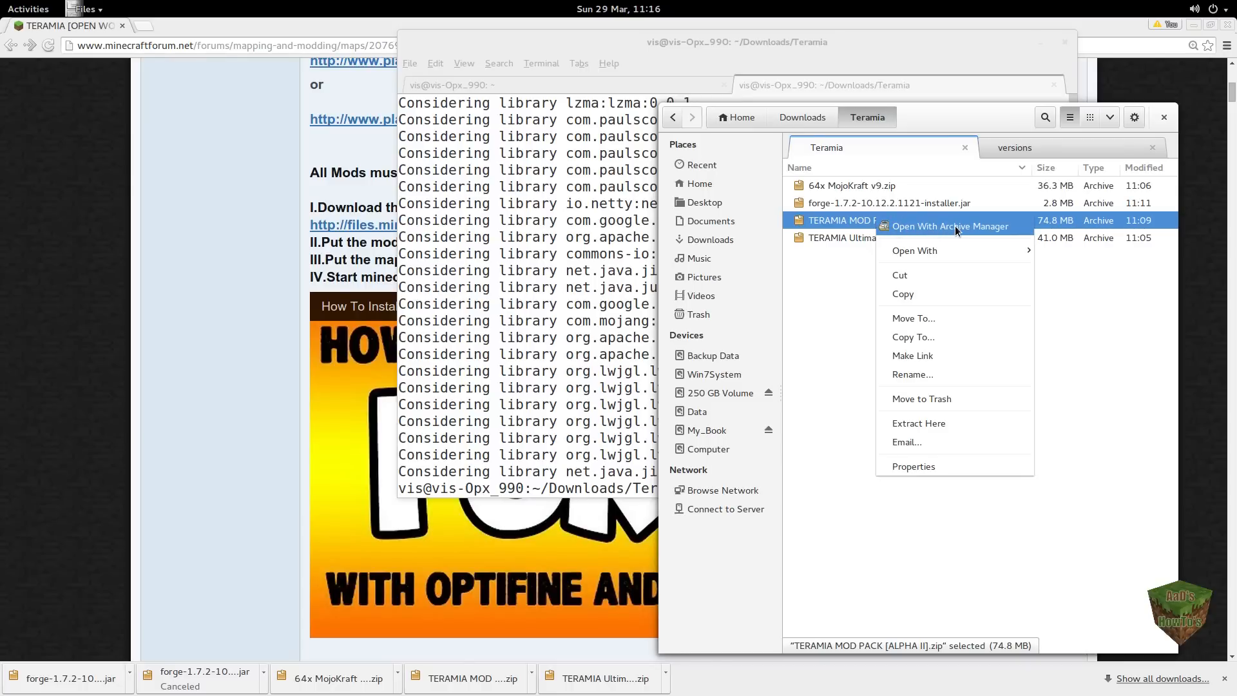
{"action": "left_click", "coordinate": [950, 226]}
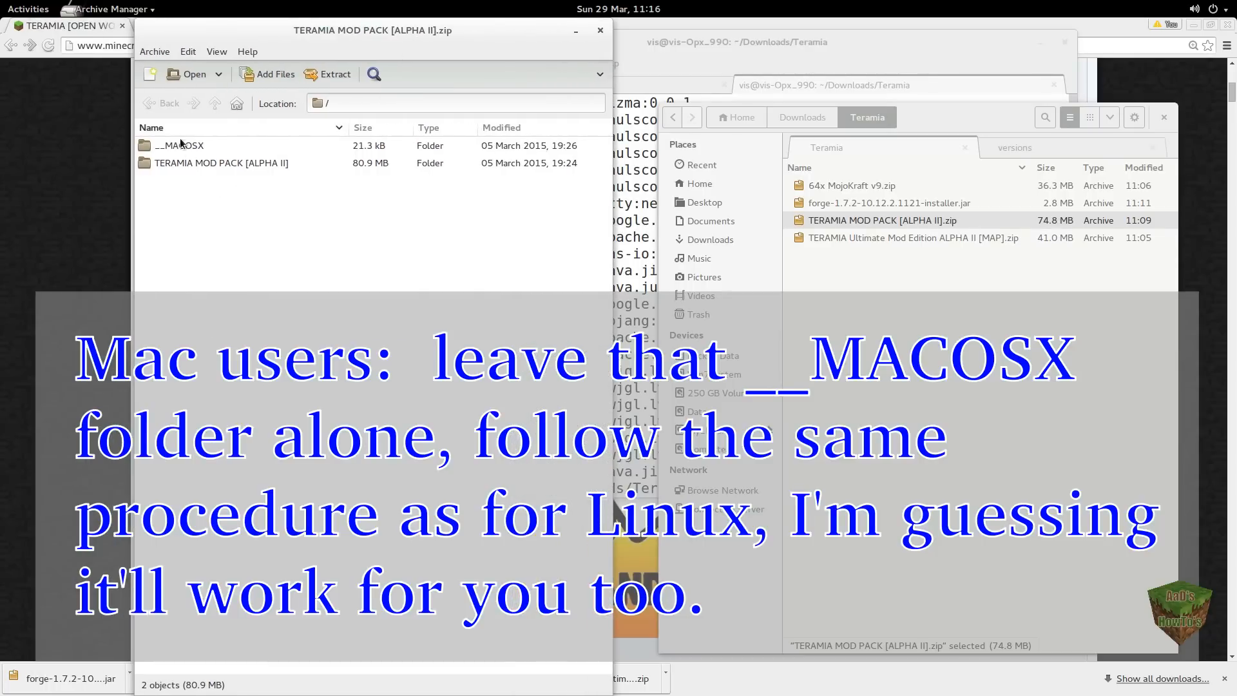
Step: Extract the TERAMIA MOD PACK [ALPHA II] folder into Teramia and quit Archive Manager
{"action": "left_click", "coordinate": [222, 162]}
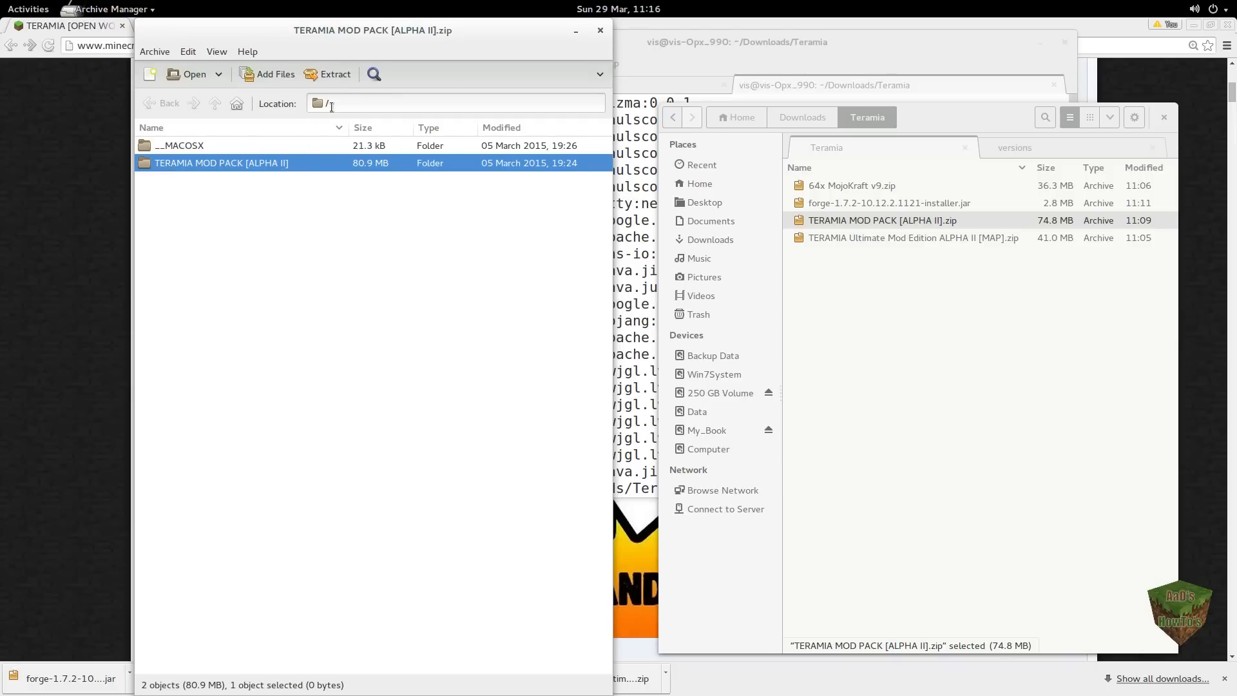
{"action": "mouse_move", "coordinate": [397, 127]}
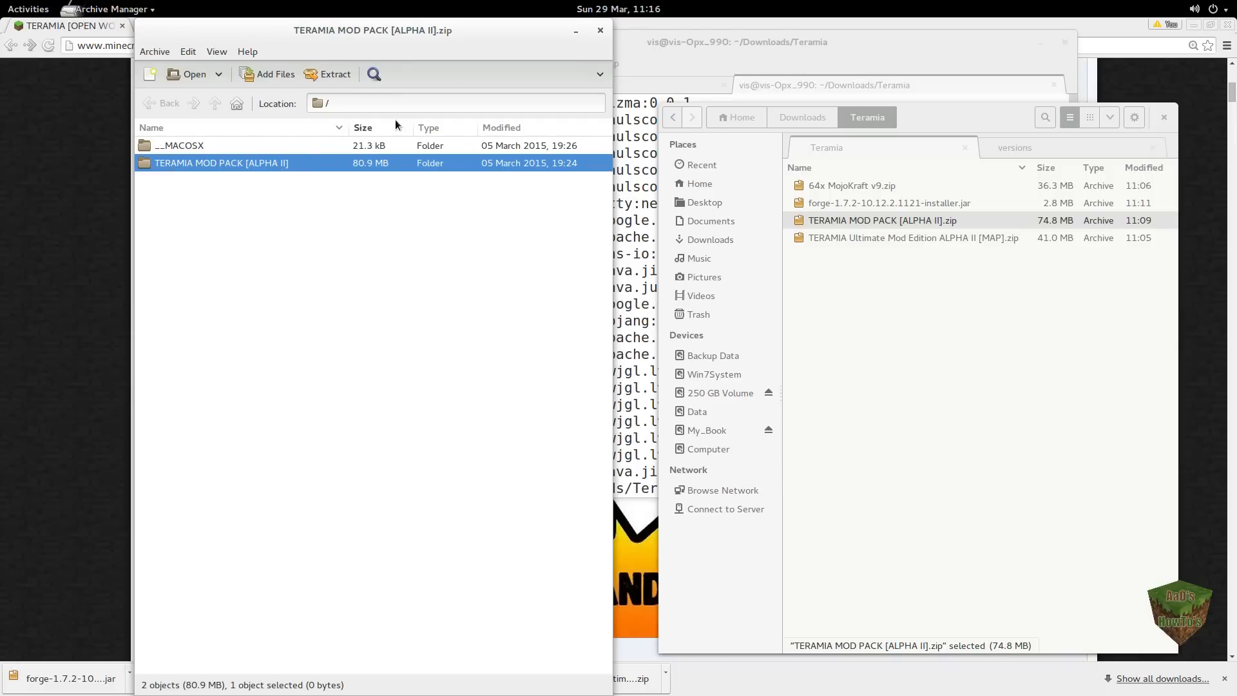
{"action": "left_click", "coordinate": [328, 73]}
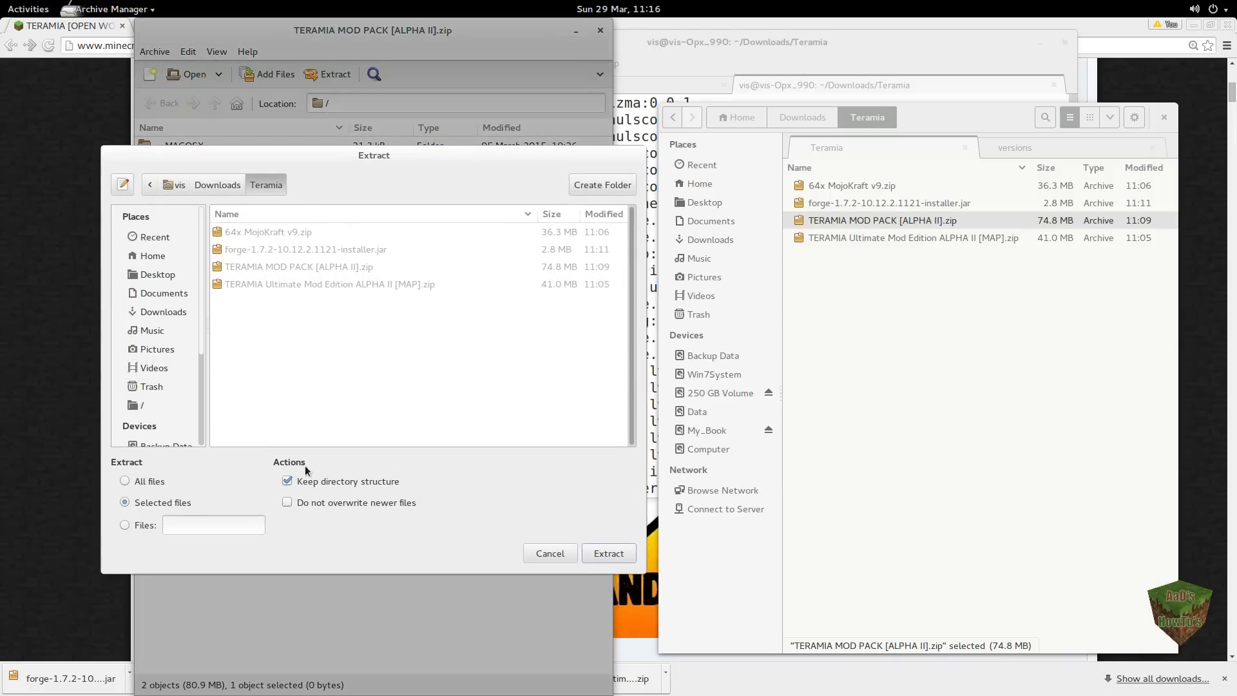
{"action": "left_click", "coordinate": [608, 552]}
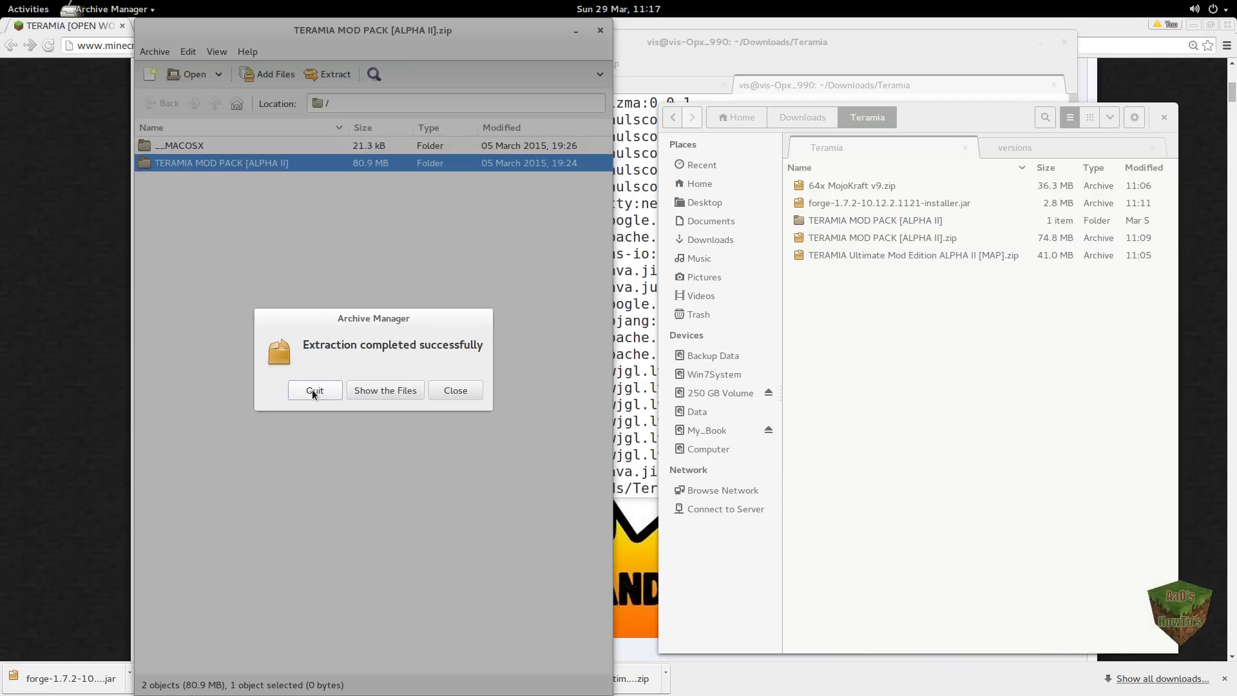
{"action": "left_click", "coordinate": [313, 390]}
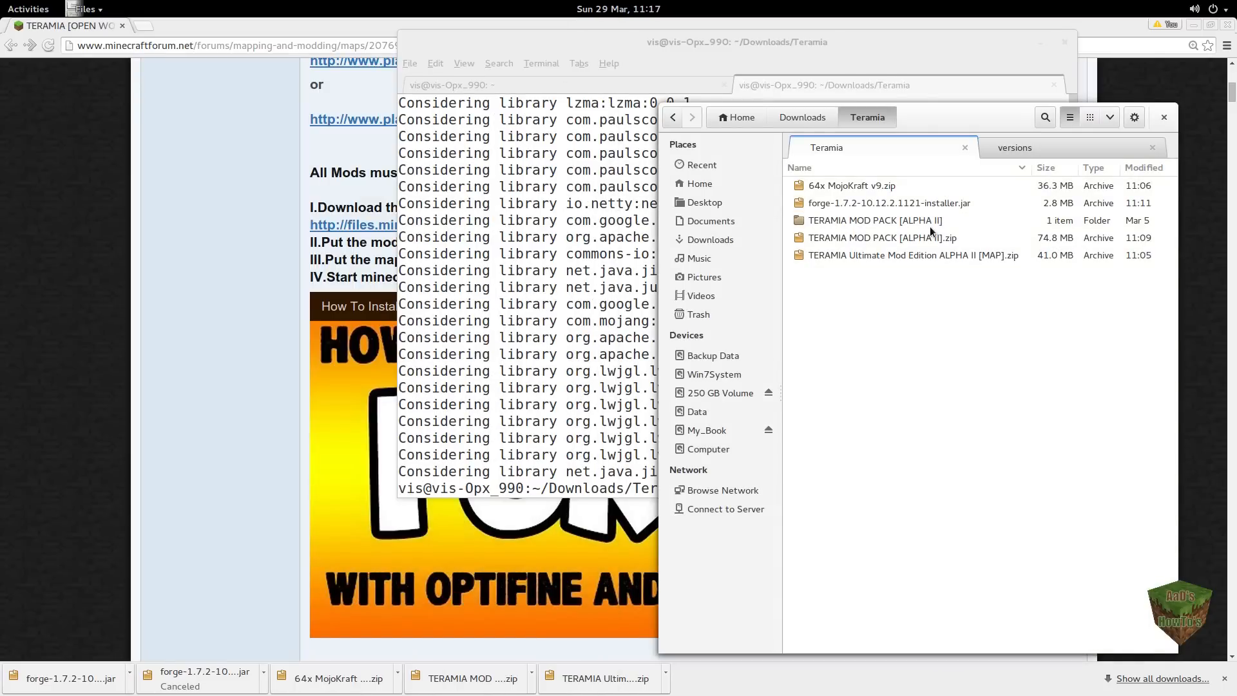
{"action": "mouse_move", "coordinate": [920, 231]}
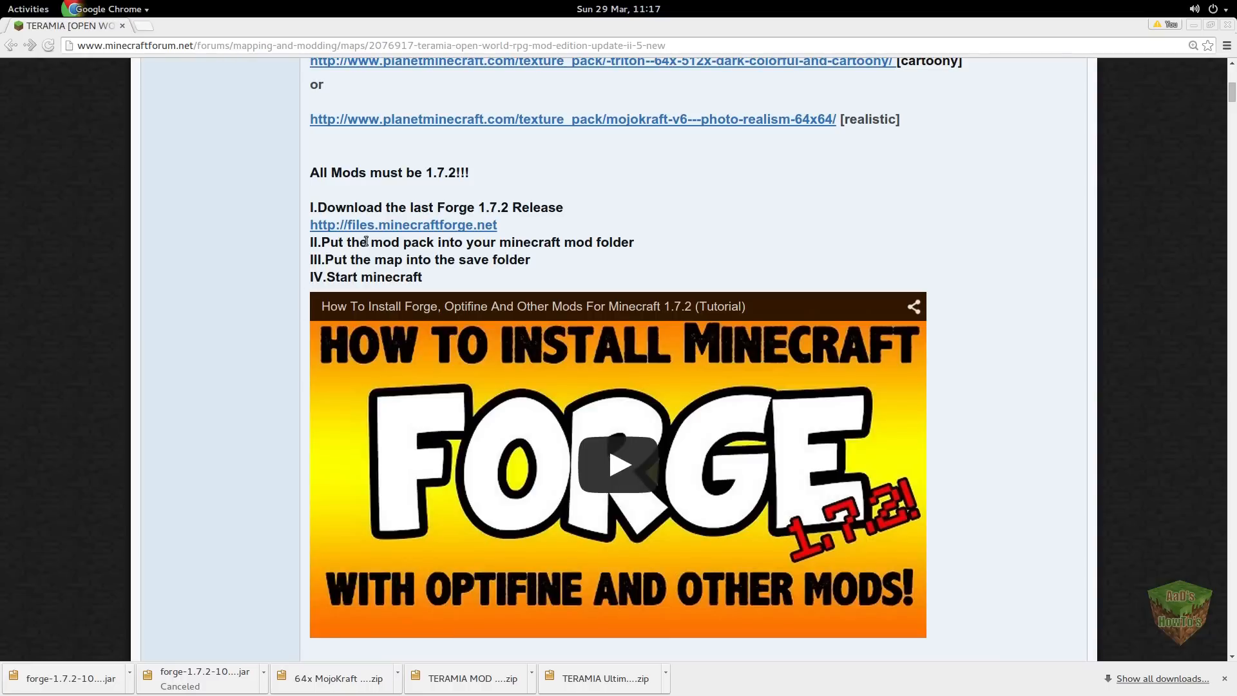
{"action": "mouse_move", "coordinate": [530, 249]}
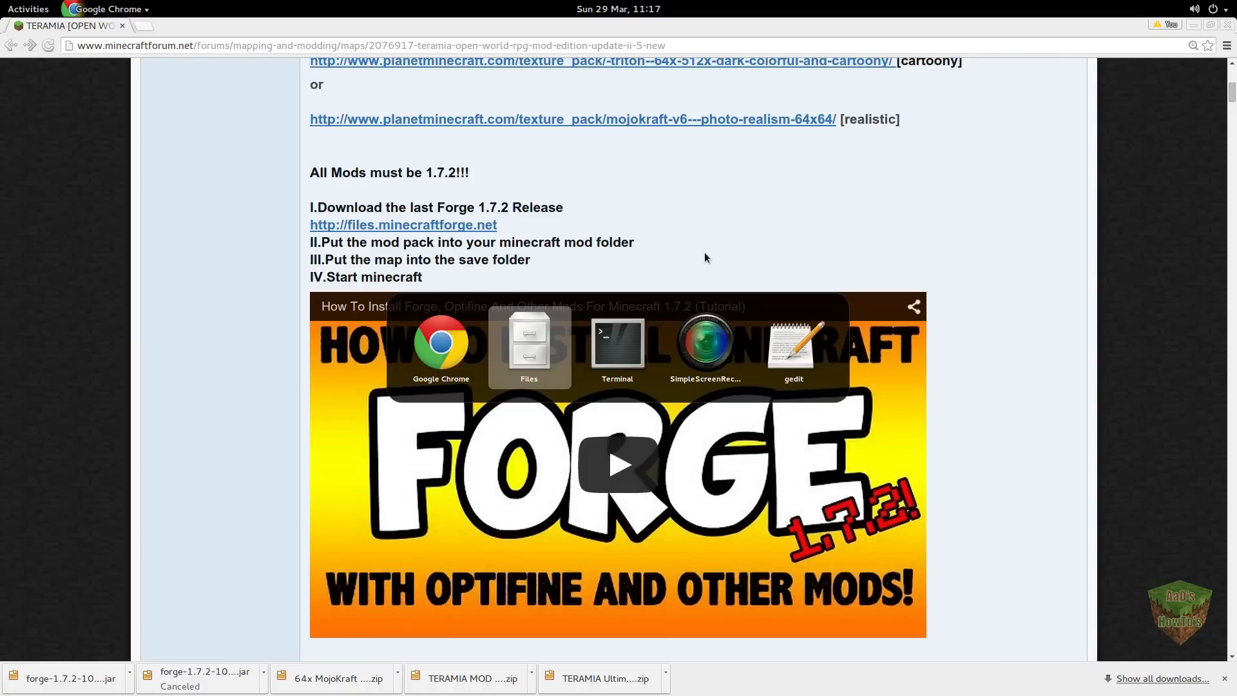
Step: Open the extracted mods folder, switch the other tab up to .minecraft, and return to mods
{"action": "left_click", "coordinate": [528, 343]}
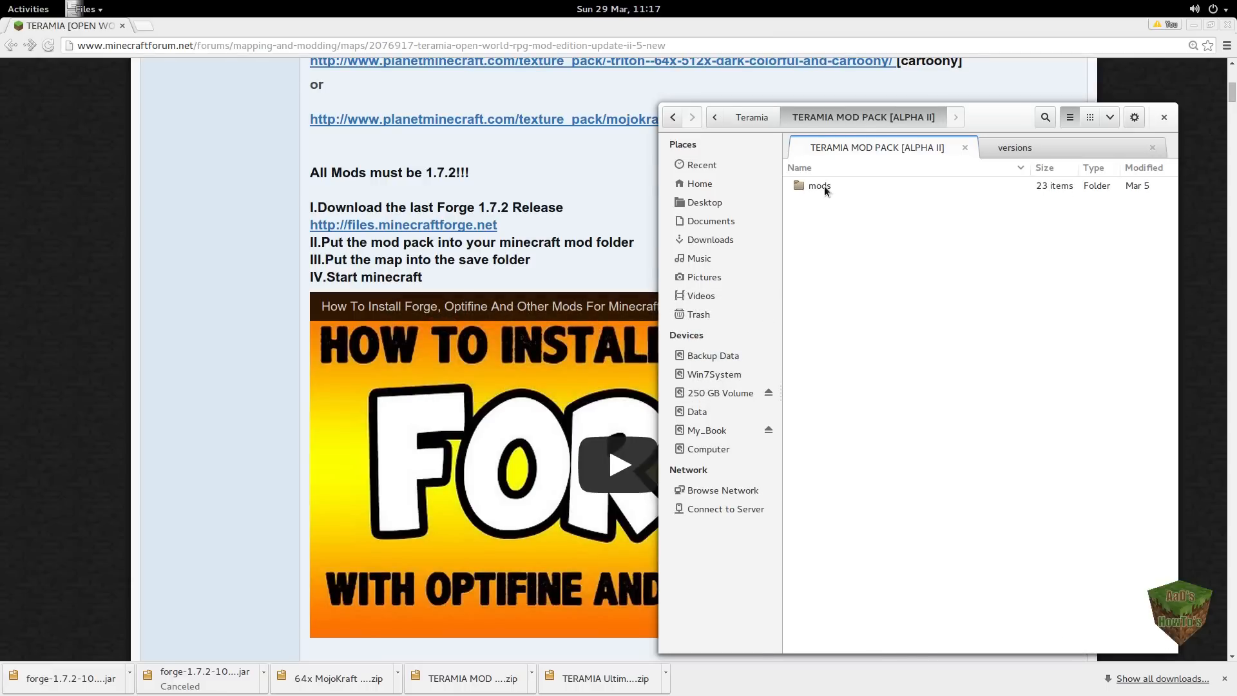
{"action": "double_click", "coordinate": [819, 186]}
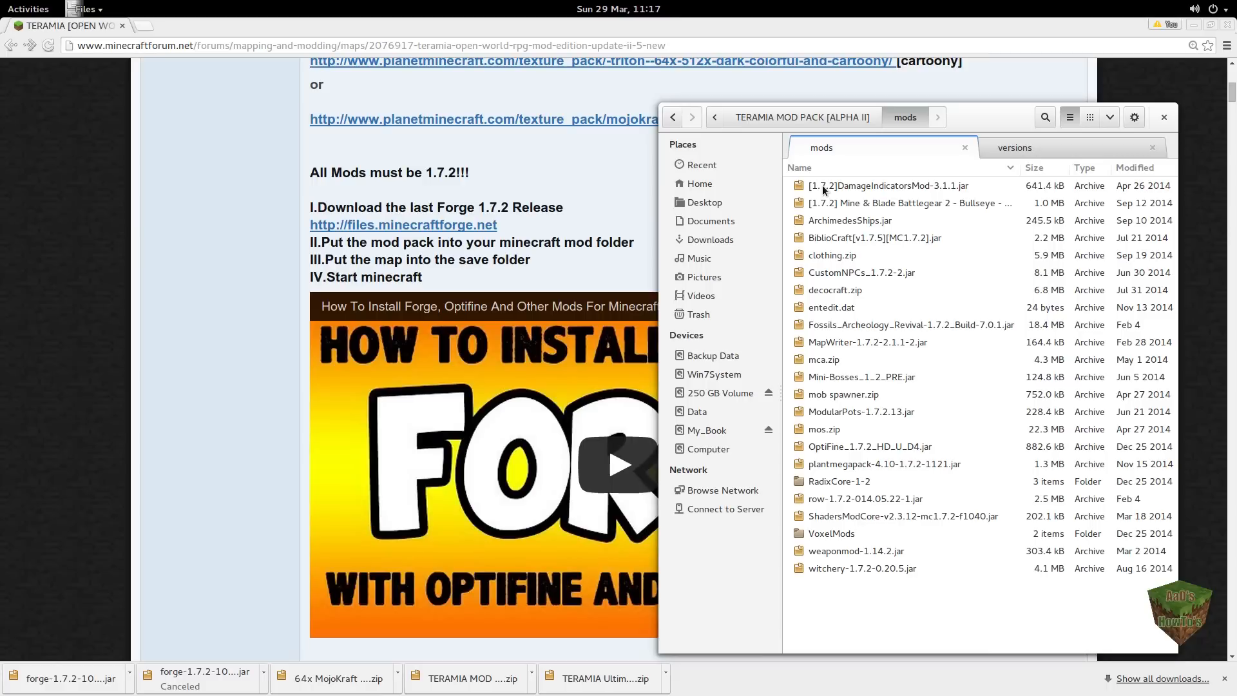
{"action": "mouse_move", "coordinate": [1092, 163]}
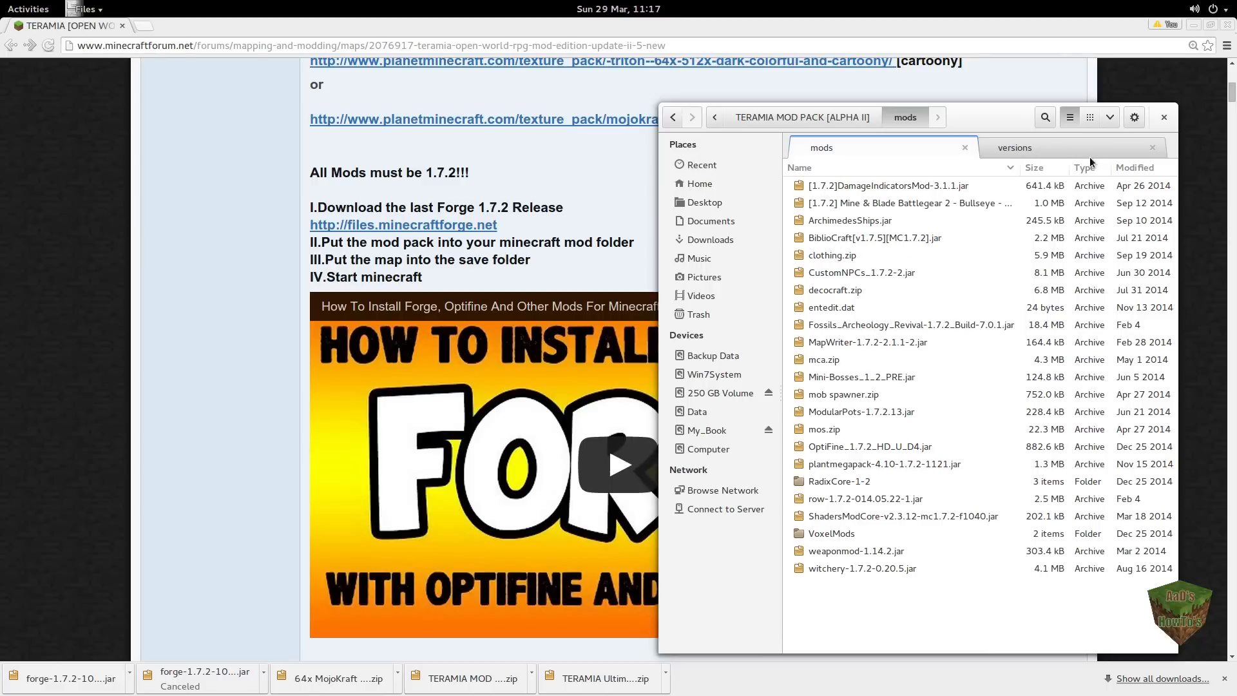
{"action": "left_click", "coordinate": [1013, 148]}
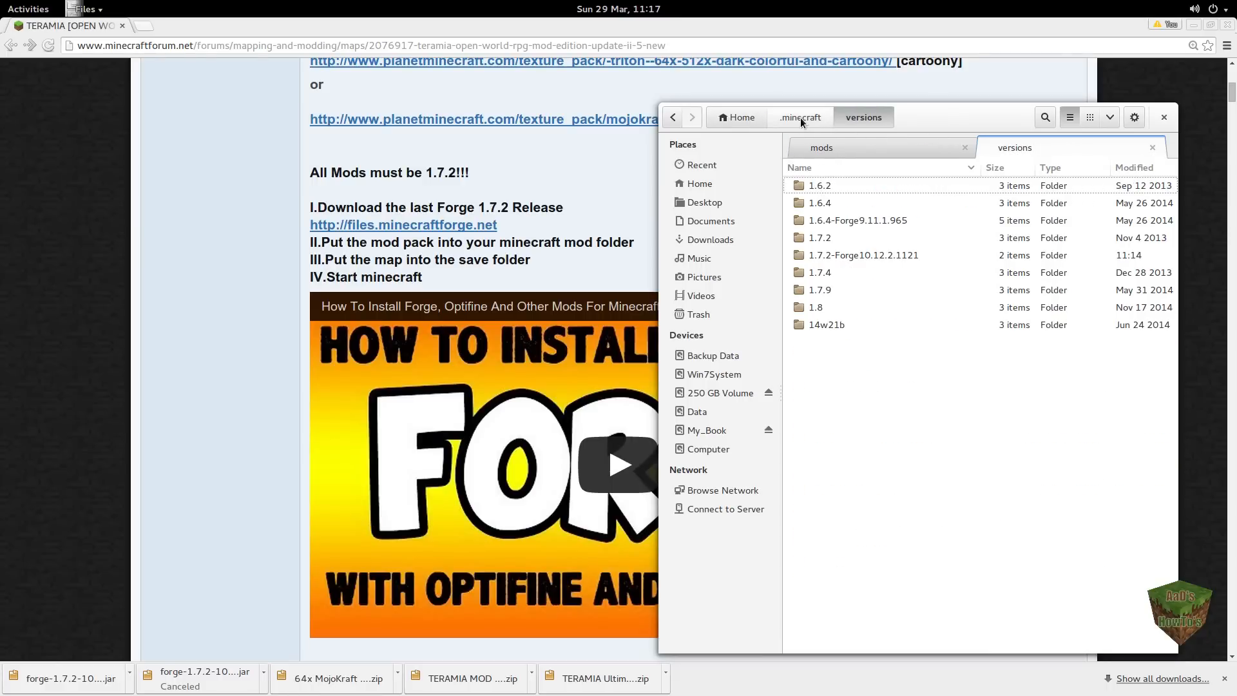
{"action": "left_click", "coordinate": [799, 117]}
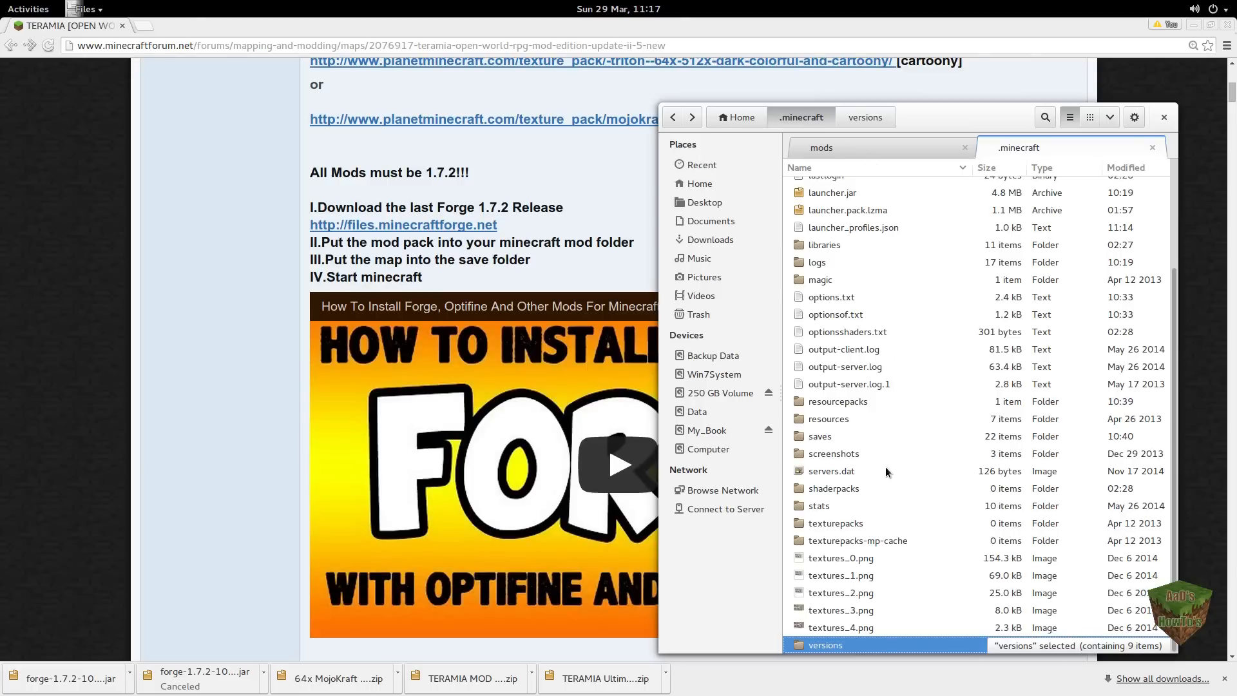
{"action": "mouse_move", "coordinate": [854, 293]}
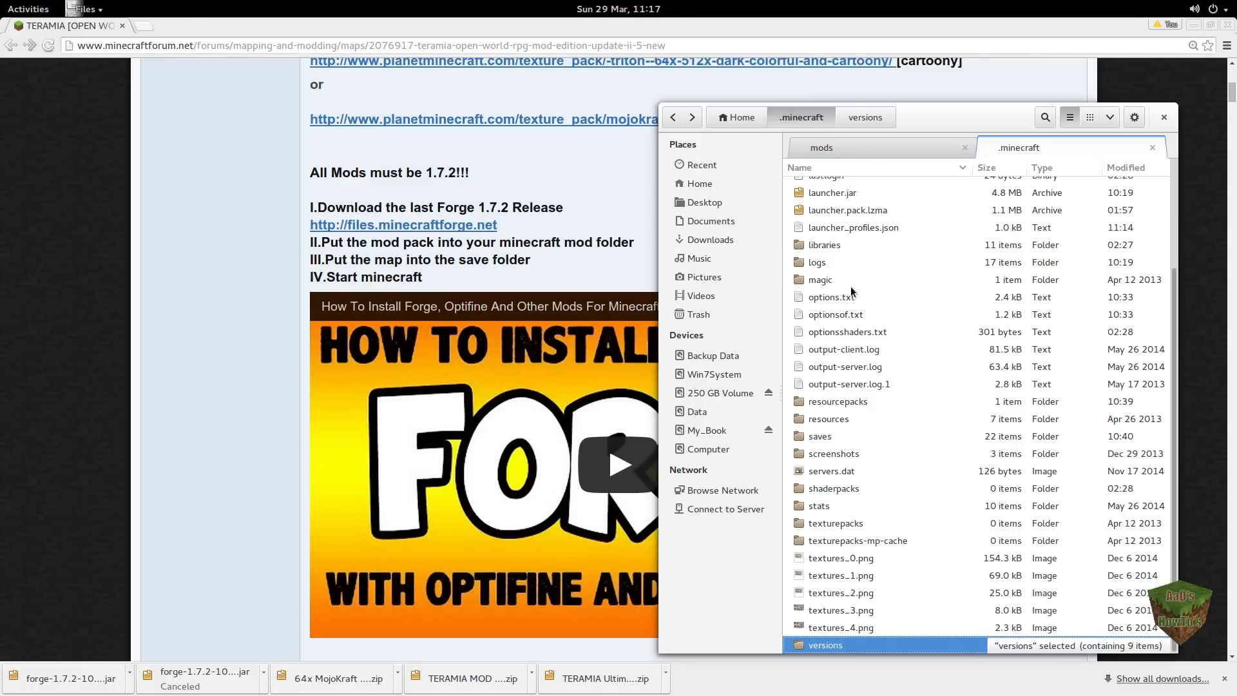
{"action": "mouse_move", "coordinate": [850, 324]}
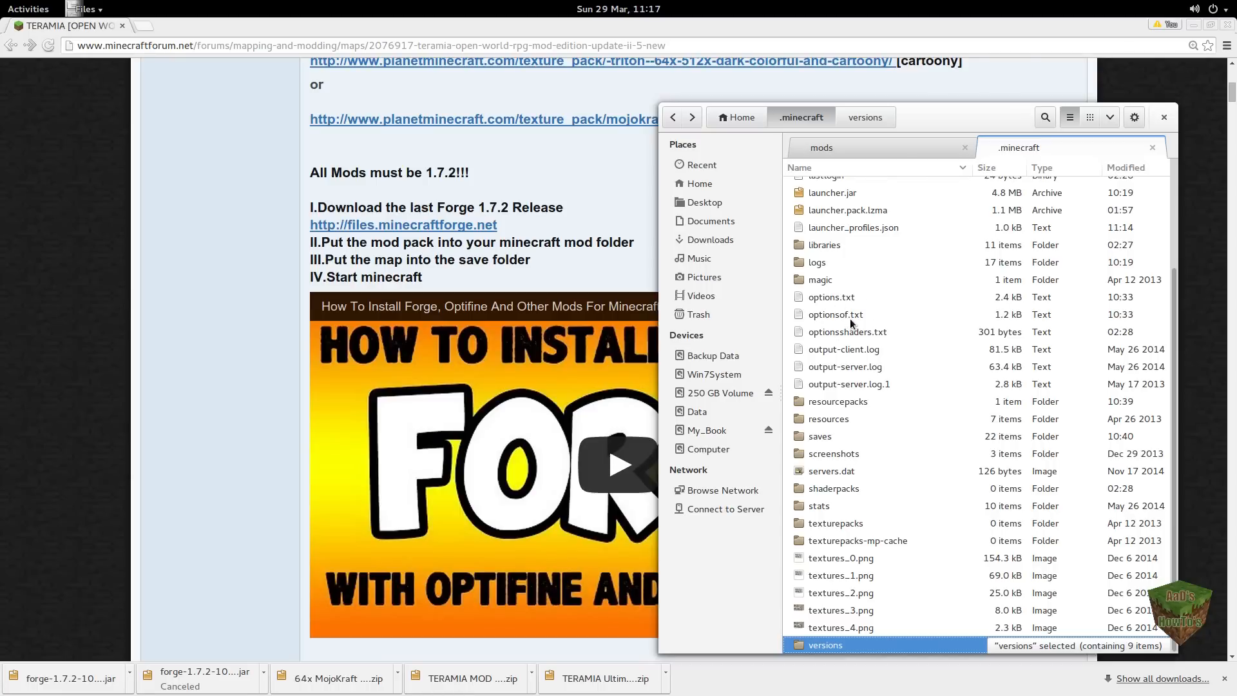
{"action": "left_click", "coordinate": [822, 148]}
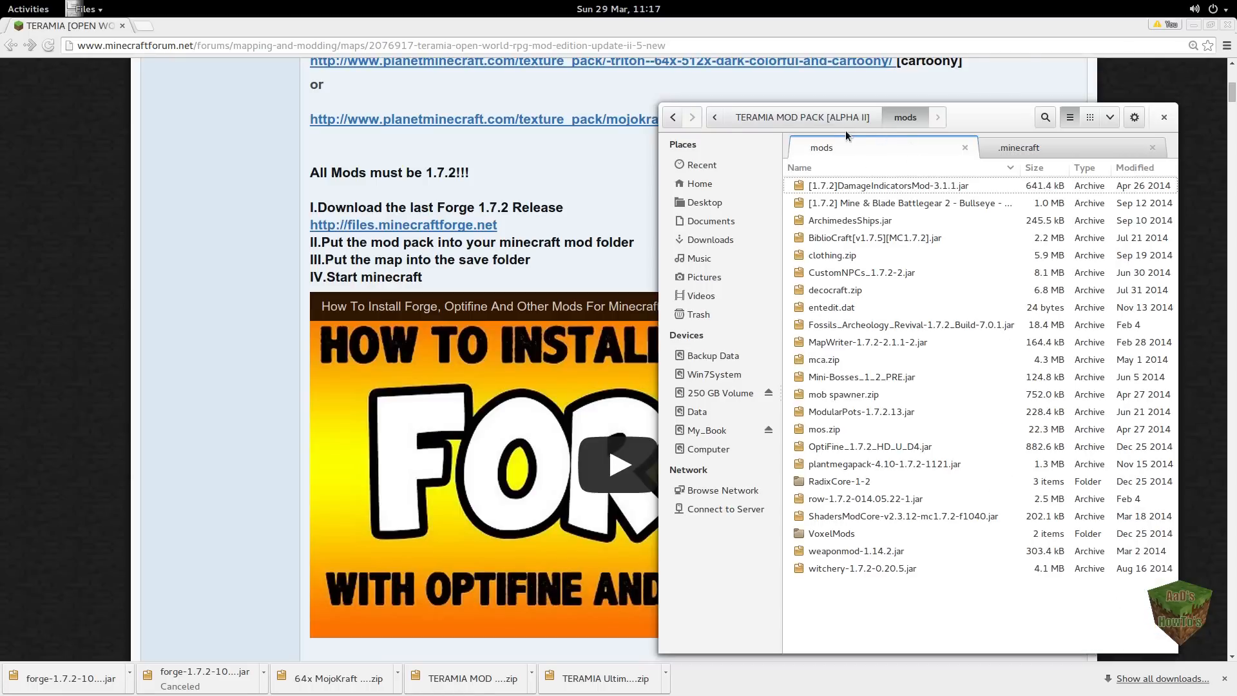
{"action": "mouse_move", "coordinate": [840, 127]}
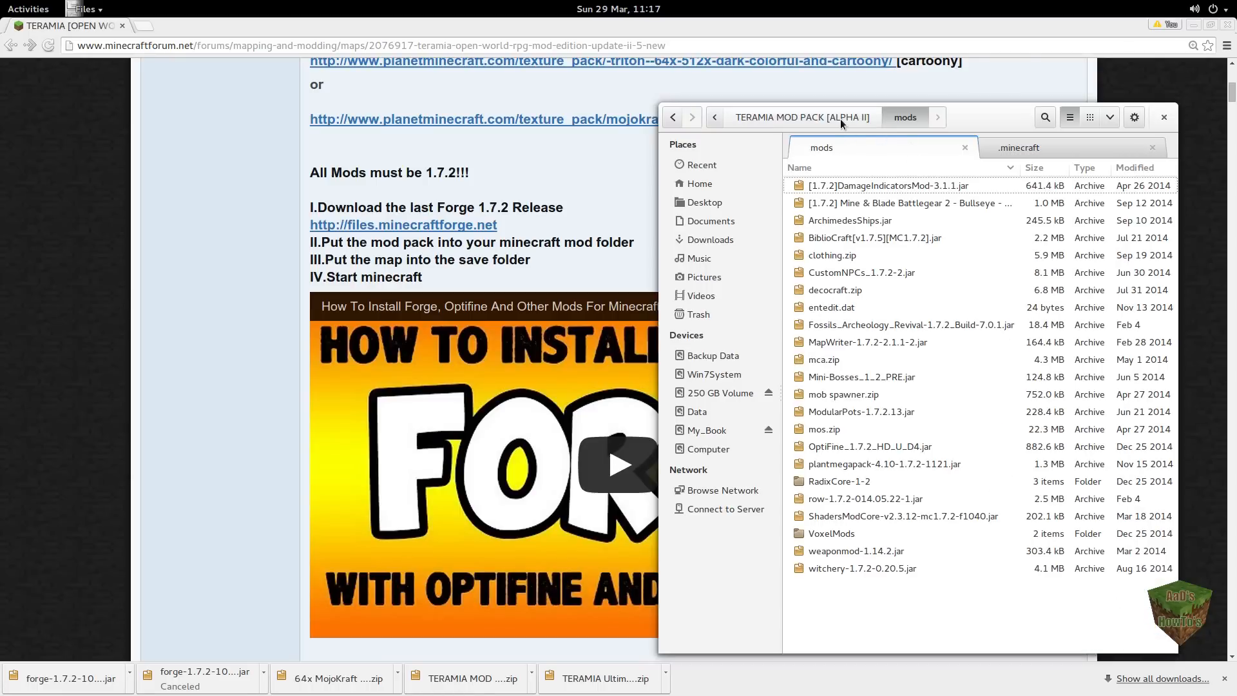
Step: Copy the TERAMIA MOD PACK mods folder into .minecraft and open it to view the mod jars
{"action": "left_click", "coordinate": [714, 117]}
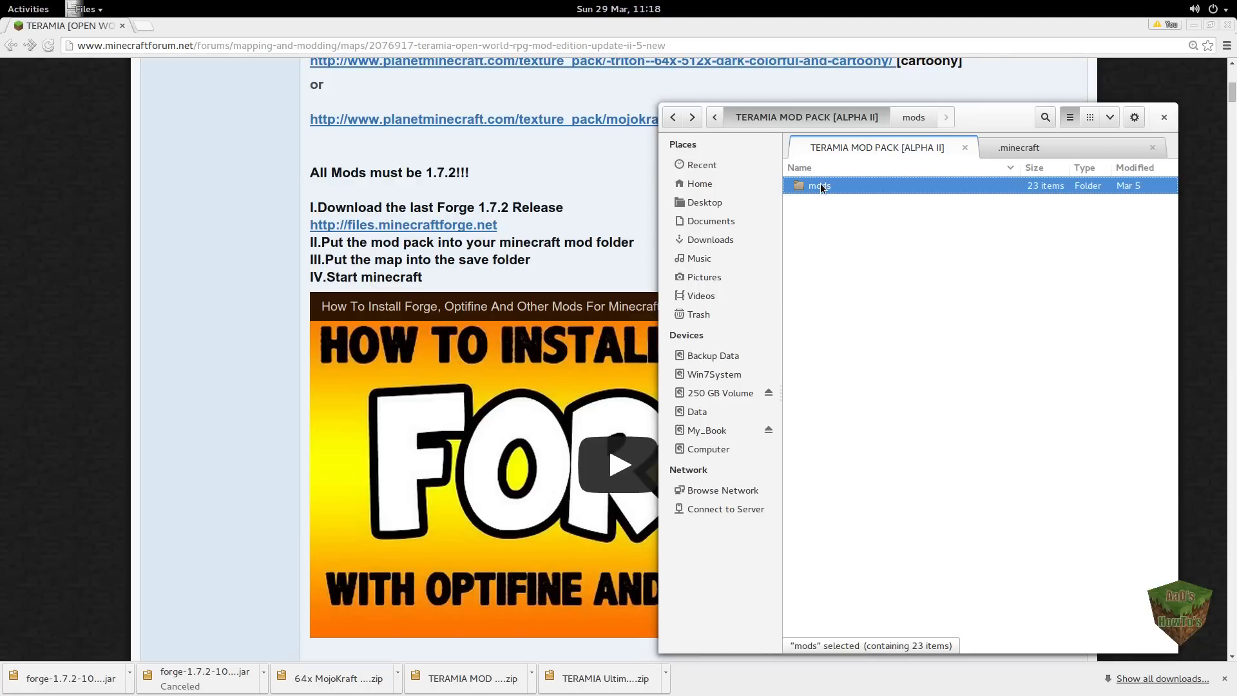
{"action": "mouse_move", "coordinate": [780, 258]}
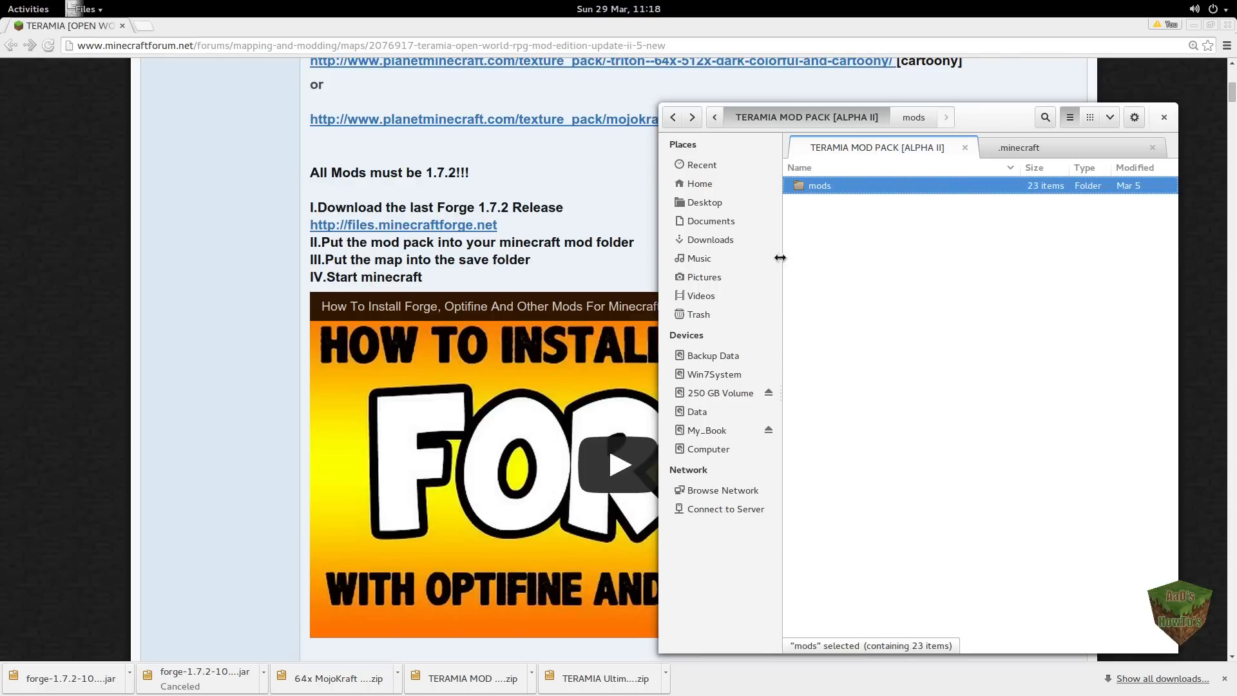
{"action": "mouse_move", "coordinate": [588, 248]}
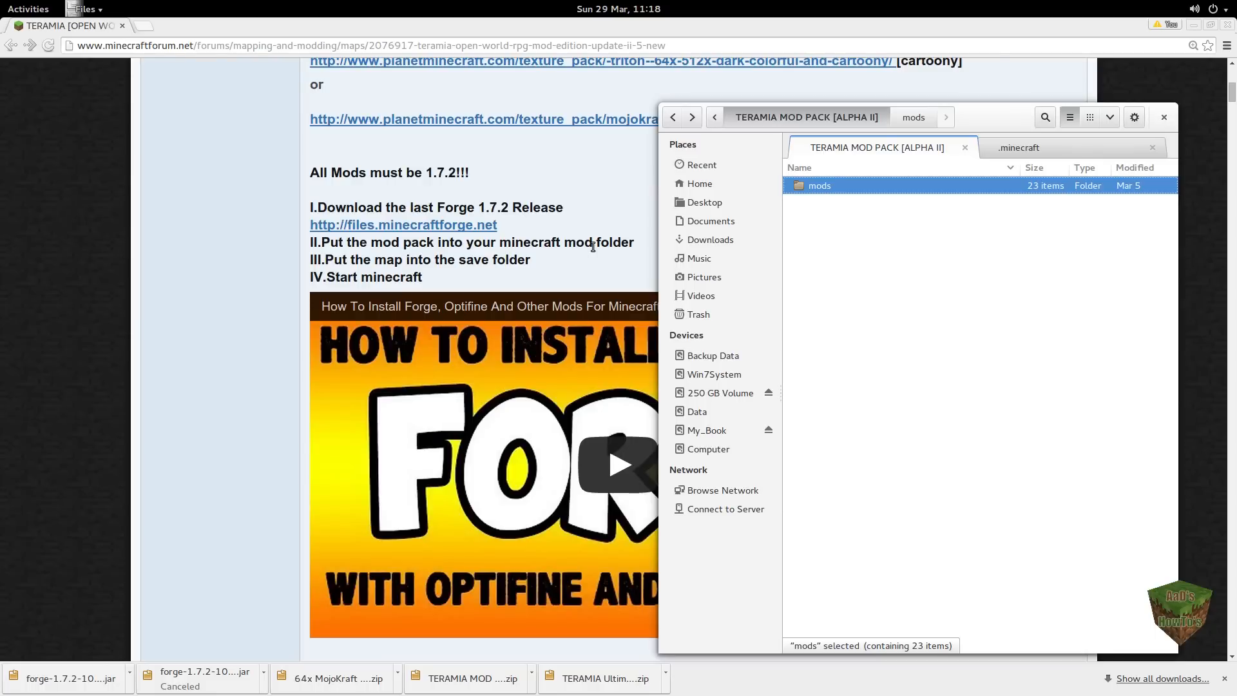
{"action": "mouse_move", "coordinate": [829, 193]}
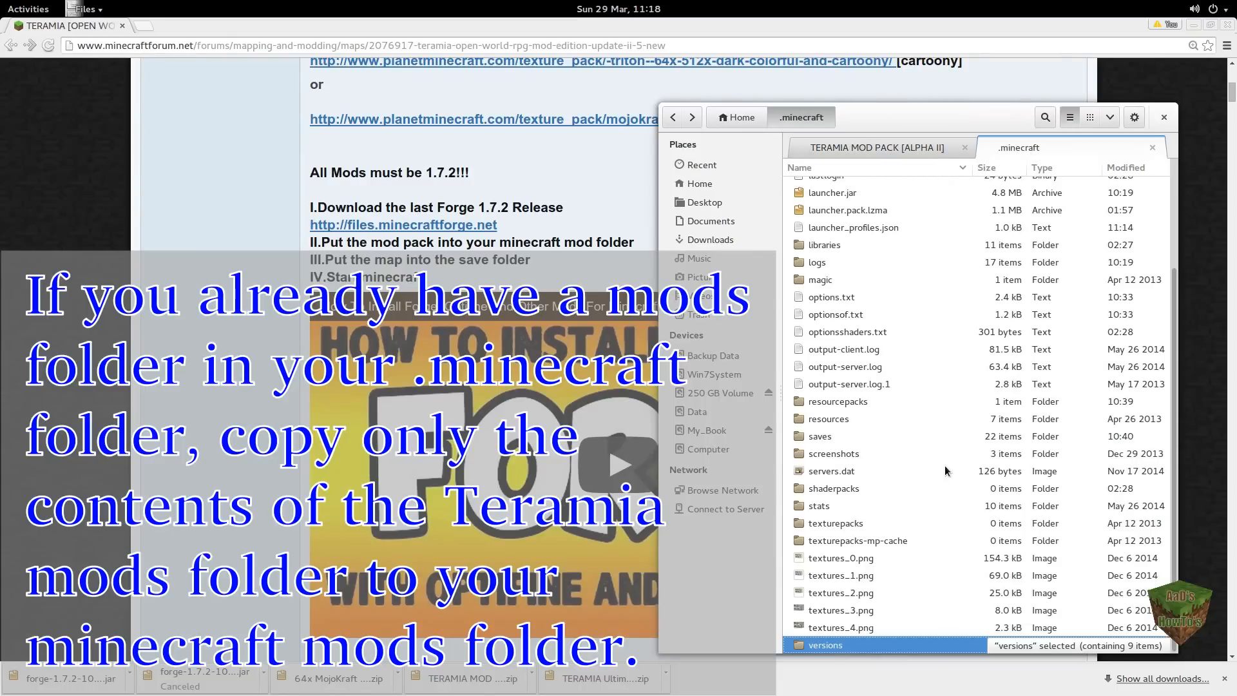
{"action": "mouse_move", "coordinate": [891, 589]}
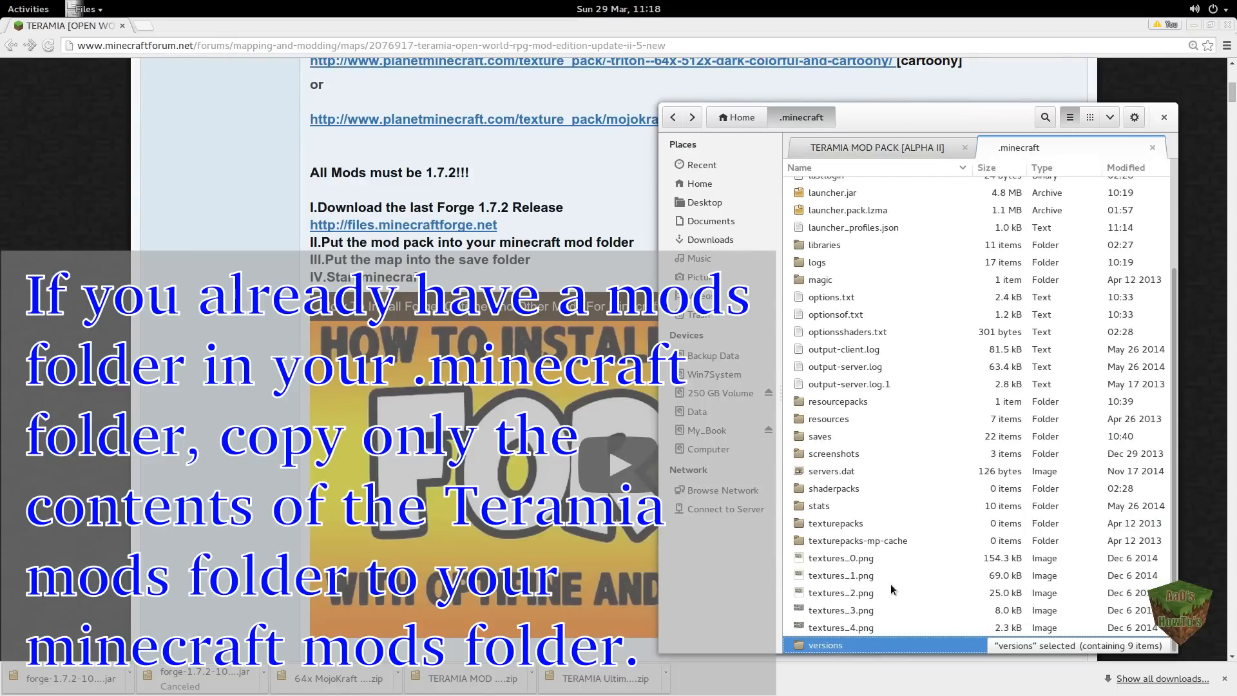
{"action": "left_click", "coordinate": [841, 576]}
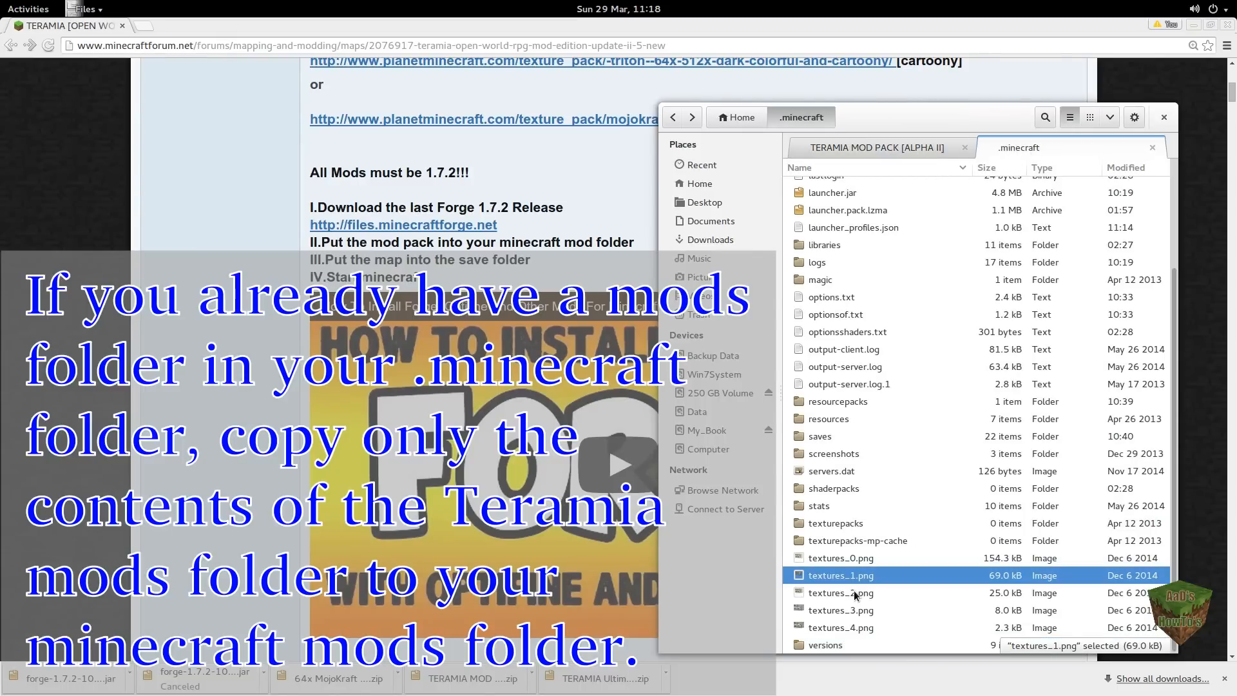
{"action": "left_click", "coordinate": [820, 296]}
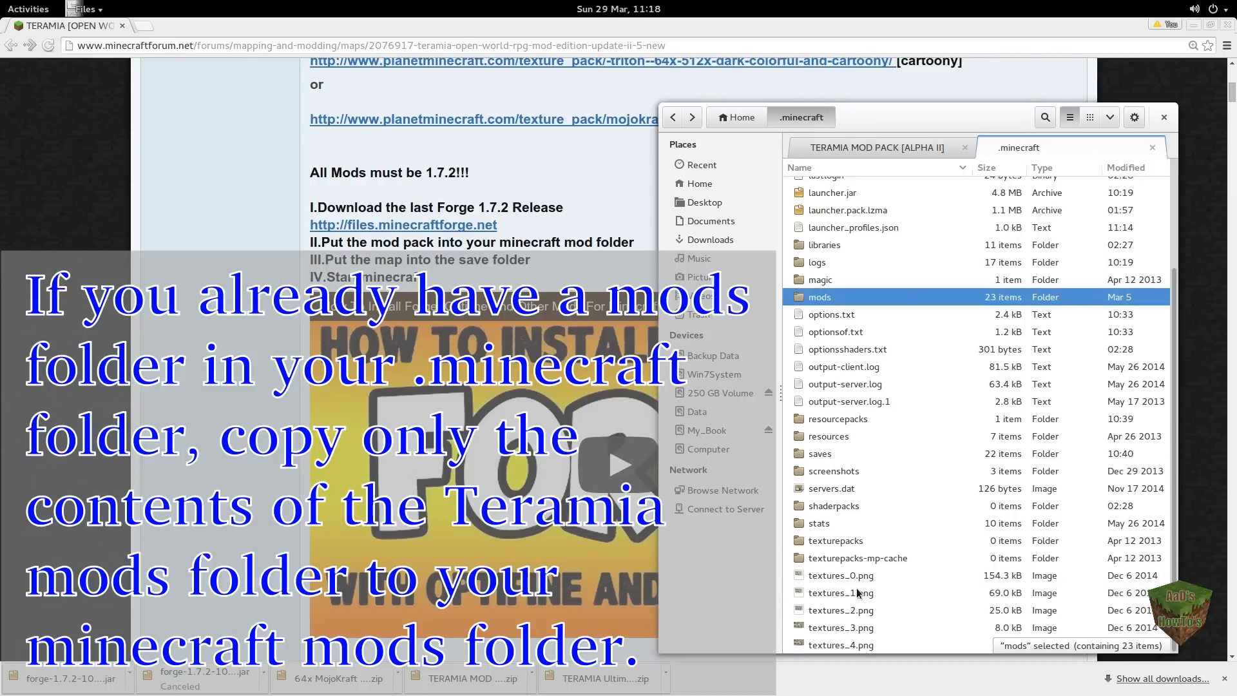
{"action": "mouse_move", "coordinate": [858, 308]}
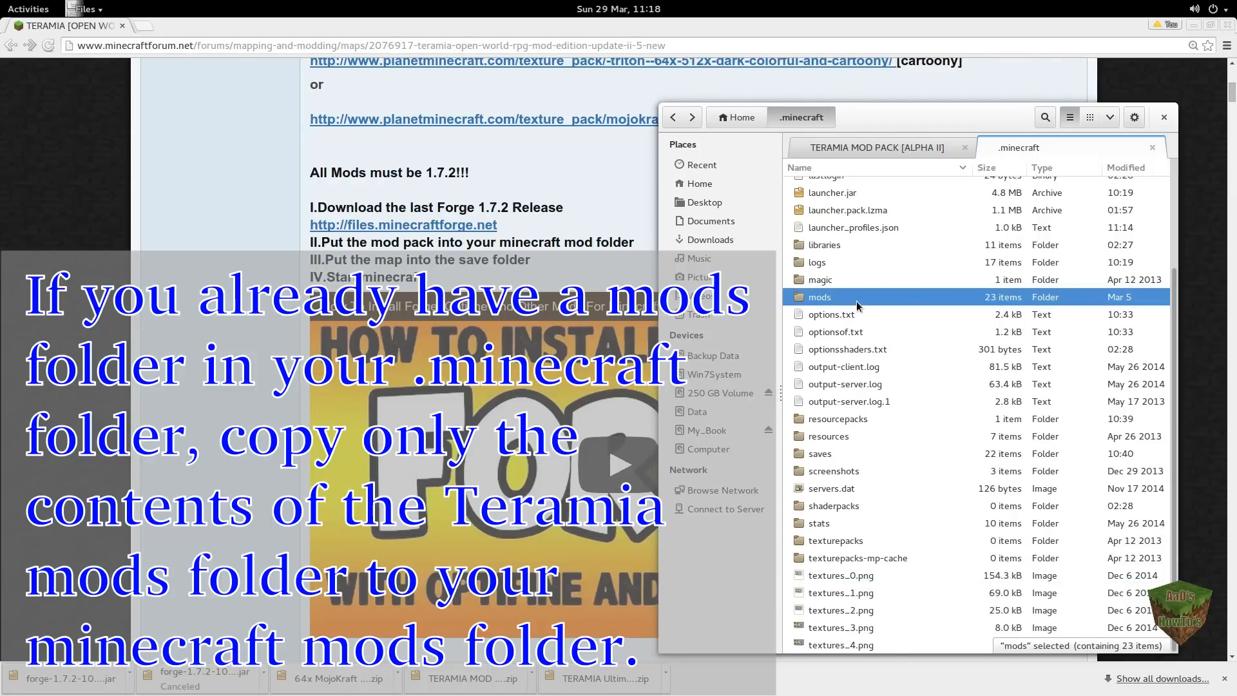
{"action": "double_click", "coordinate": [819, 296]}
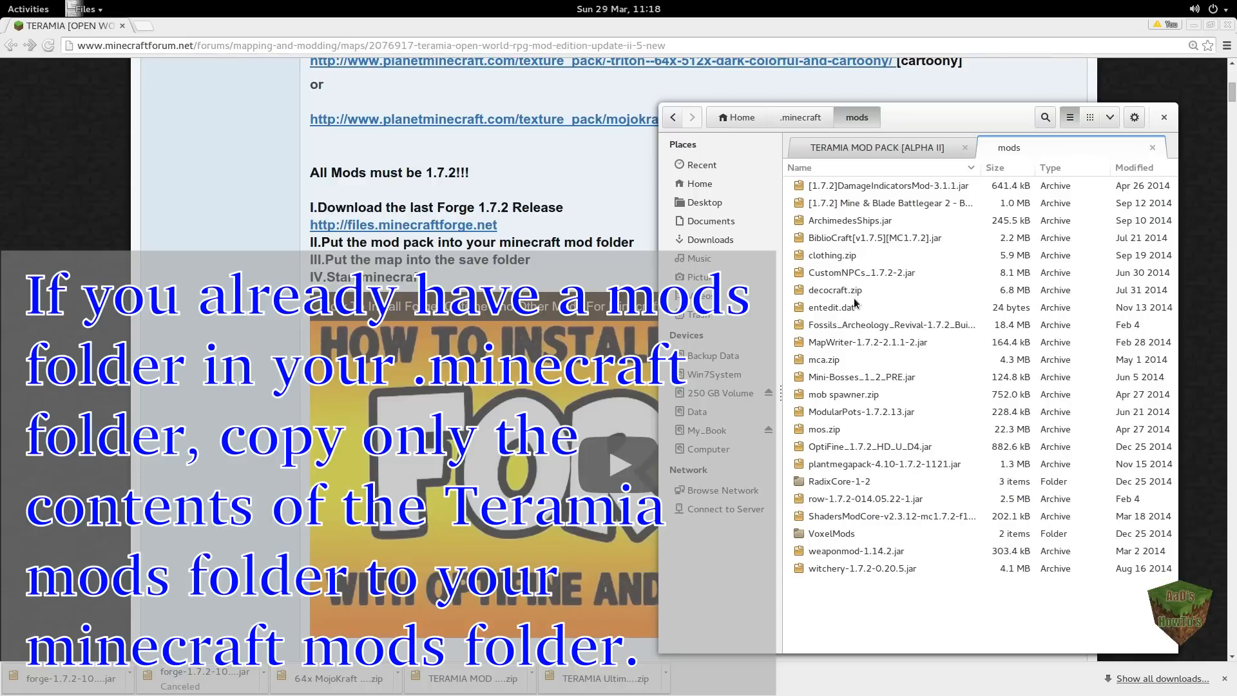
{"action": "mouse_move", "coordinate": [478, 233]}
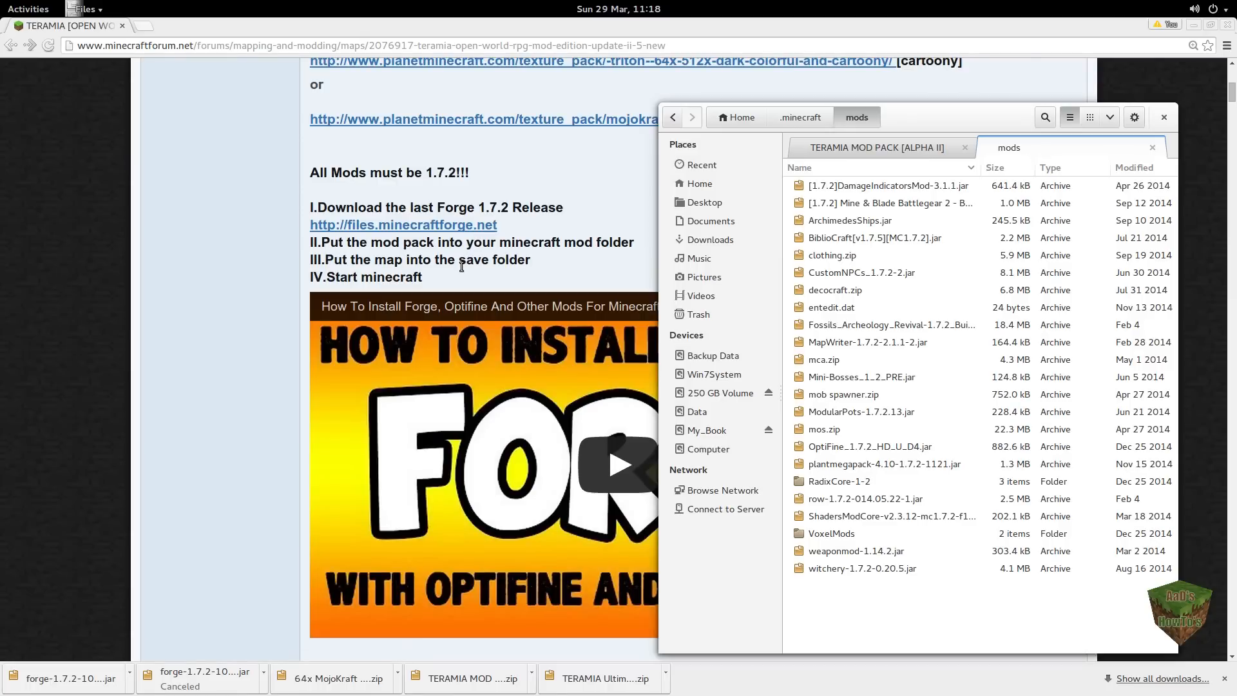
{"action": "mouse_move", "coordinate": [594, 267]}
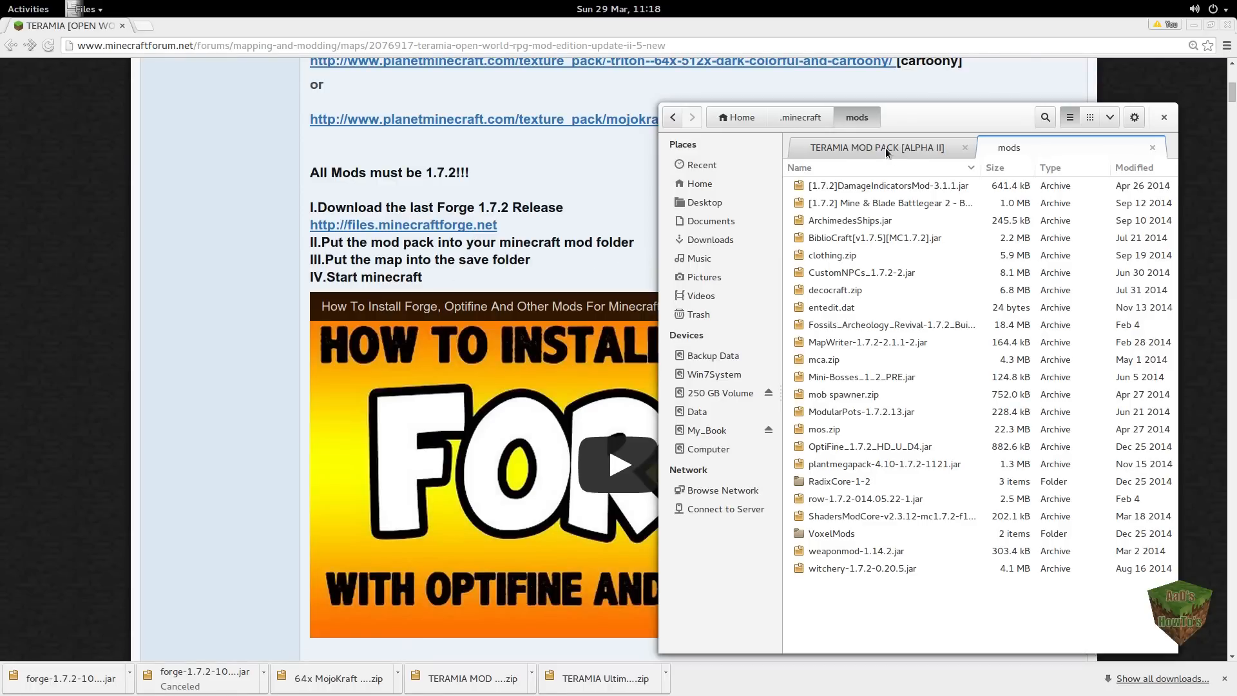
Step: Return to TERAMIA MOD PACK [ALPHA II] and right-click the TERAMIA Ultimate Mod Edition map zip
{"action": "left_click", "coordinate": [672, 117]}
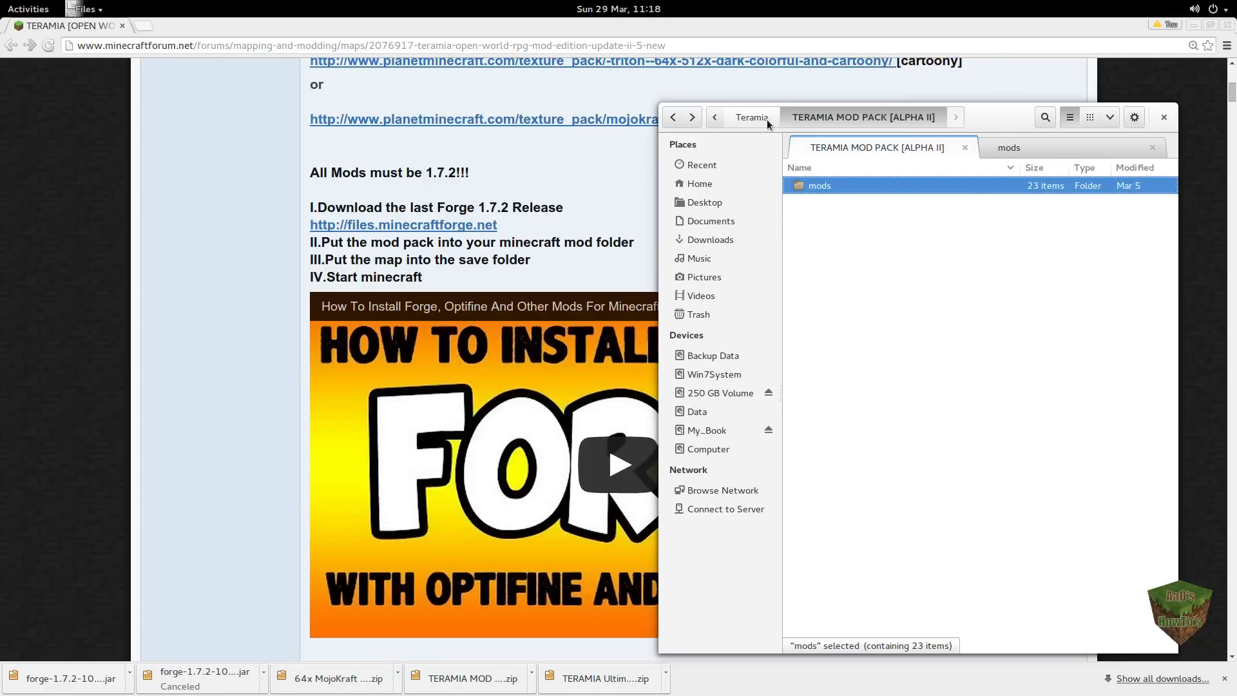
{"action": "left_click", "coordinate": [750, 117]}
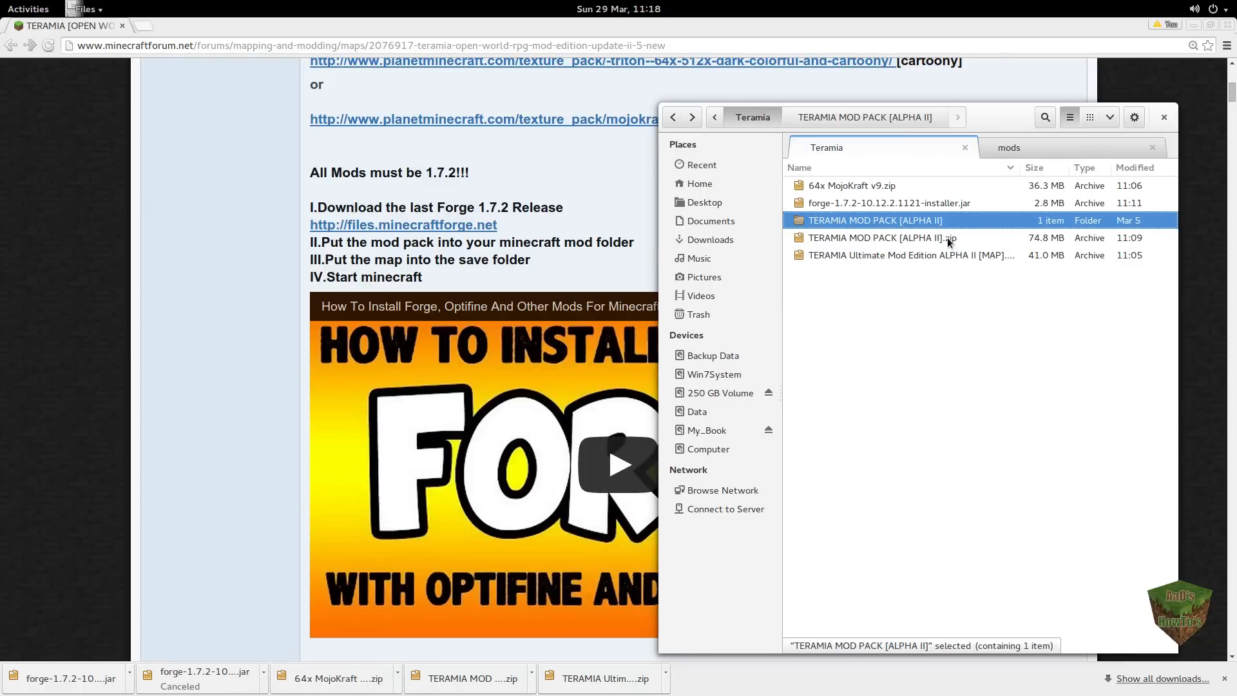
{"action": "left_click", "coordinate": [907, 255]}
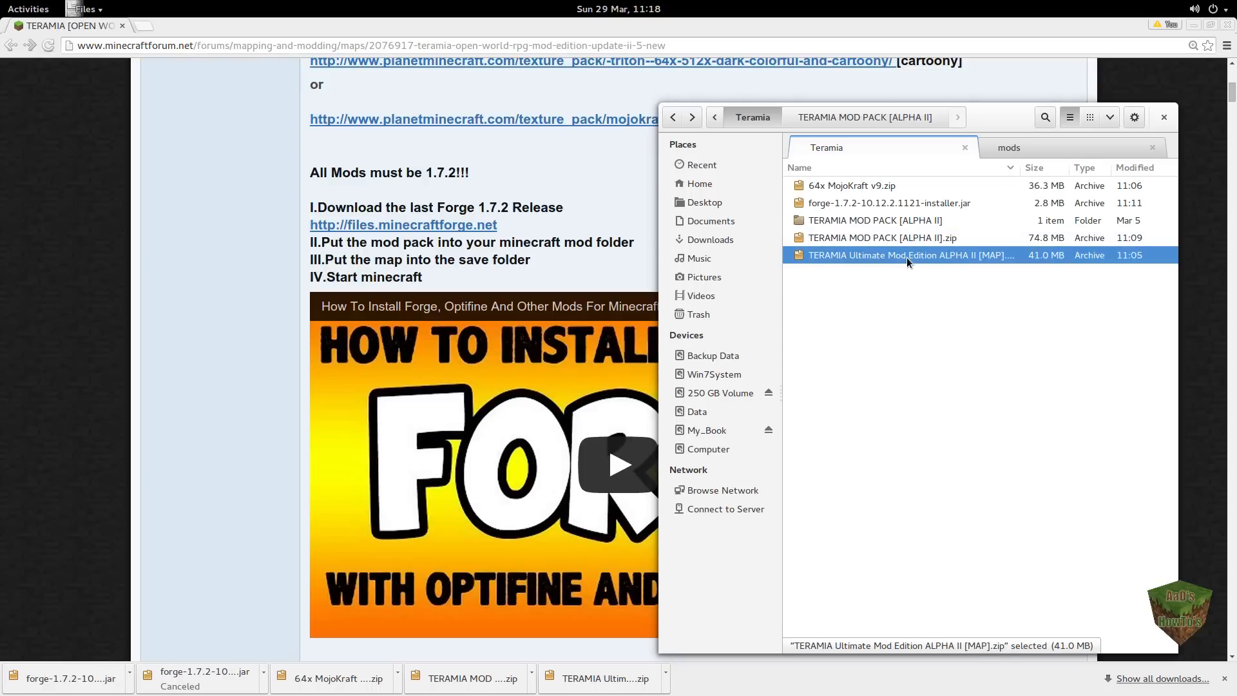
{"action": "right_click", "coordinate": [909, 255]}
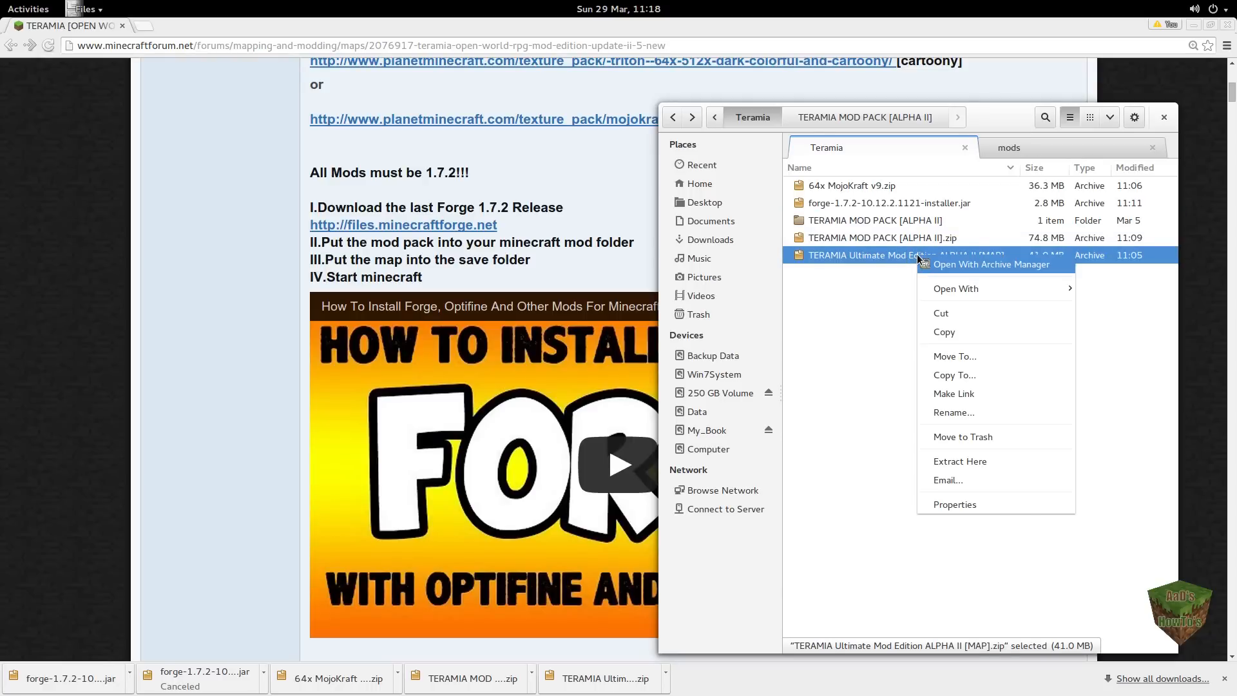
Step: Extract the map zip's world folder into Teramia with Archive Manager, then quit it
{"action": "left_click", "coordinate": [991, 264]}
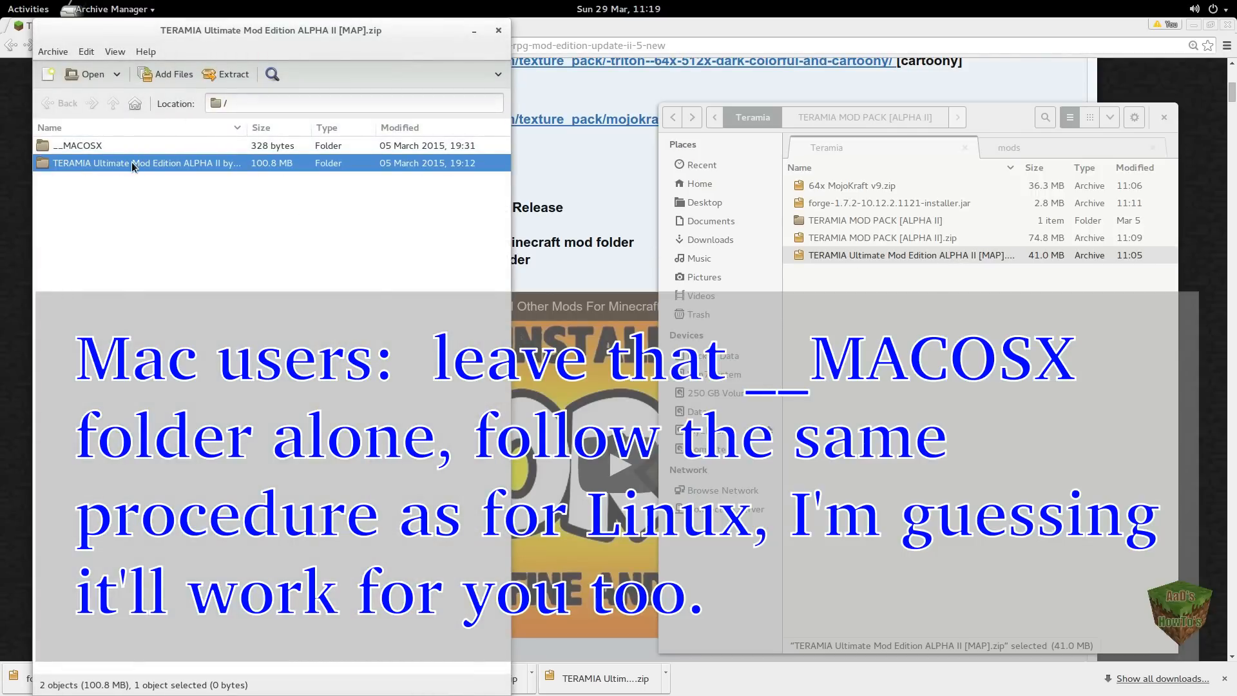
{"action": "mouse_move", "coordinate": [232, 74]}
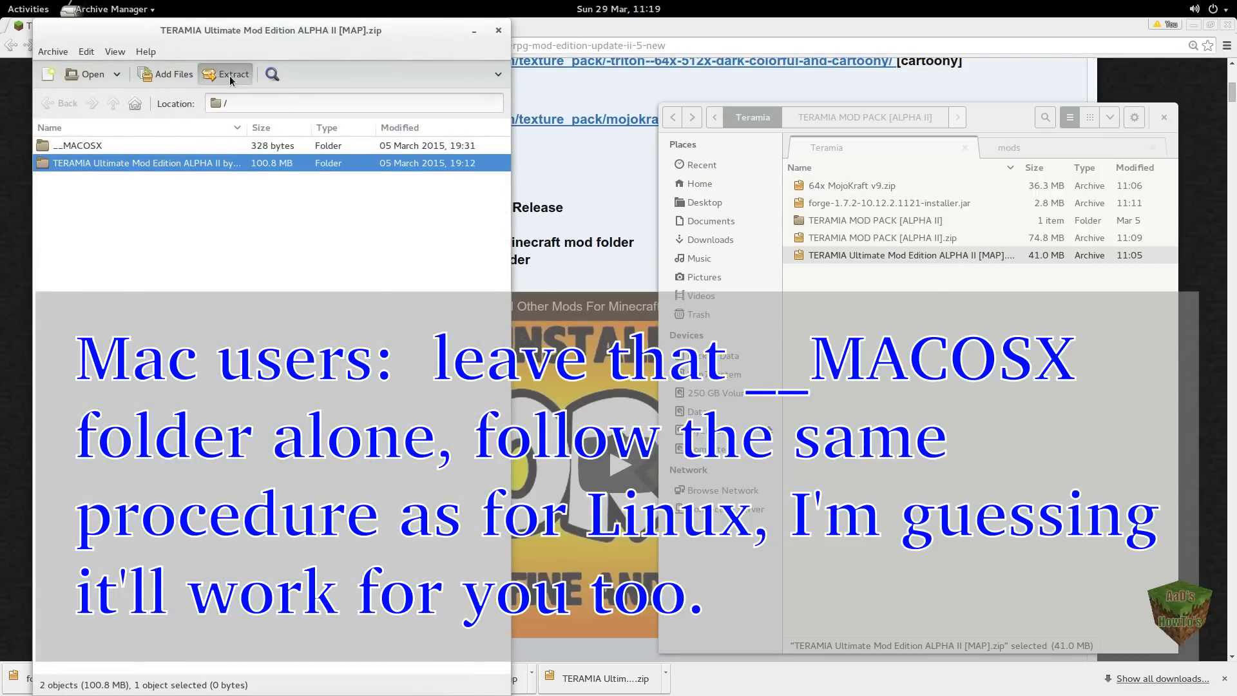
{"action": "left_click", "coordinate": [232, 73]}
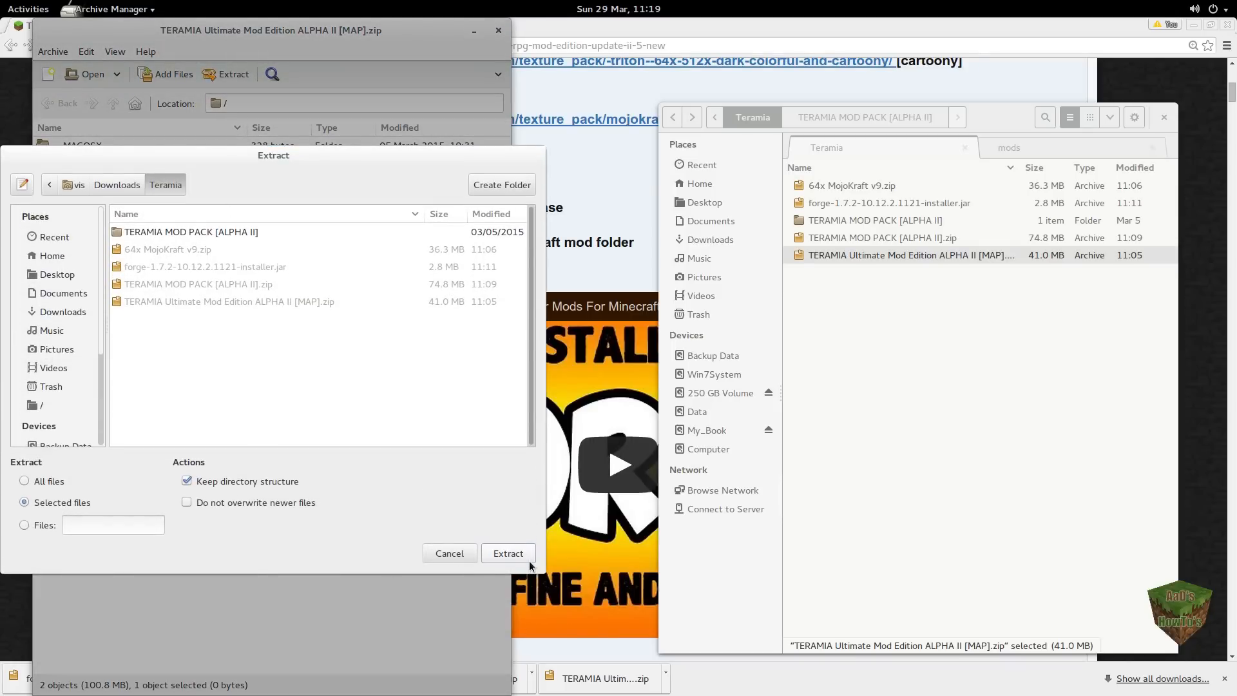
{"action": "left_click", "coordinate": [508, 553]}
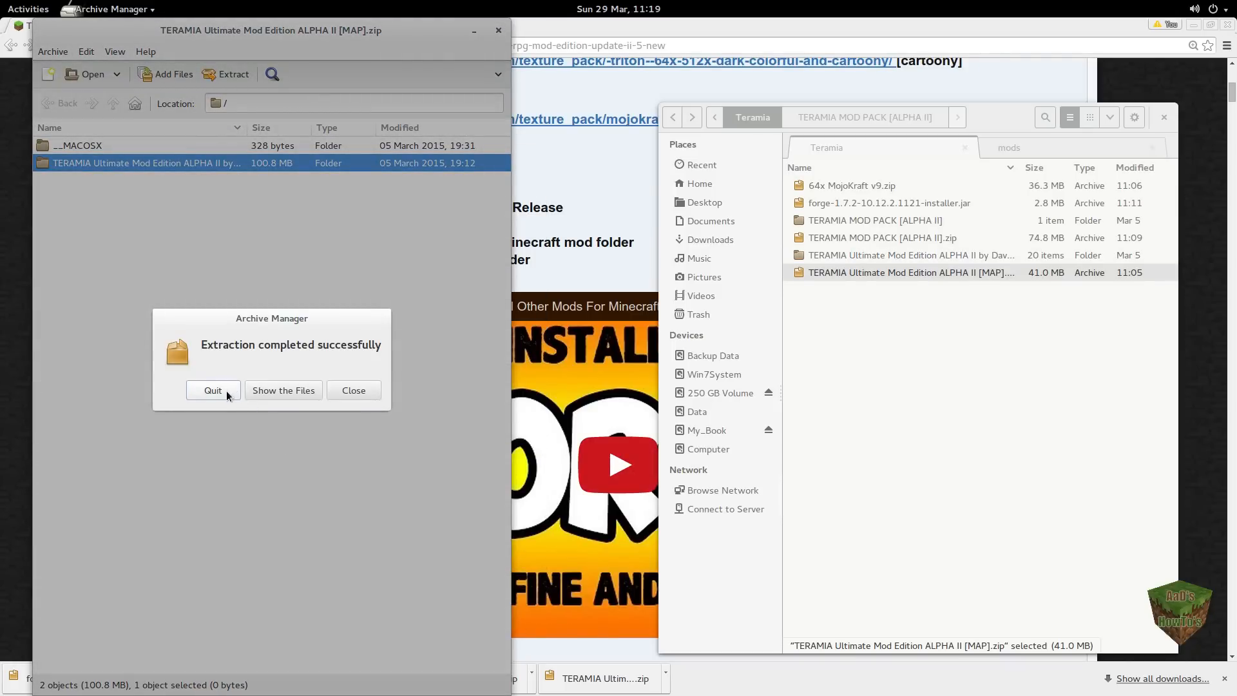
{"action": "left_click", "coordinate": [212, 390]}
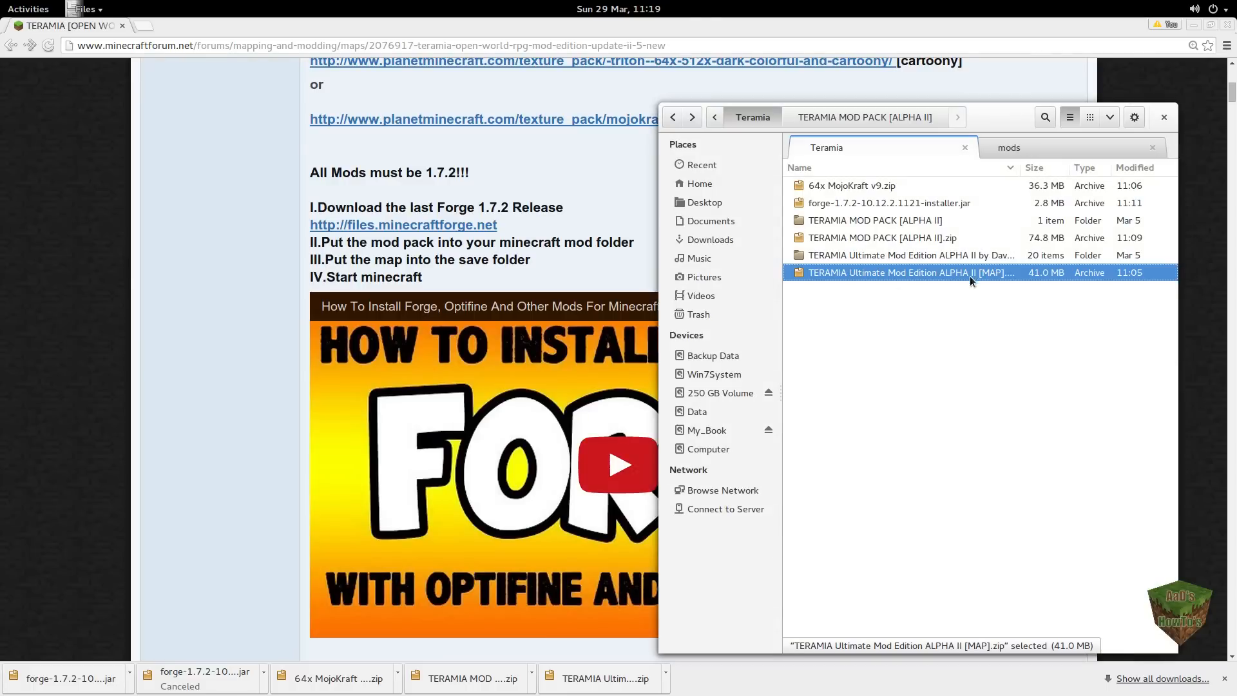
{"action": "mouse_move", "coordinate": [959, 259]}
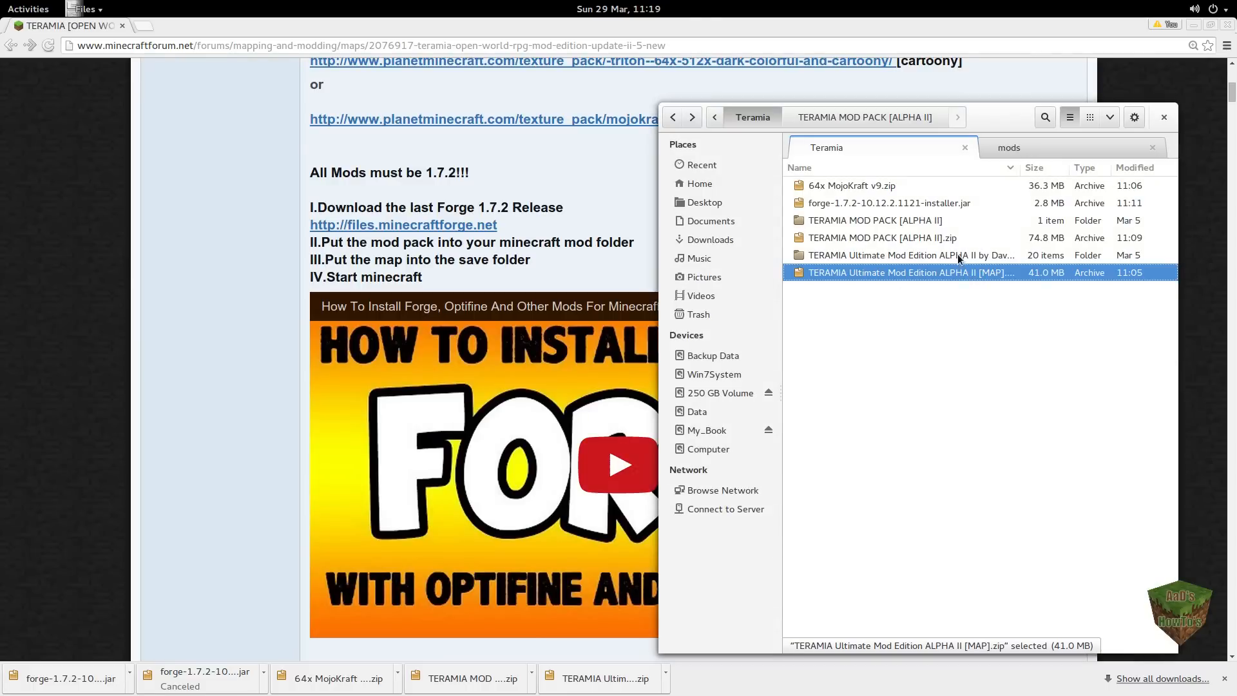
Step: Open the extracted TERAMIA Ultimate map folder to view region, DIM folders and level.dat
{"action": "left_click", "coordinate": [911, 255]}
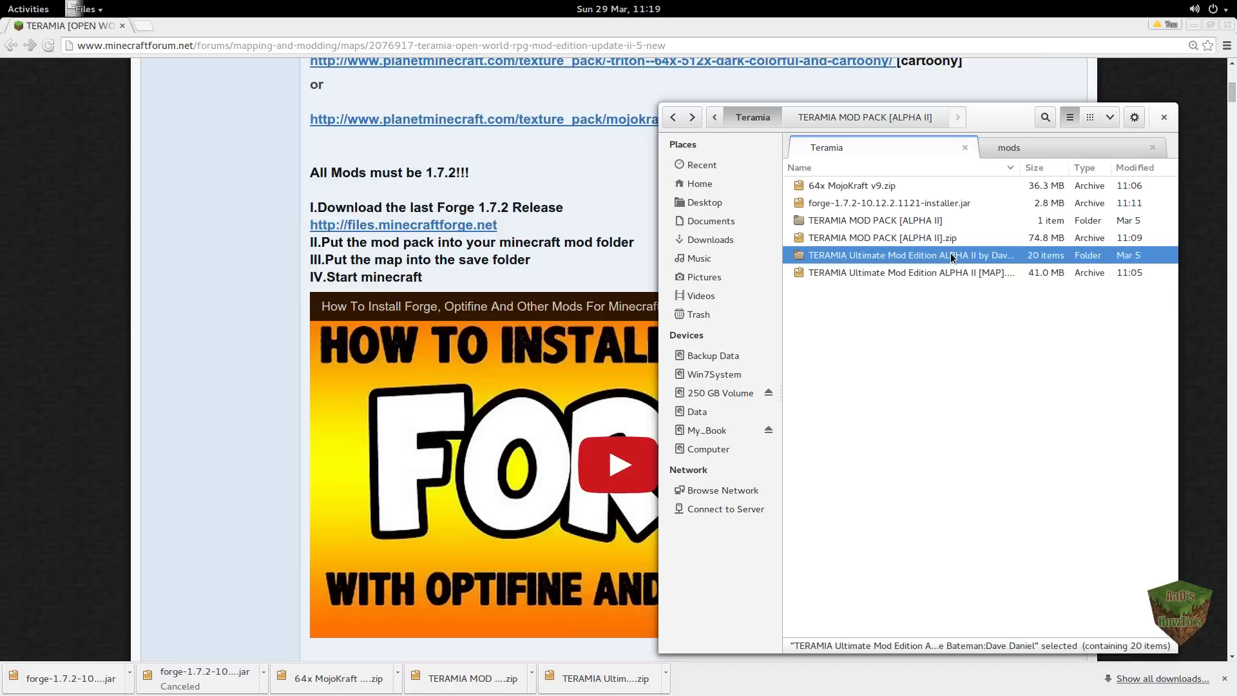
{"action": "double_click", "coordinate": [911, 255]}
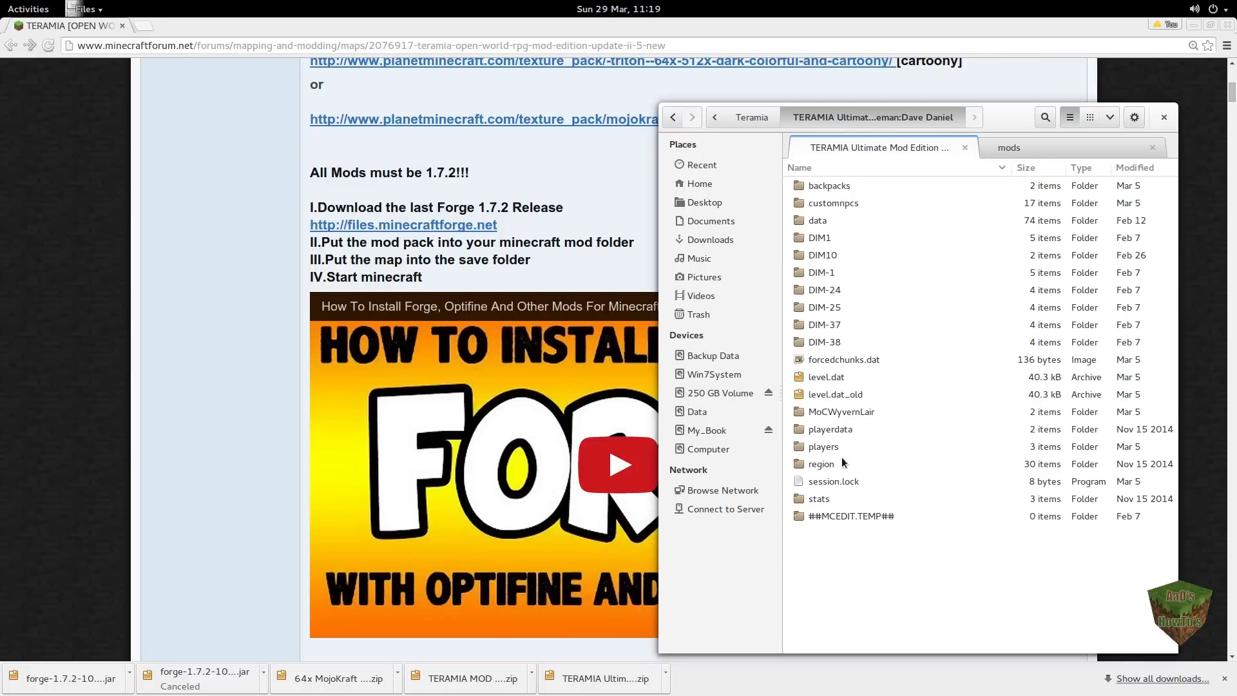
{"action": "mouse_move", "coordinate": [854, 482]}
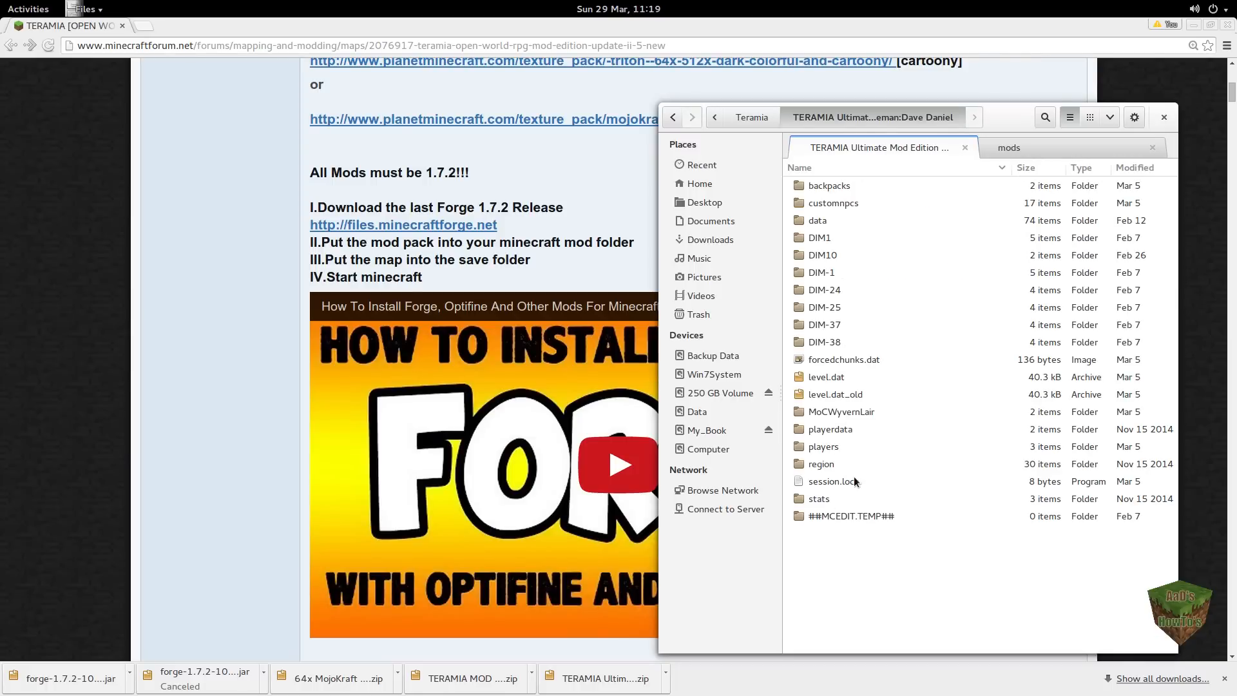
{"action": "mouse_move", "coordinate": [850, 209]}
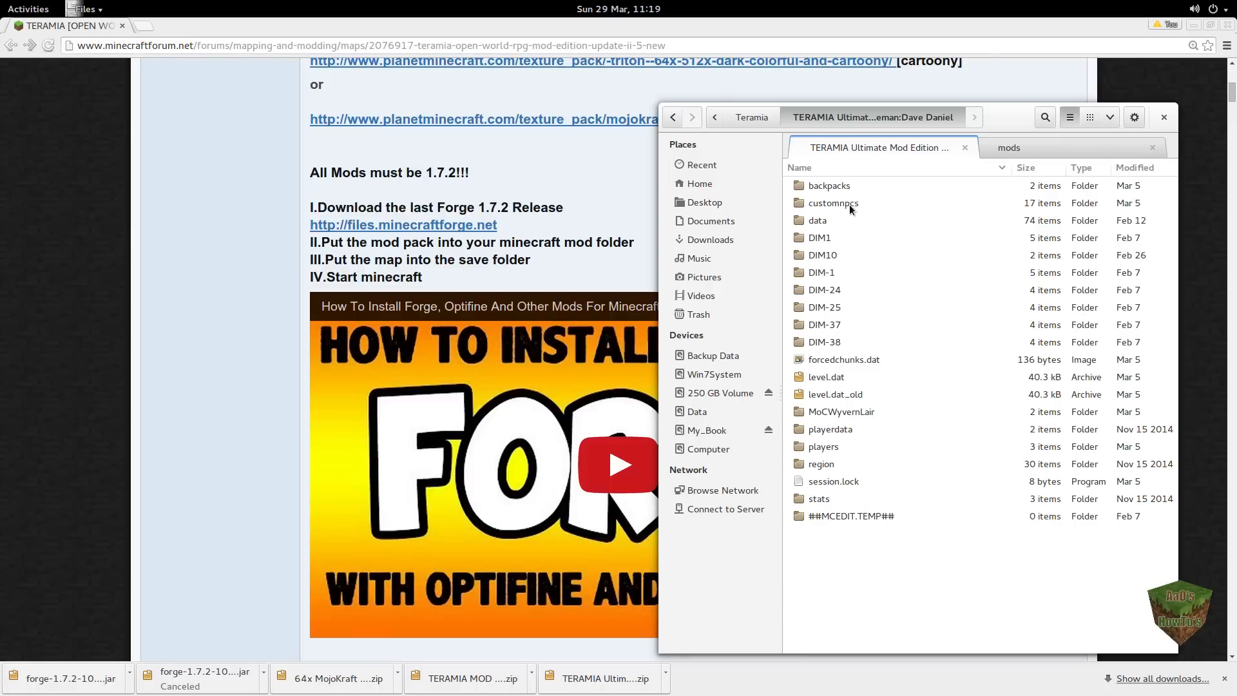
{"action": "mouse_move", "coordinate": [872, 529]}
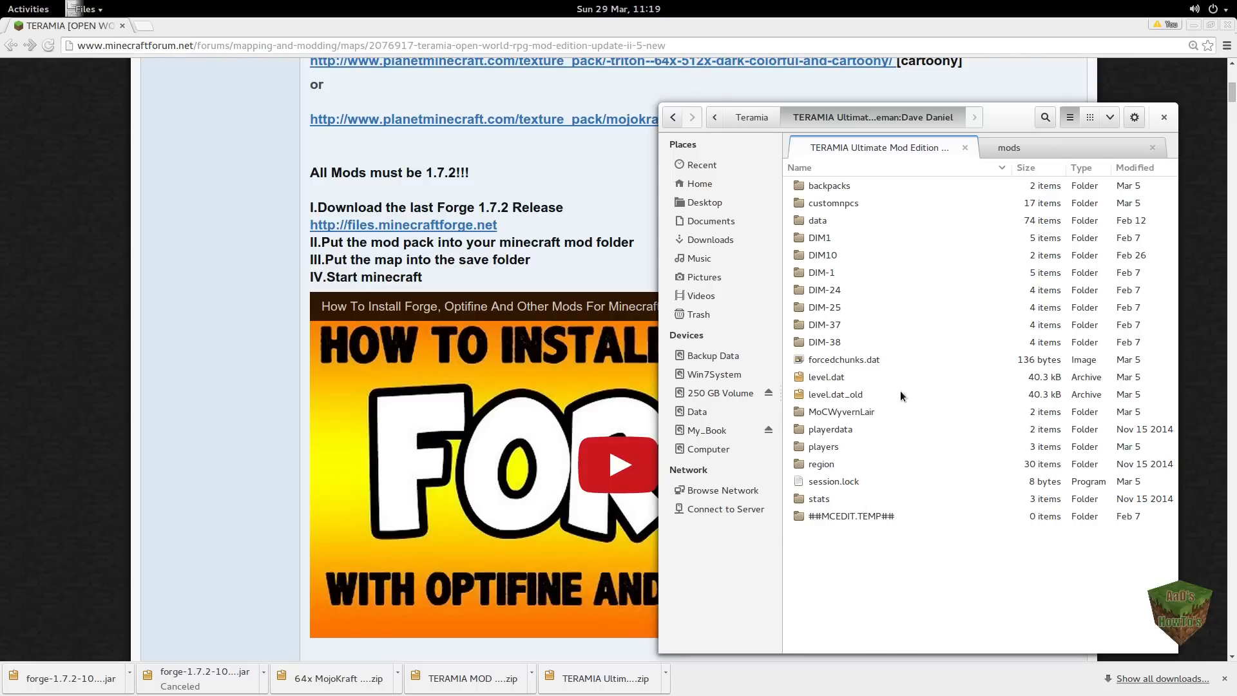
{"action": "mouse_move", "coordinate": [905, 397]}
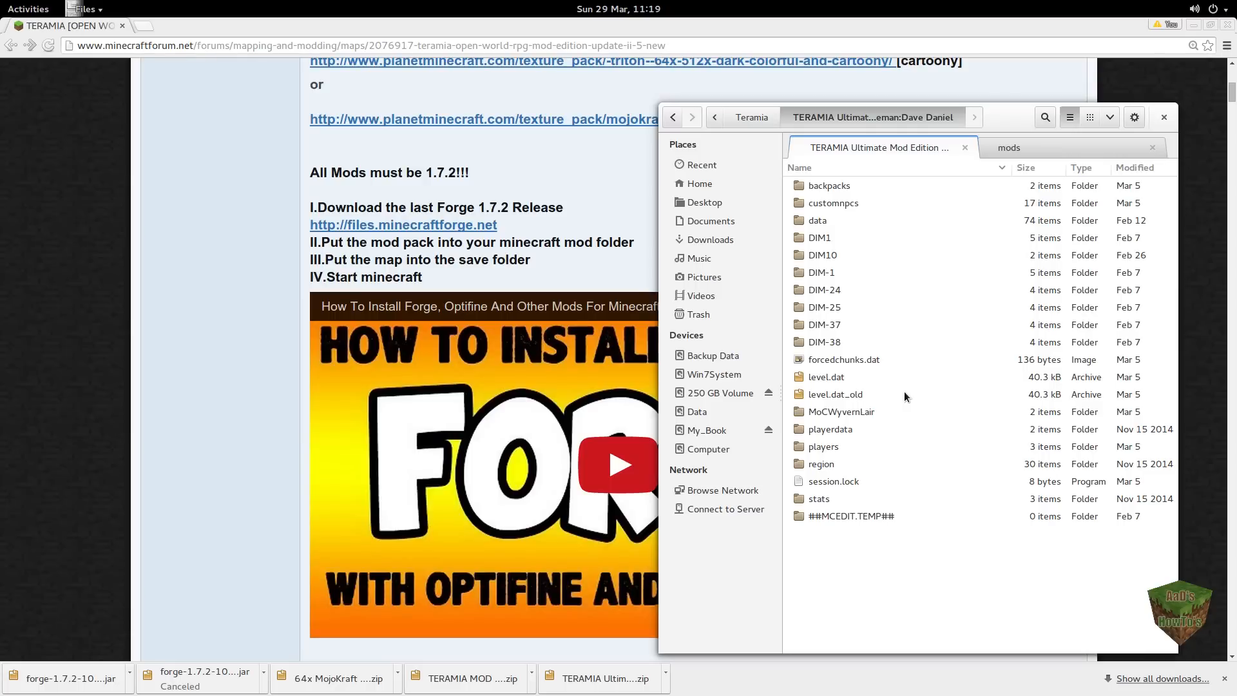
{"action": "mouse_move", "coordinate": [742, 111]}
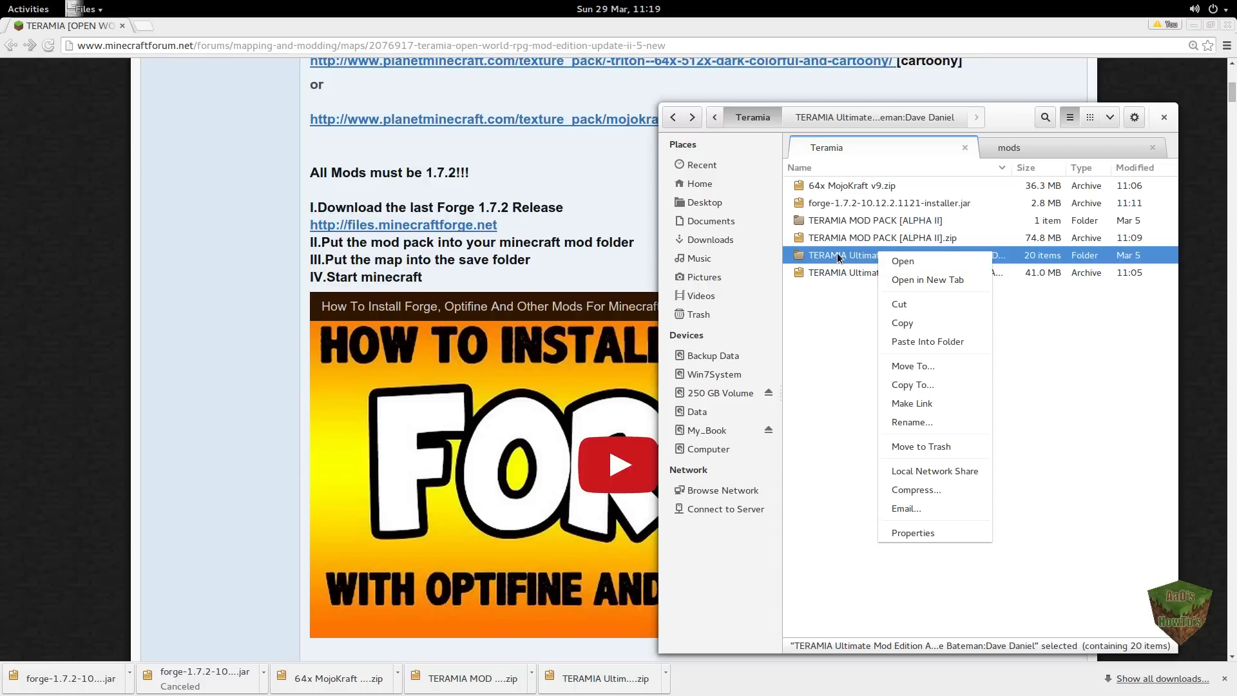
{"action": "mouse_move", "coordinate": [841, 288]}
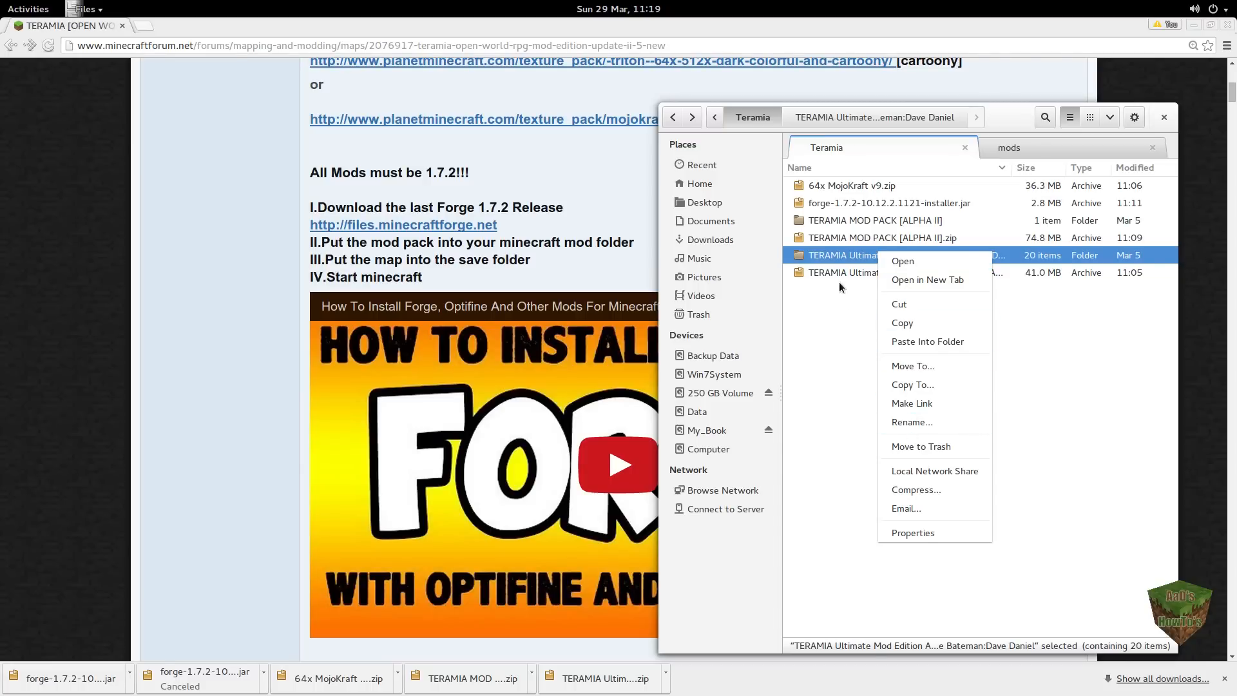
Step: Paste the TERAMIA Ultimate map folder into .minecraft/saves and open saves to confirm
{"action": "left_click", "coordinate": [925, 333]}
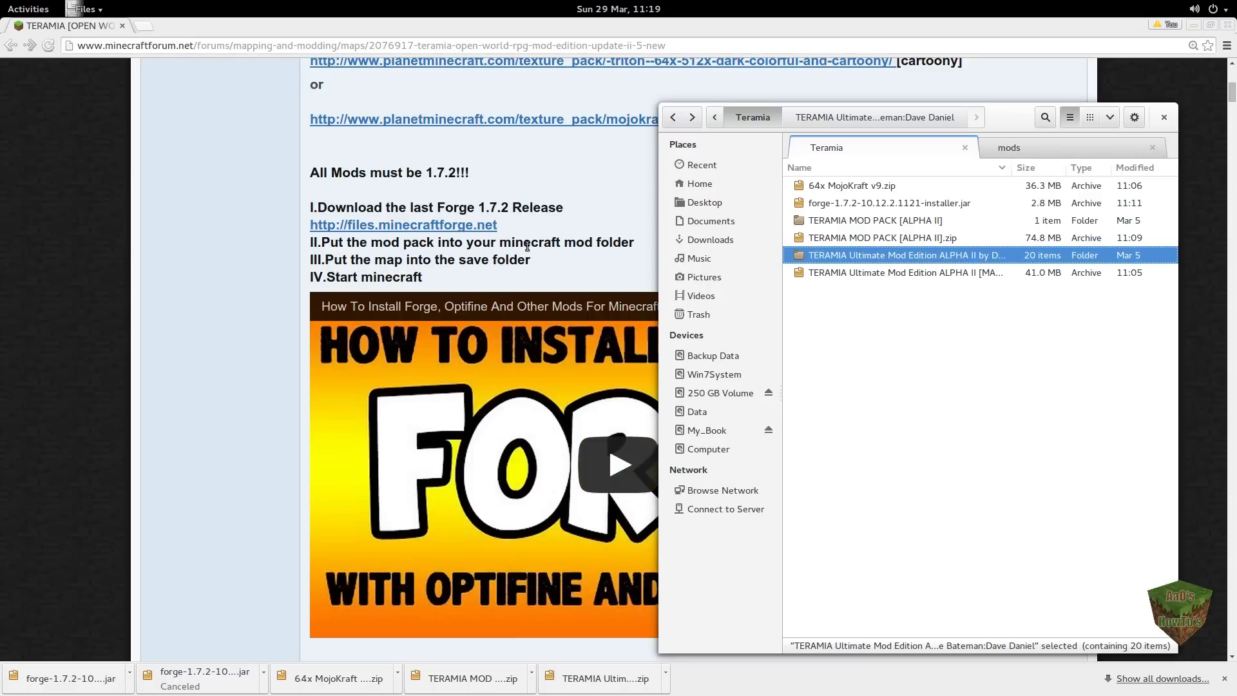
{"action": "mouse_move", "coordinate": [923, 189]}
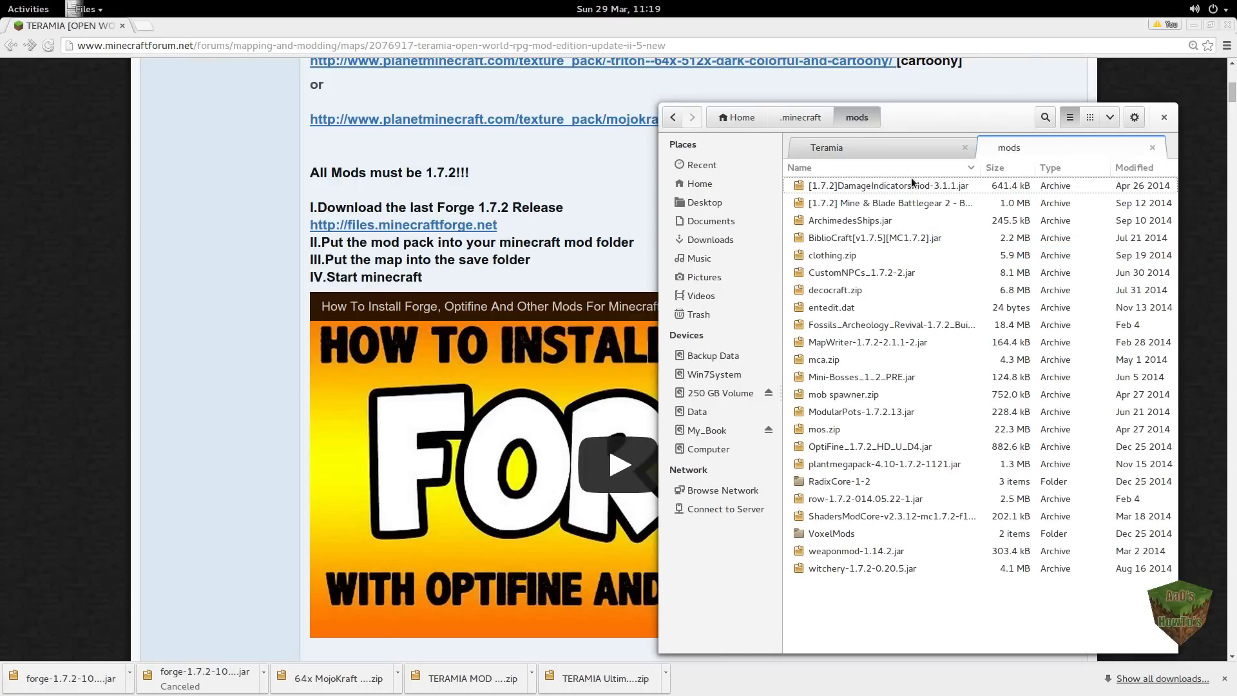
{"action": "mouse_move", "coordinate": [885, 272]}
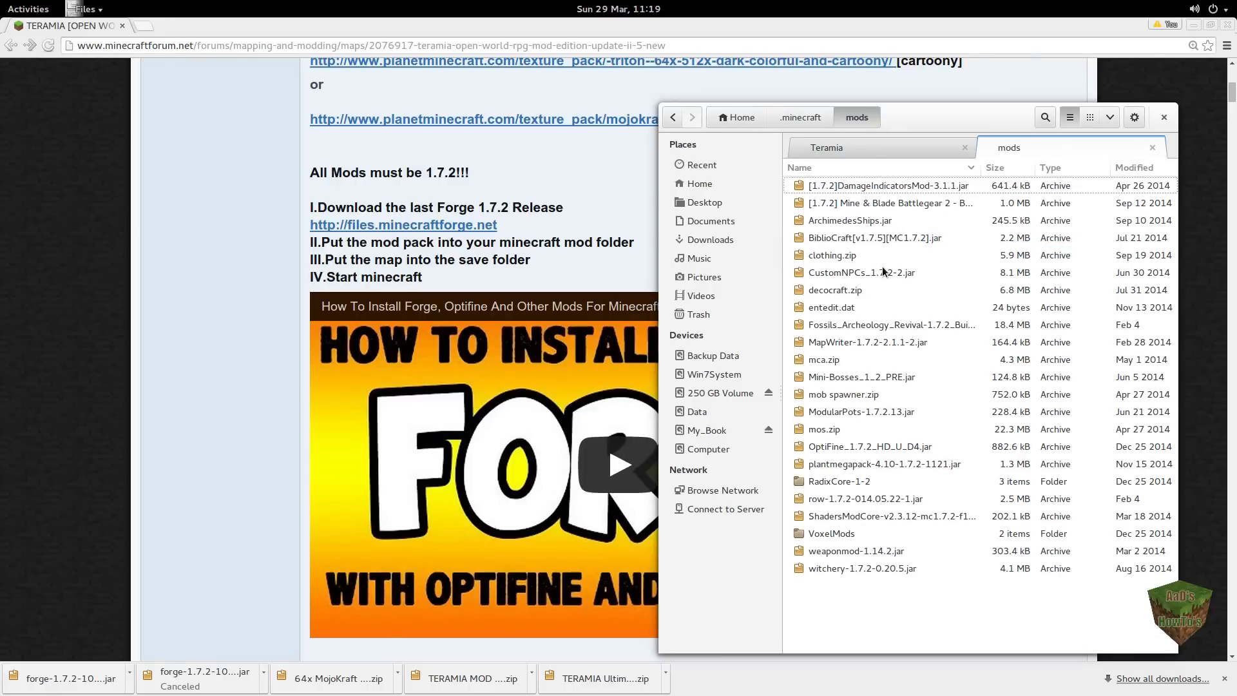
{"action": "left_click", "coordinate": [799, 117]}
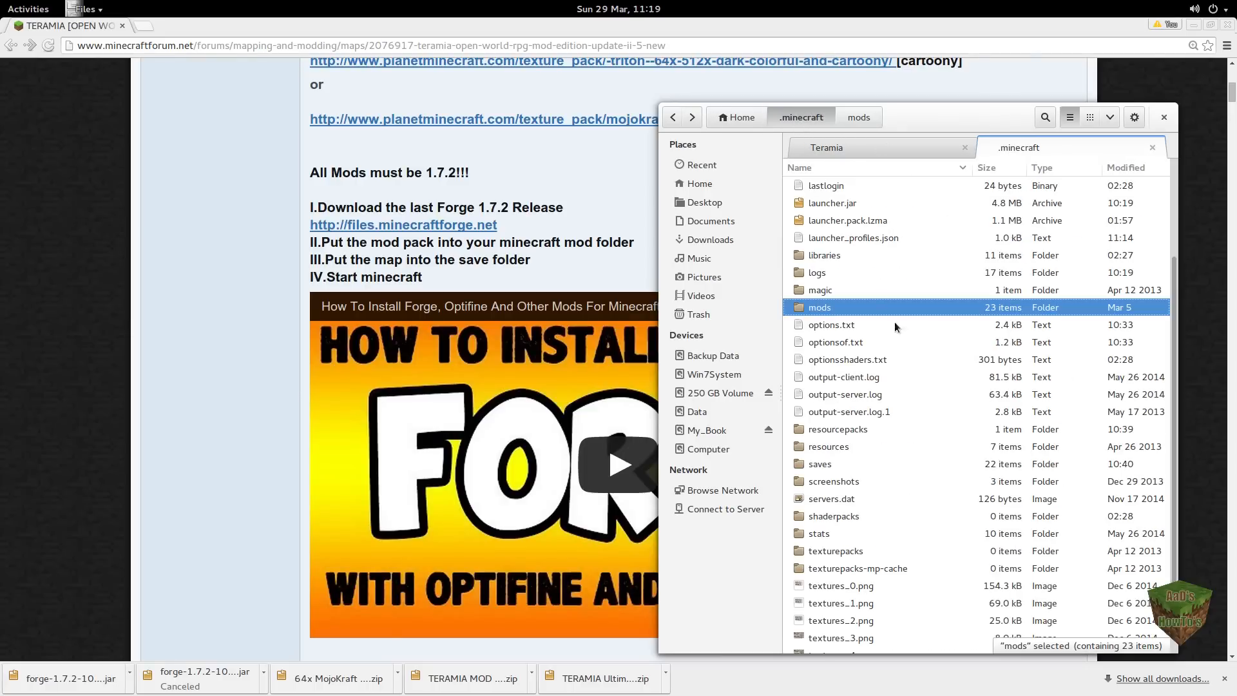
{"action": "scroll", "scroll_direction": "down", "scroll_amount": 3}
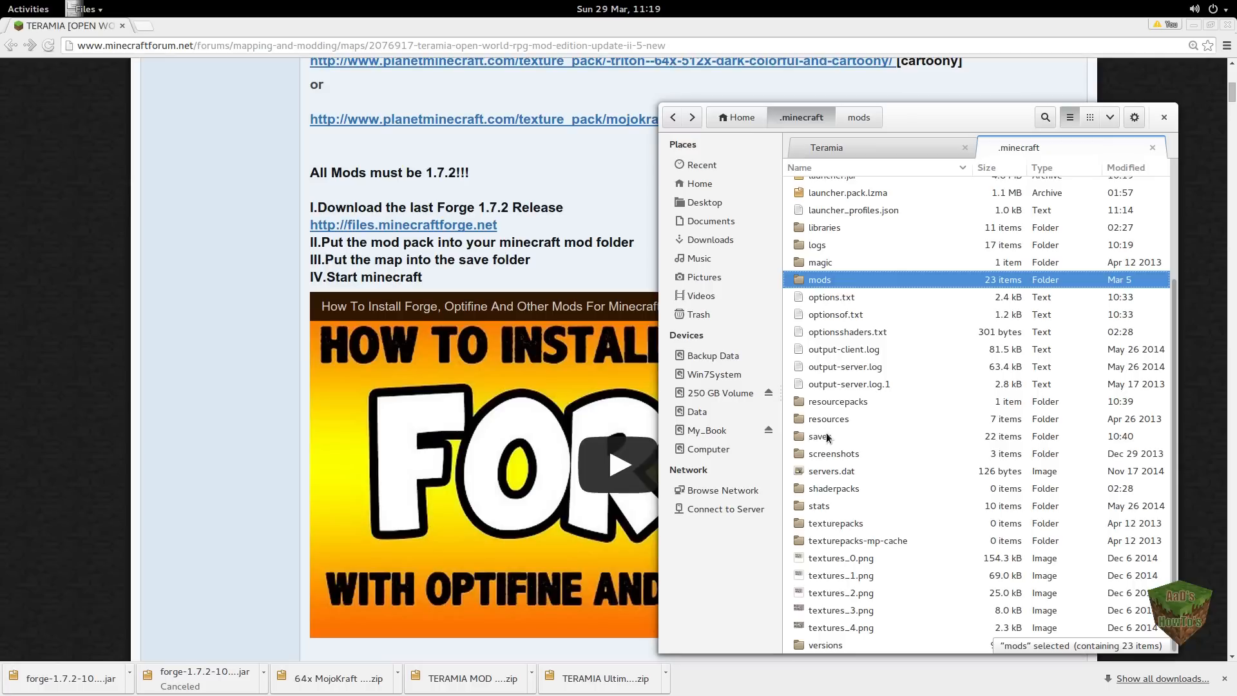
{"action": "left_click", "coordinate": [823, 436]}
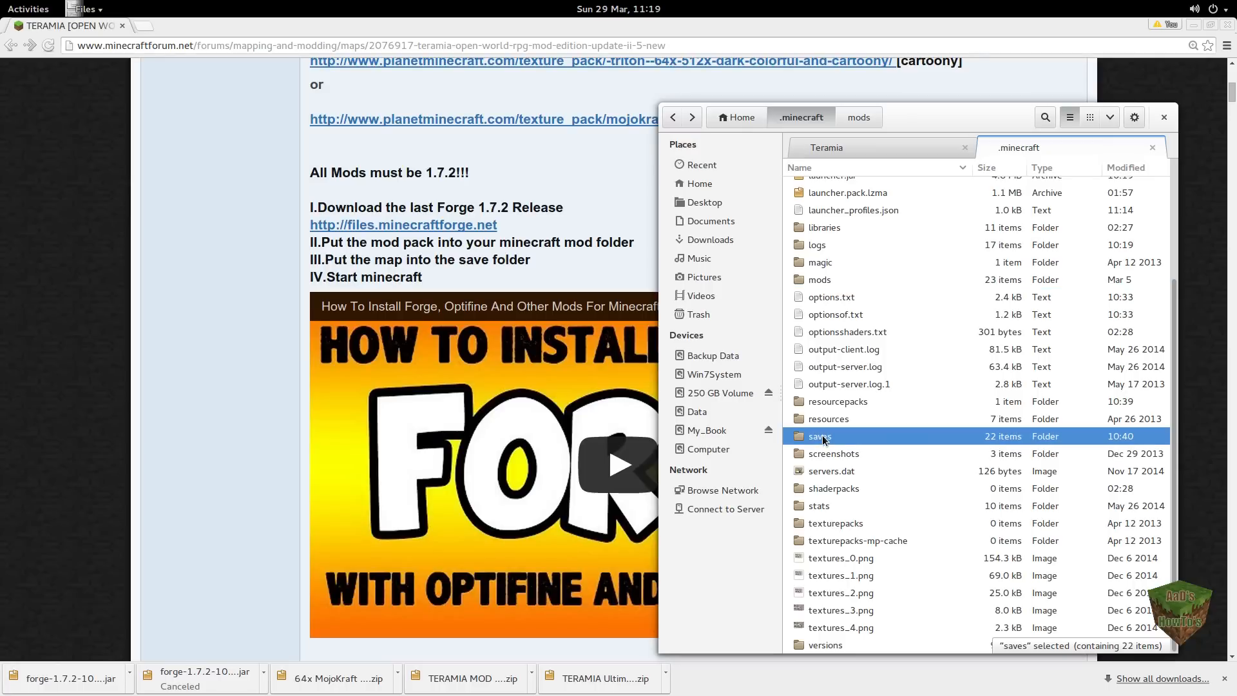
{"action": "mouse_move", "coordinate": [850, 440]}
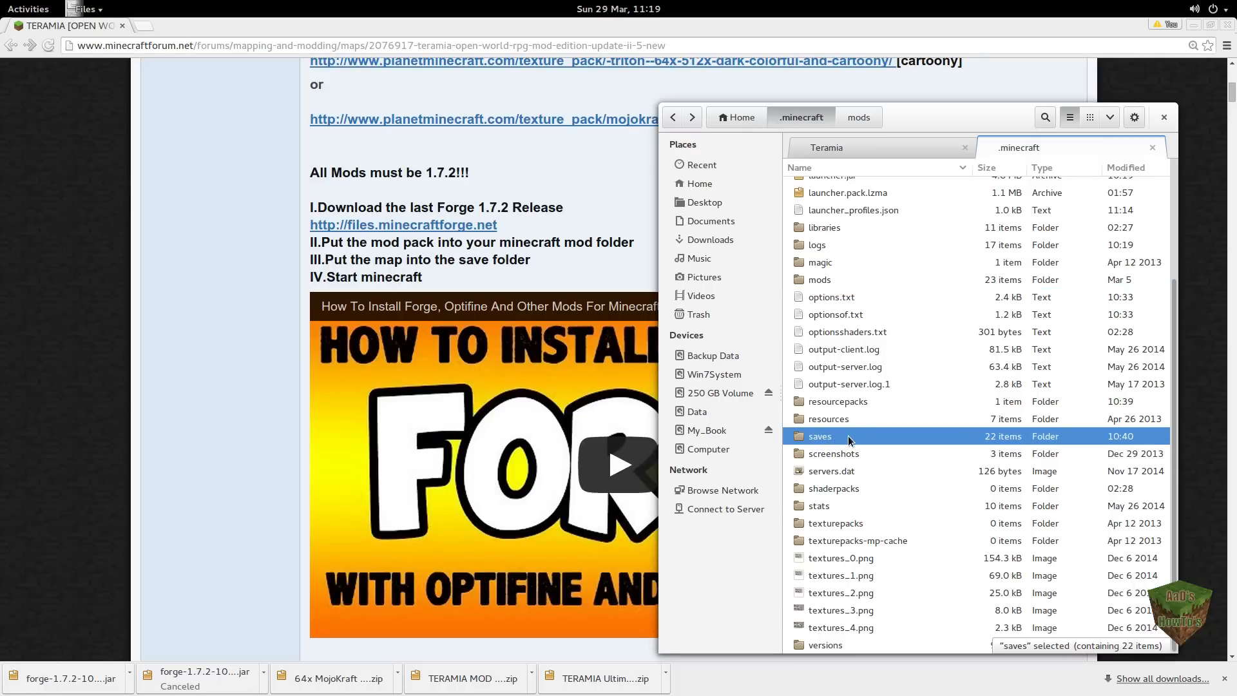
{"action": "right_click", "coordinate": [819, 435]}
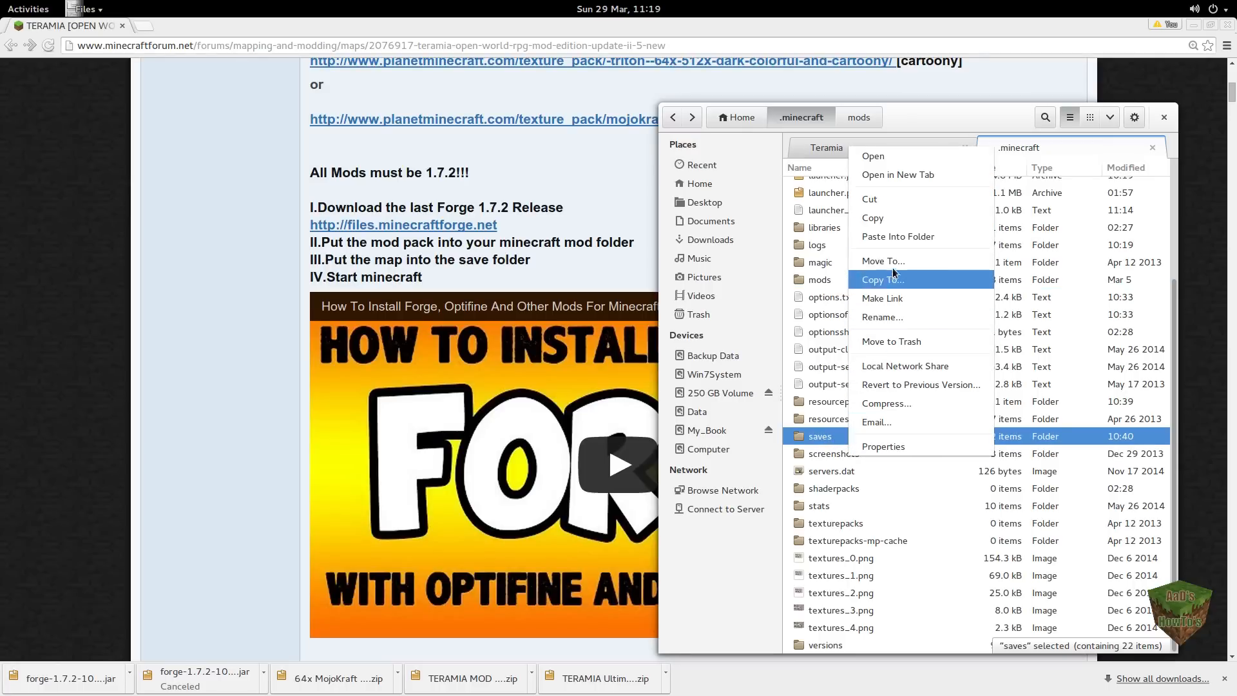
{"action": "mouse_move", "coordinate": [897, 237]}
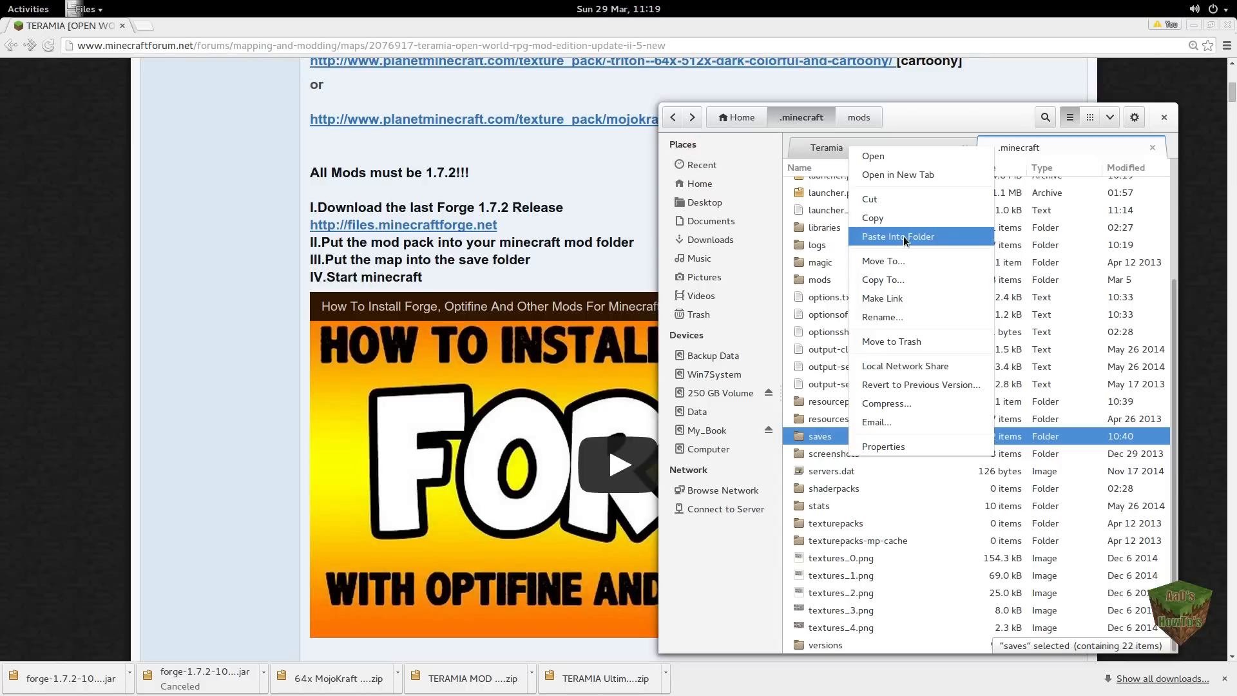
{"action": "left_click", "coordinate": [898, 236]}
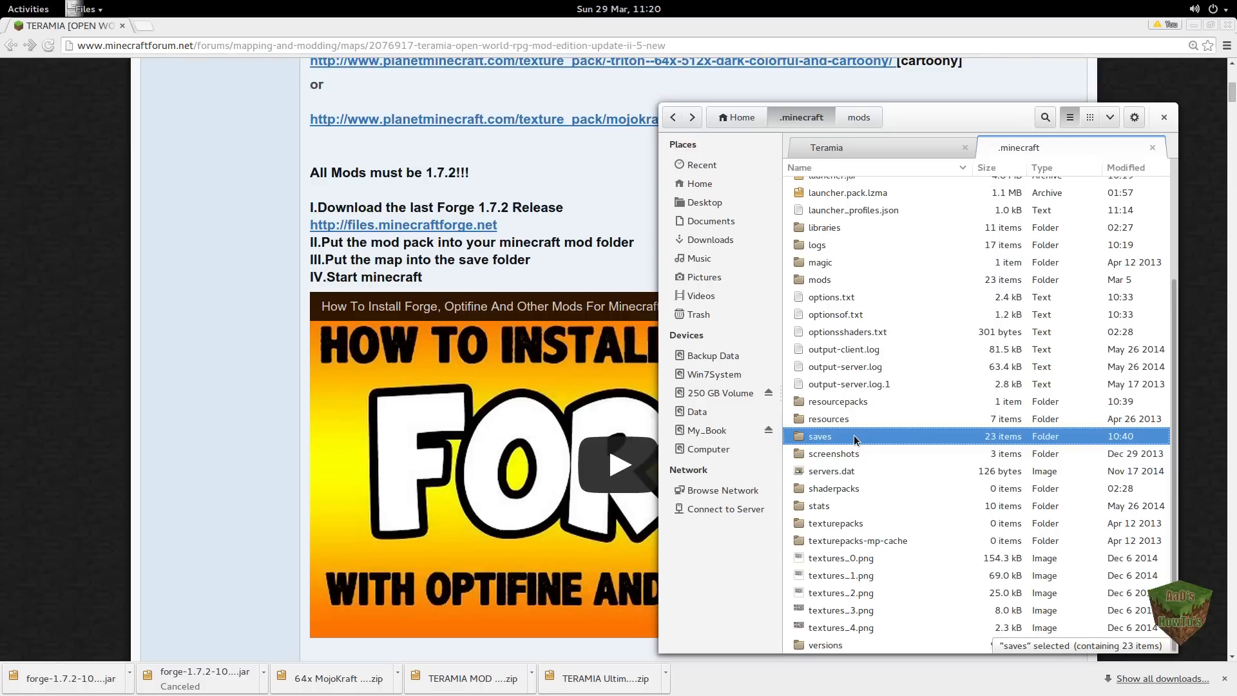
{"action": "double_click", "coordinate": [819, 436]}
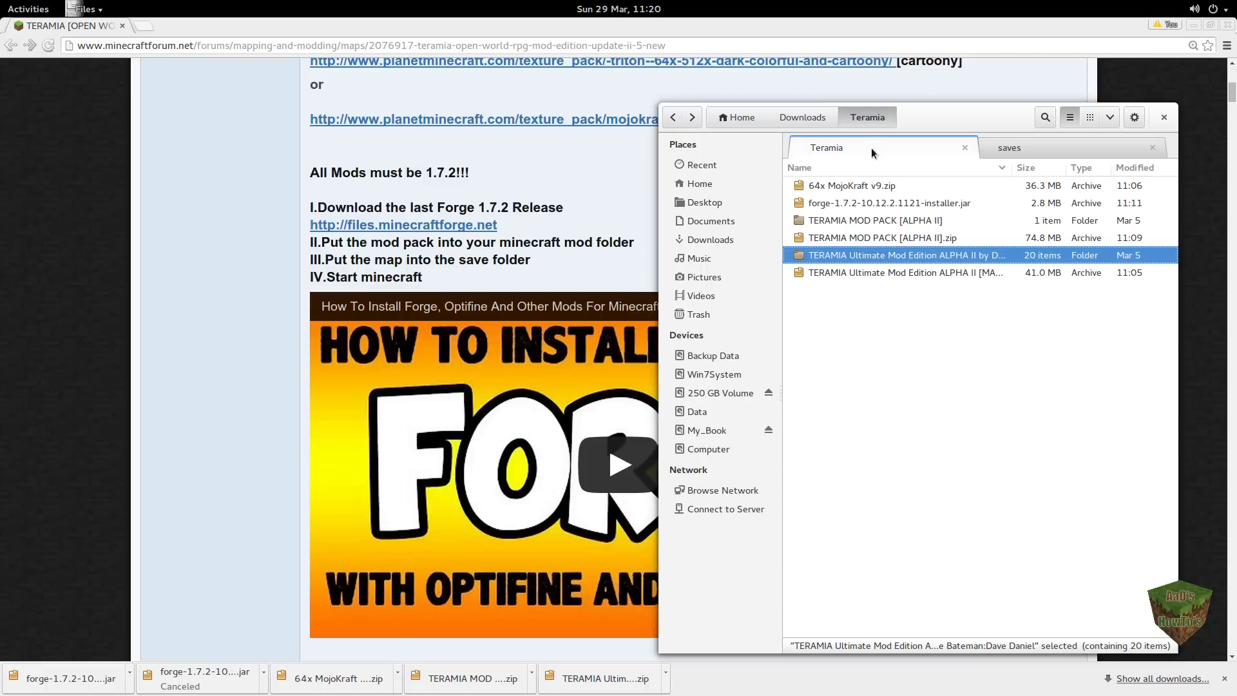
{"action": "mouse_move", "coordinate": [852, 190]}
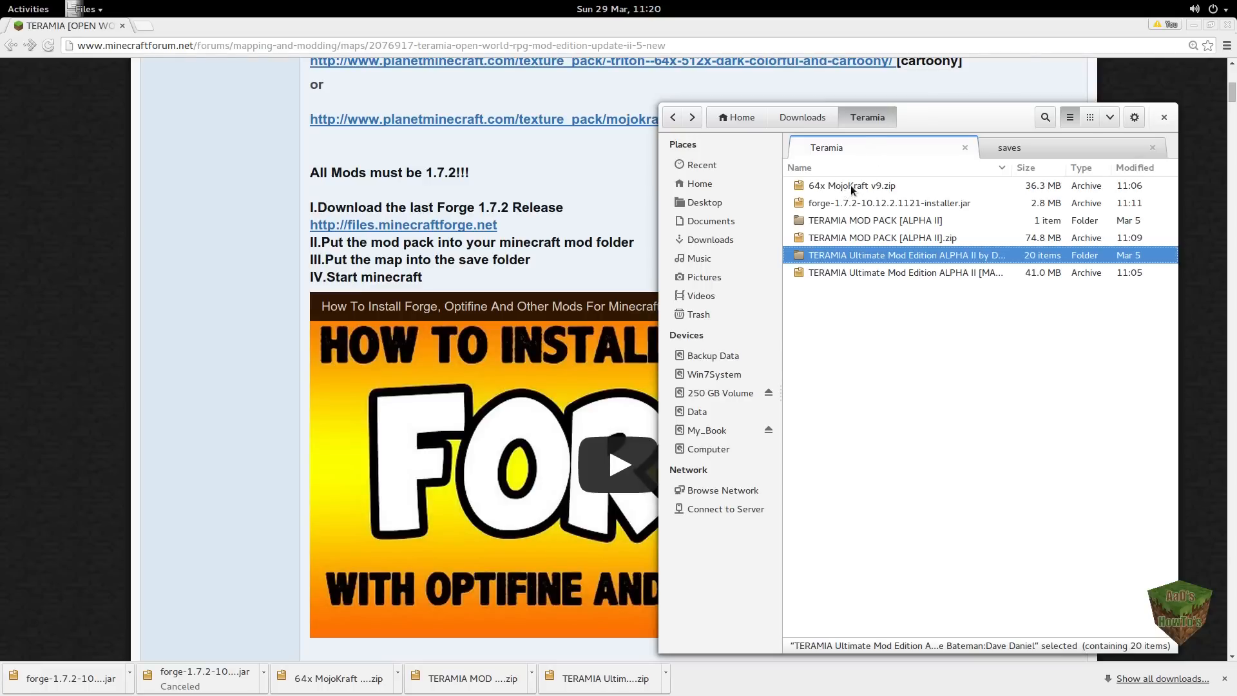
Step: Open 64x MojoKraft v9.zip in Archive Manager to see its assets and pack files
{"action": "left_click", "coordinate": [852, 186]}
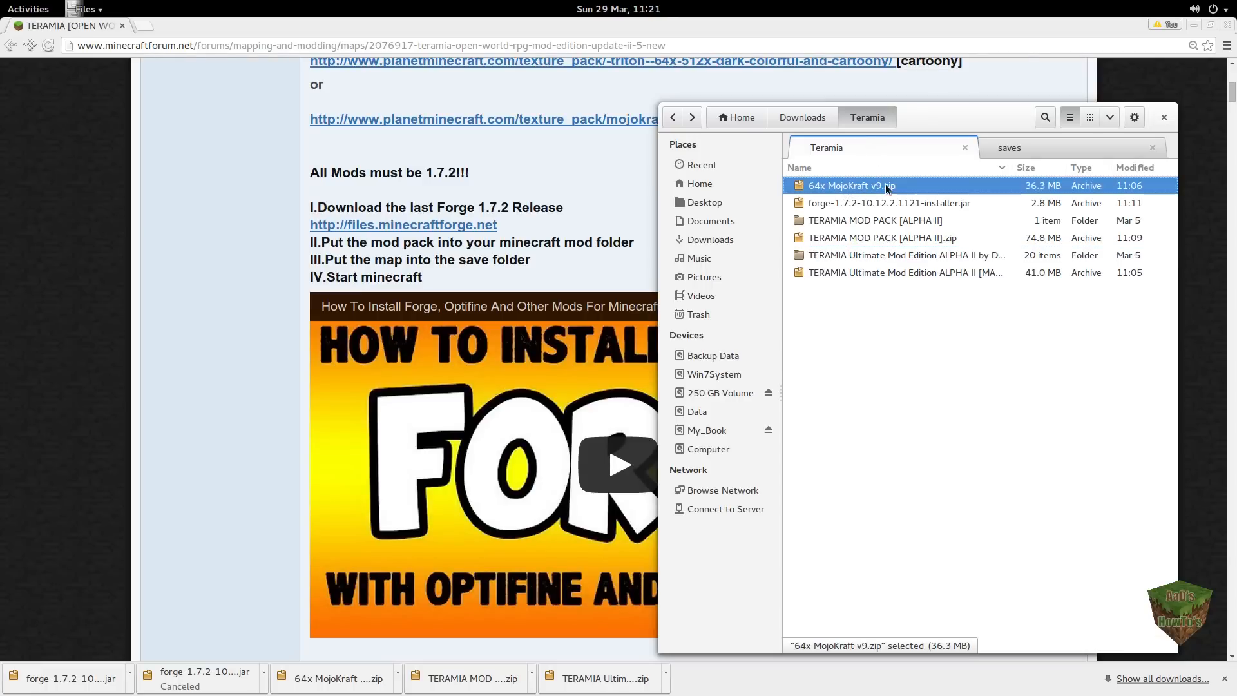
{"action": "double_click", "coordinate": [851, 185]}
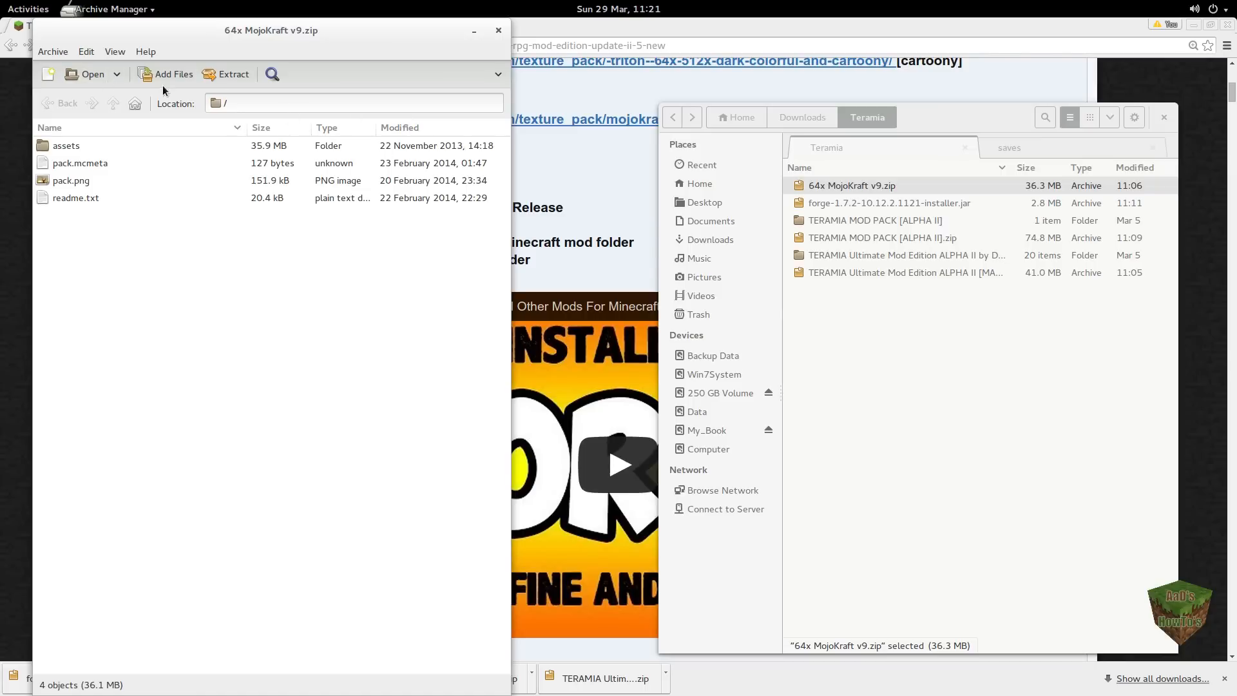
Step: Extract the MojoKraft pack into a newly created MojoCraft folder in Teramia
{"action": "left_click", "coordinate": [225, 73]}
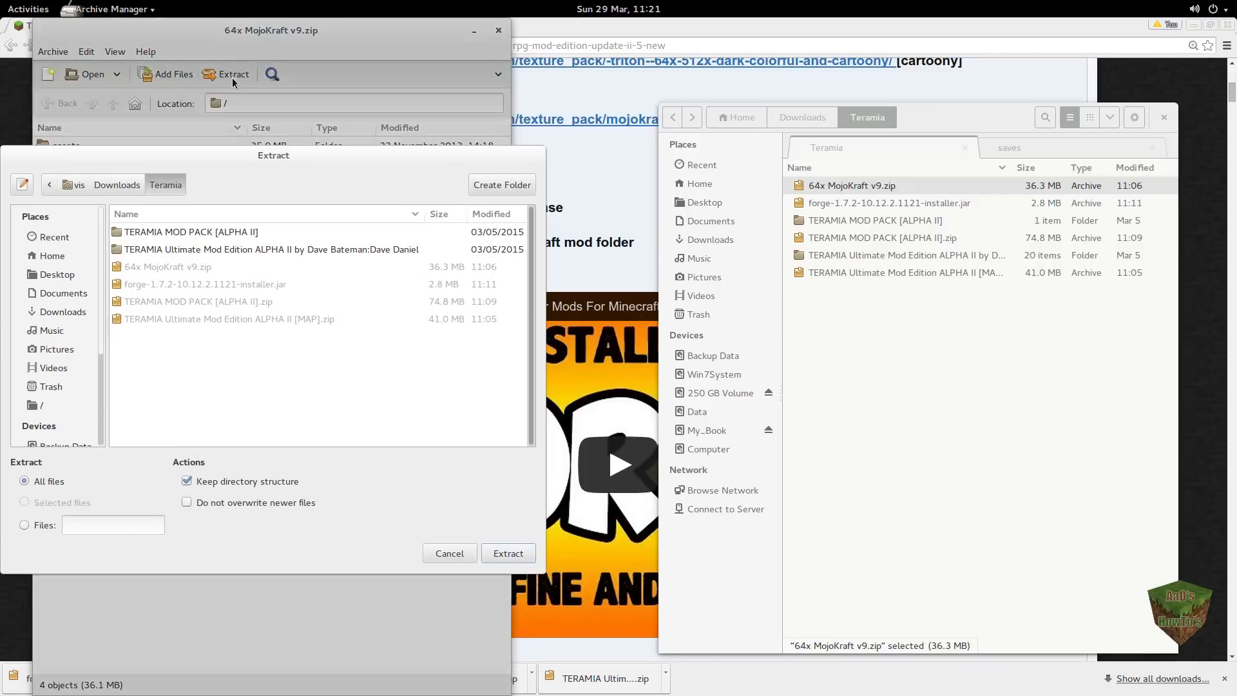
{"action": "left_click", "coordinate": [502, 185]}
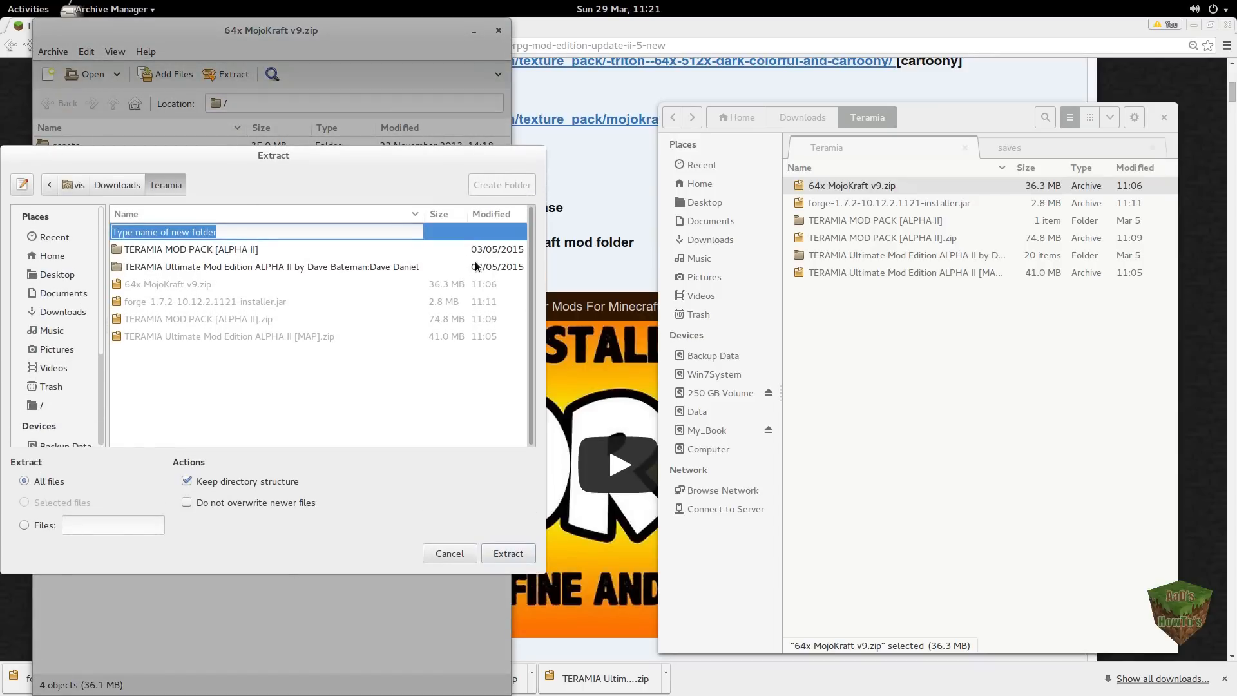
{"action": "type", "text": "M"}
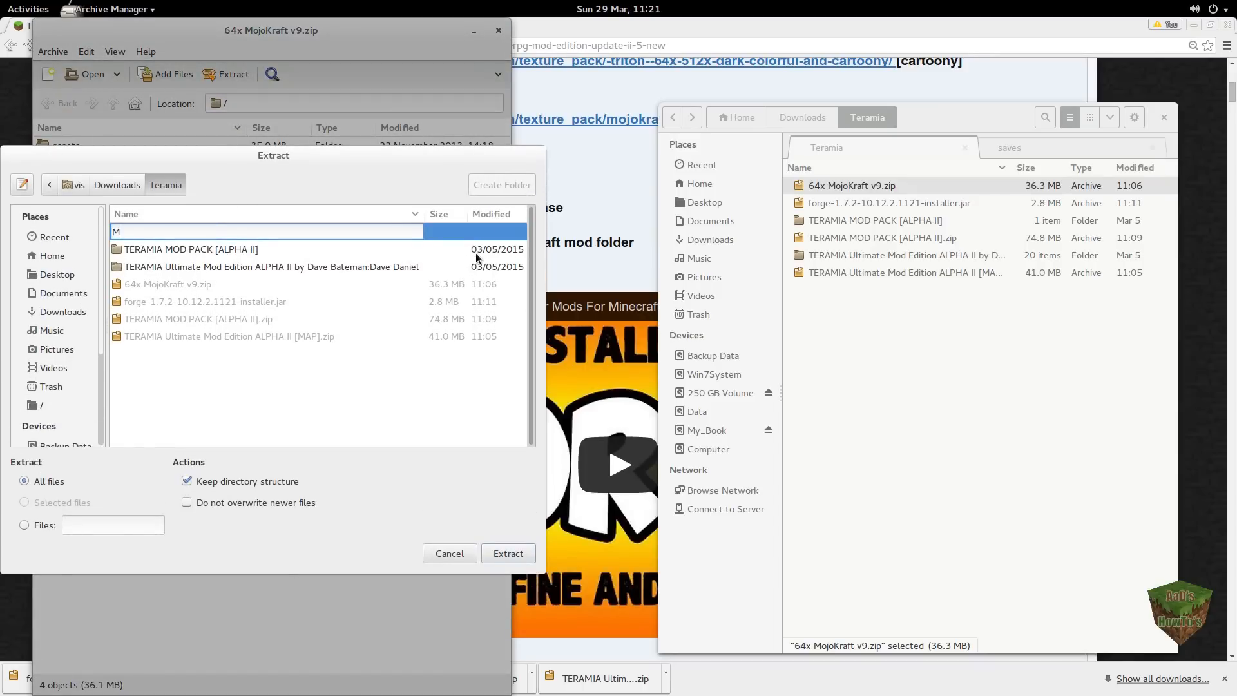
{"action": "type", "text": "ojo"}
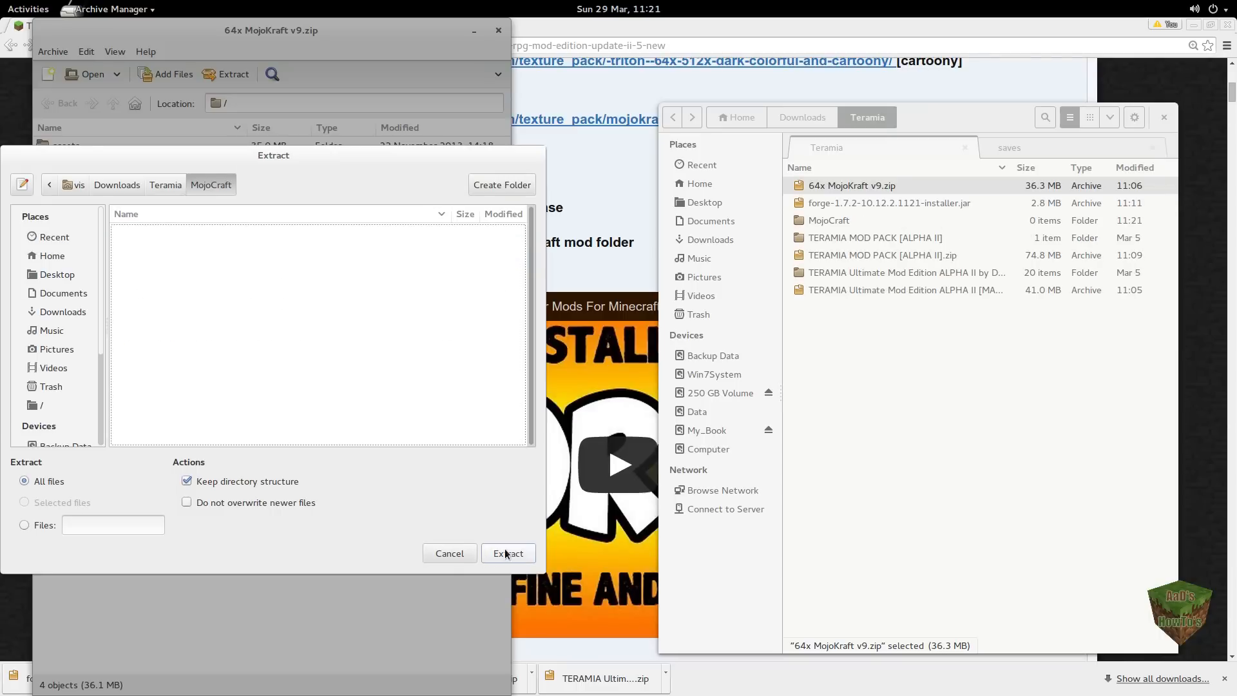
{"action": "left_click", "coordinate": [508, 553]}
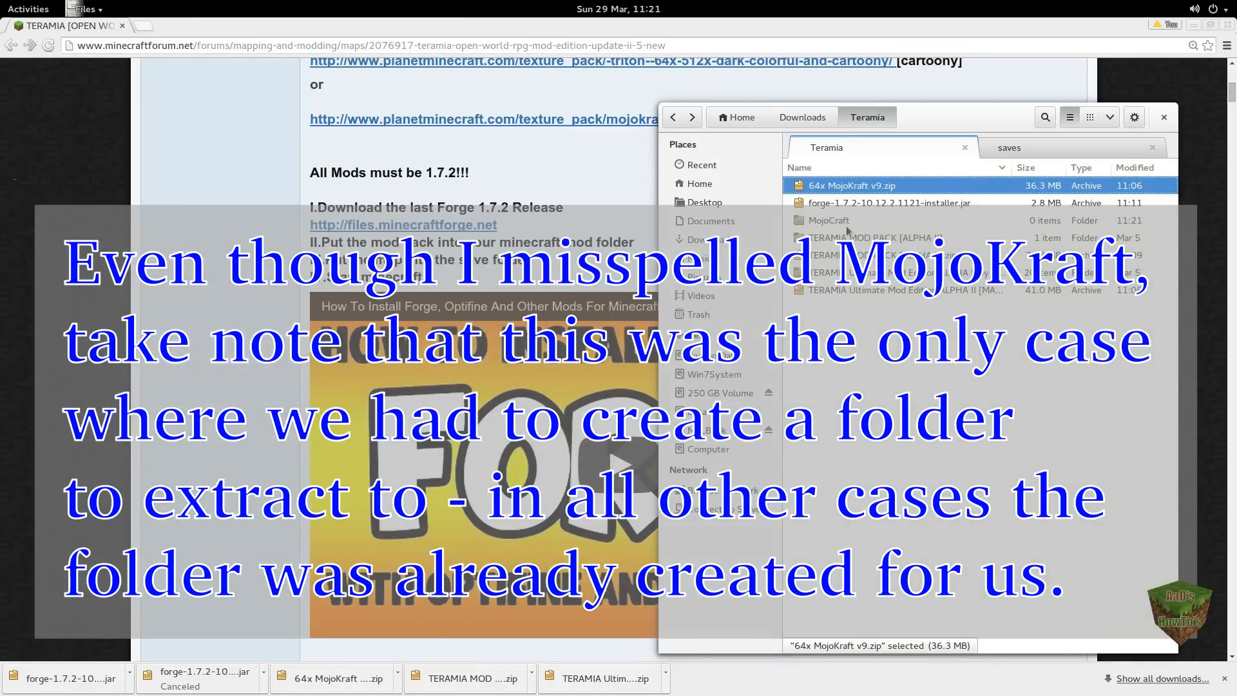
Step: Cut the MojoCraft folder and paste it into .minecraft/resourcepacks
{"action": "right_click", "coordinate": [829, 220]}
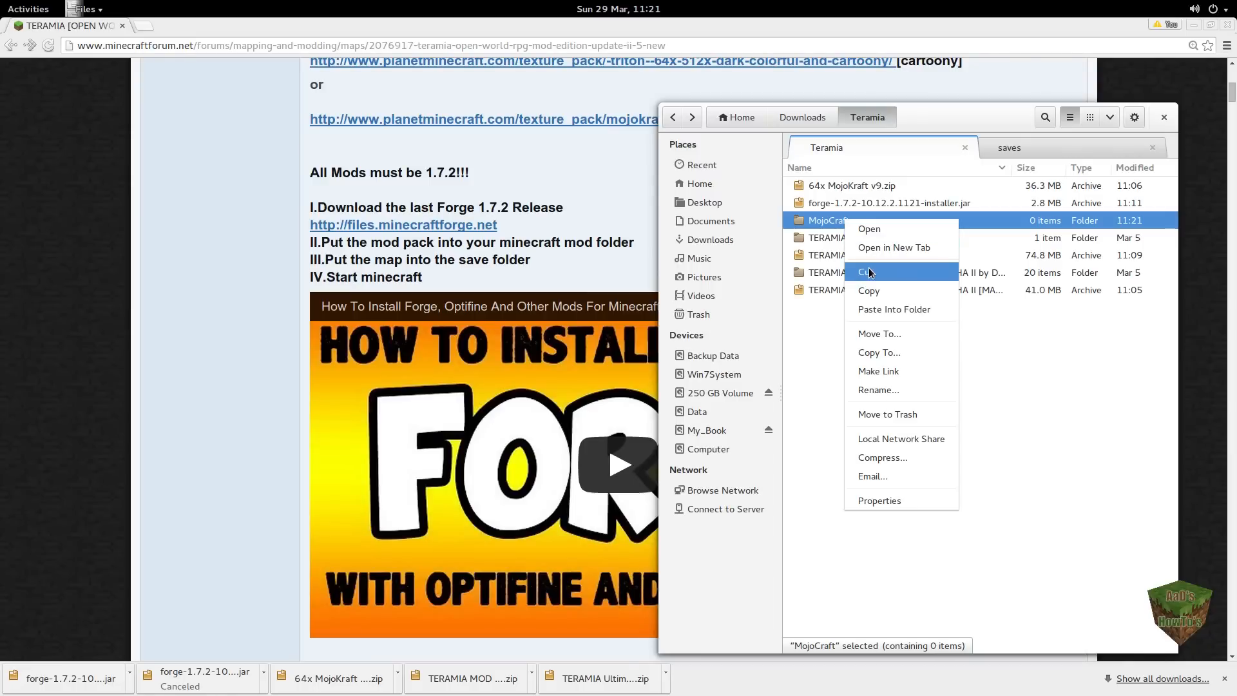
{"action": "left_click", "coordinate": [1045, 148]}
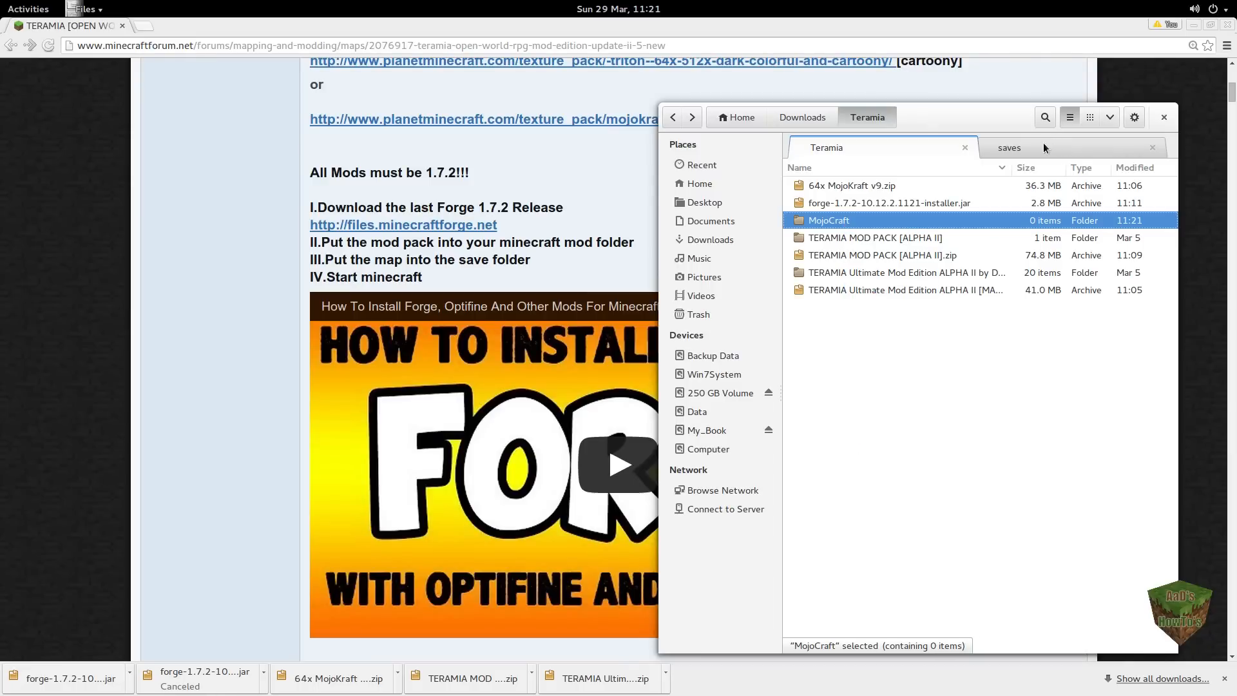
{"action": "left_click", "coordinate": [1009, 148]}
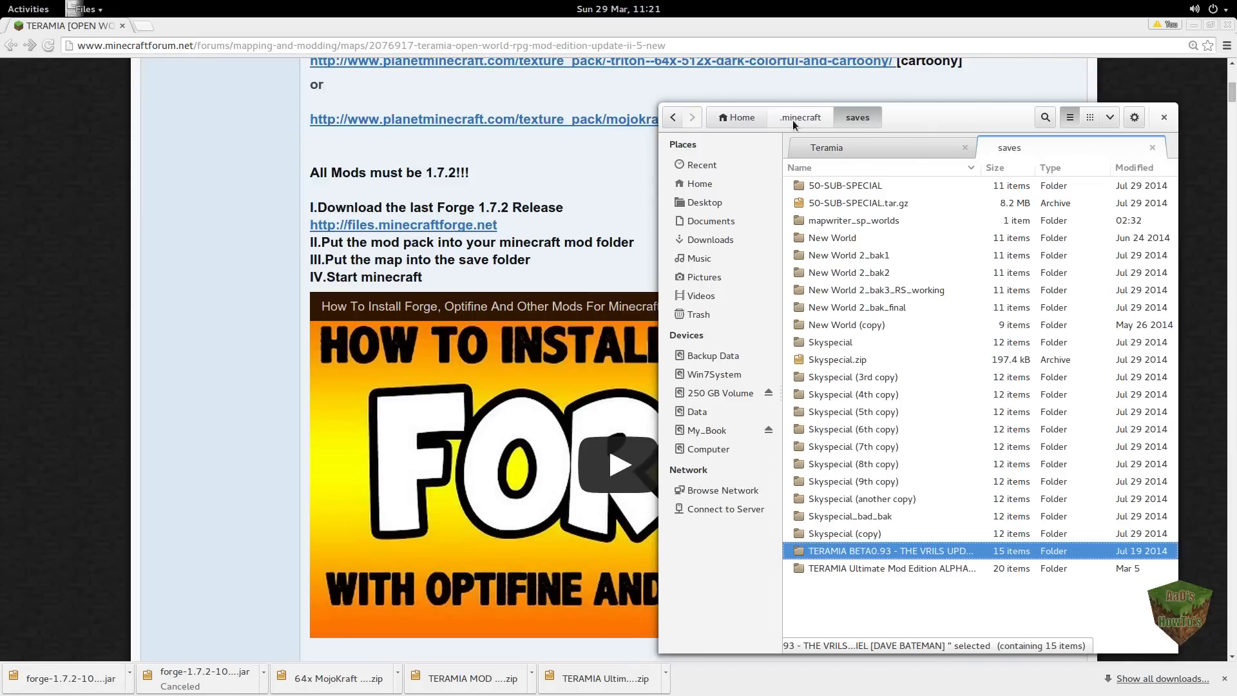
{"action": "left_click", "coordinate": [799, 116]}
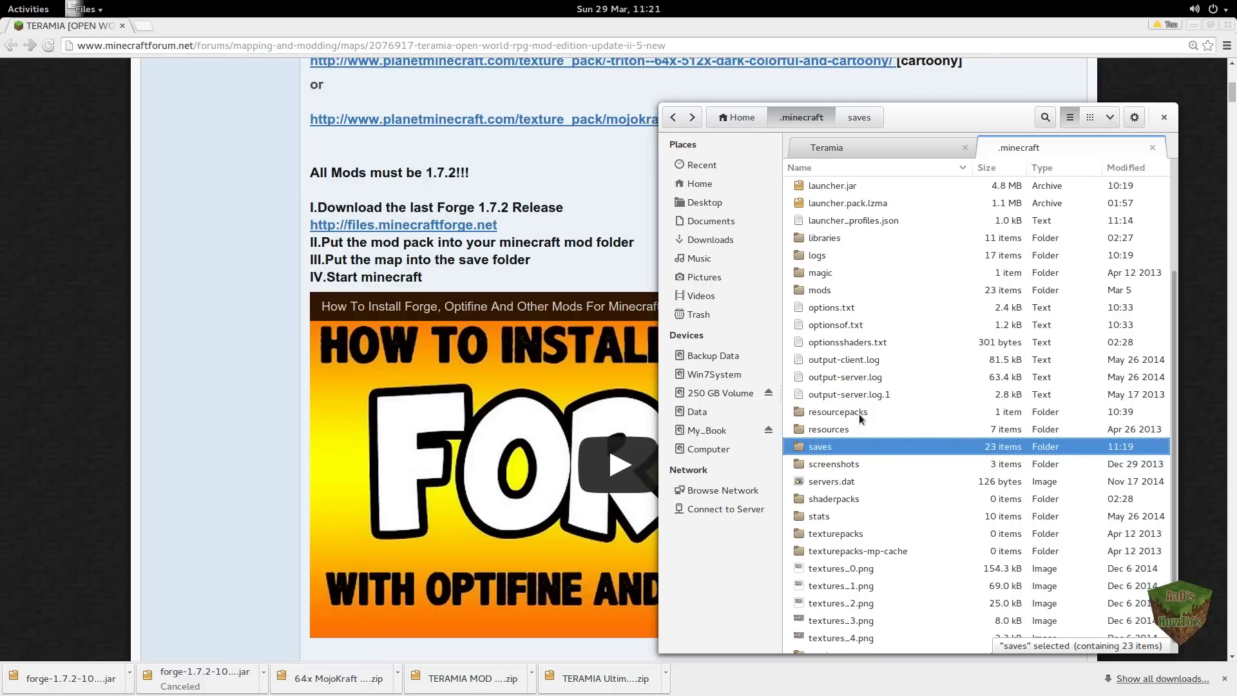
{"action": "double_click", "coordinate": [835, 411]}
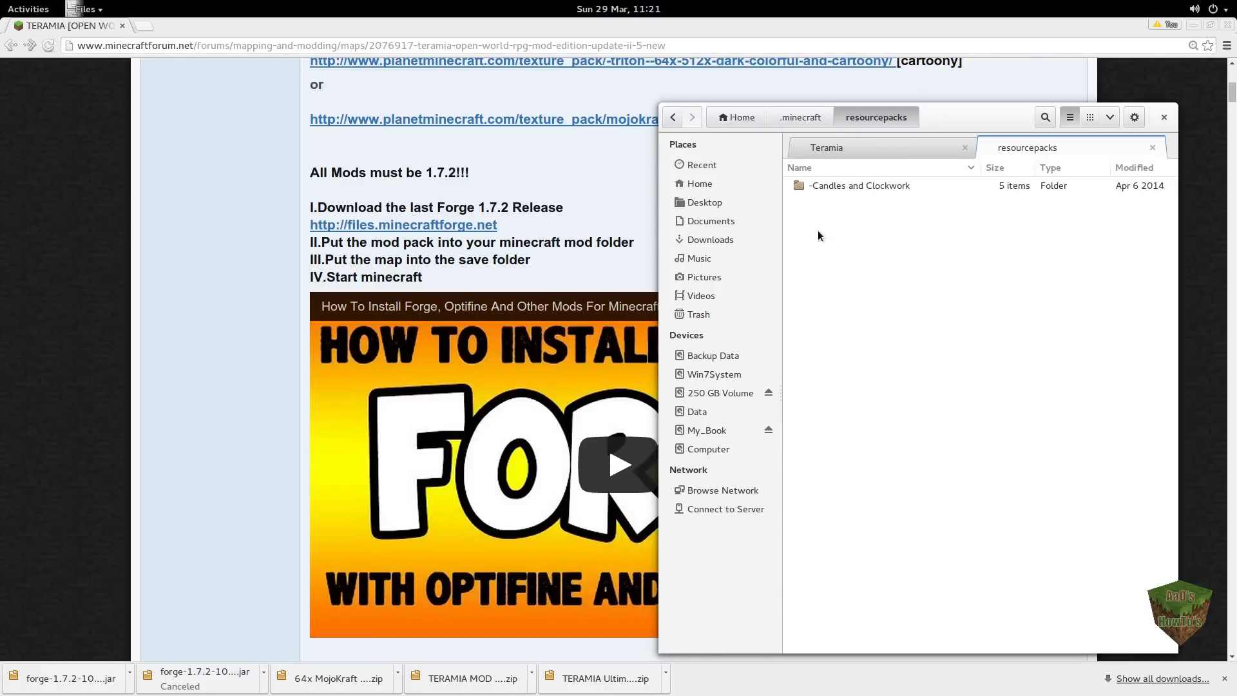
{"action": "mouse_move", "coordinate": [872, 259]}
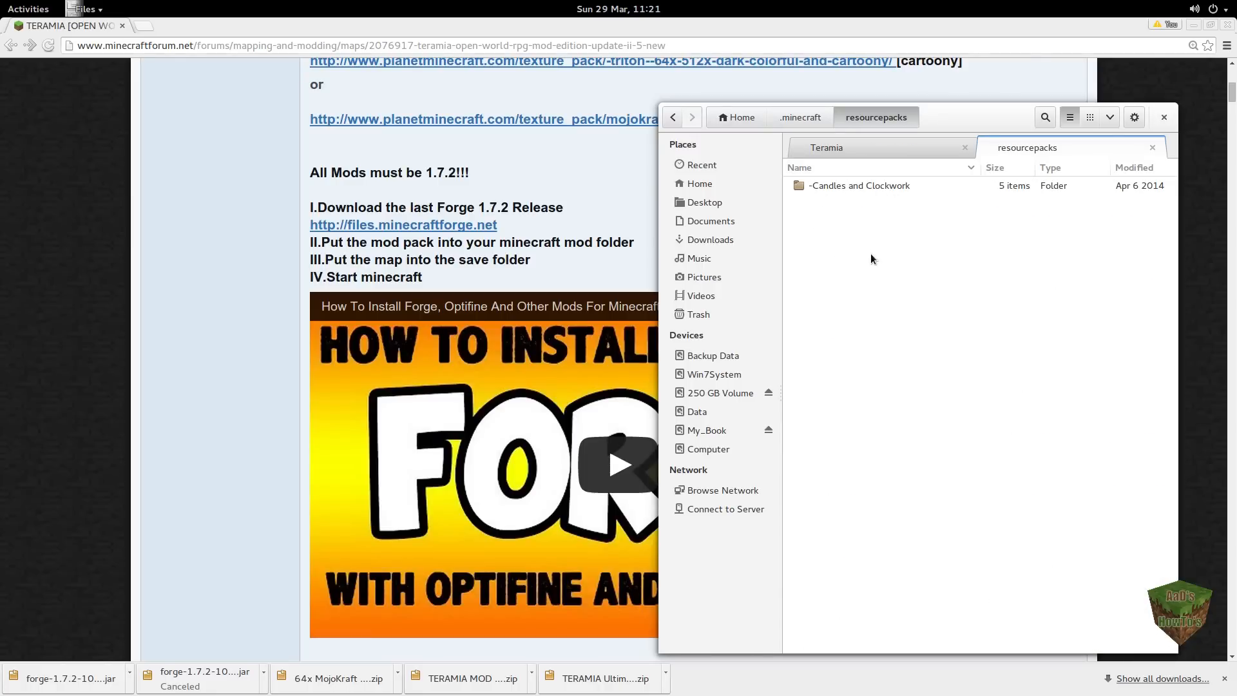
{"action": "left_click", "coordinate": [829, 203]}
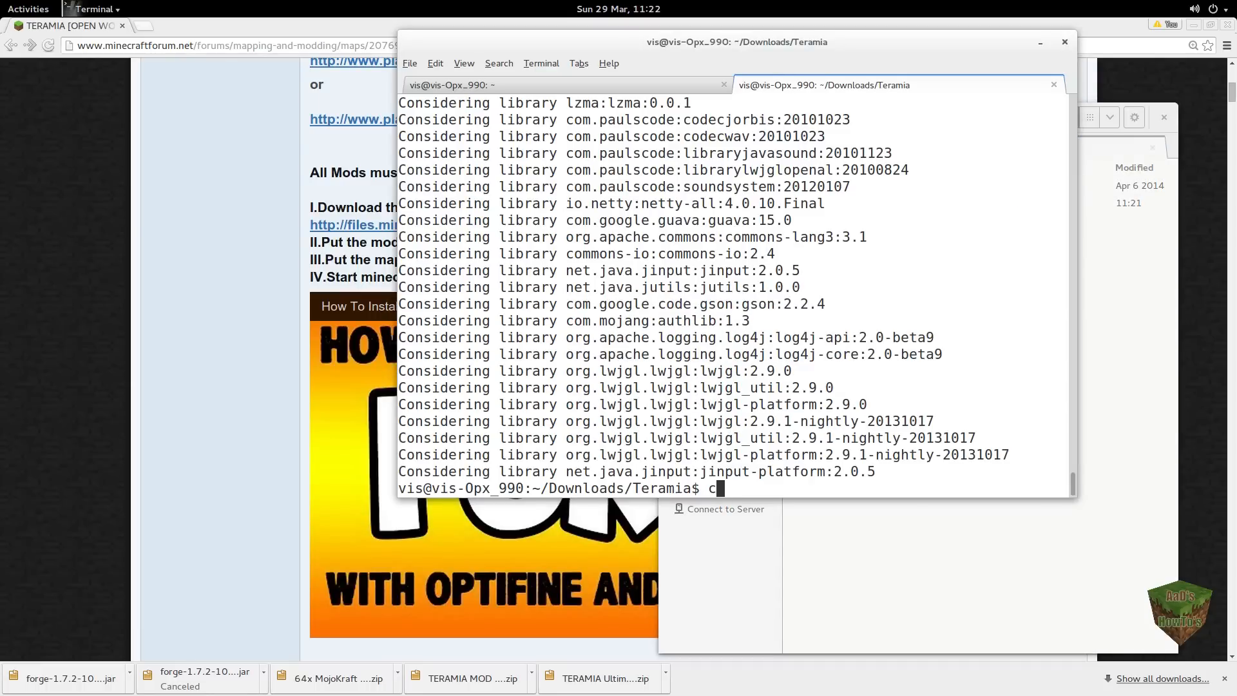
Step: Change to the home folder and list its contents
{"action": "type", "text": "d"}
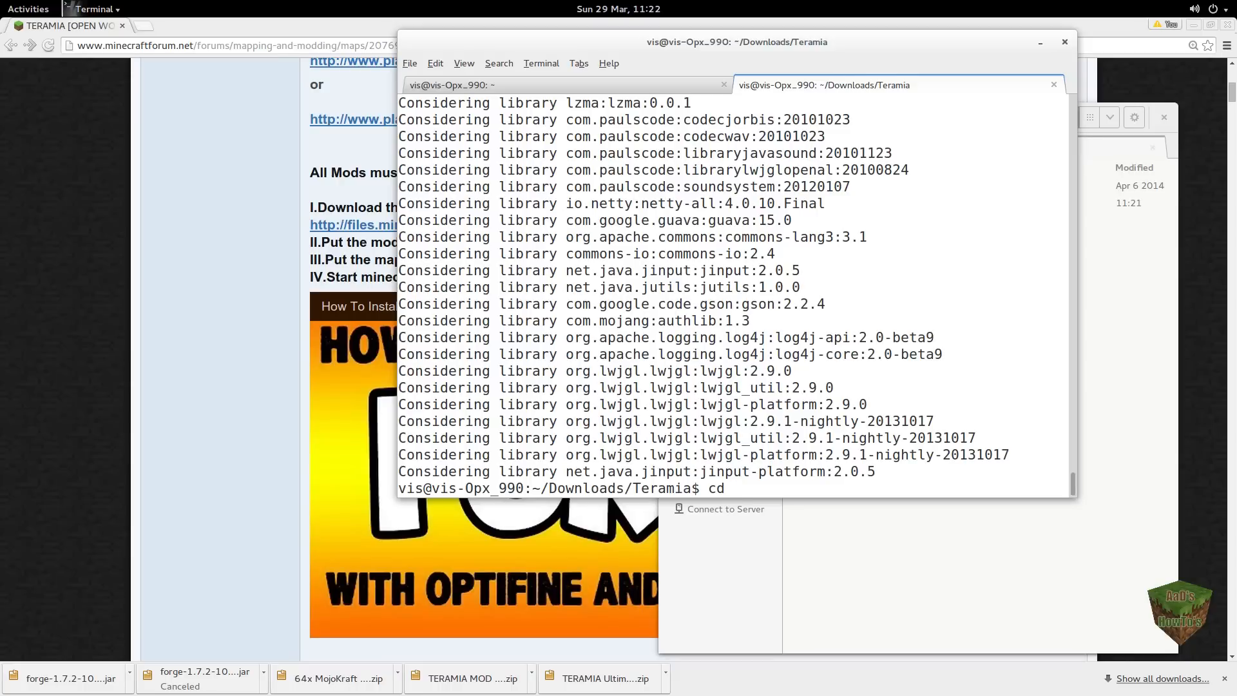
{"action": "key", "text": "Return"}
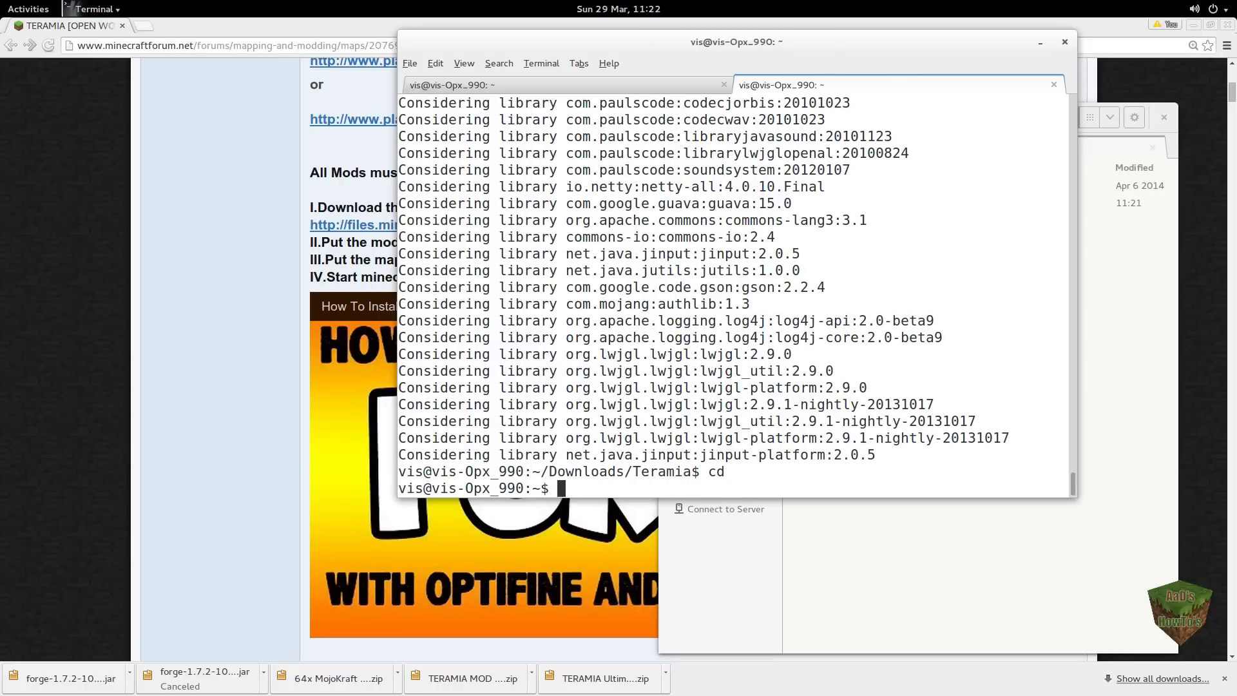
{"action": "type", "text": "ls"}
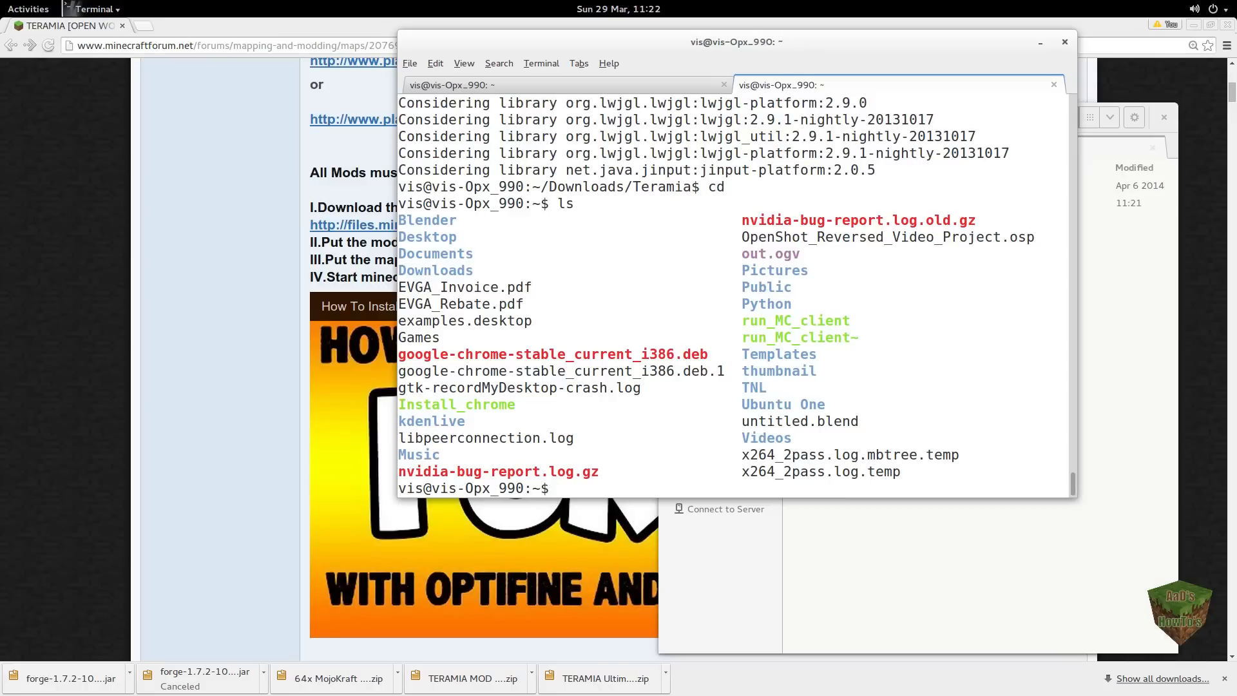
{"action": "mouse_move", "coordinate": [795, 313]}
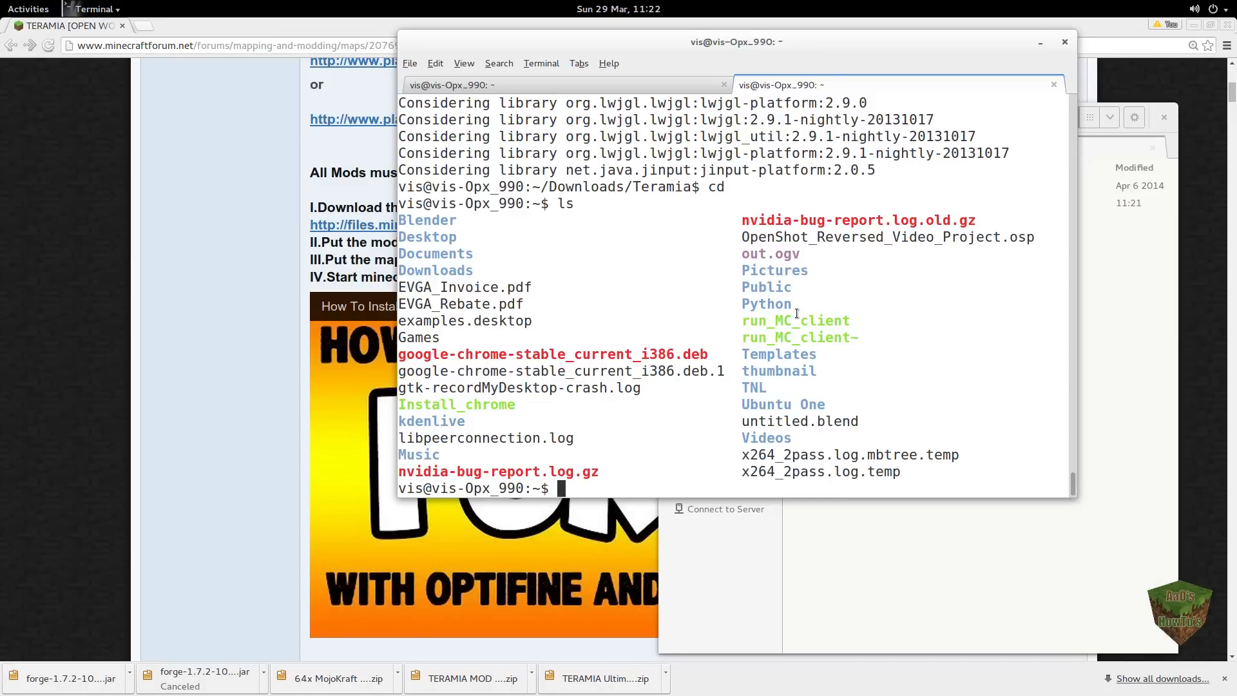
Step: View run_MC_client with more and run its java -jar Minecraft.1.7.4.jar command
{"action": "double_click", "coordinate": [796, 320]}
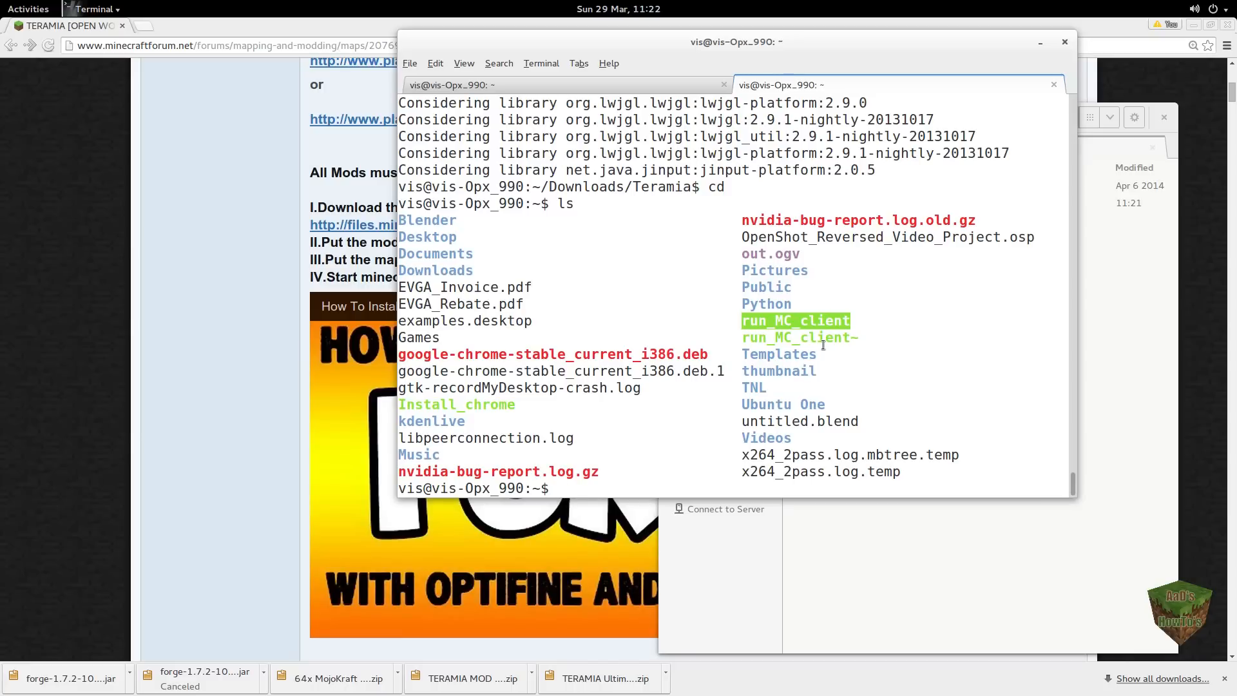
{"action": "type", "text": "more"}
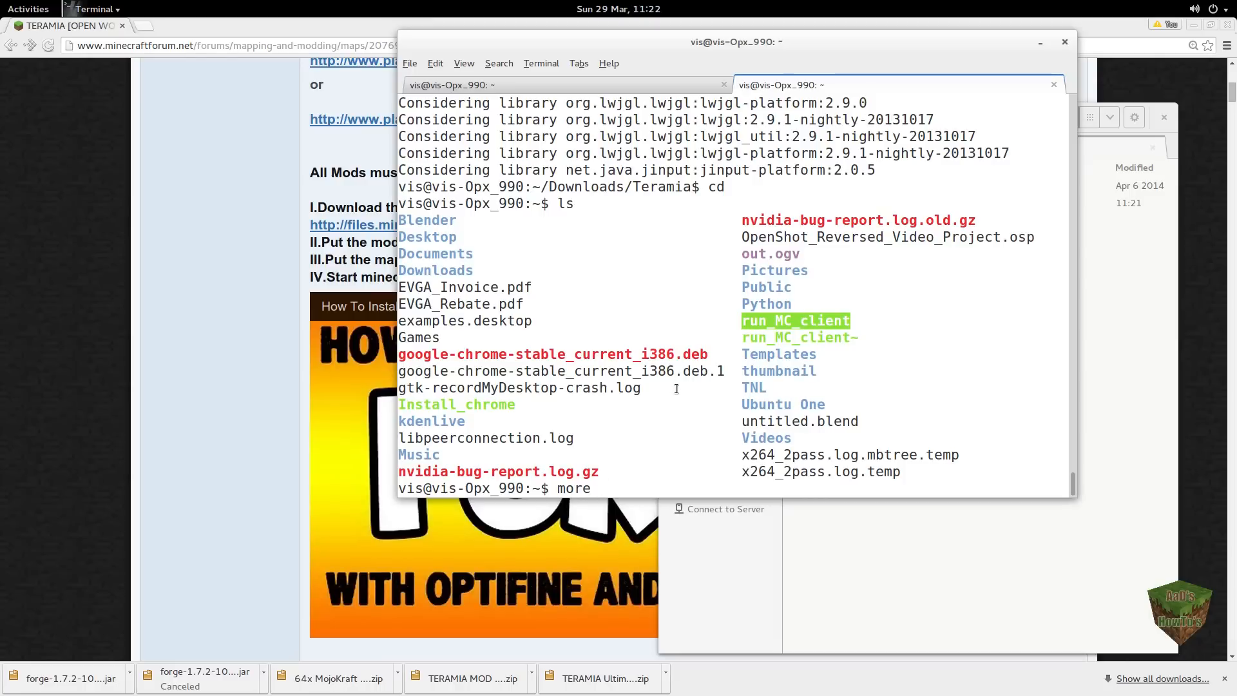
{"action": "type", "text": "run_MC_client"}
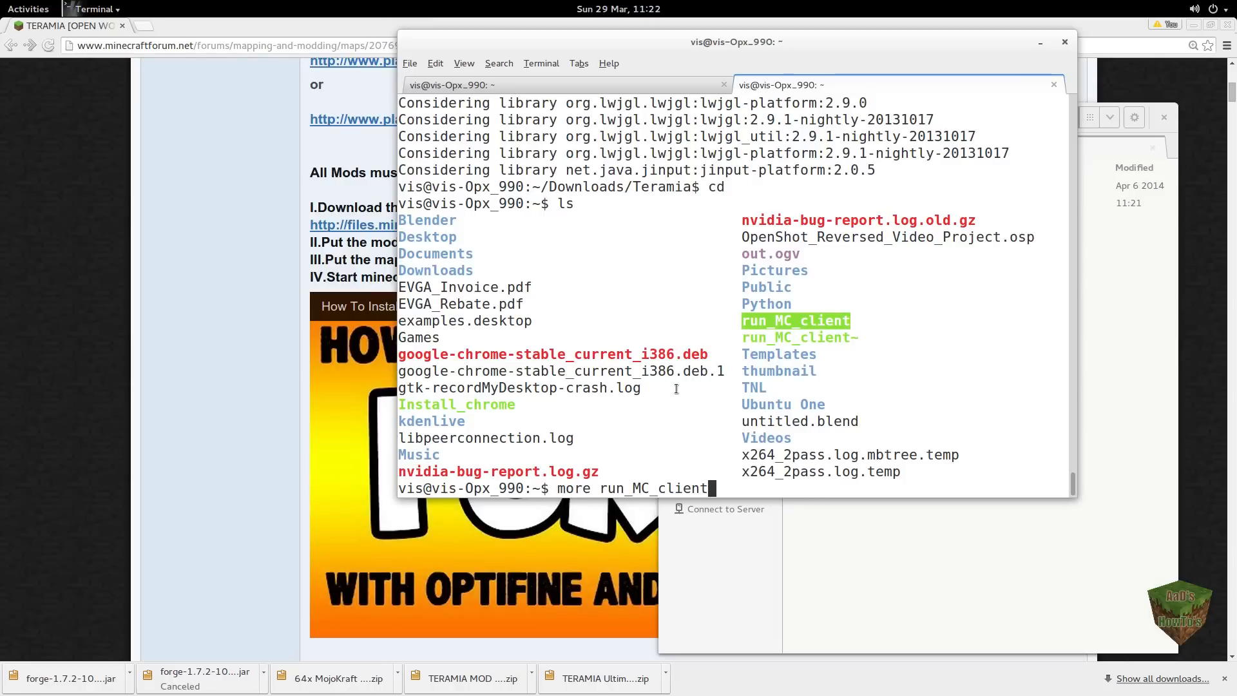
{"action": "key", "text": "Return"}
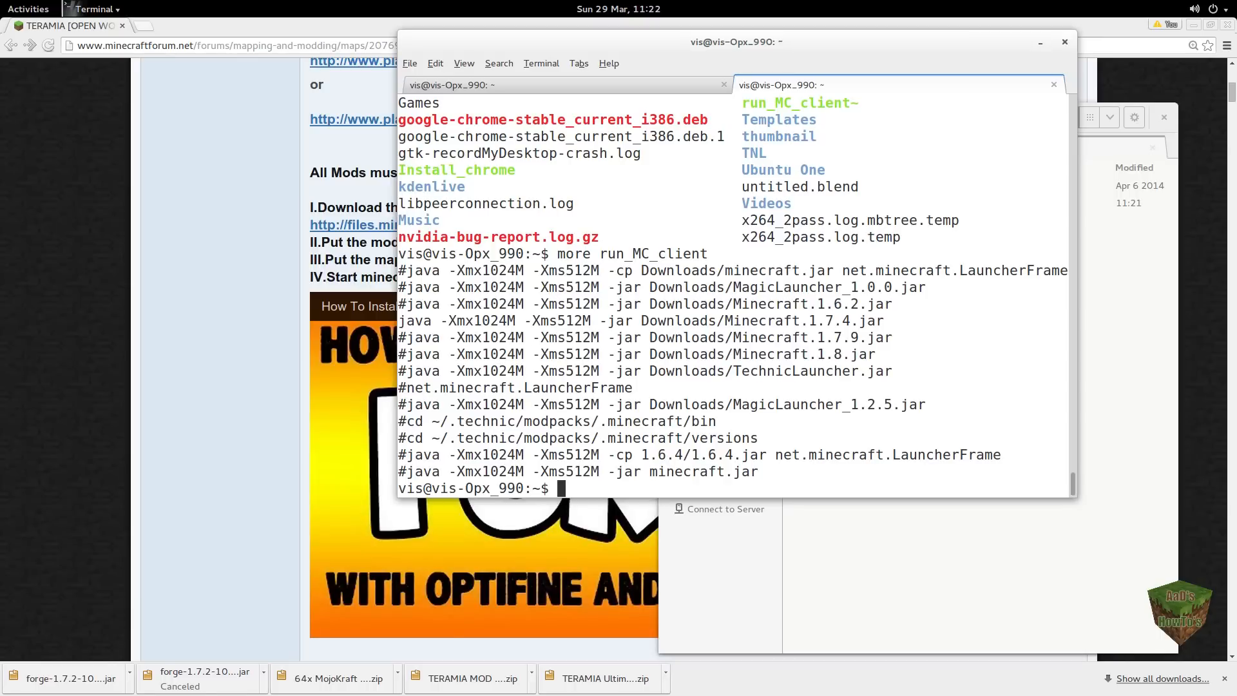
{"action": "mouse_move", "coordinate": [548, 374]}
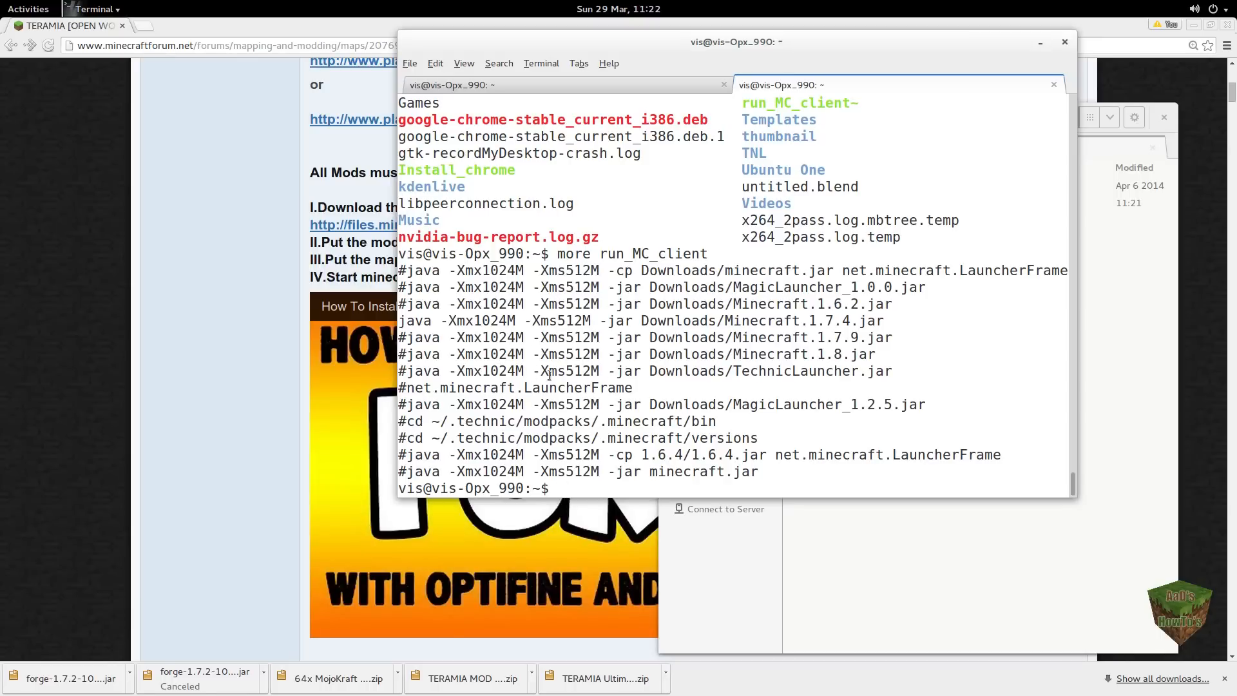
{"action": "mouse_move", "coordinate": [410, 341]}
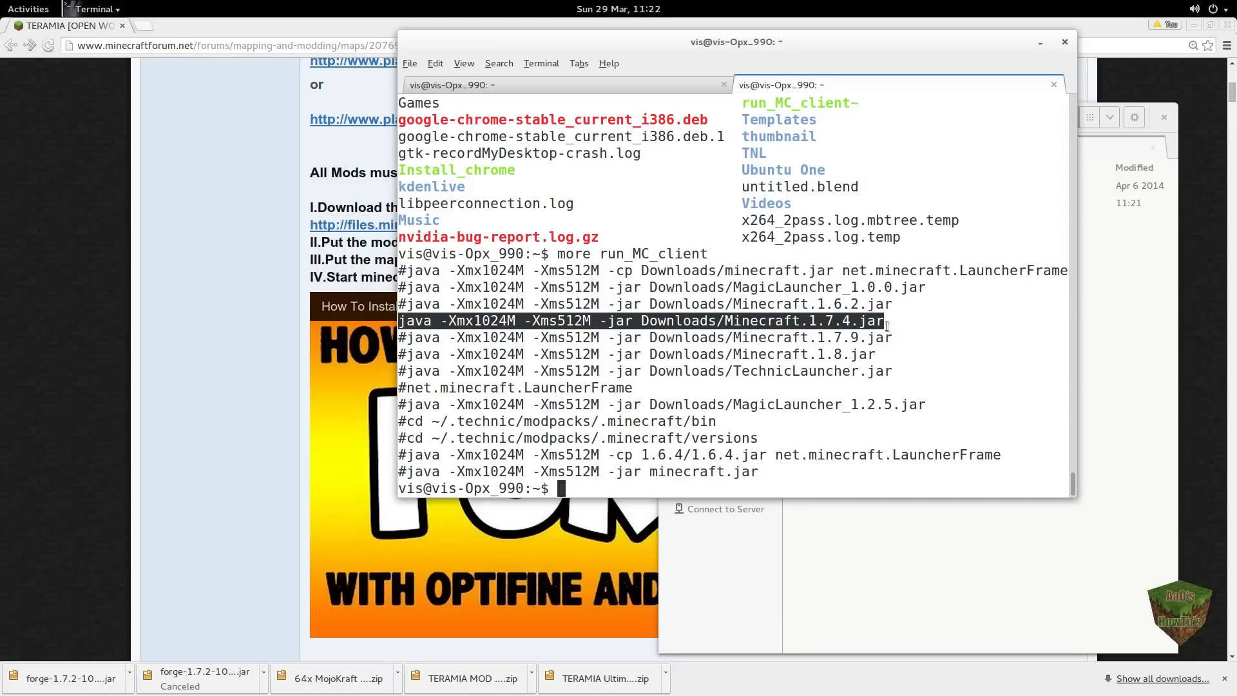
{"action": "mouse_move", "coordinate": [759, 322]}
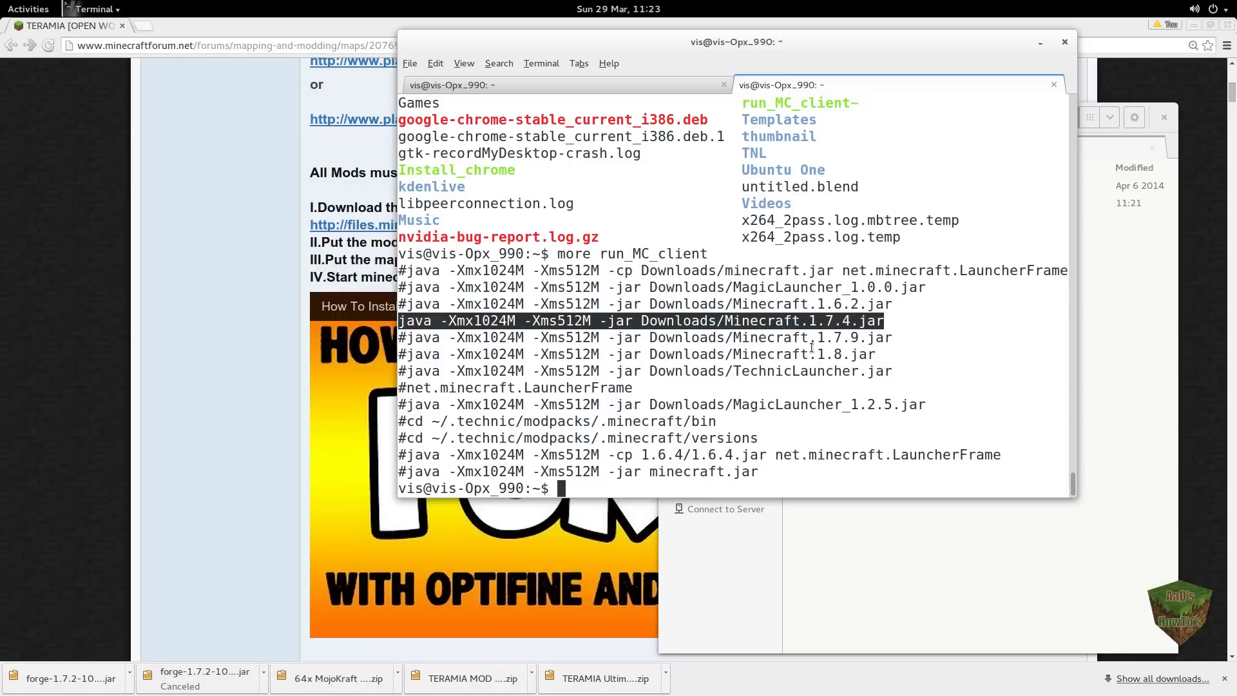
{"action": "mouse_move", "coordinate": [860, 330]}
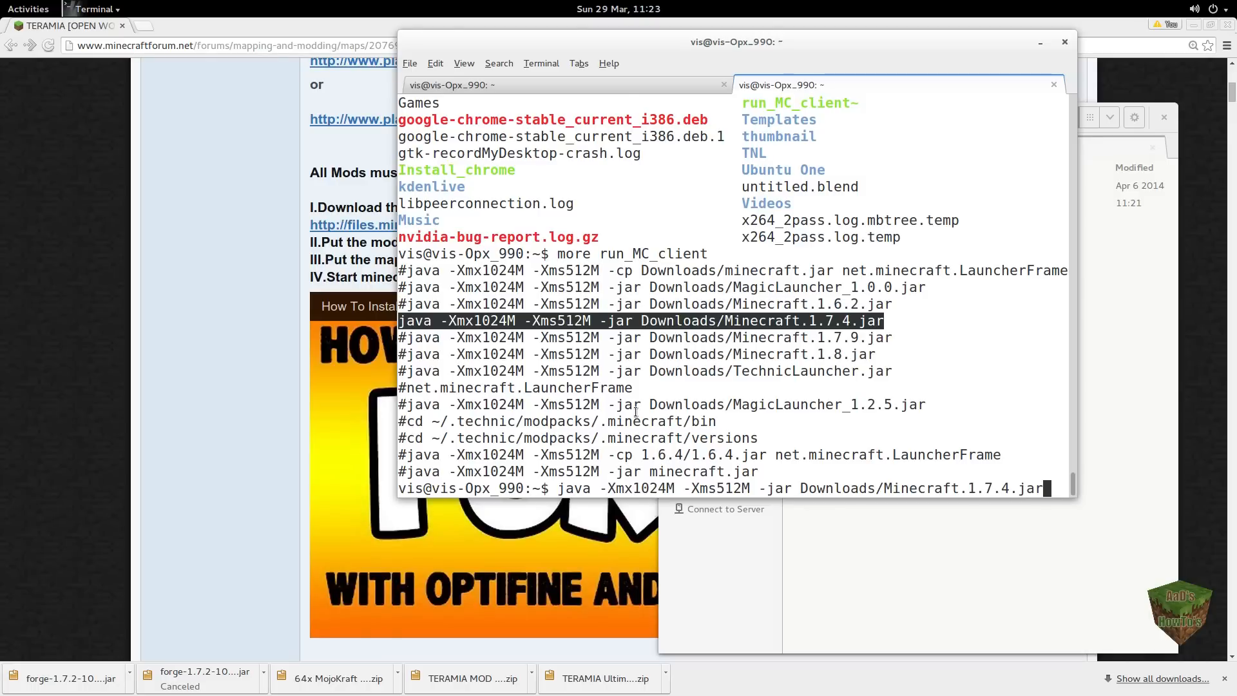
{"action": "key", "text": "Return"}
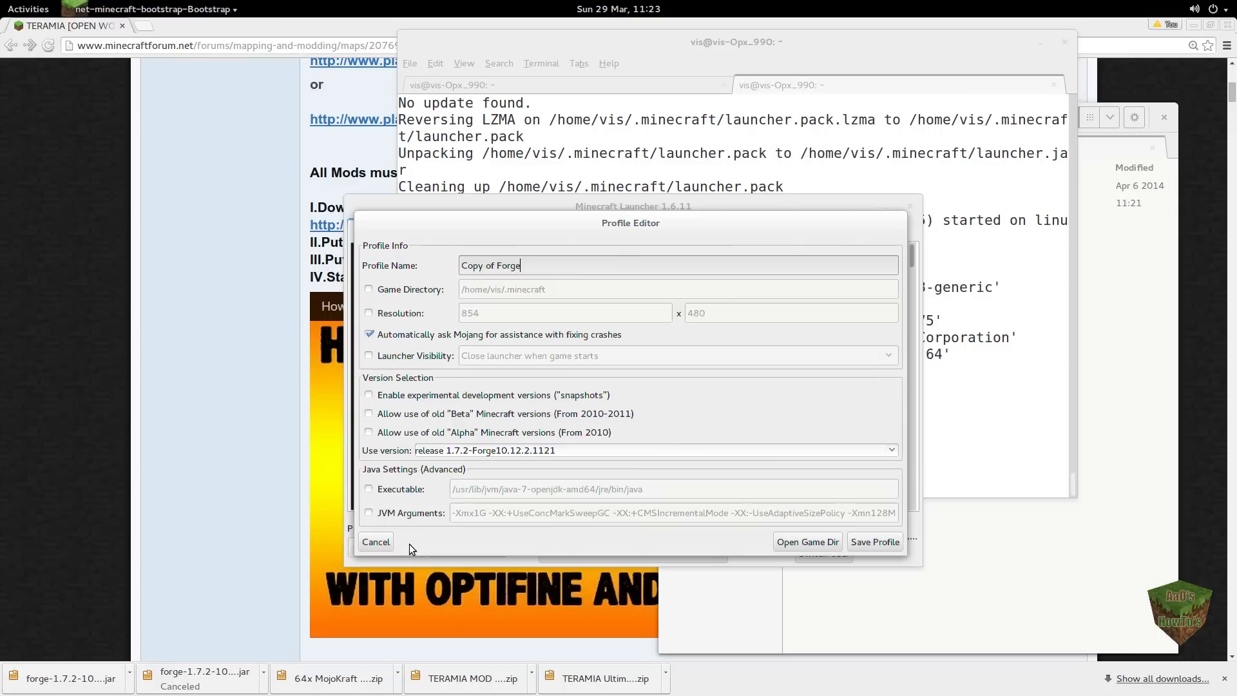
{"action": "mouse_move", "coordinate": [528, 266]}
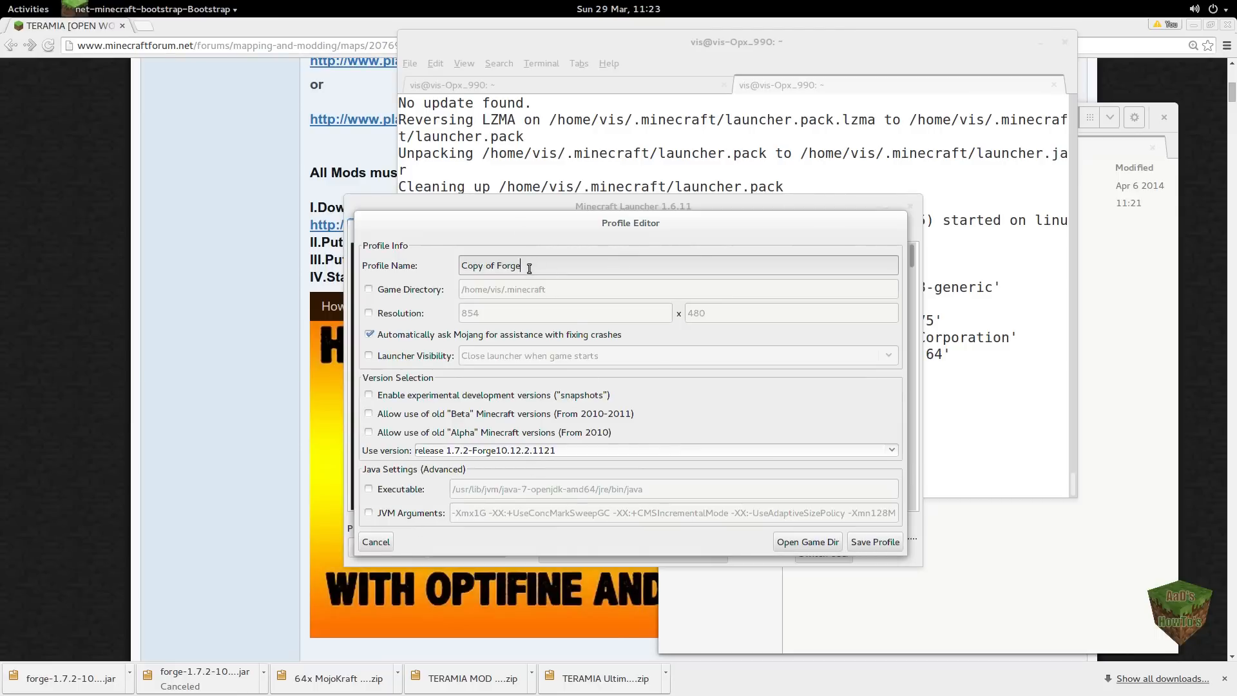
Step: Rename the profile to Teramia, select release 1.7.2-Forge10.12.2.1121, and save it
{"action": "triple_click", "coordinate": [490, 265]}
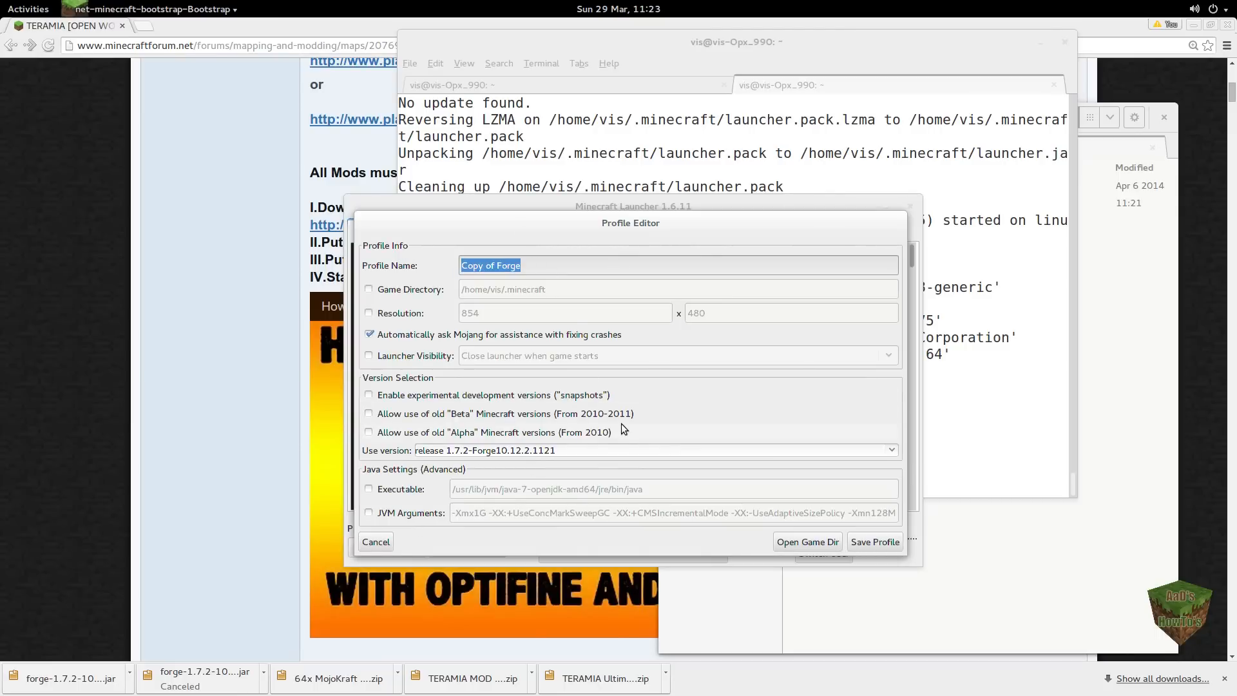
{"action": "type", "text": "Teramia"}
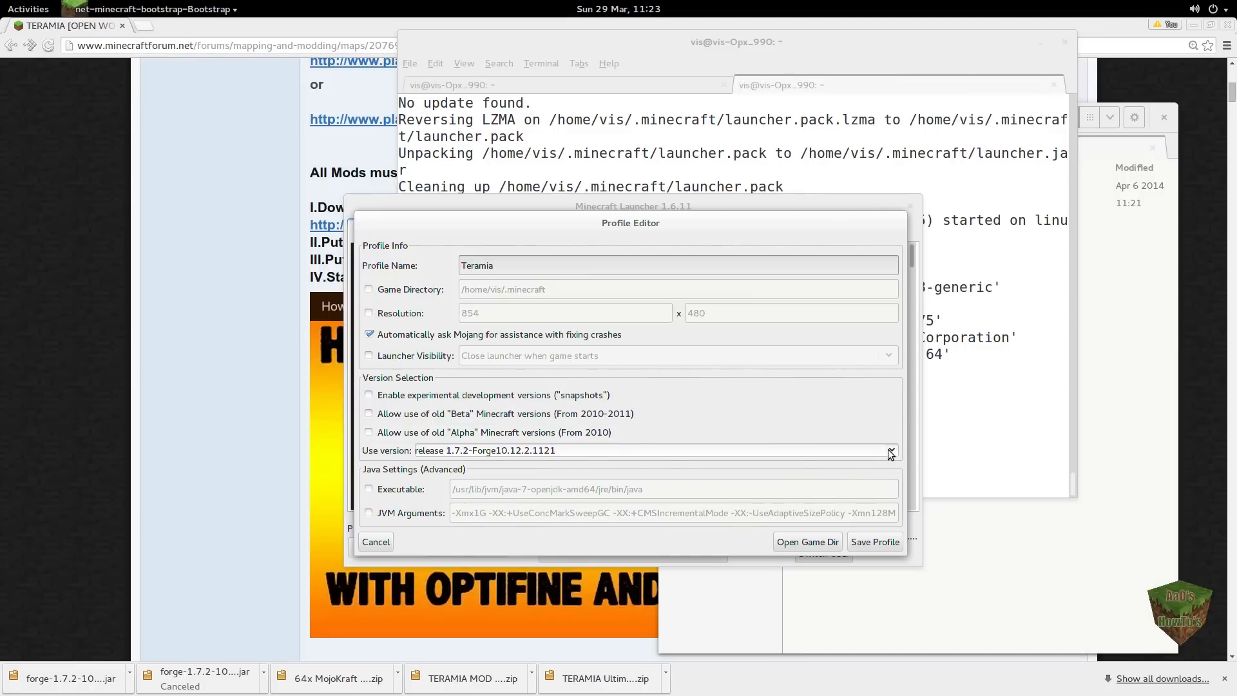
{"action": "left_click", "coordinate": [890, 450]}
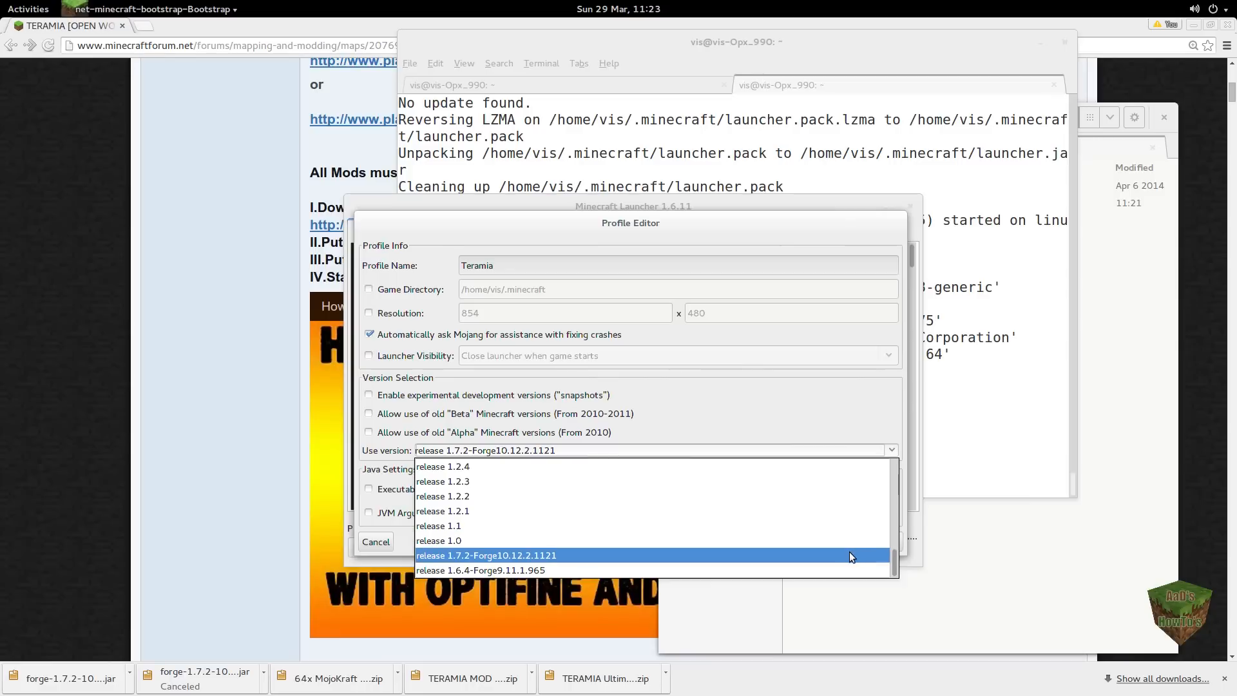
{"action": "mouse_move", "coordinate": [842, 560]}
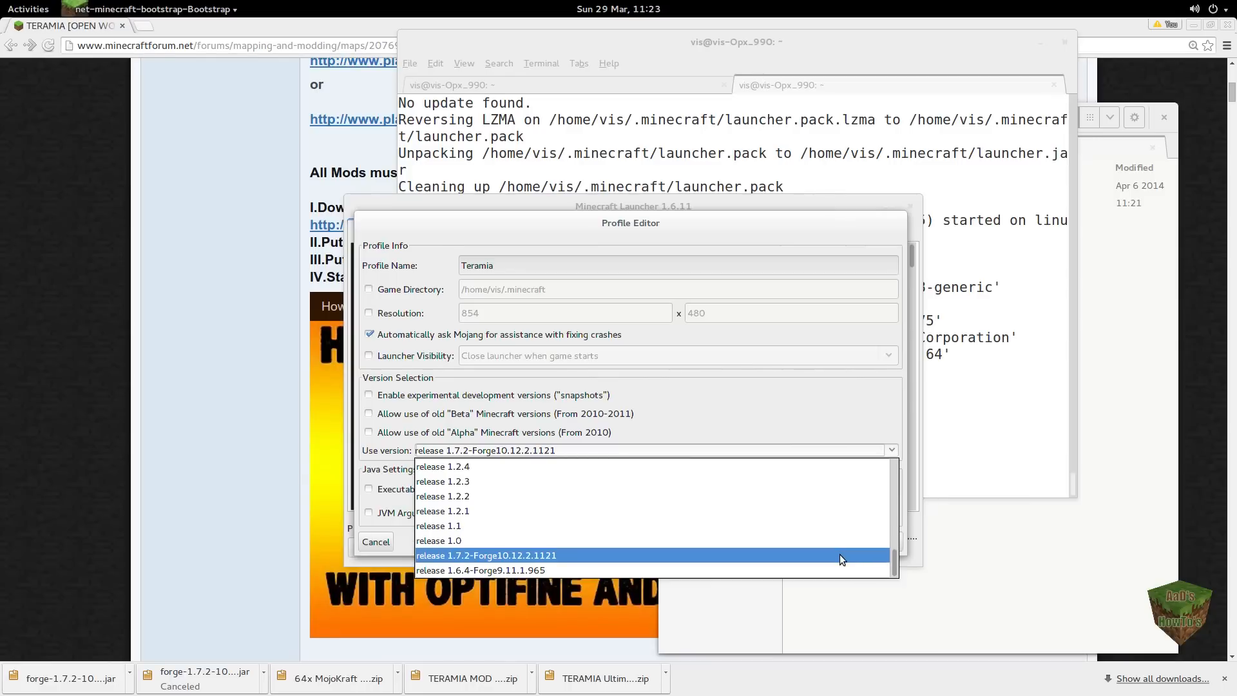
{"action": "left_click", "coordinate": [485, 555]}
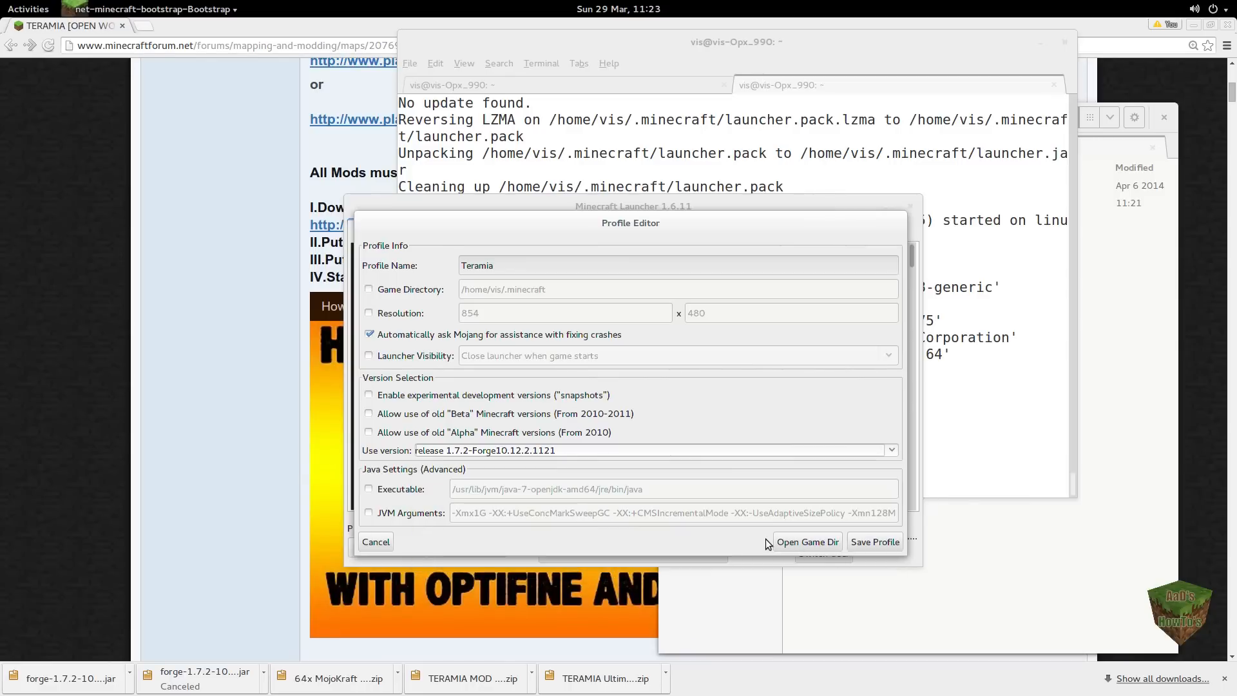
{"action": "mouse_move", "coordinate": [898, 547]}
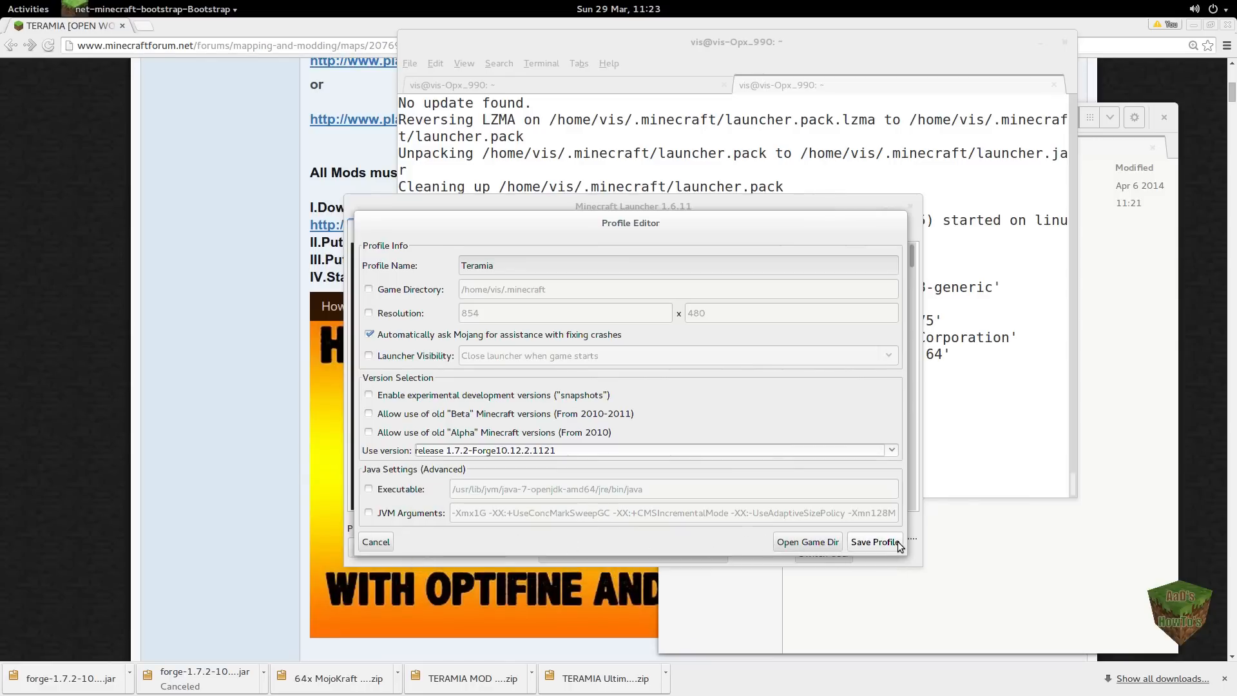
{"action": "left_click", "coordinate": [873, 542]}
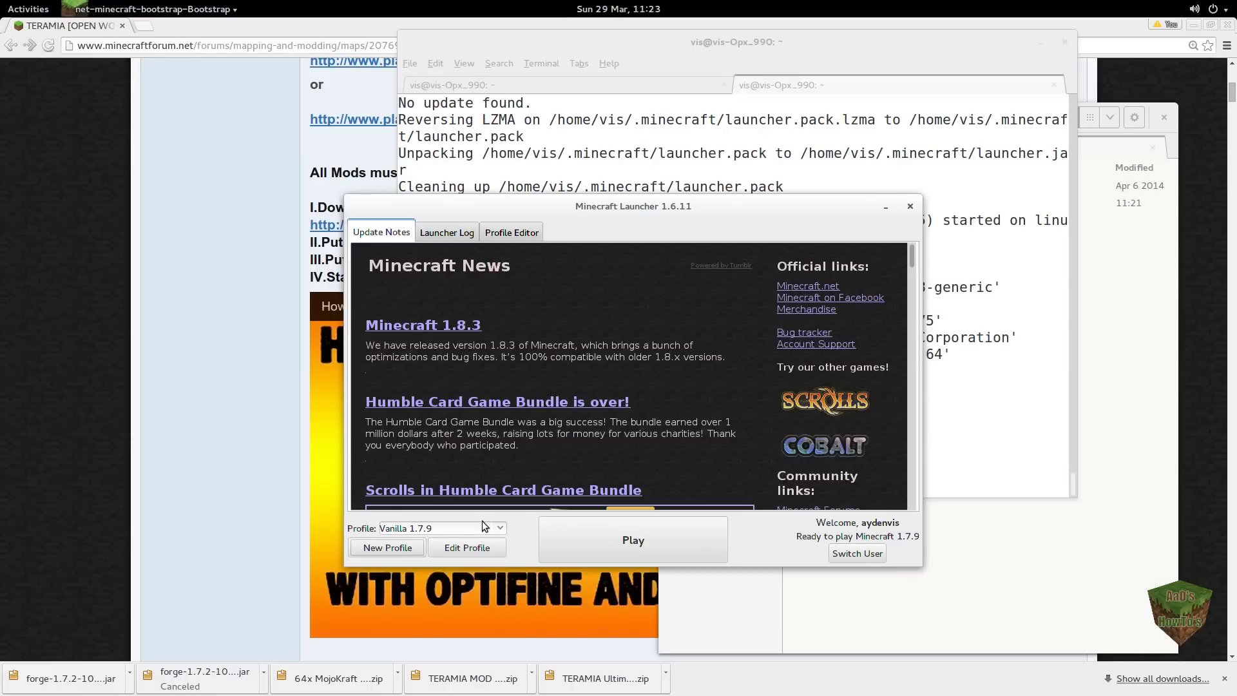
Step: Select the Teramia profile in the launcher and start Minecraft 1.7.2 with it
{"action": "left_click", "coordinate": [498, 527]}
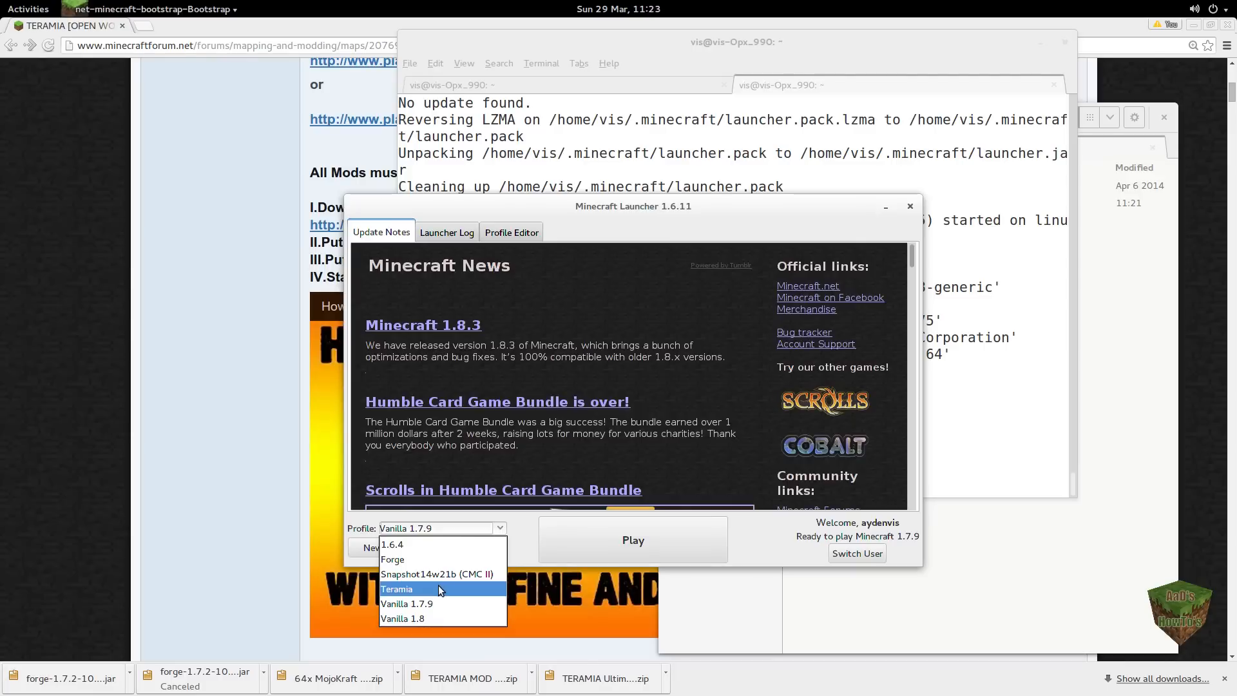
{"action": "left_click", "coordinate": [396, 589]}
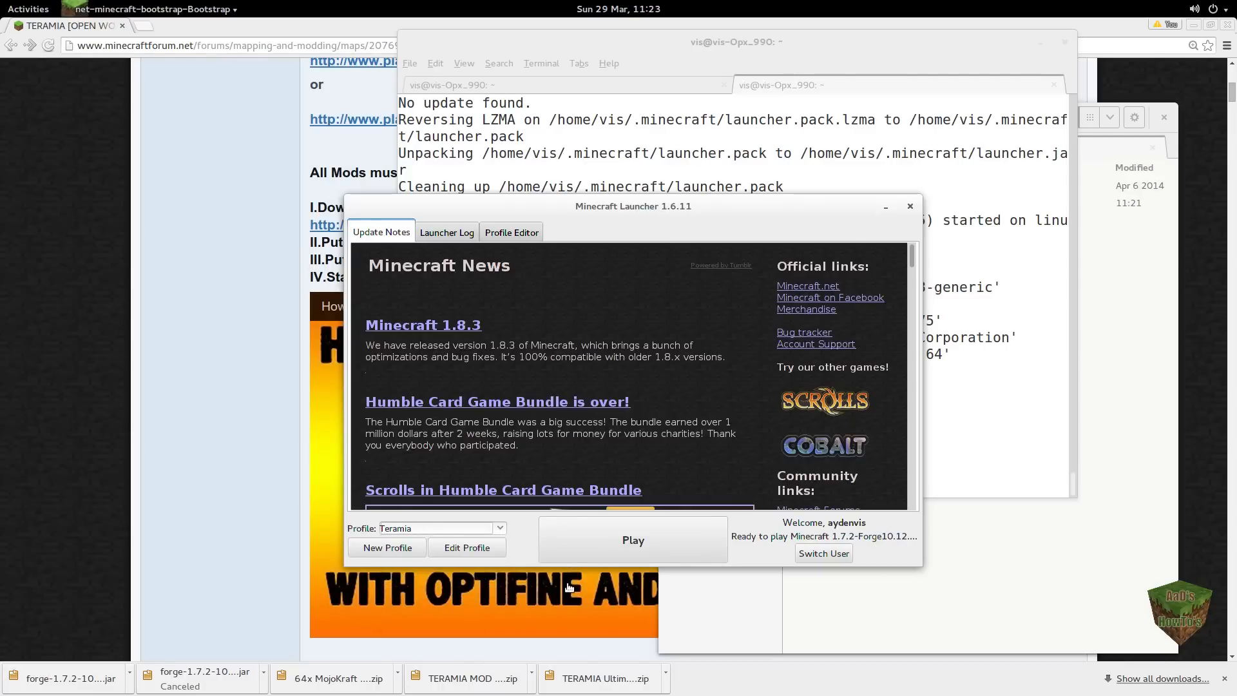
{"action": "left_click", "coordinate": [632, 540]}
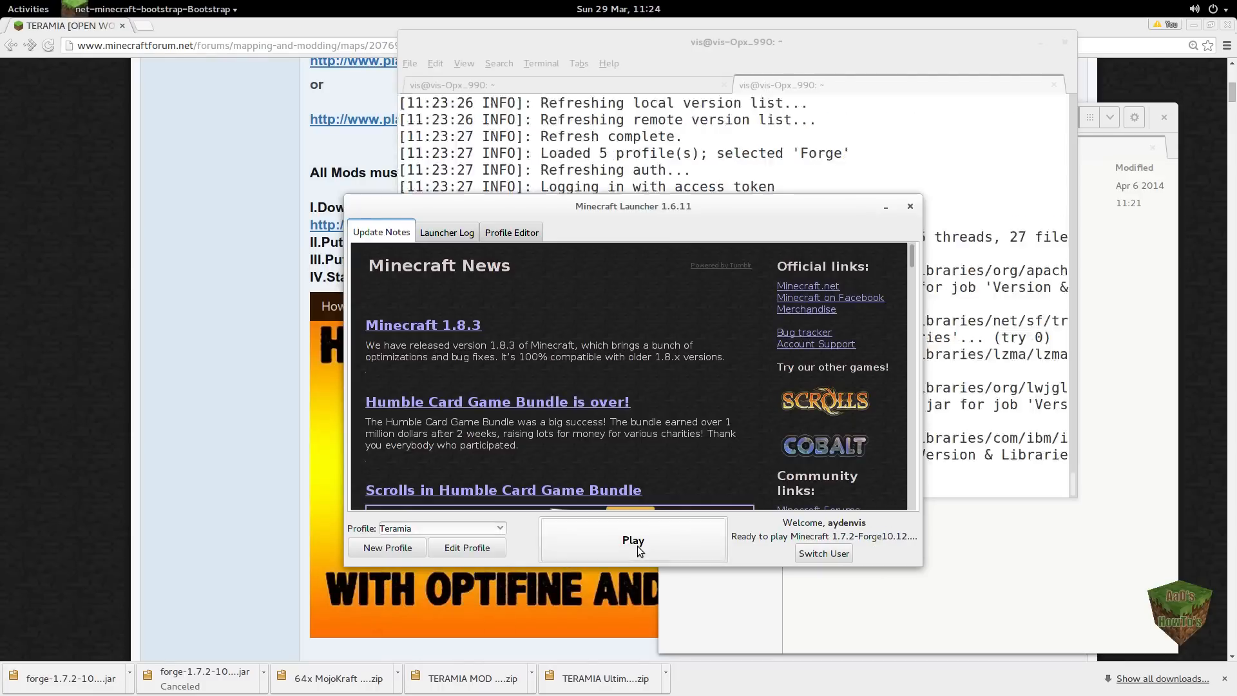
{"action": "left_click", "coordinate": [633, 540]}
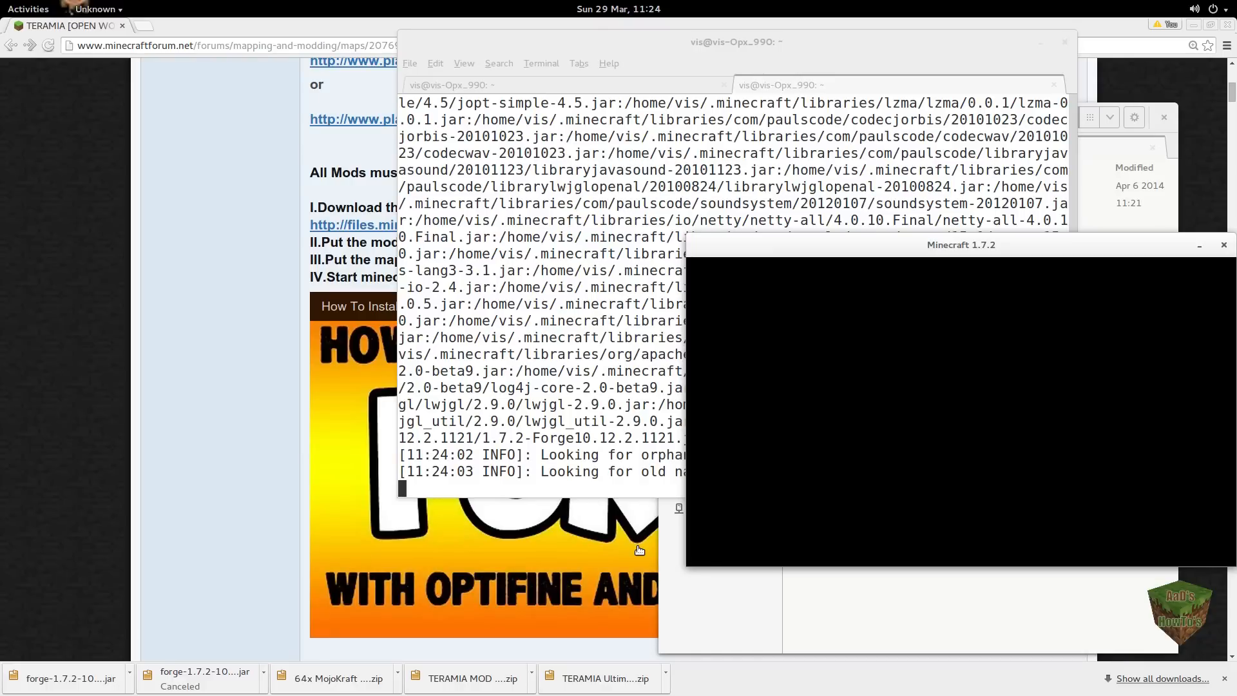
{"action": "mouse_move", "coordinate": [515, 199]}
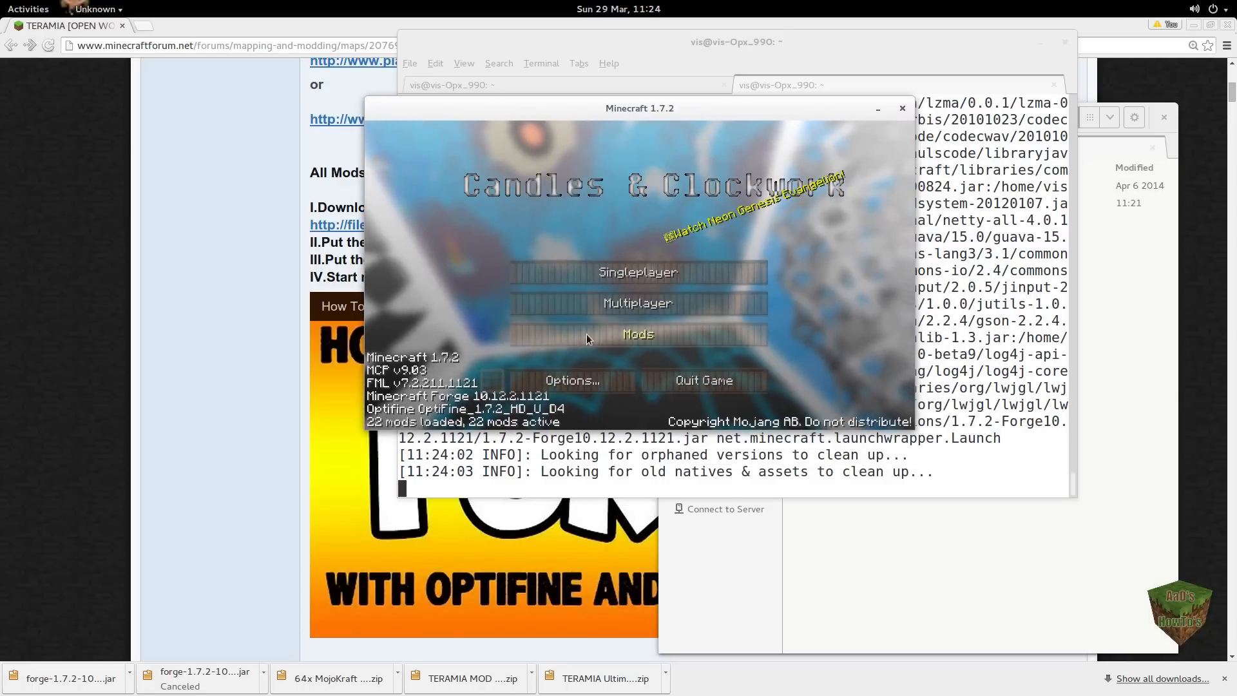
Step: Deactivate the Candles and Clockwork resource pack, leaving MojoKraft above Default
{"action": "left_click", "coordinate": [571, 380]}
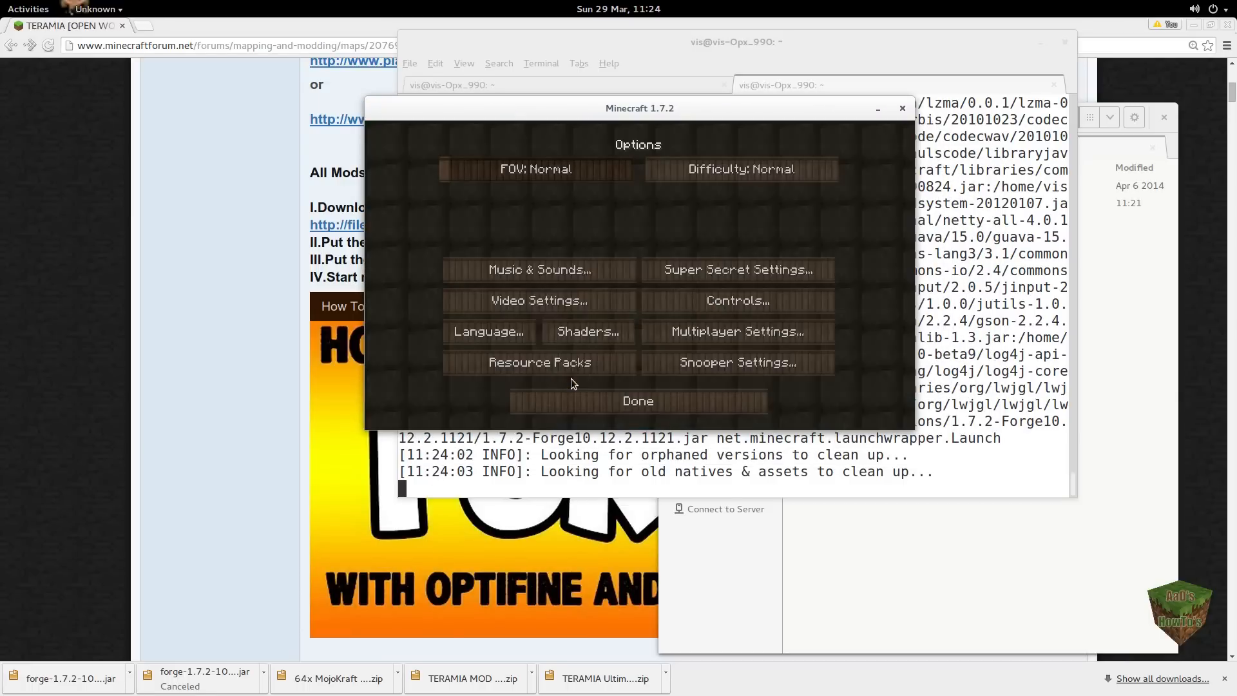
{"action": "left_click", "coordinate": [539, 362]}
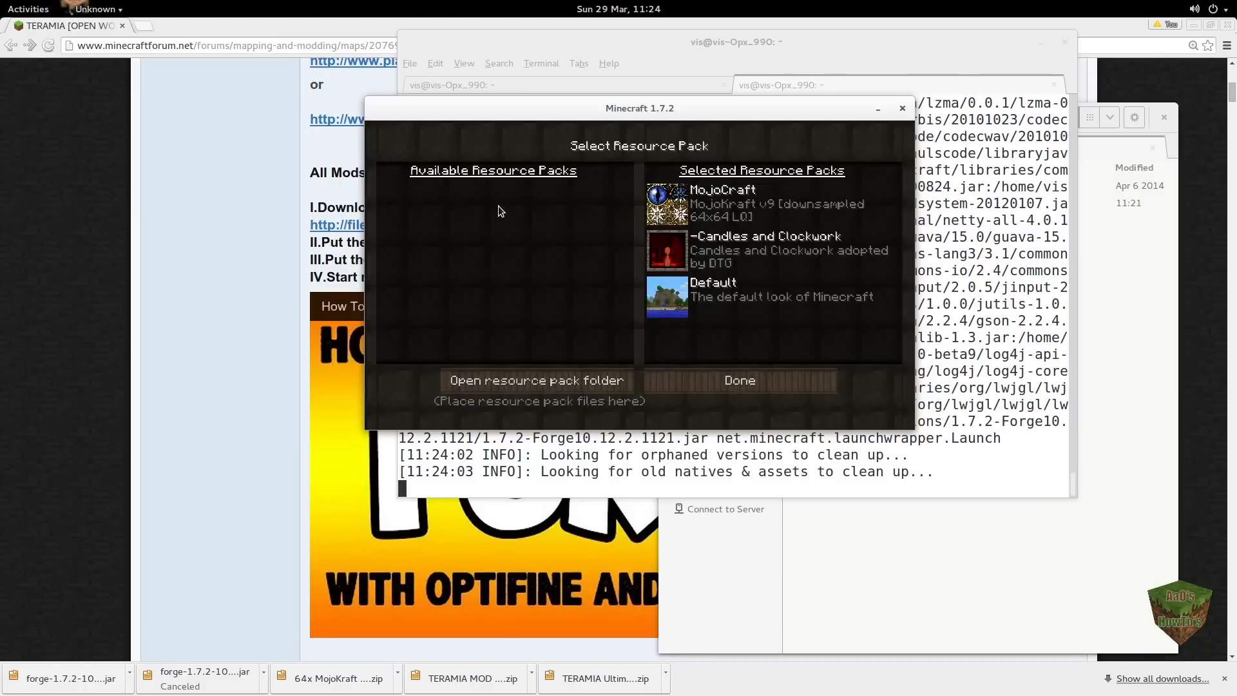
{"action": "mouse_move", "coordinate": [667, 251]}
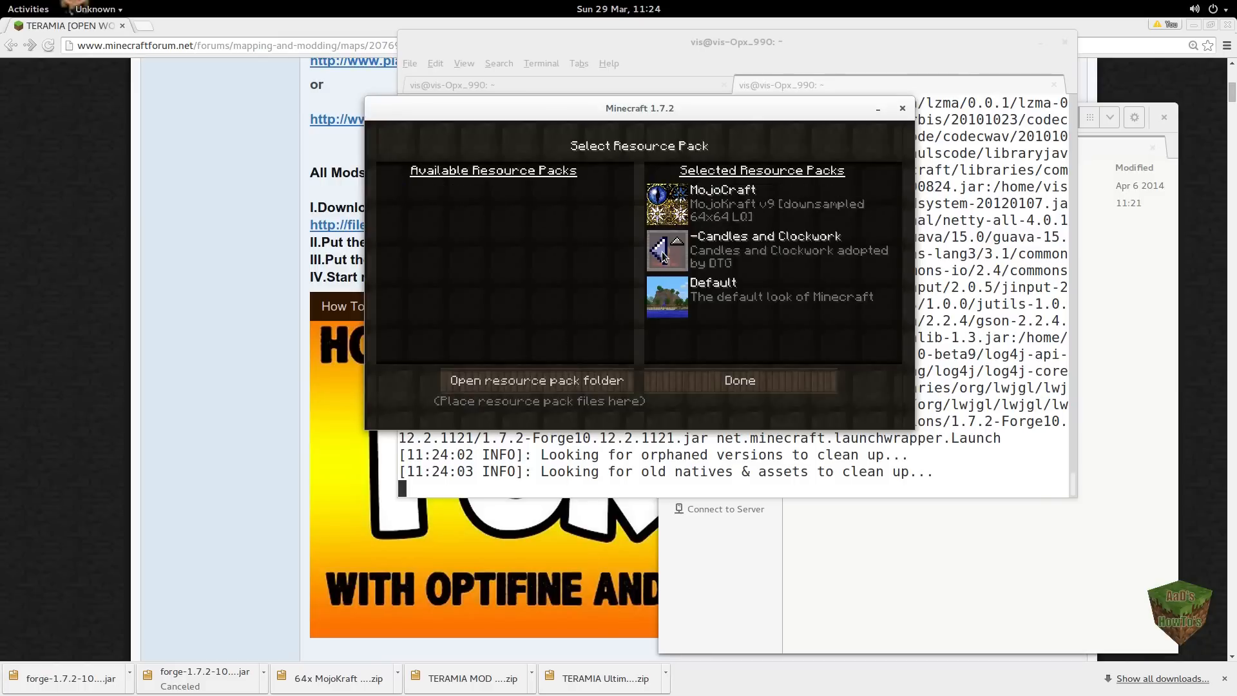
{"action": "left_click", "coordinate": [667, 250]}
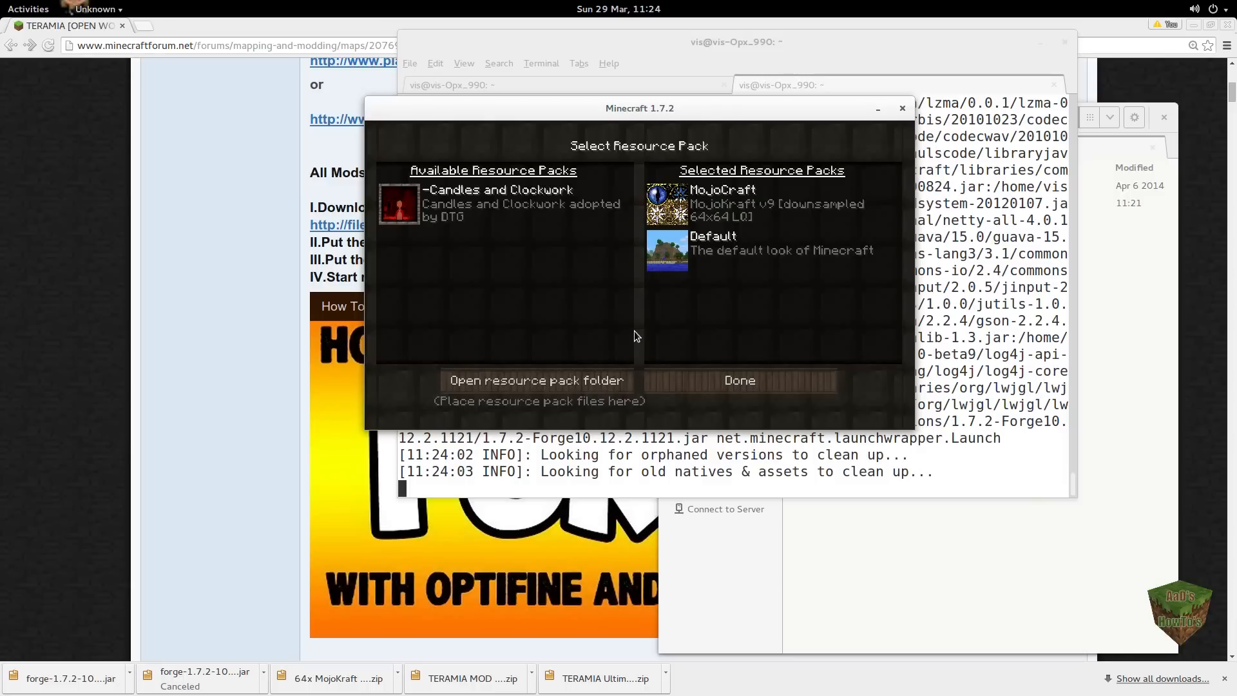
{"action": "mouse_move", "coordinate": [738, 380]}
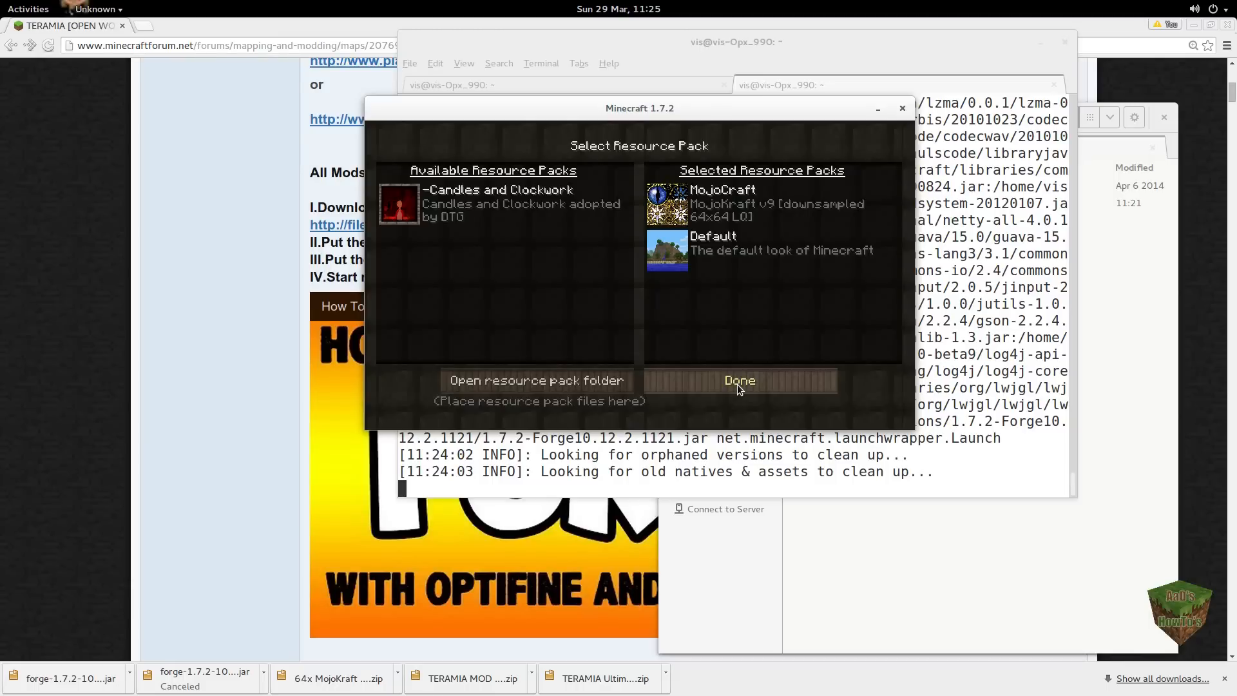
{"action": "left_click", "coordinate": [738, 380]}
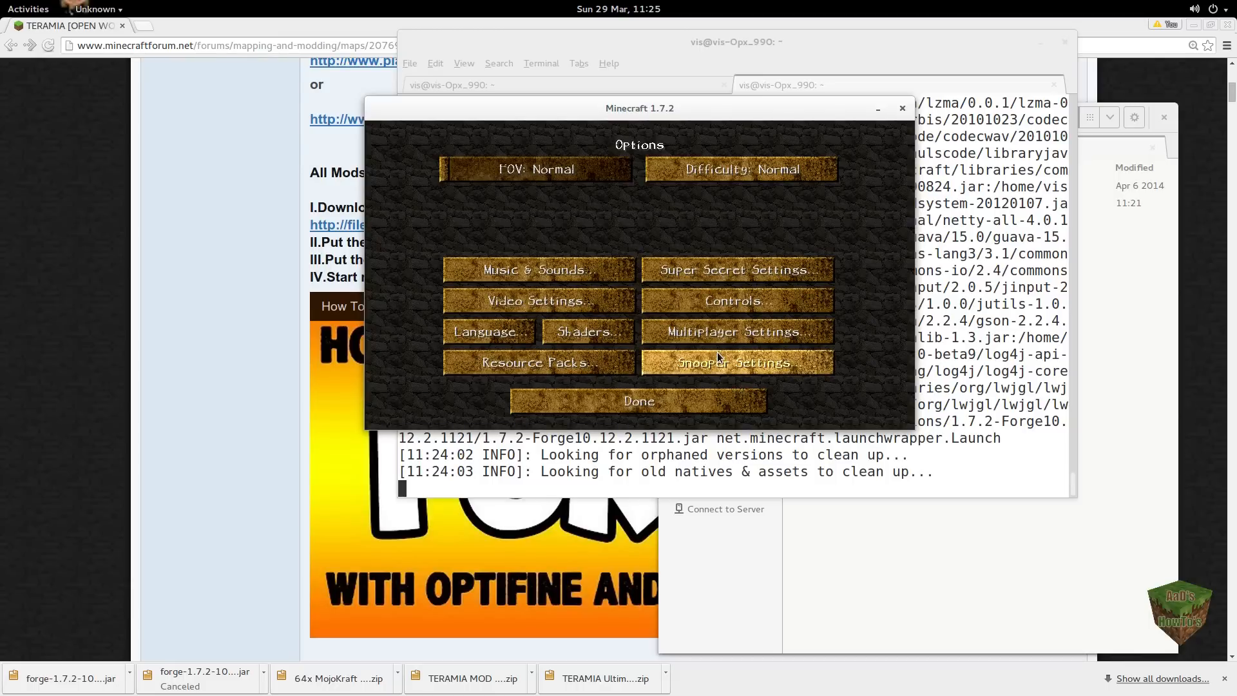
{"action": "mouse_move", "coordinate": [907, 426]}
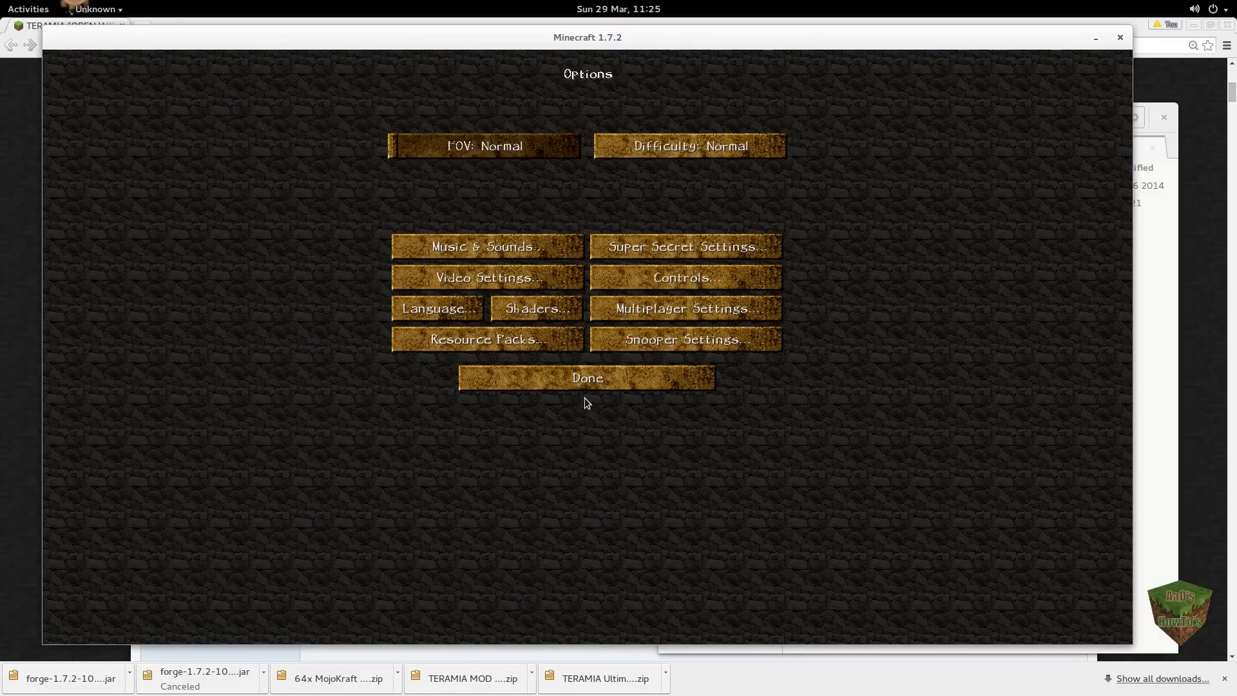
{"action": "mouse_move", "coordinate": [1129, 646]}
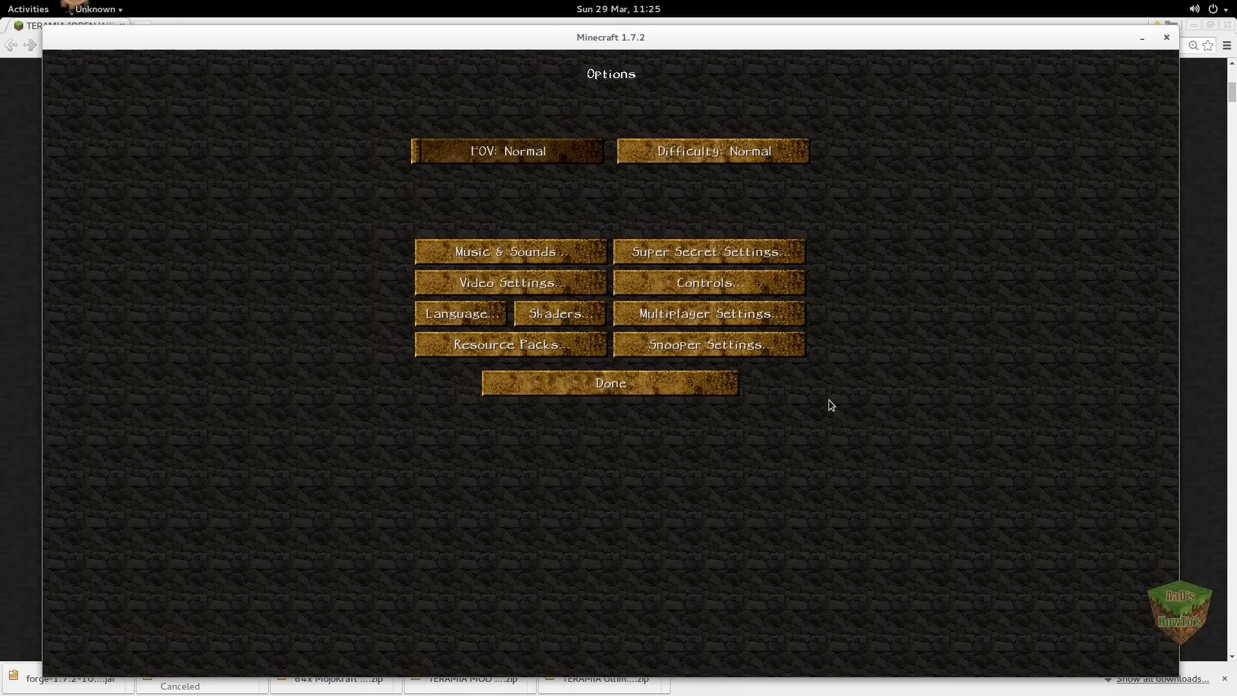
Step: Load the TERAMIA v0.94 Beta world from the singleplayer list
{"action": "left_click", "coordinate": [609, 383]}
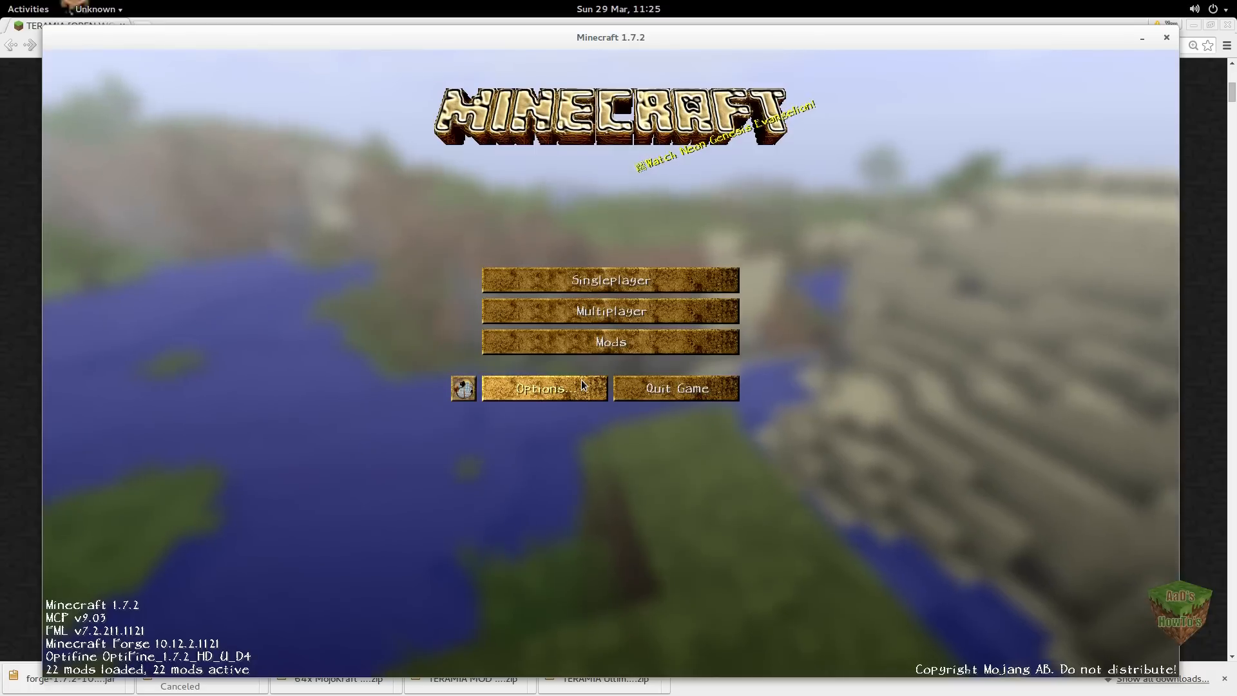
{"action": "mouse_move", "coordinate": [609, 280]}
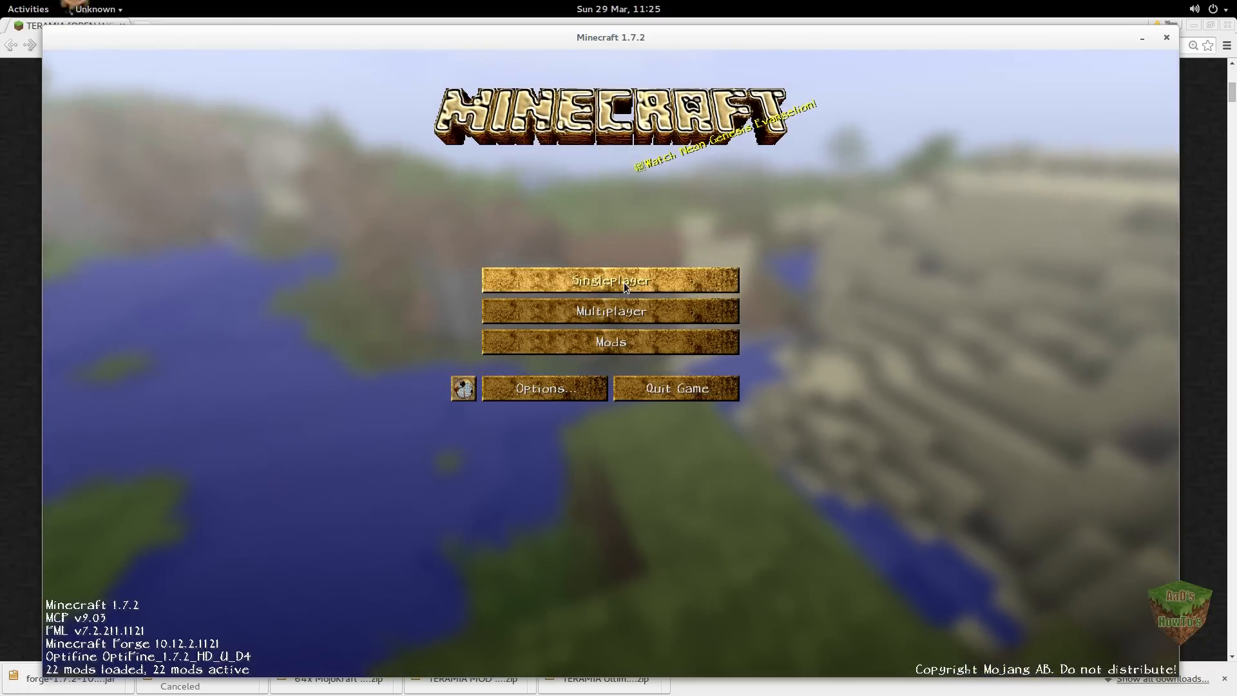
{"action": "left_click", "coordinate": [609, 280]}
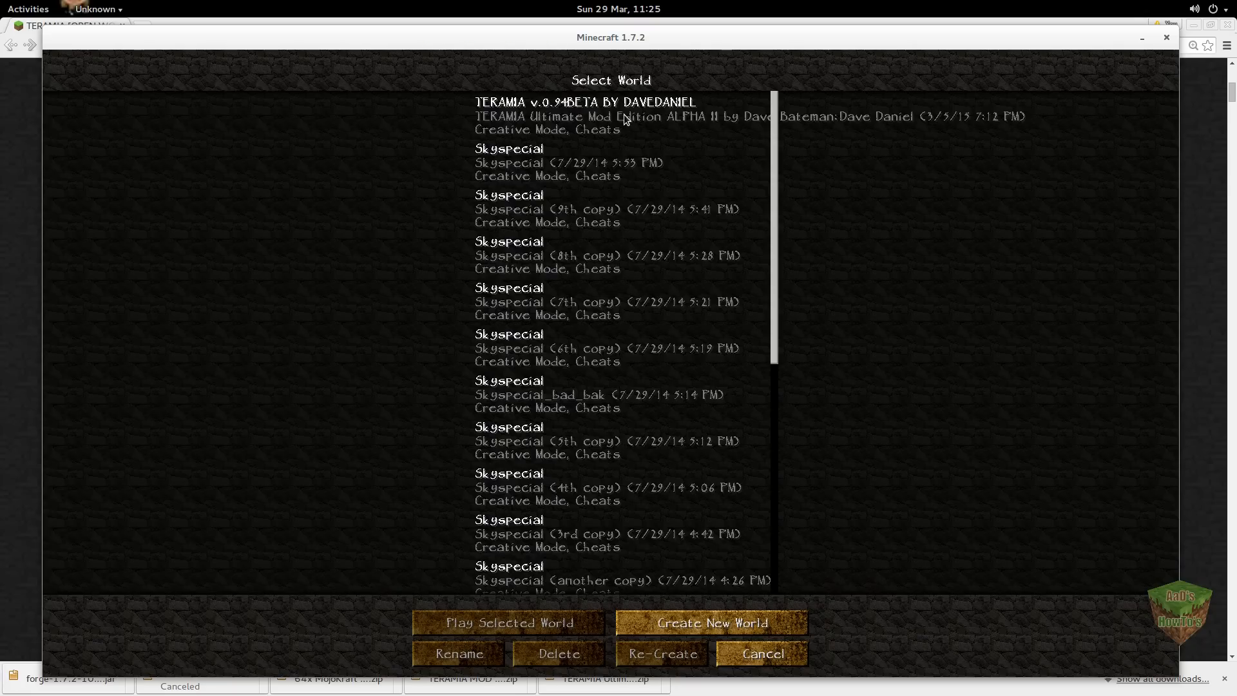
{"action": "mouse_move", "coordinate": [545, 110]}
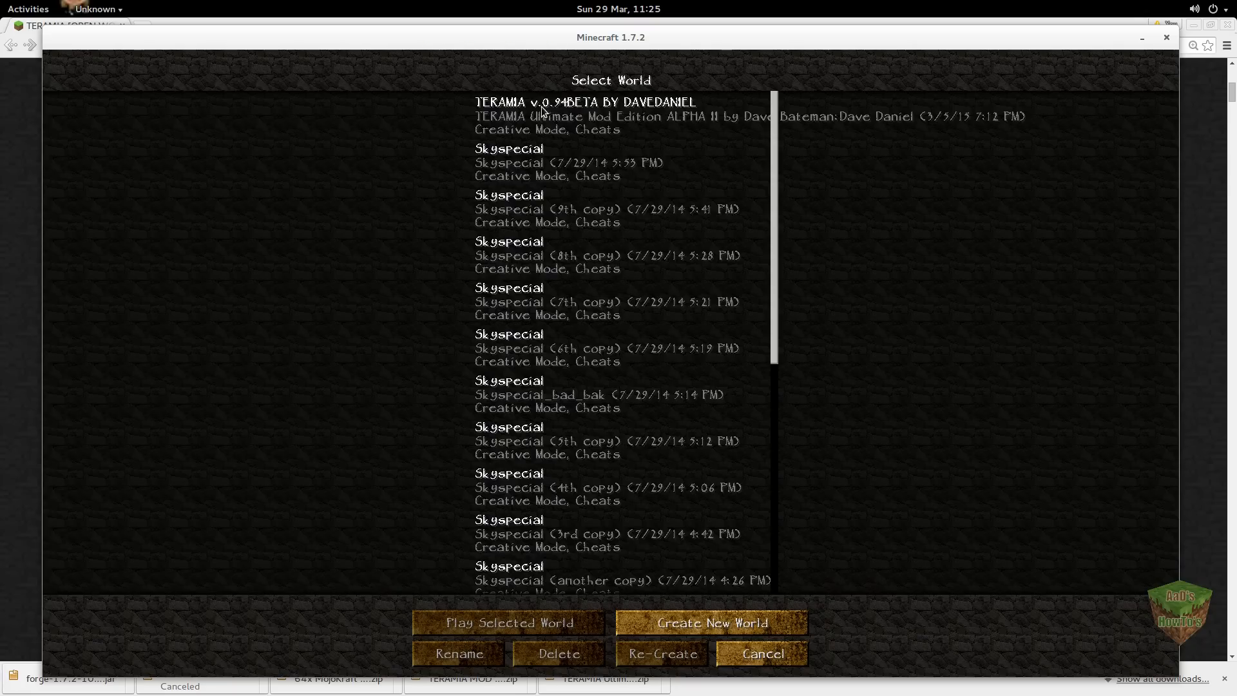
{"action": "mouse_move", "coordinate": [606, 115]}
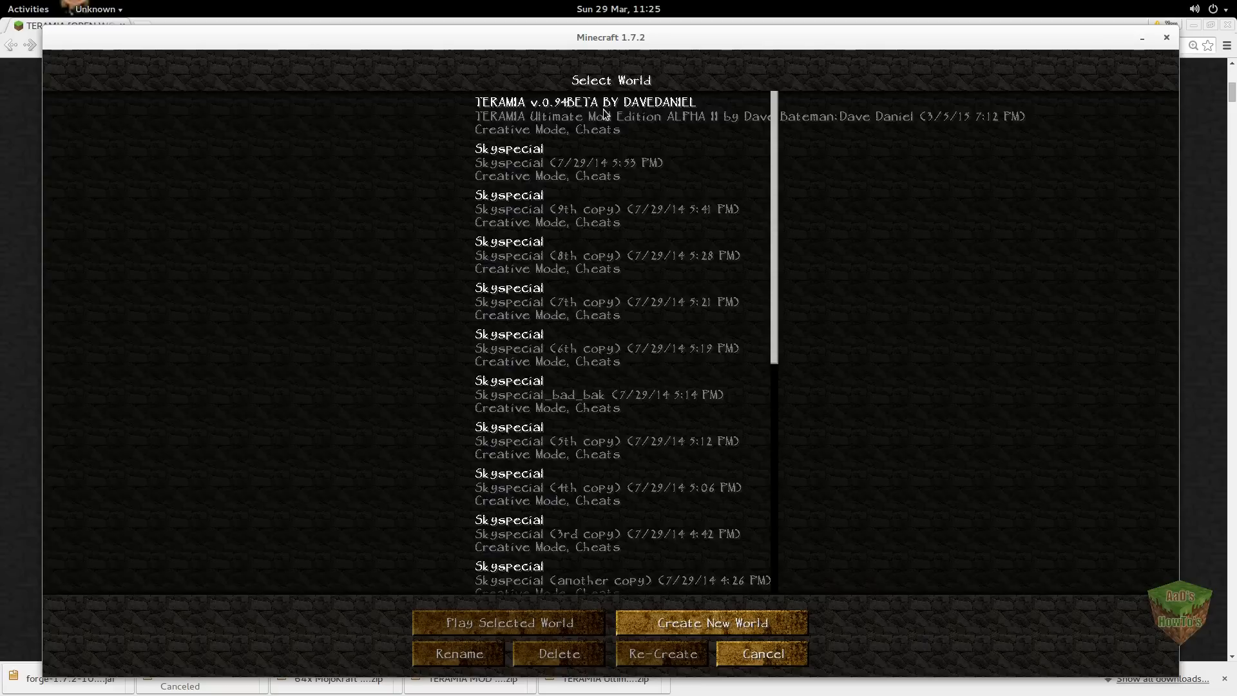
{"action": "mouse_move", "coordinate": [681, 137]}
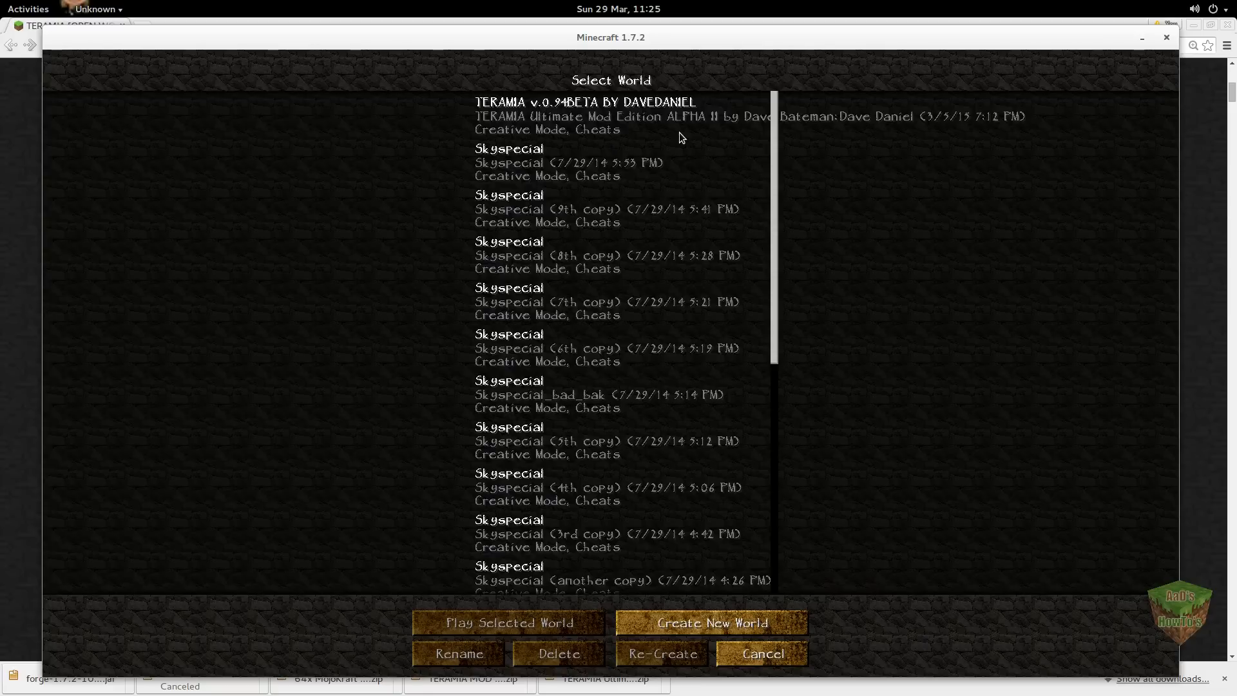
{"action": "left_click", "coordinate": [609, 115]}
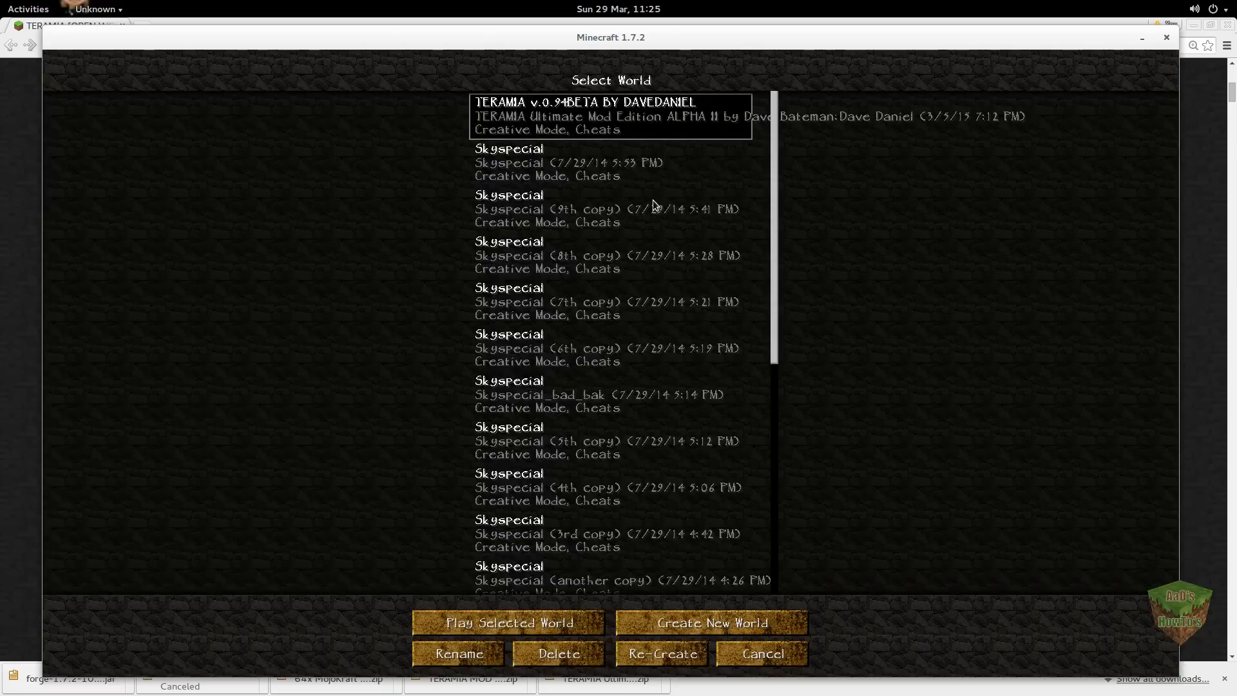
{"action": "mouse_move", "coordinate": [537, 479]}
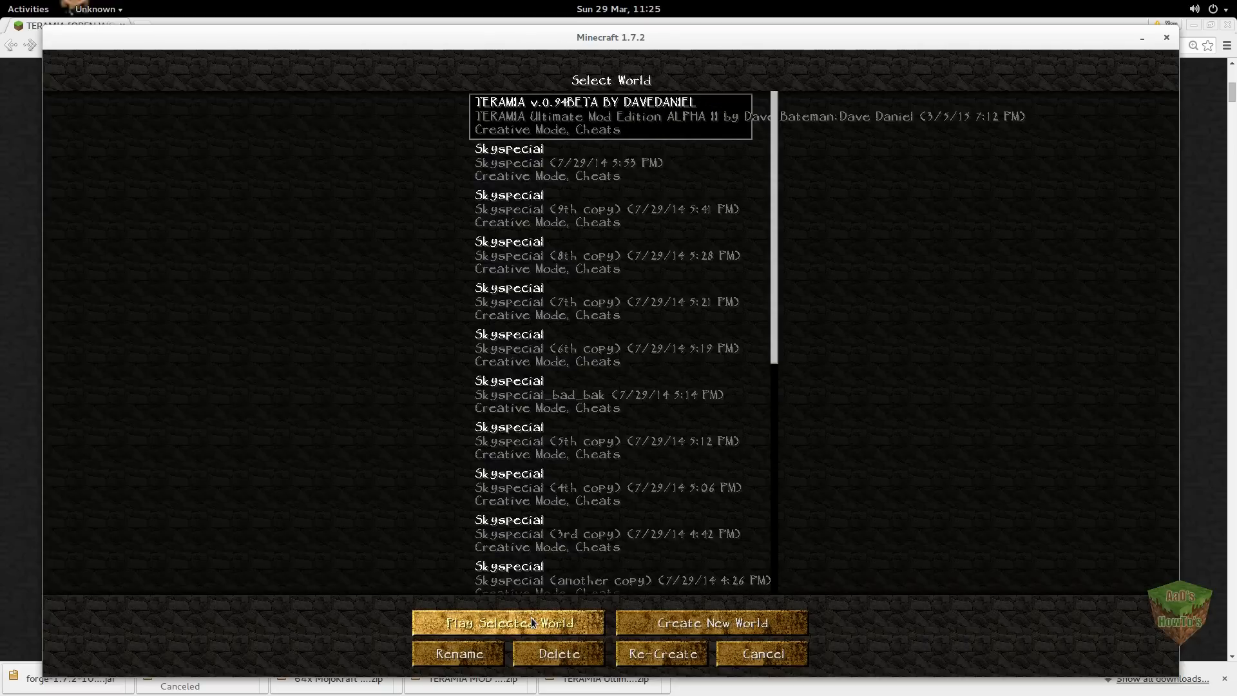
{"action": "left_click", "coordinate": [506, 623]}
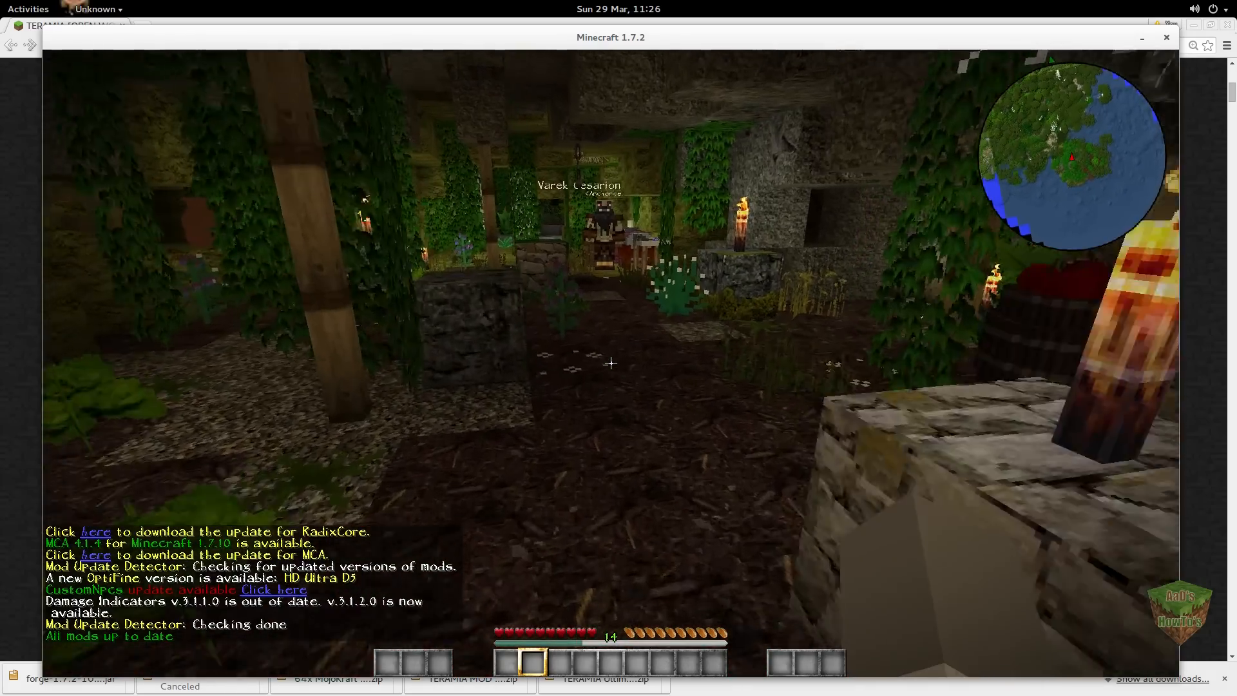
{"action": "mouse_move", "coordinate": [610, 364]}
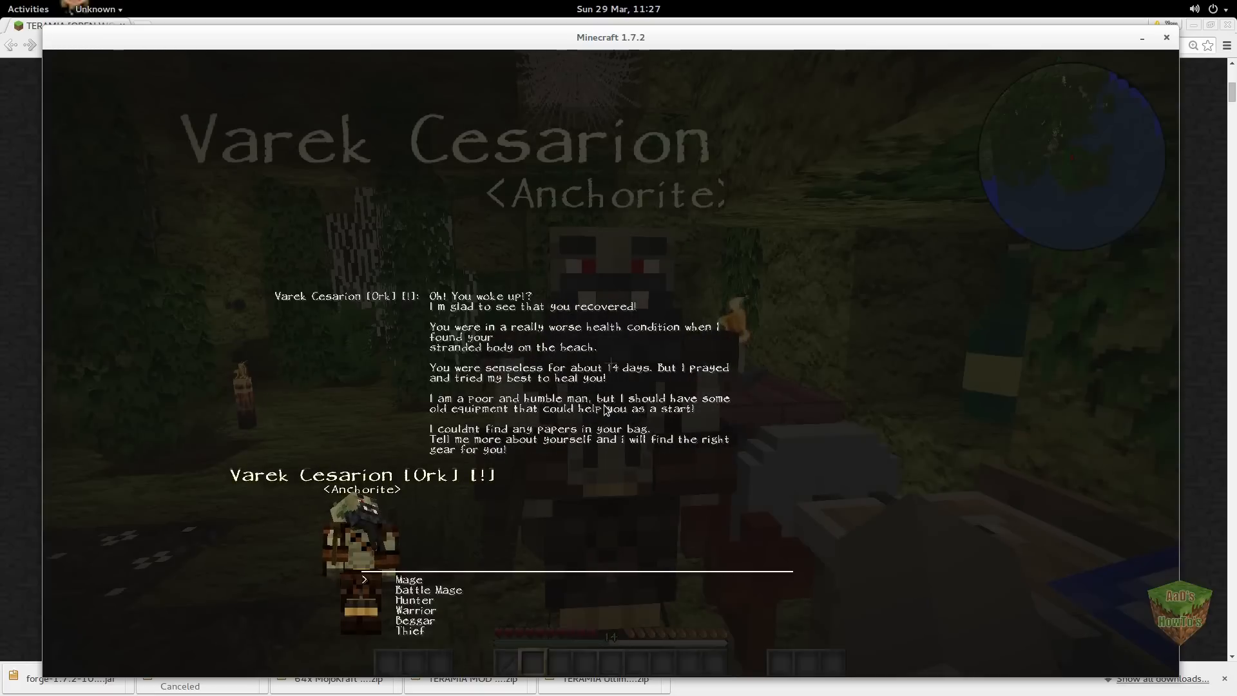
{"action": "mouse_move", "coordinate": [544, 414]}
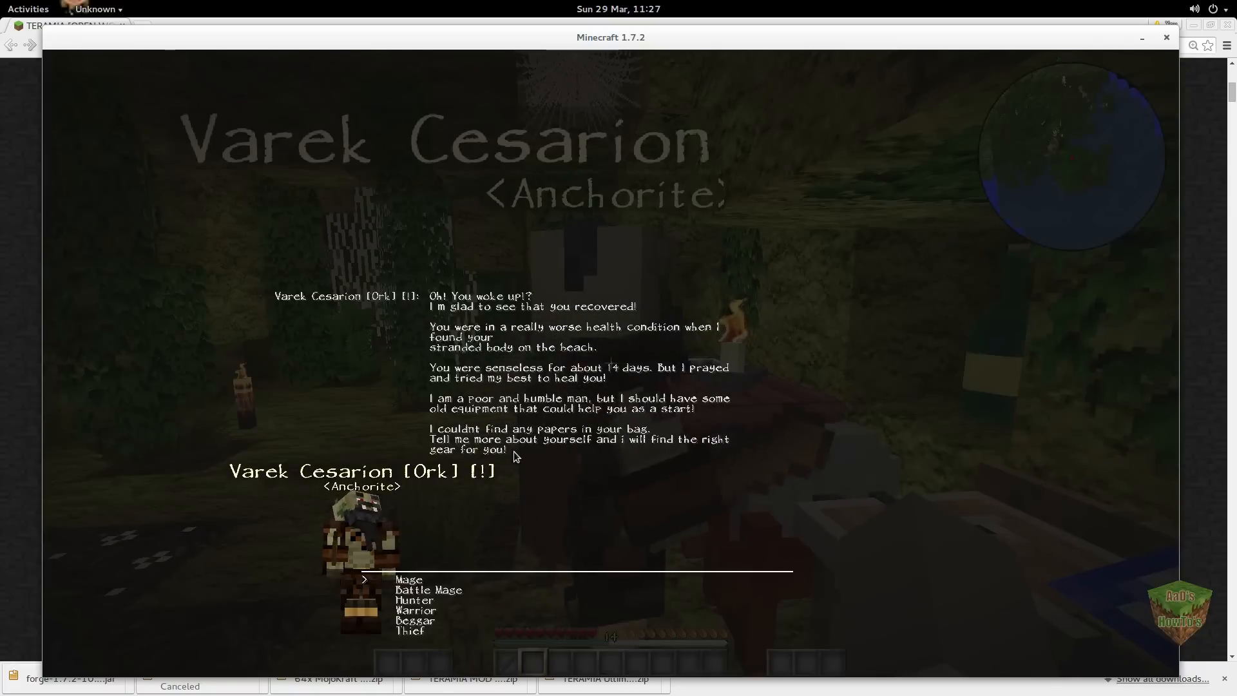
{"action": "mouse_move", "coordinate": [536, 465]}
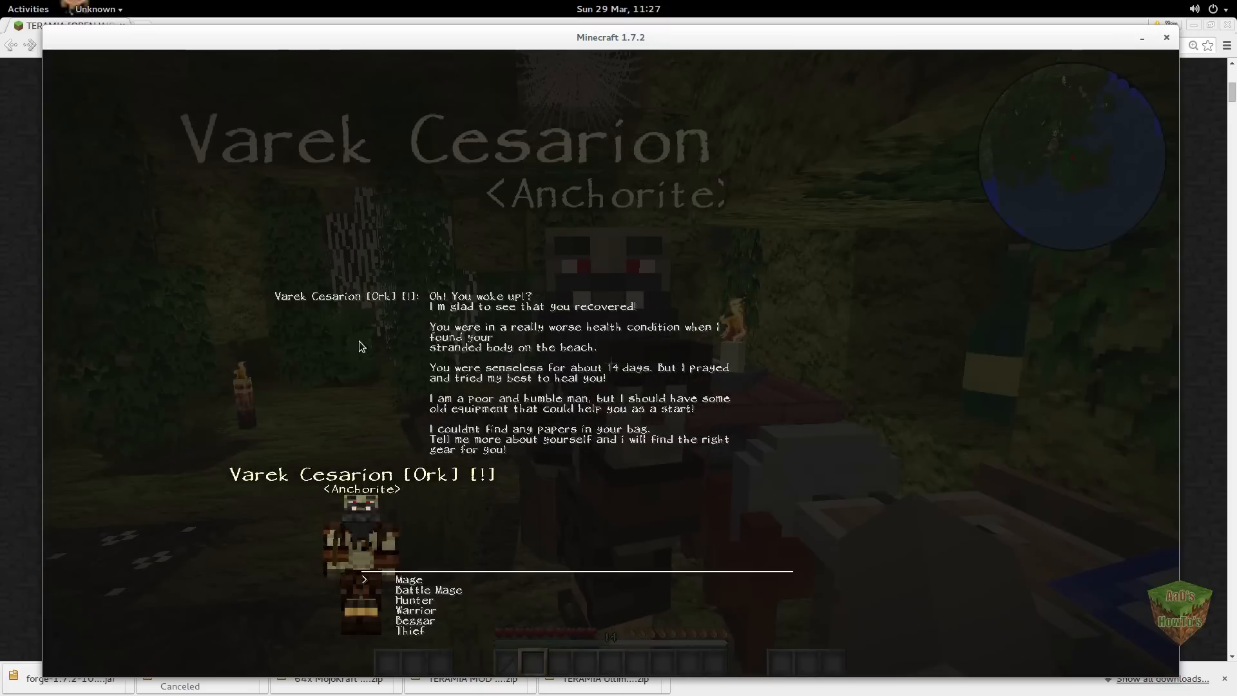
{"action": "mouse_move", "coordinate": [460, 556]}
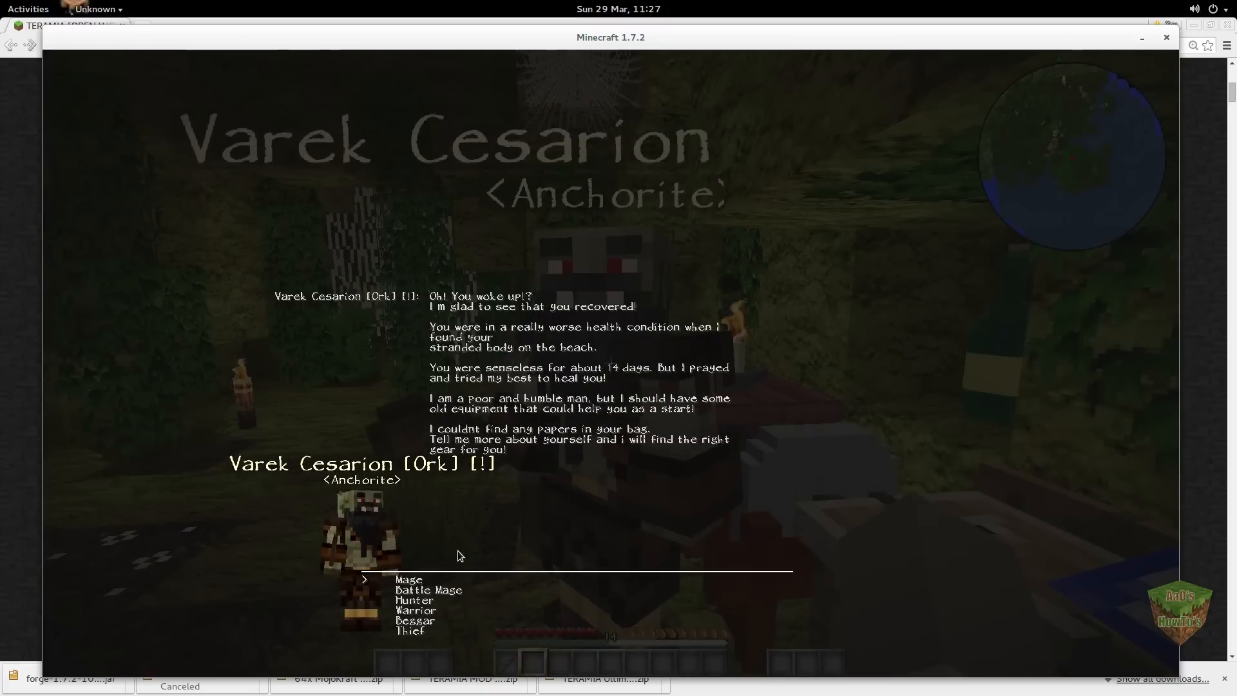